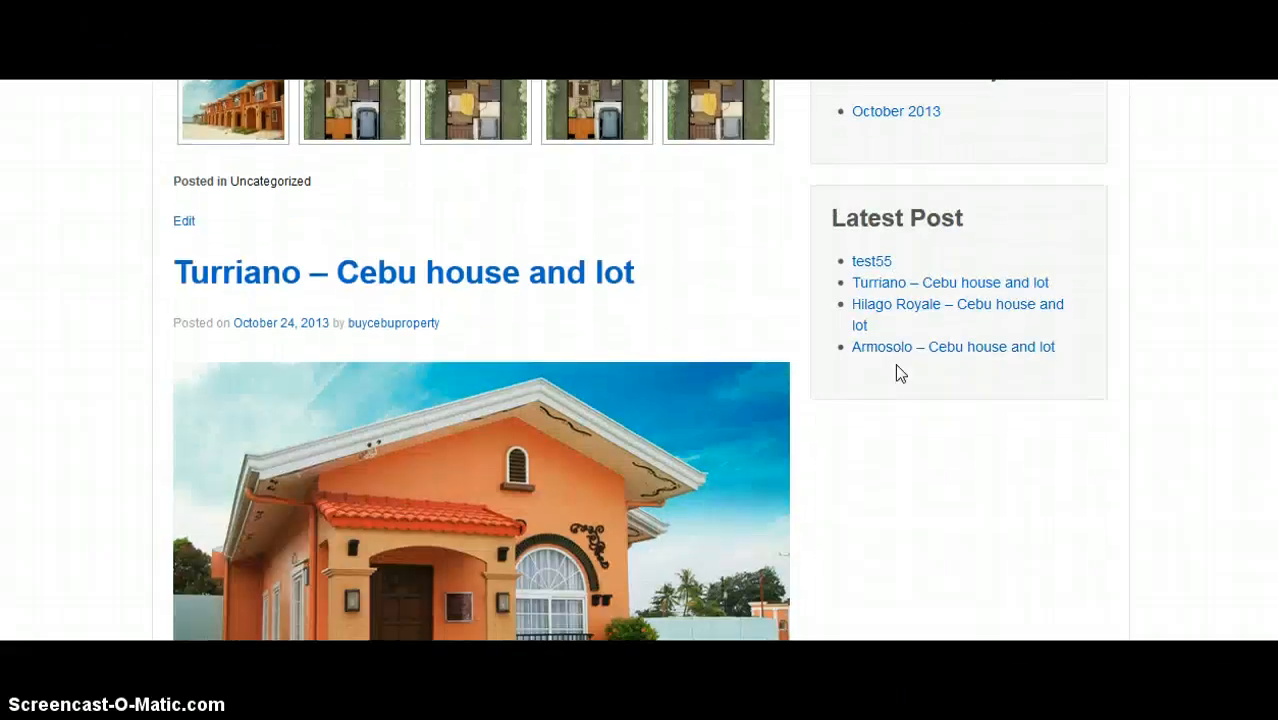
# Scroll the blog page down to the Armosolo post's two floor plans
pyautogui.scroll(-3)
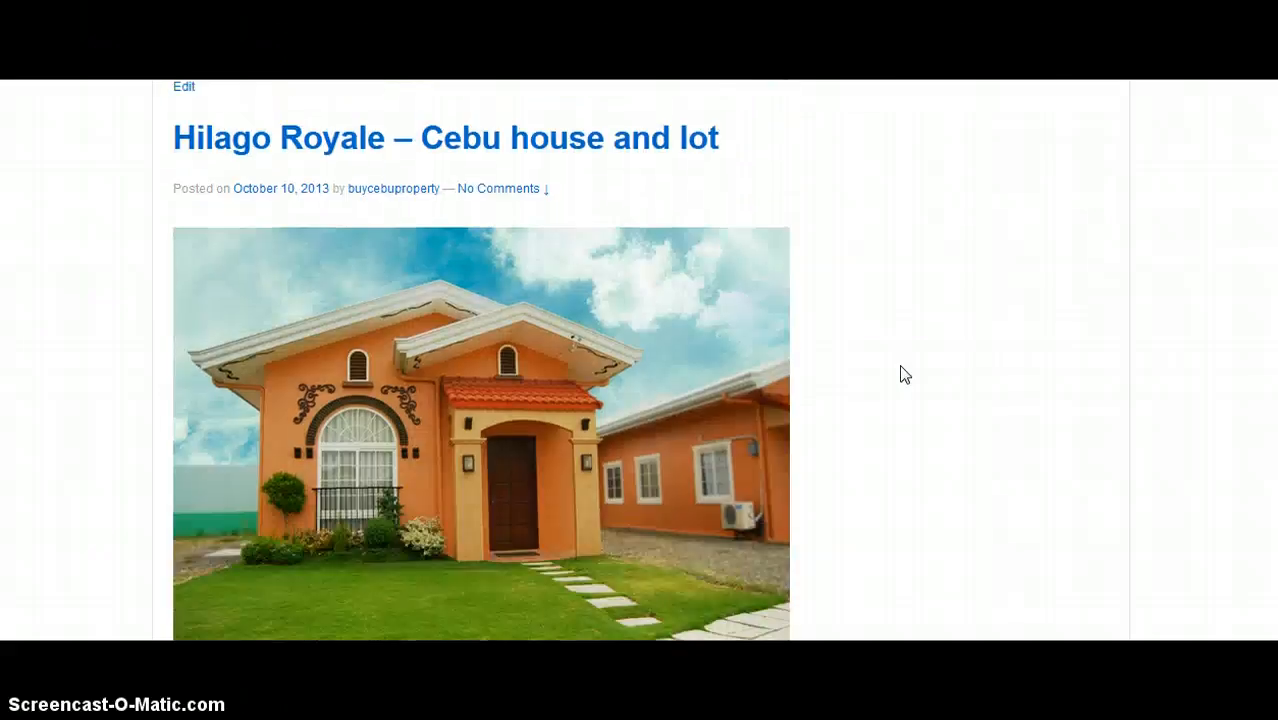
pyautogui.scroll(-3)
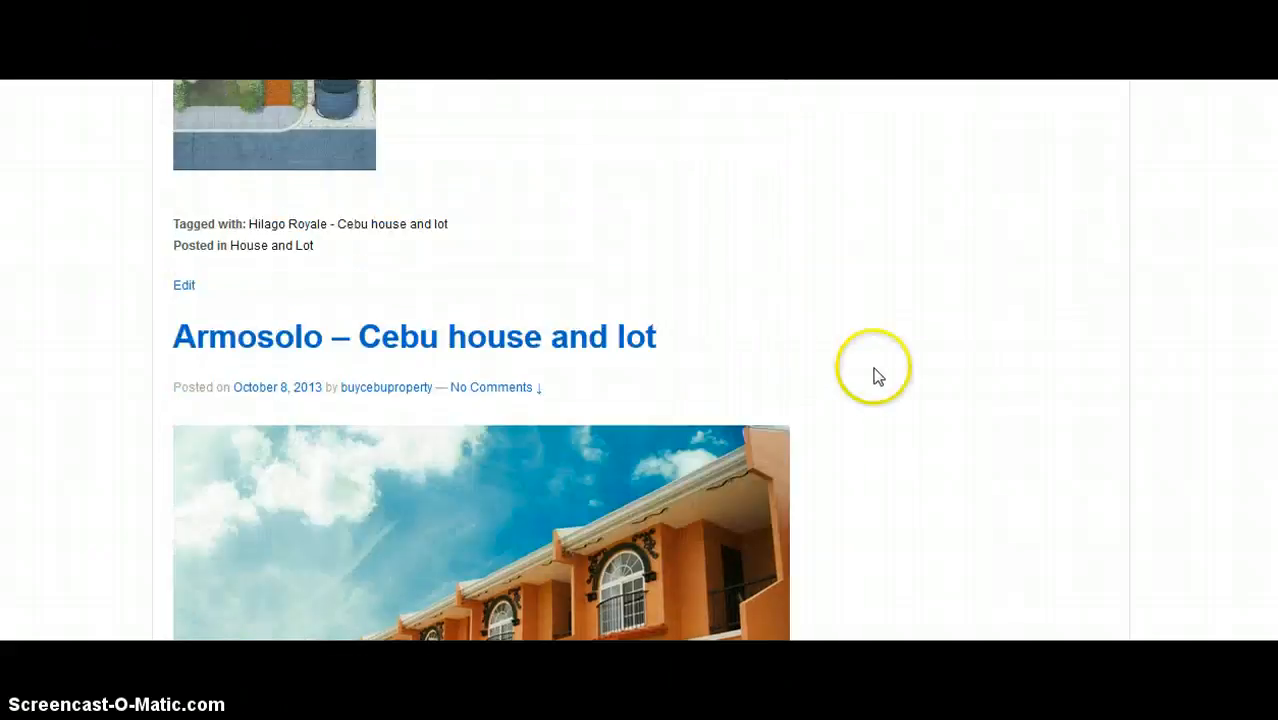
pyautogui.scroll(-3)
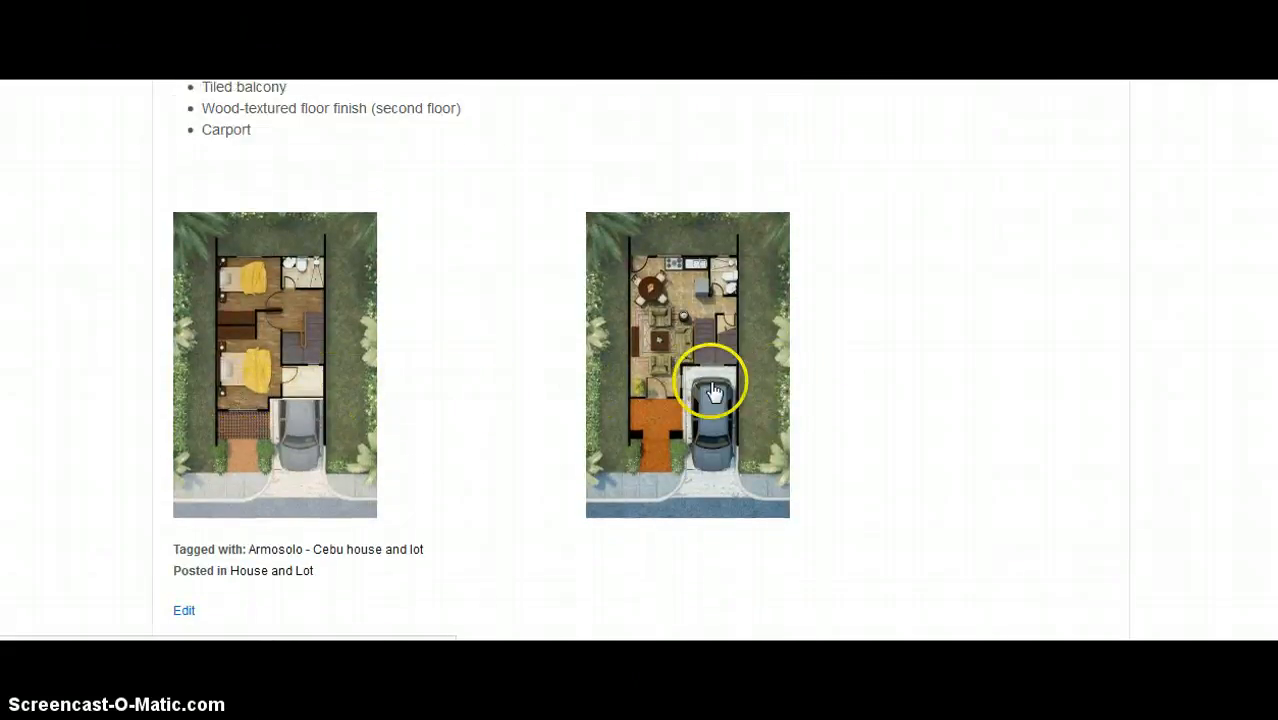
pyautogui.scroll(-3)
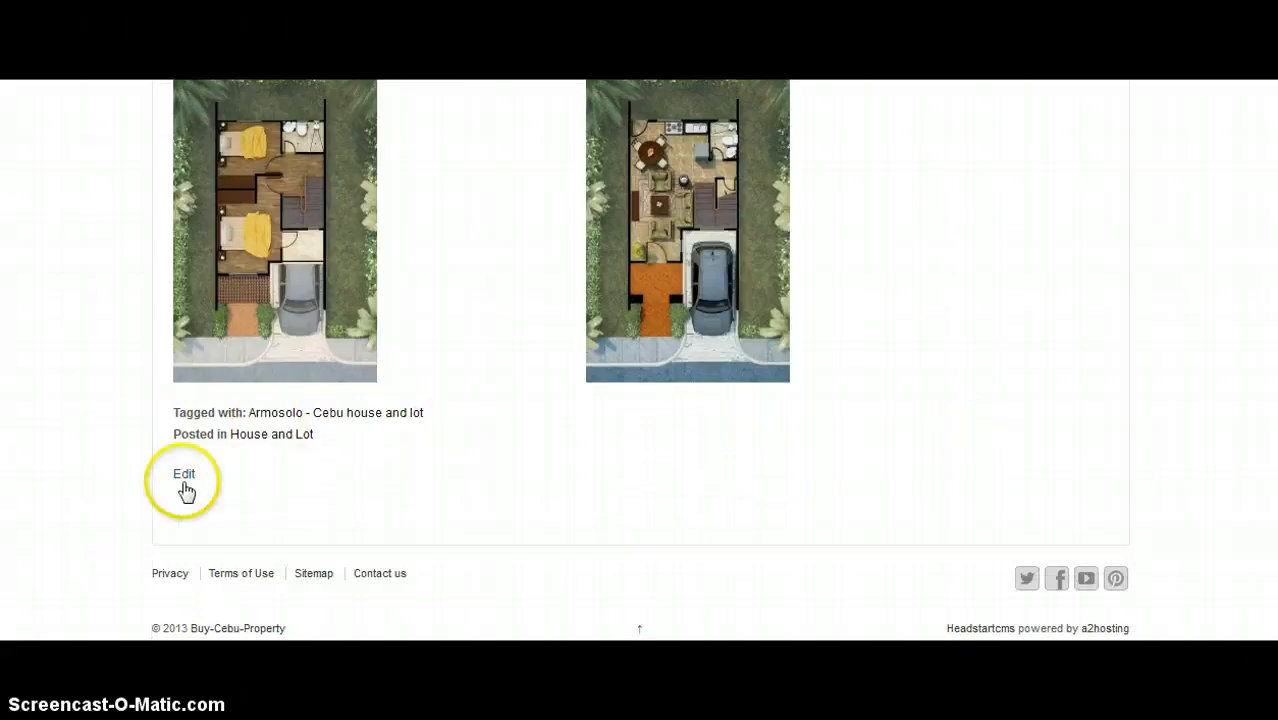
pyautogui.moveTo(890, 385)
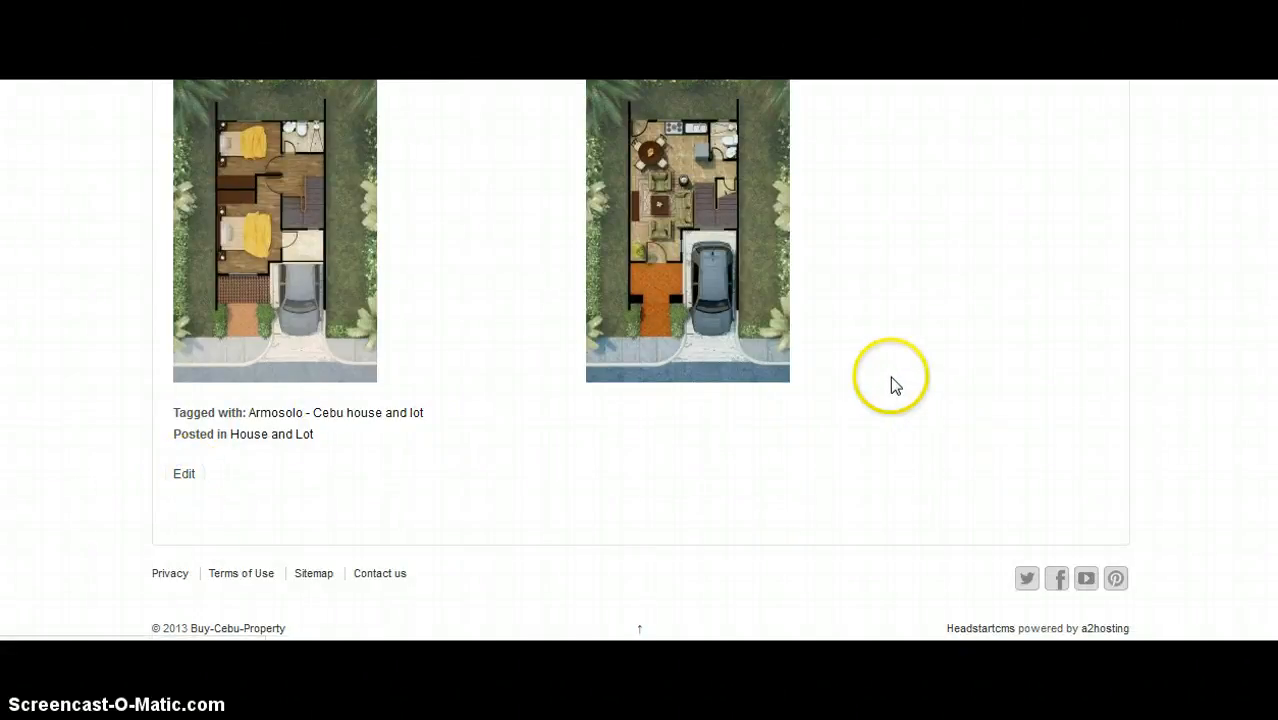
# Open the Armosolo – Cebu house and lot post in the editor and scroll through it
pyautogui.click(184, 473)
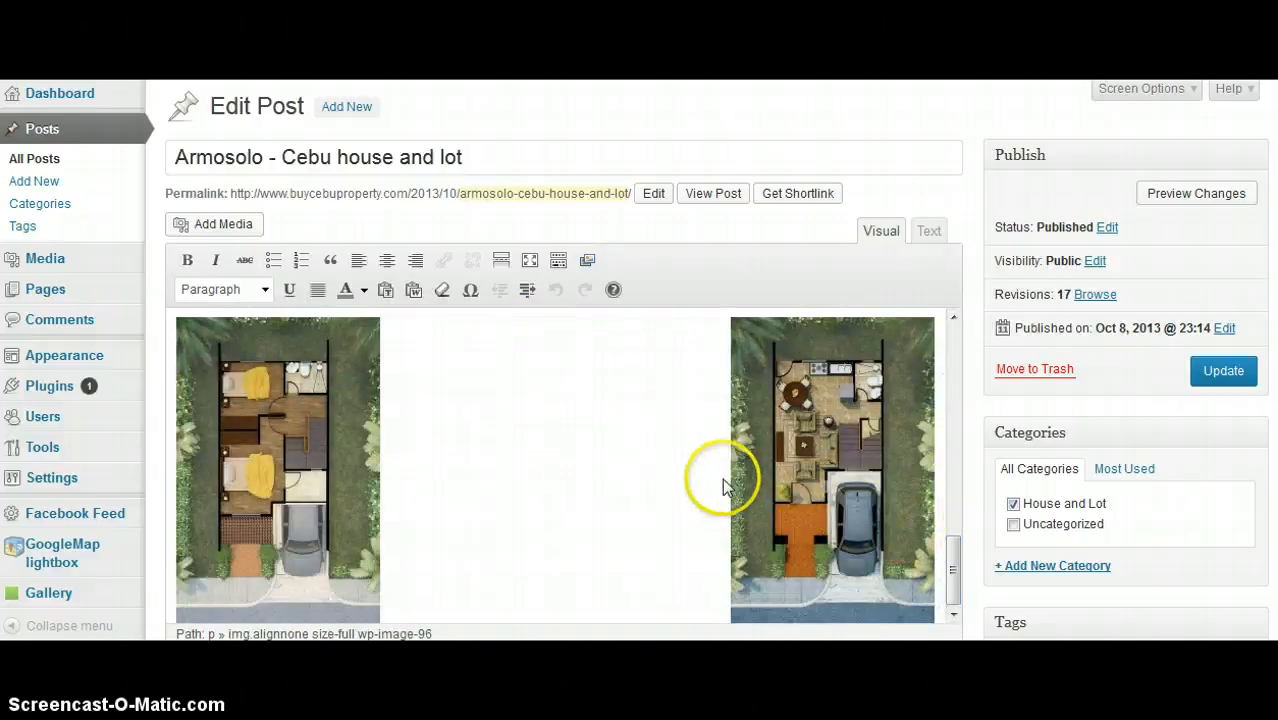
pyautogui.scroll(-3)
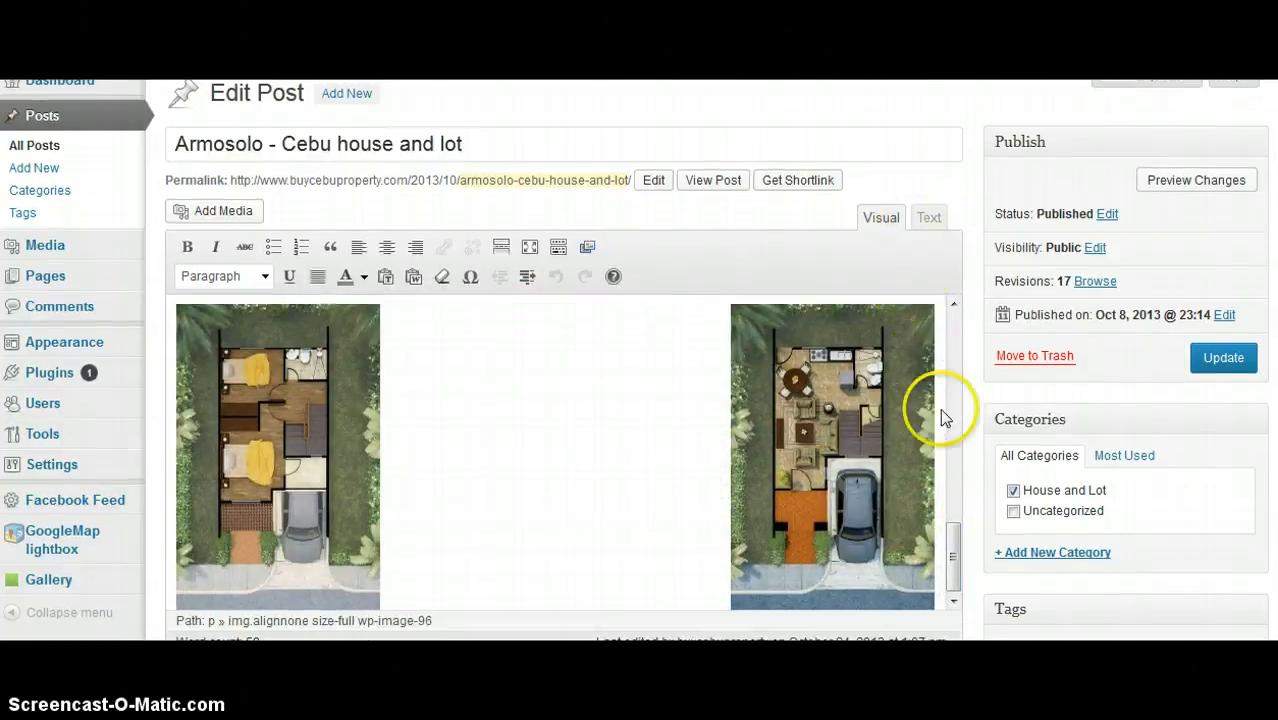
pyautogui.scroll(-3)
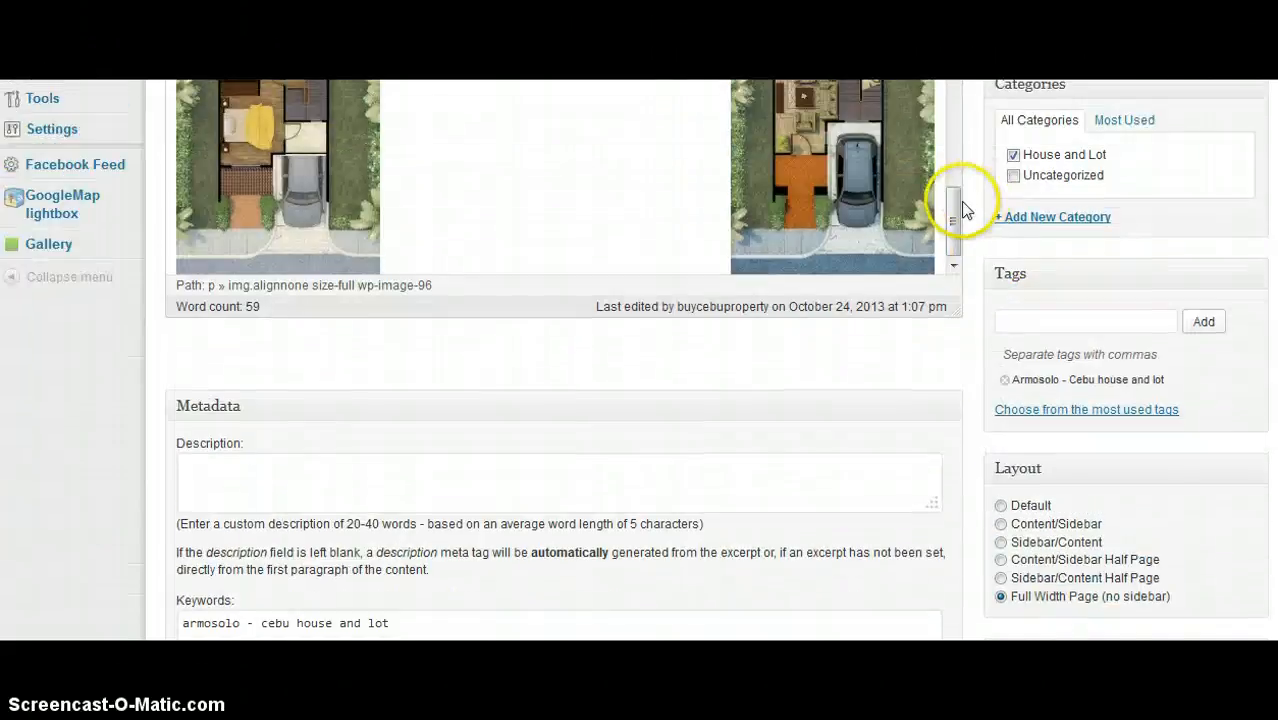
pyautogui.scroll(3)
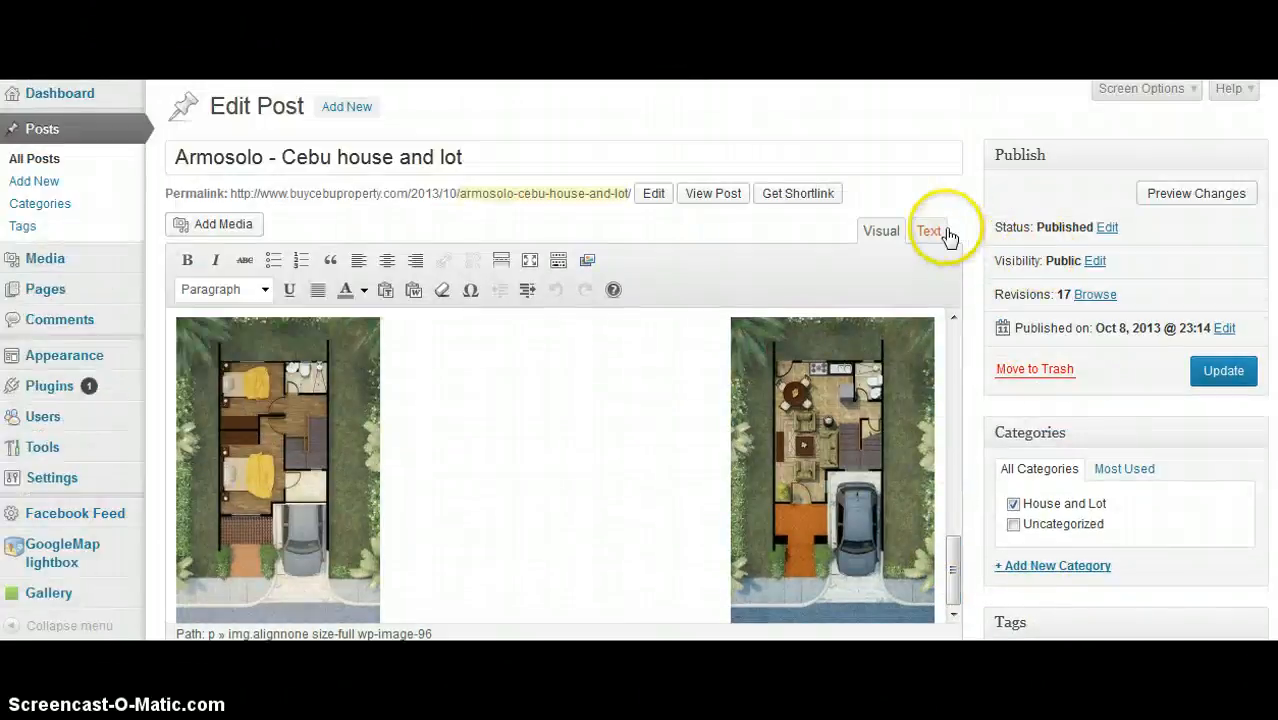
# Switch the post to raw HTML, type '<', then return to the visual view
pyautogui.click(928, 230)
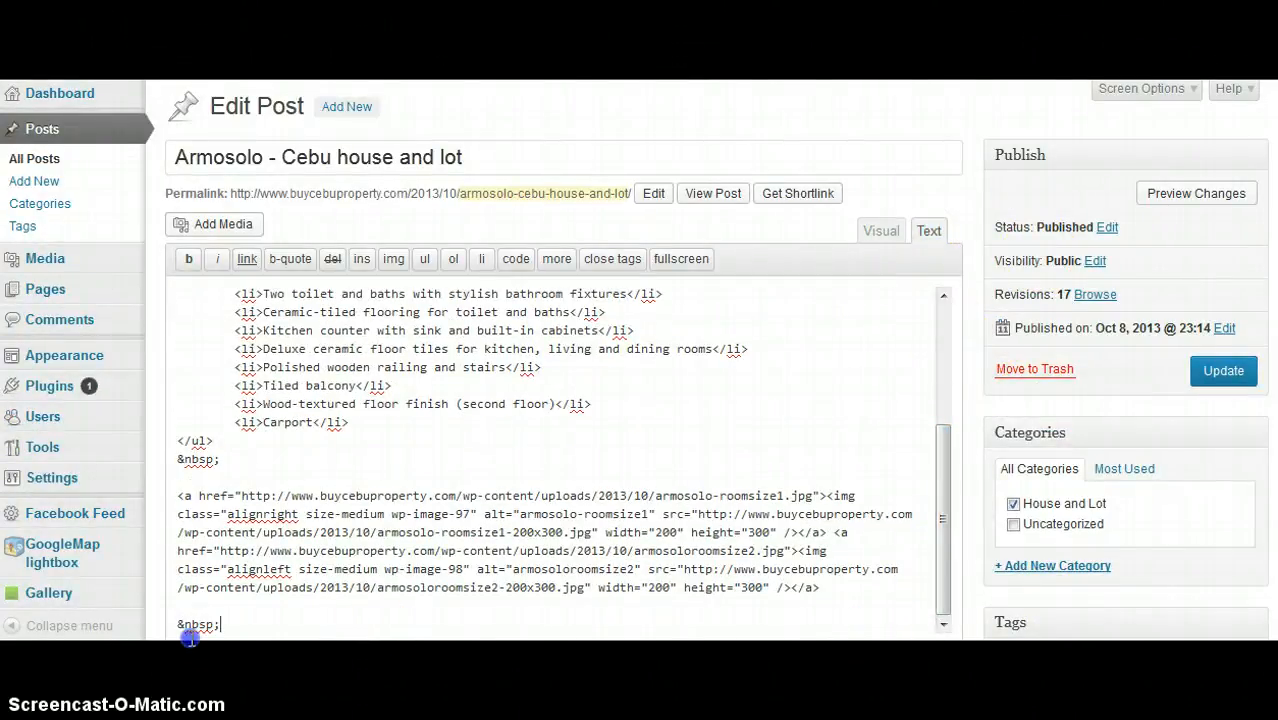
pyautogui.write('<br>')
pyautogui.write('1')
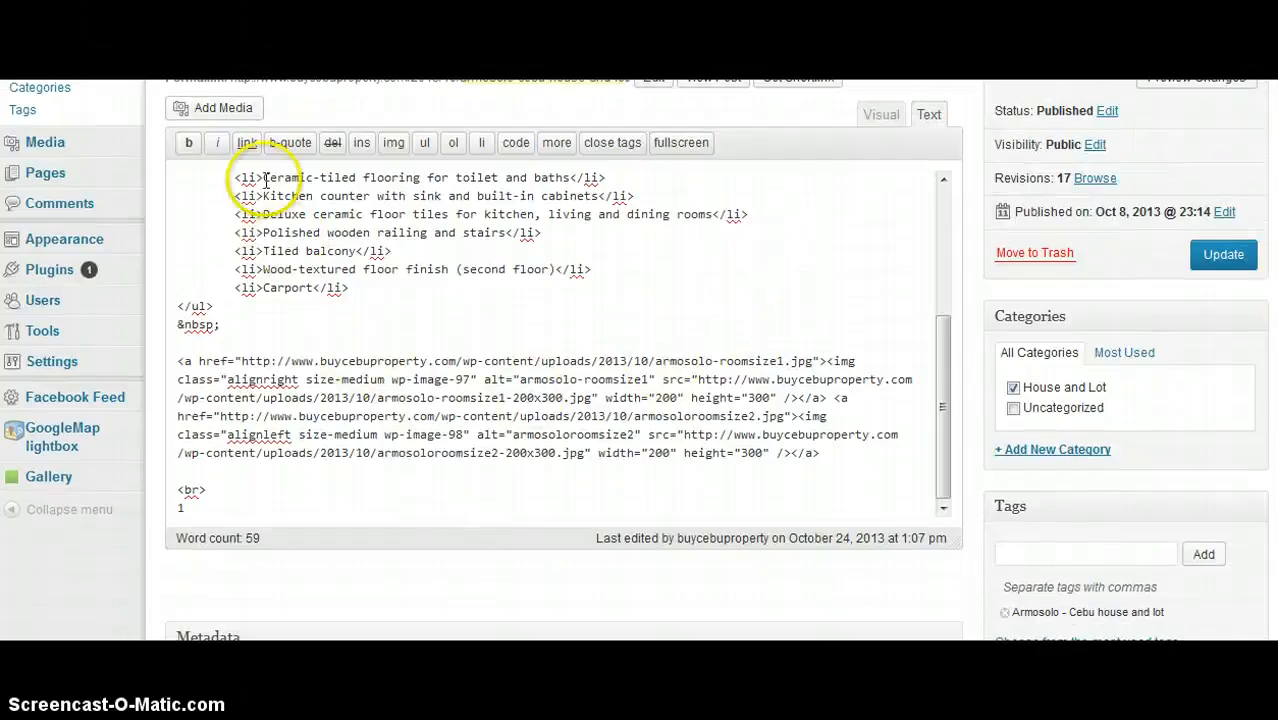
pyautogui.click(880, 114)
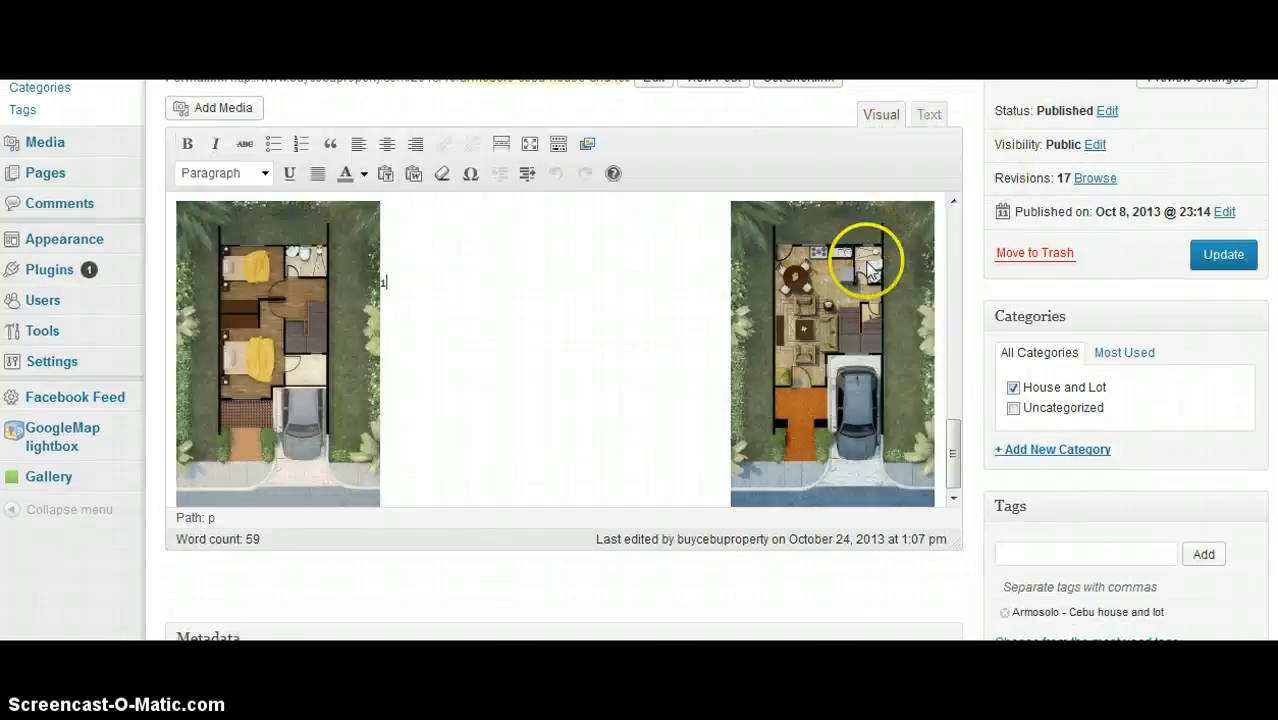
pyautogui.scroll(-3)
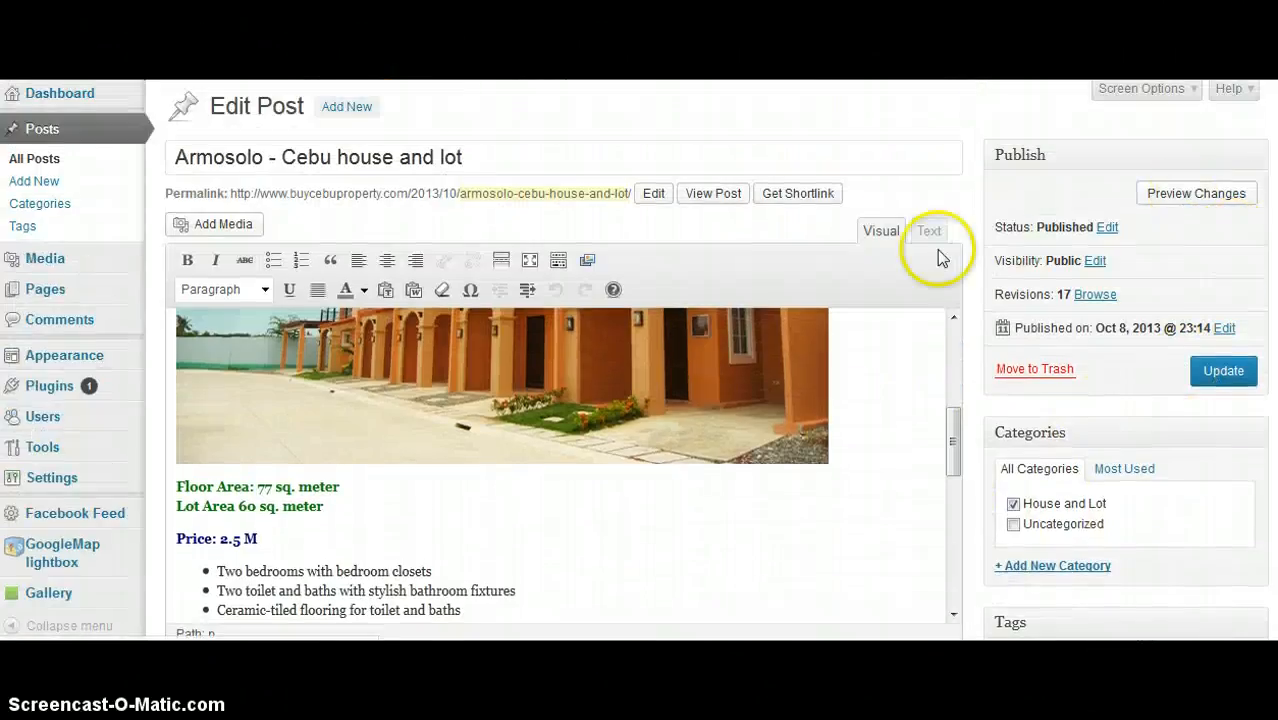
# Add a <br> line after the floor plan image links, checking it in Visual view
pyautogui.click(928, 231)
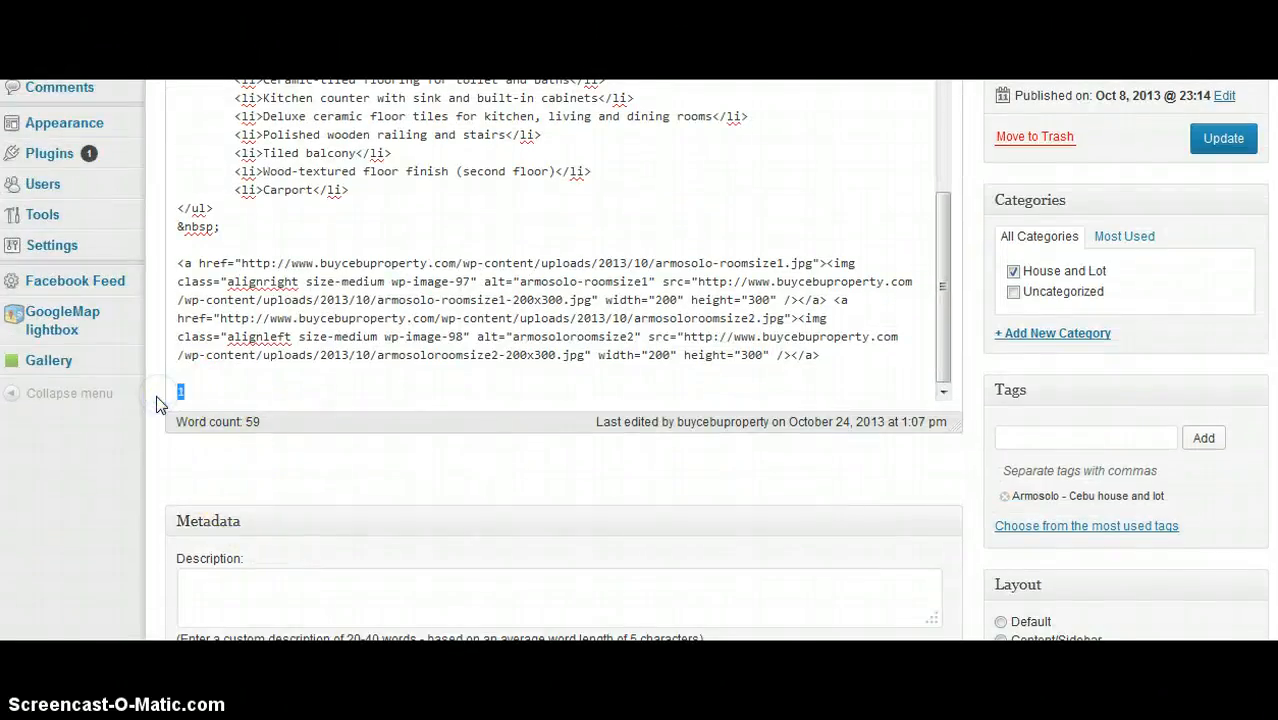
pyautogui.write('<br>')
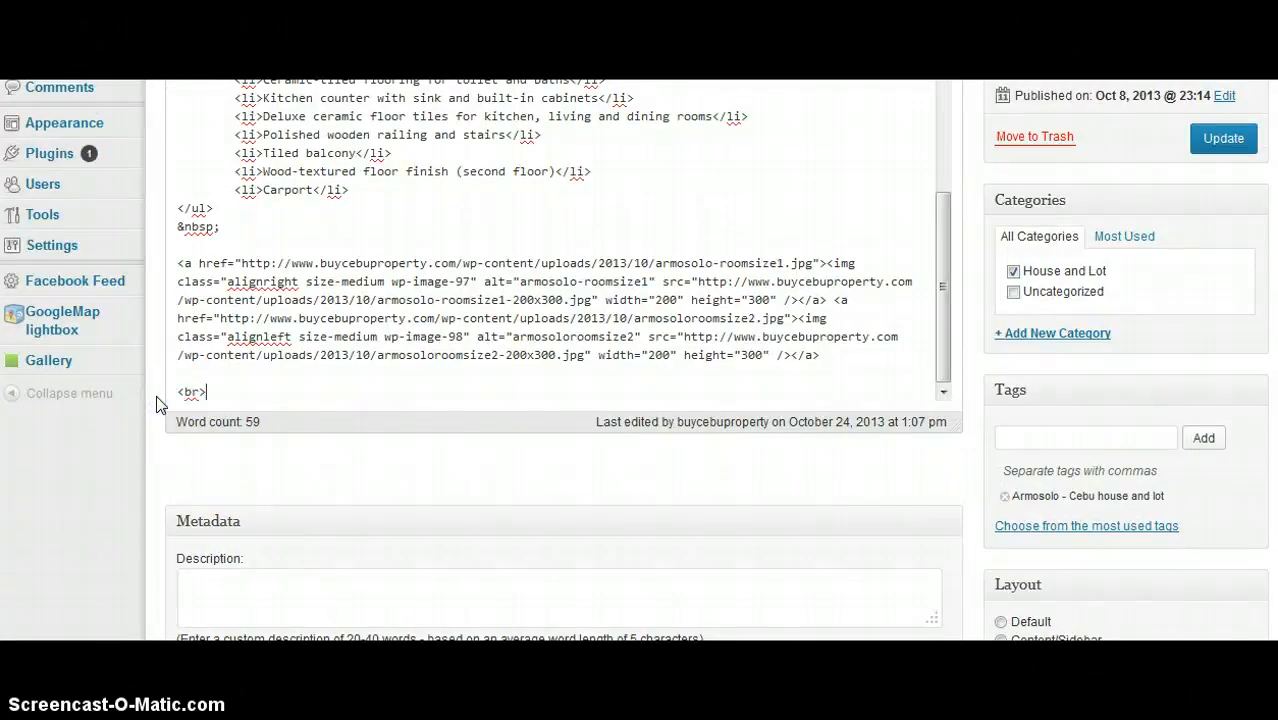
pyautogui.press('enter')
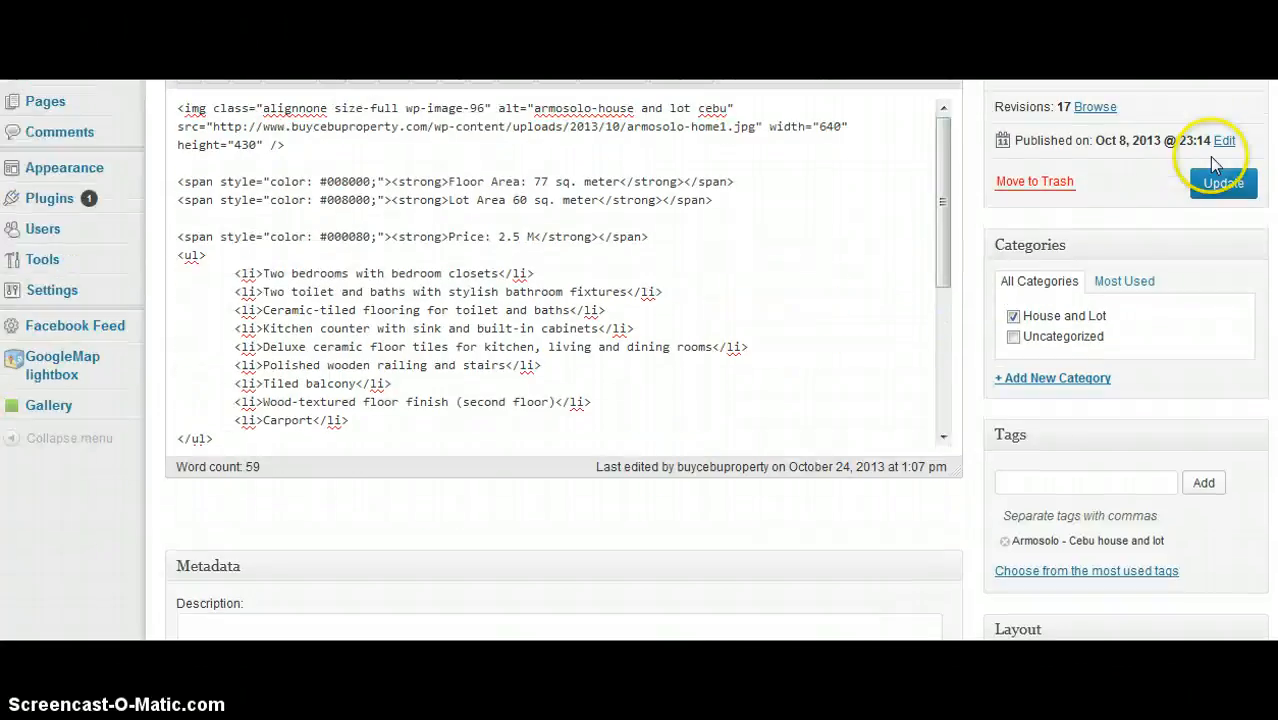
pyautogui.click(880, 231)
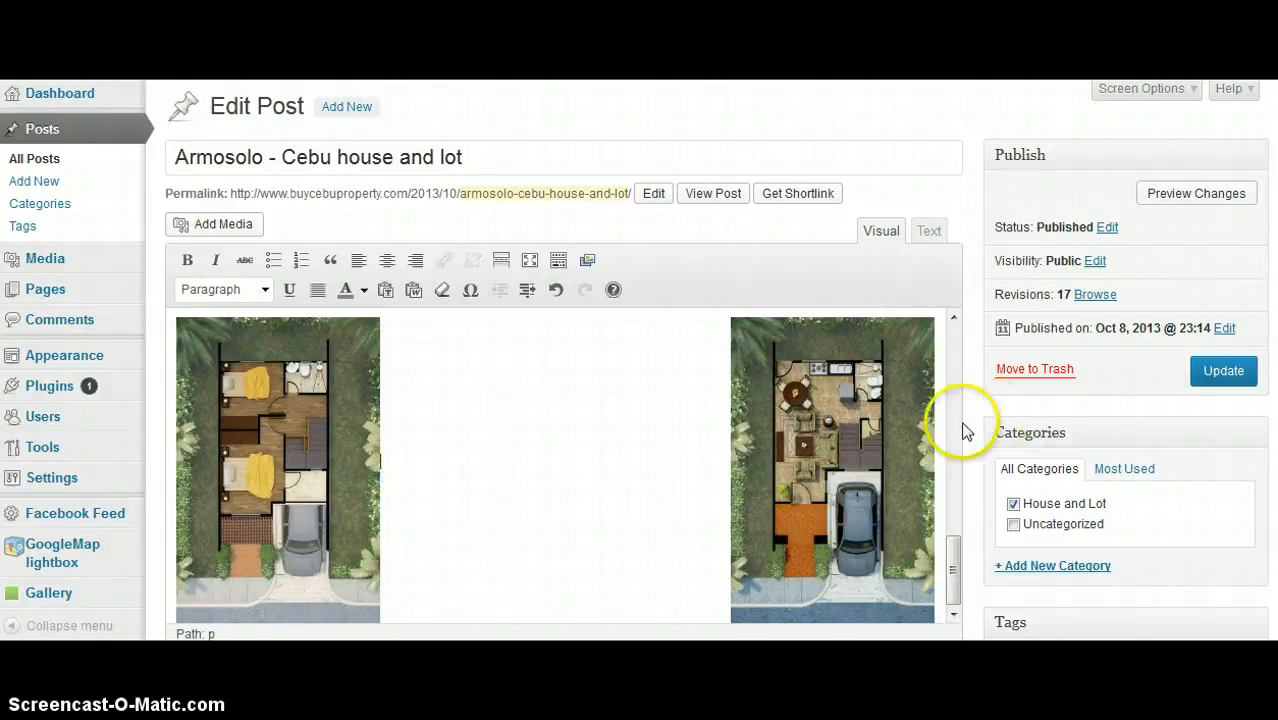
pyautogui.click(927, 231)
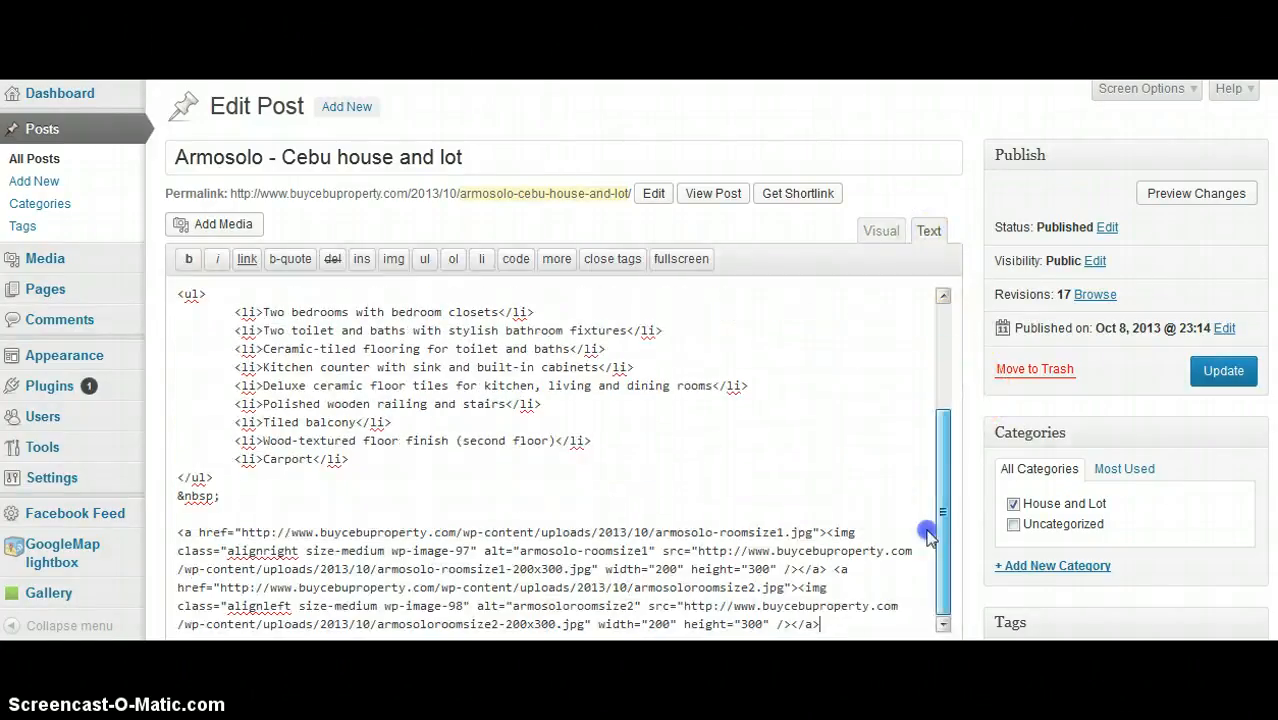
pyautogui.scroll(-3)
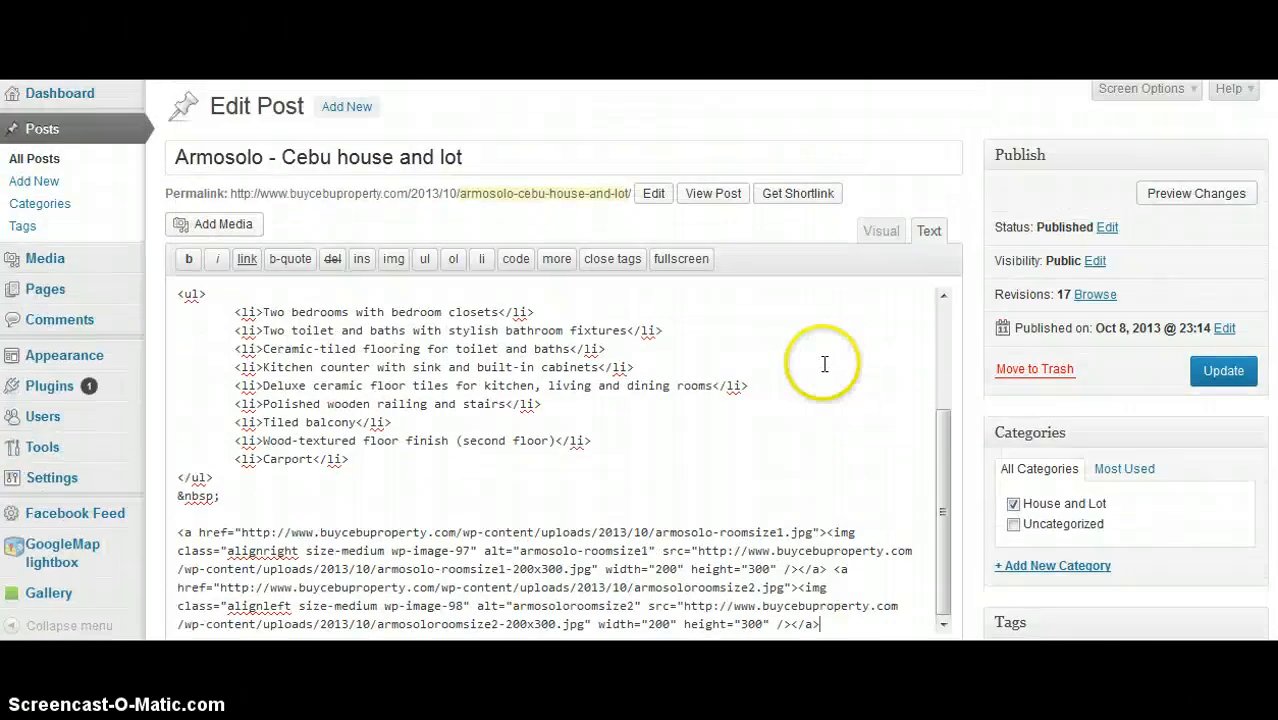
pyautogui.scroll(-3)
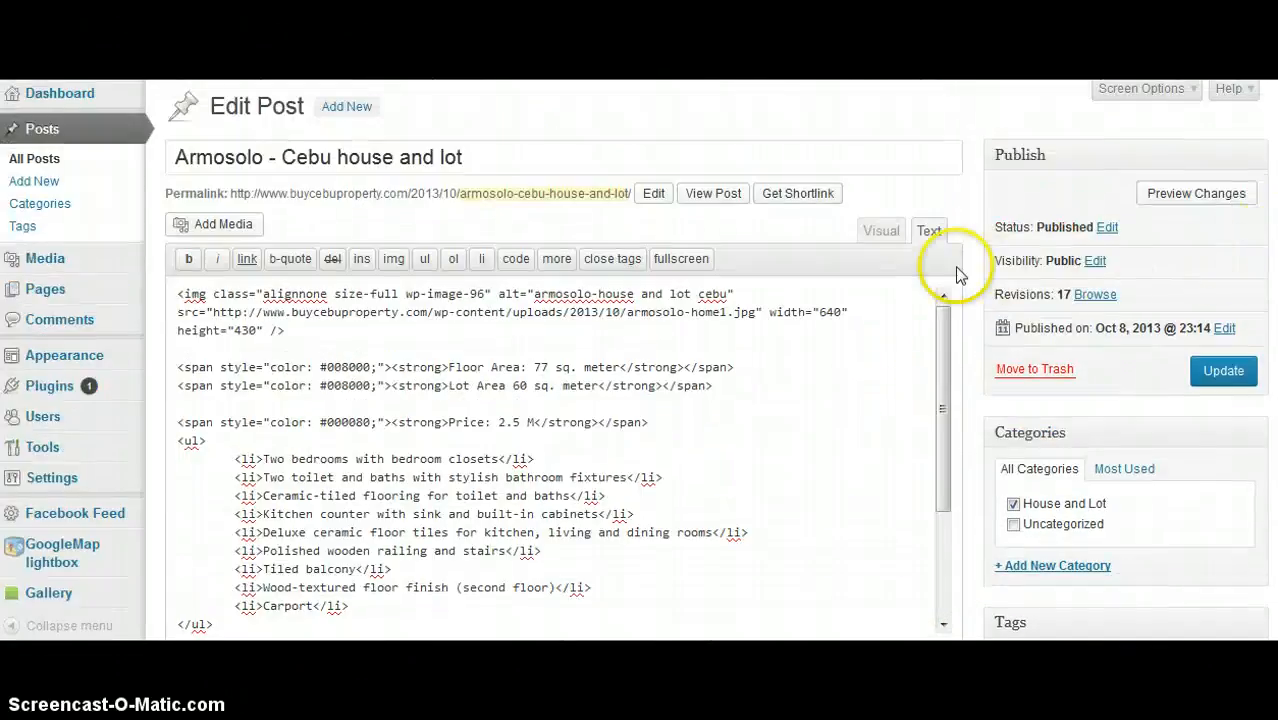
# Return to the visual editor and place the cursor below the feature list
pyautogui.click(880, 231)
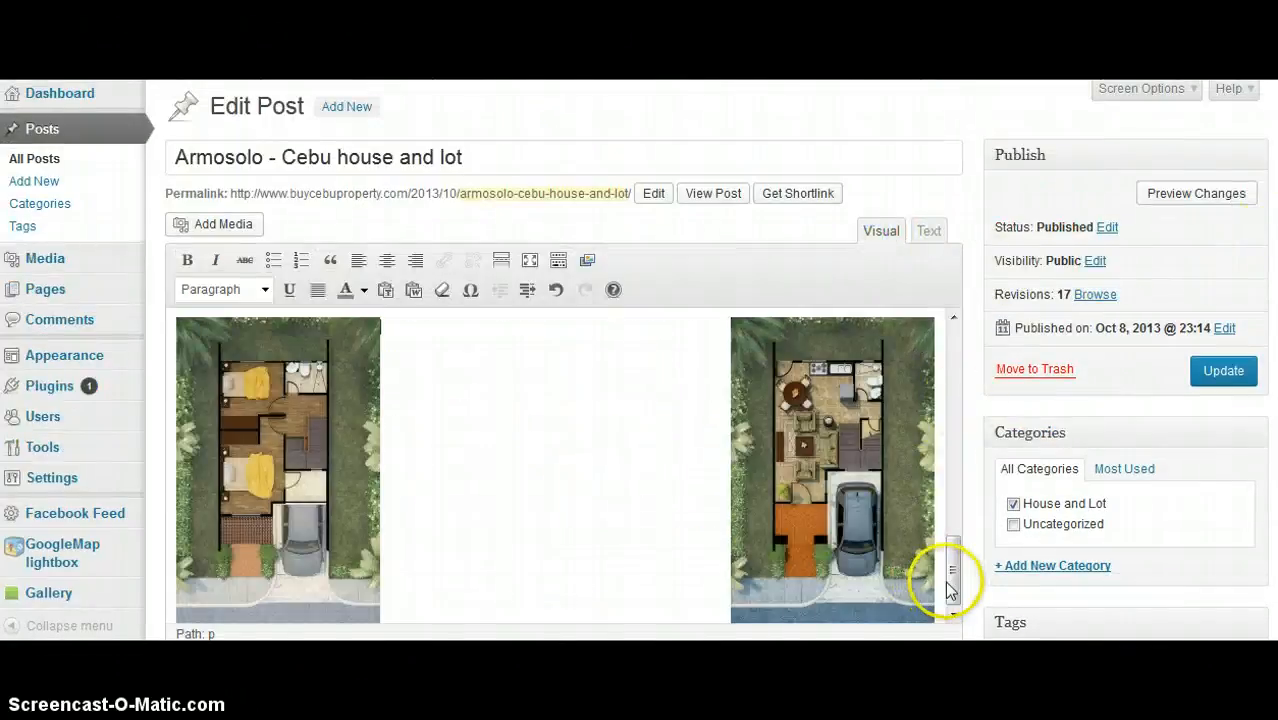
pyautogui.moveTo(948, 585); pyautogui.dragTo(940, 518)
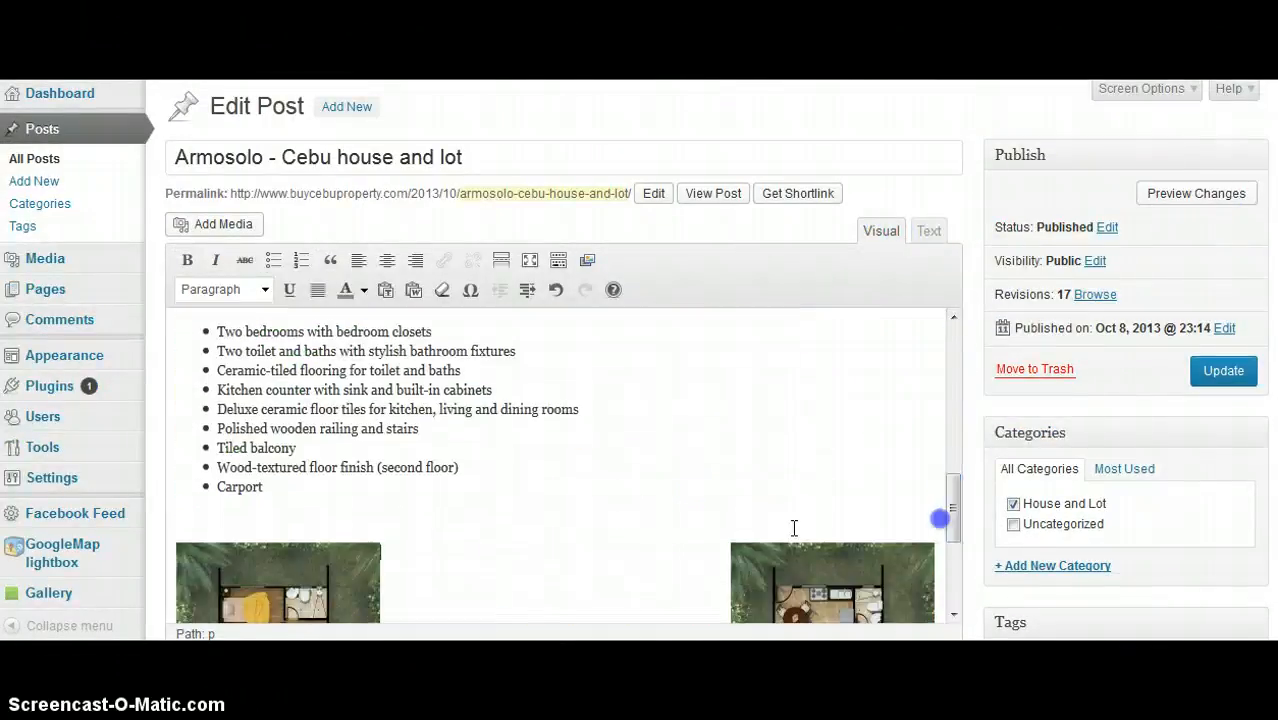
pyautogui.click(611, 475)
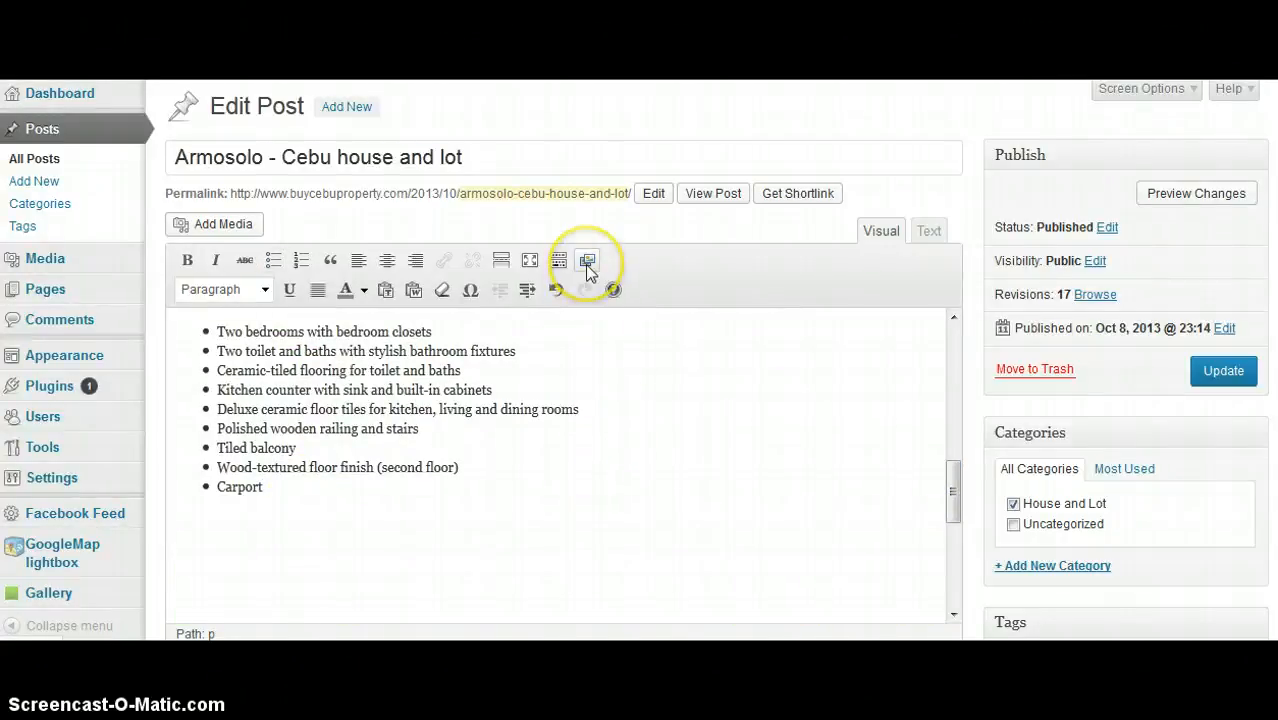
pyautogui.click(588, 261)
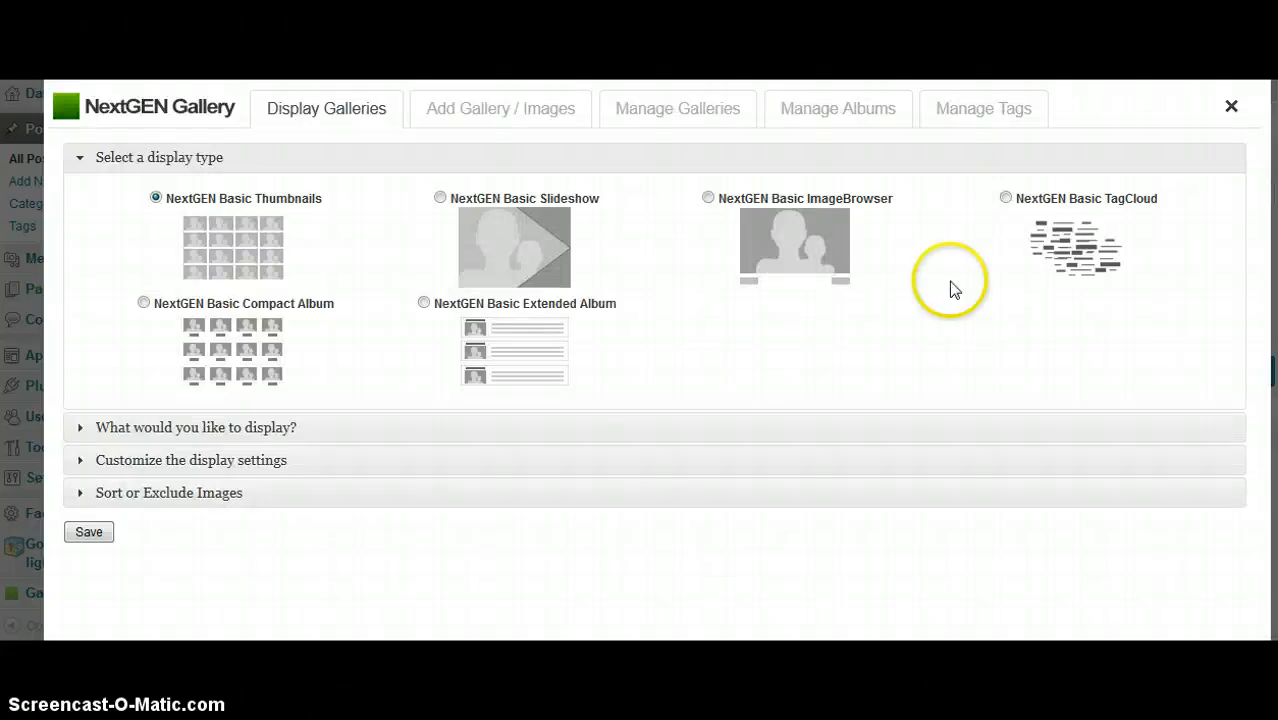
pyautogui.moveTo(980, 248)
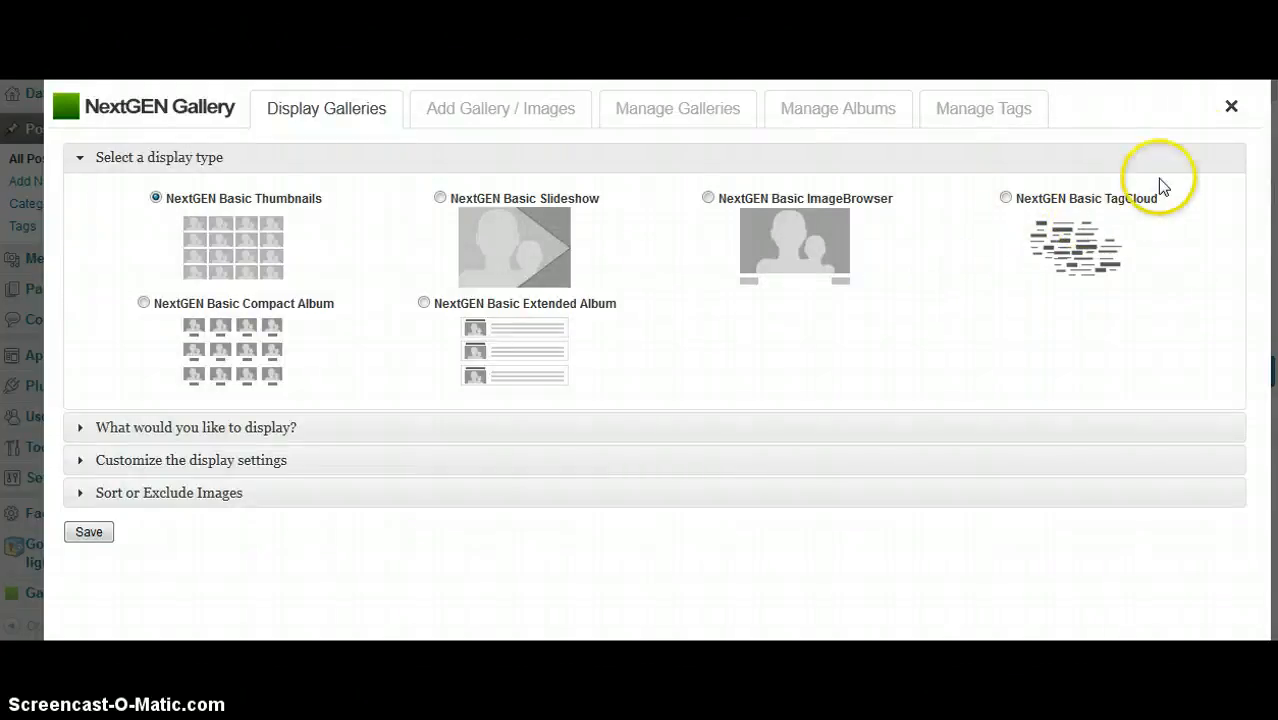
pyautogui.click(1231, 106)
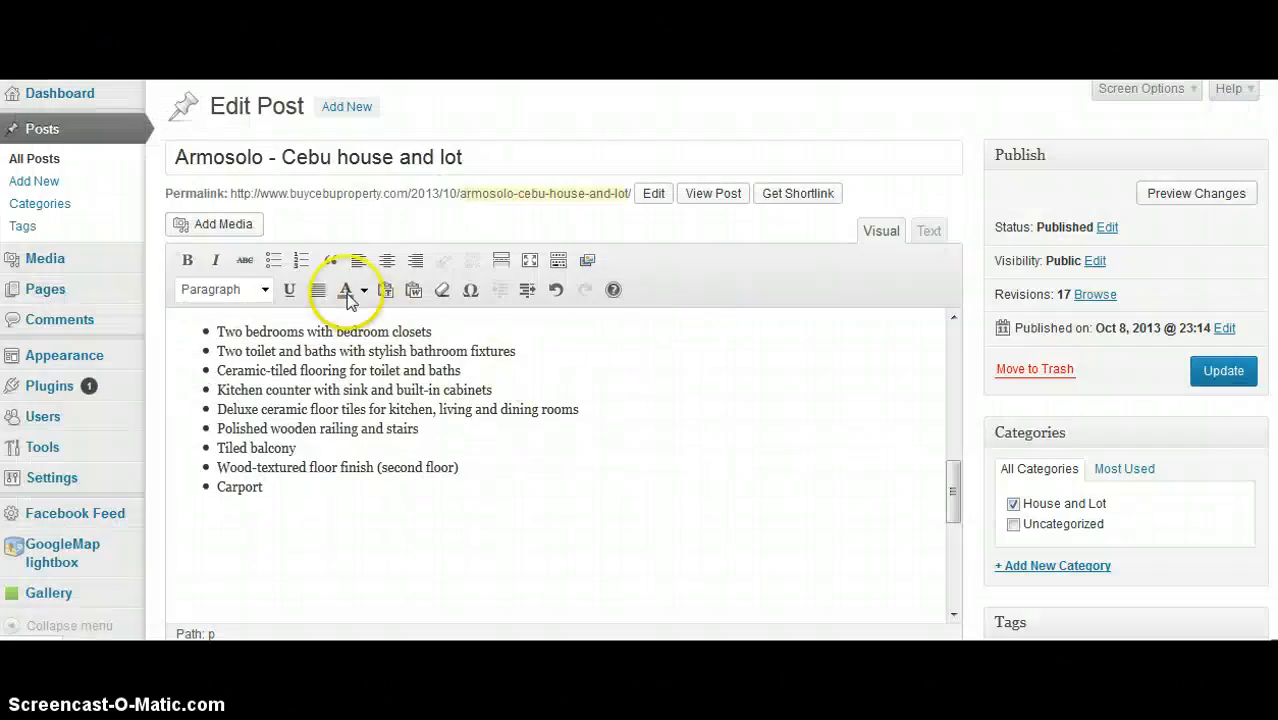
# Open Add Media and choose the NextGEN Gallery panel
pyautogui.click(214, 224)
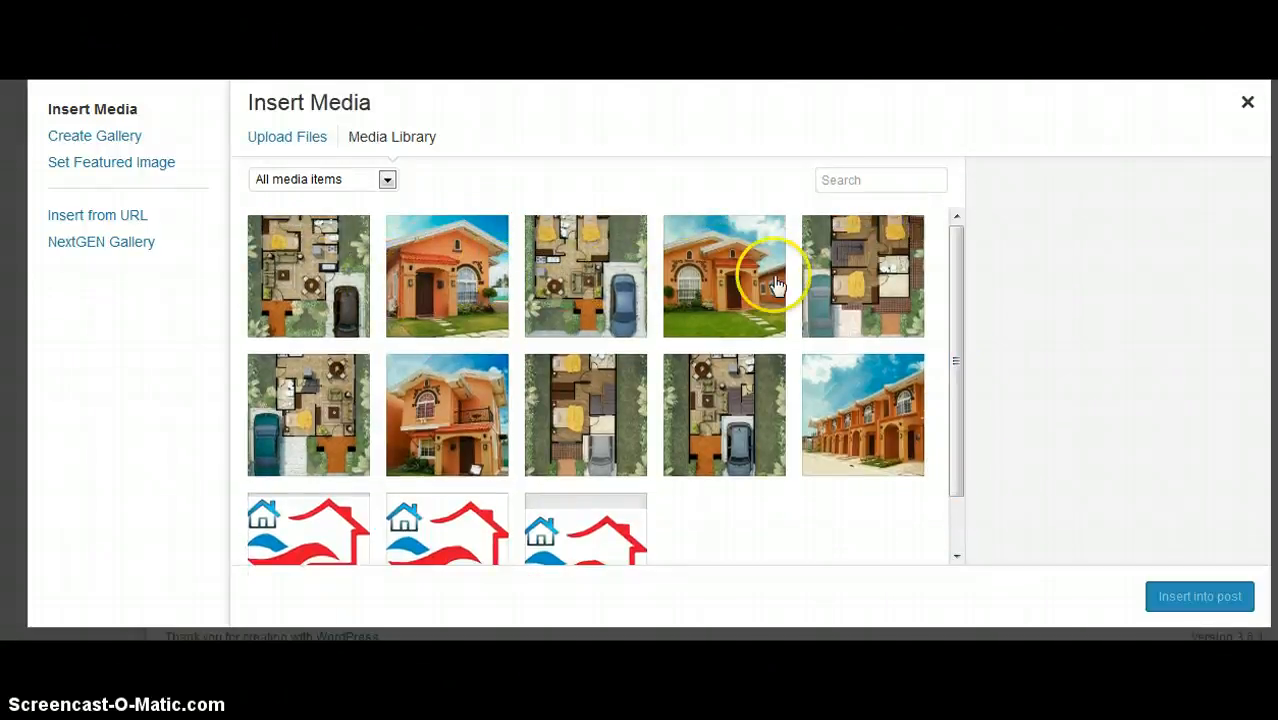
pyautogui.click(101, 241)
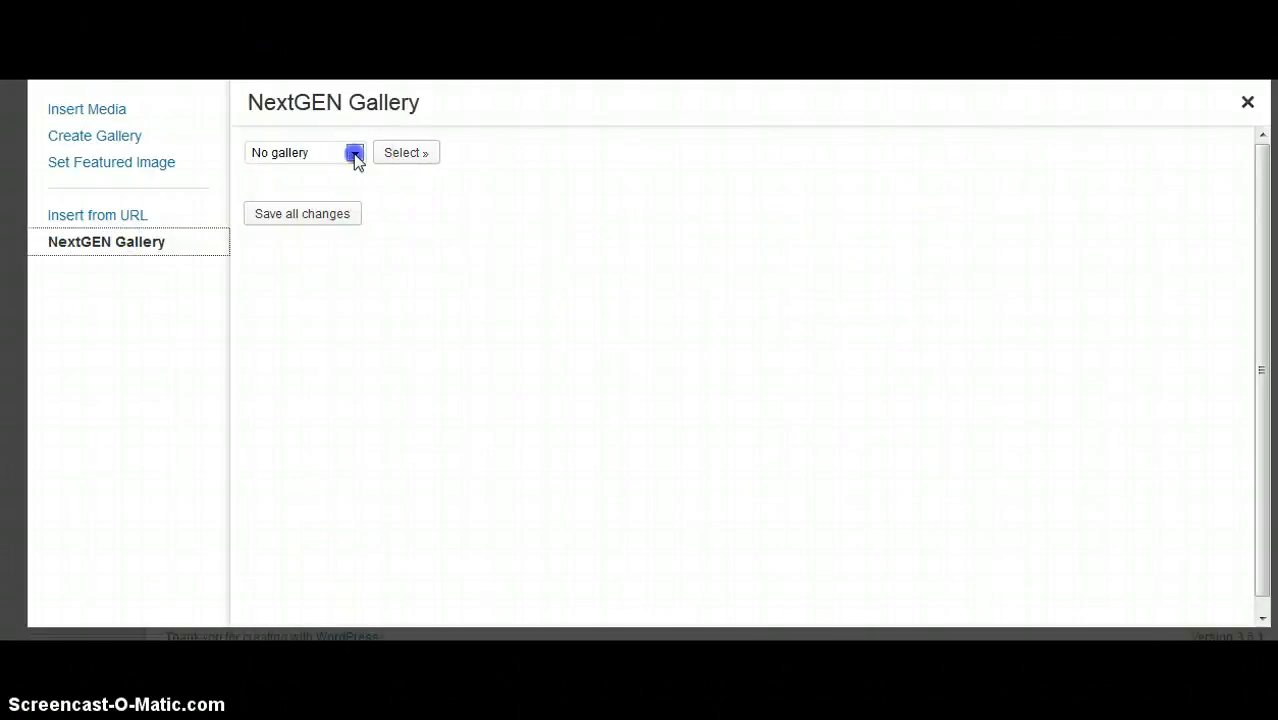
# Load the Armosolo gallery's five images and expand roomsize1's insertion options
pyautogui.click(305, 152)
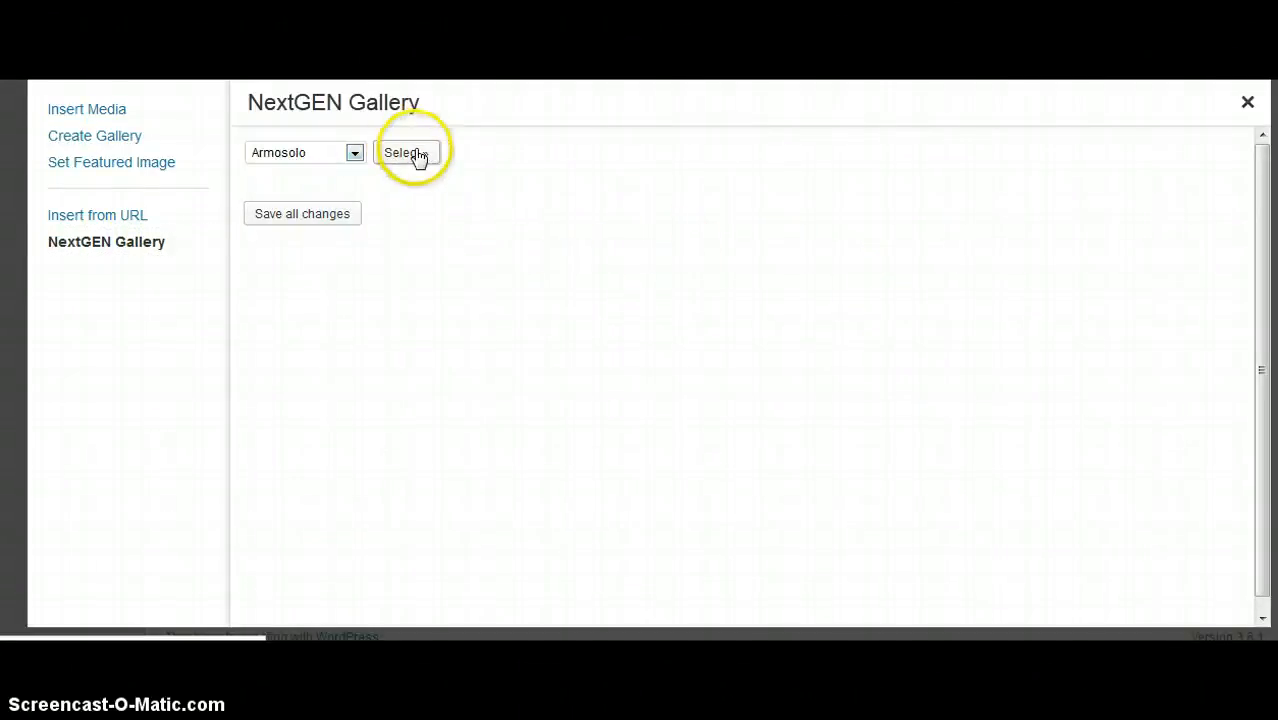
pyautogui.click(406, 152)
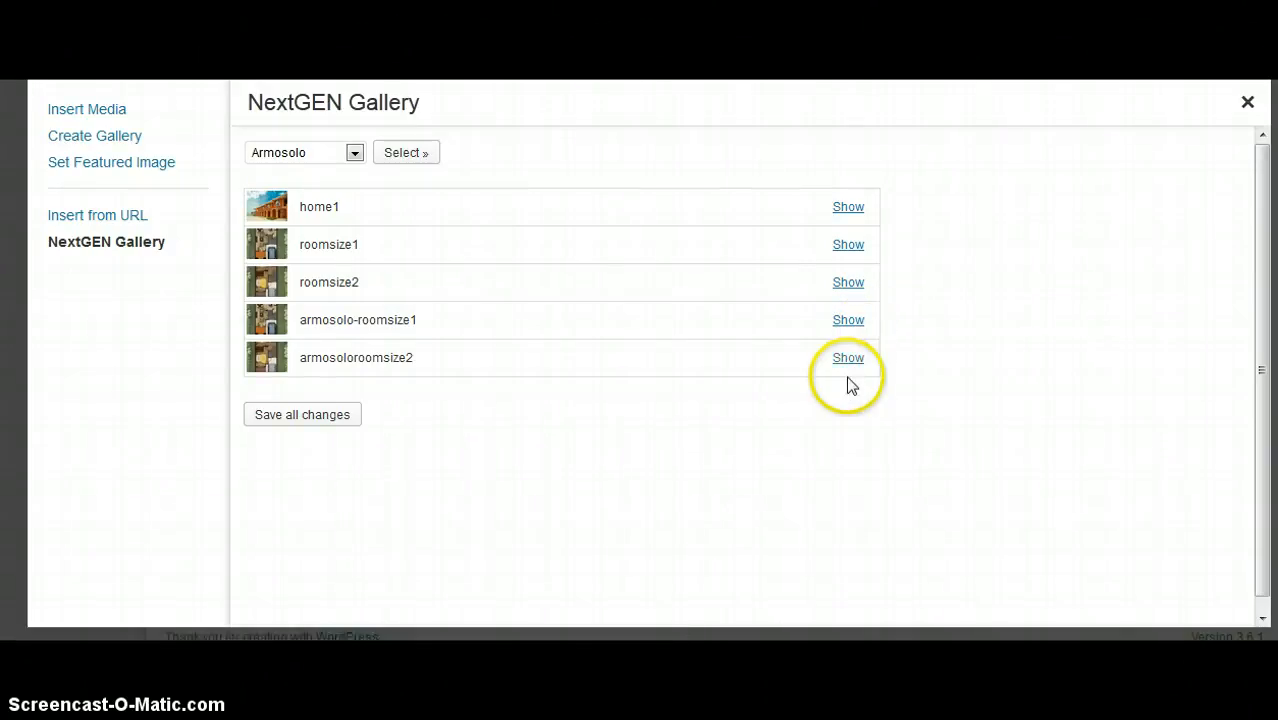
pyautogui.moveTo(330, 300)
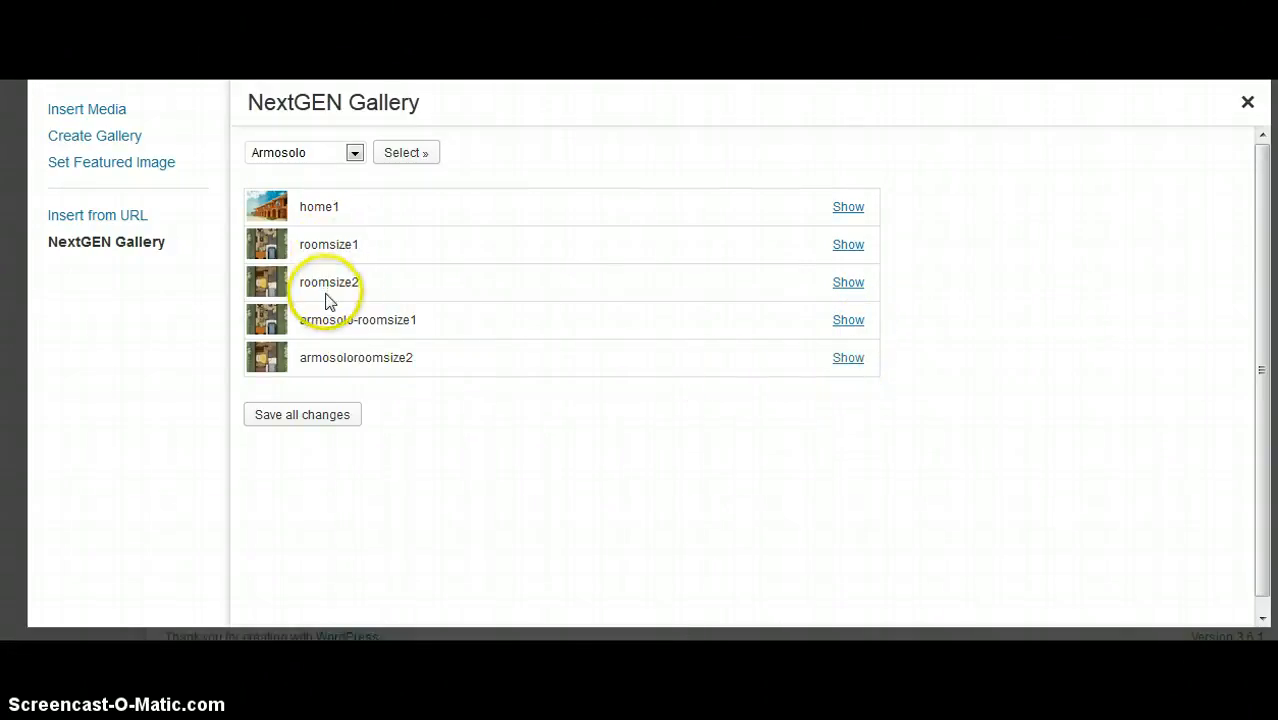
pyautogui.click(848, 244)
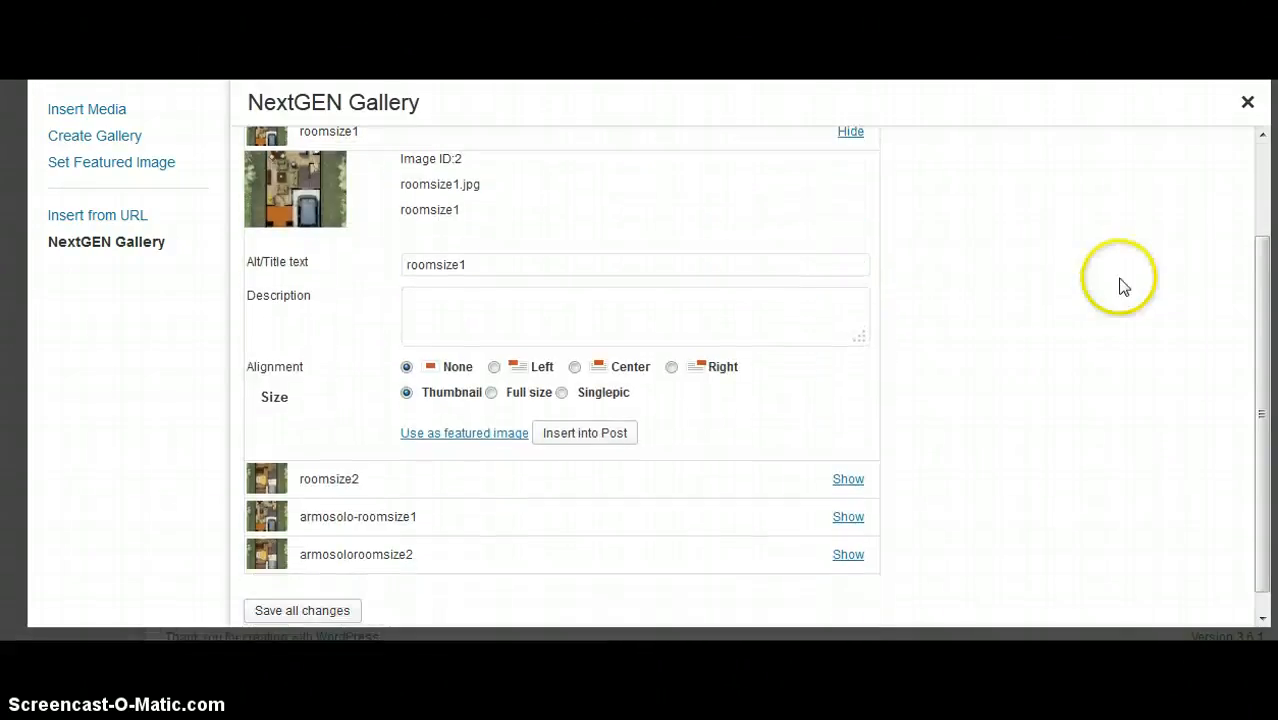
pyautogui.scroll(-3)
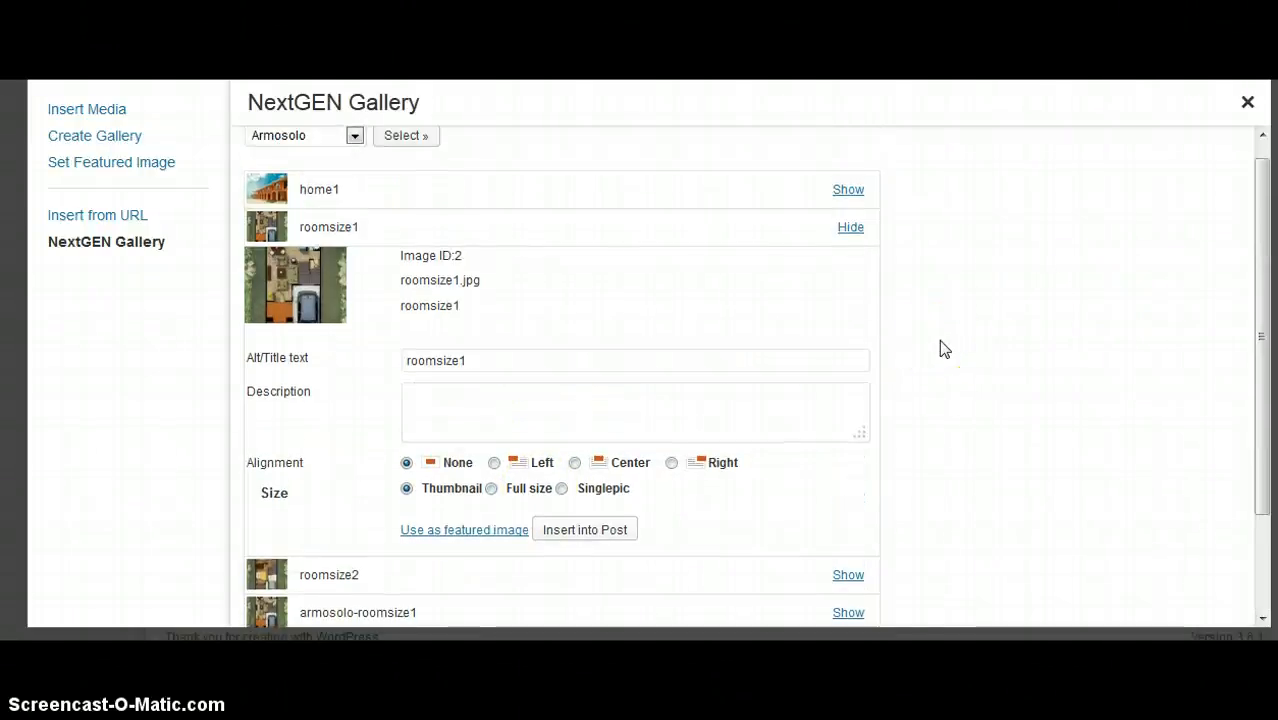
pyautogui.scroll(-3)
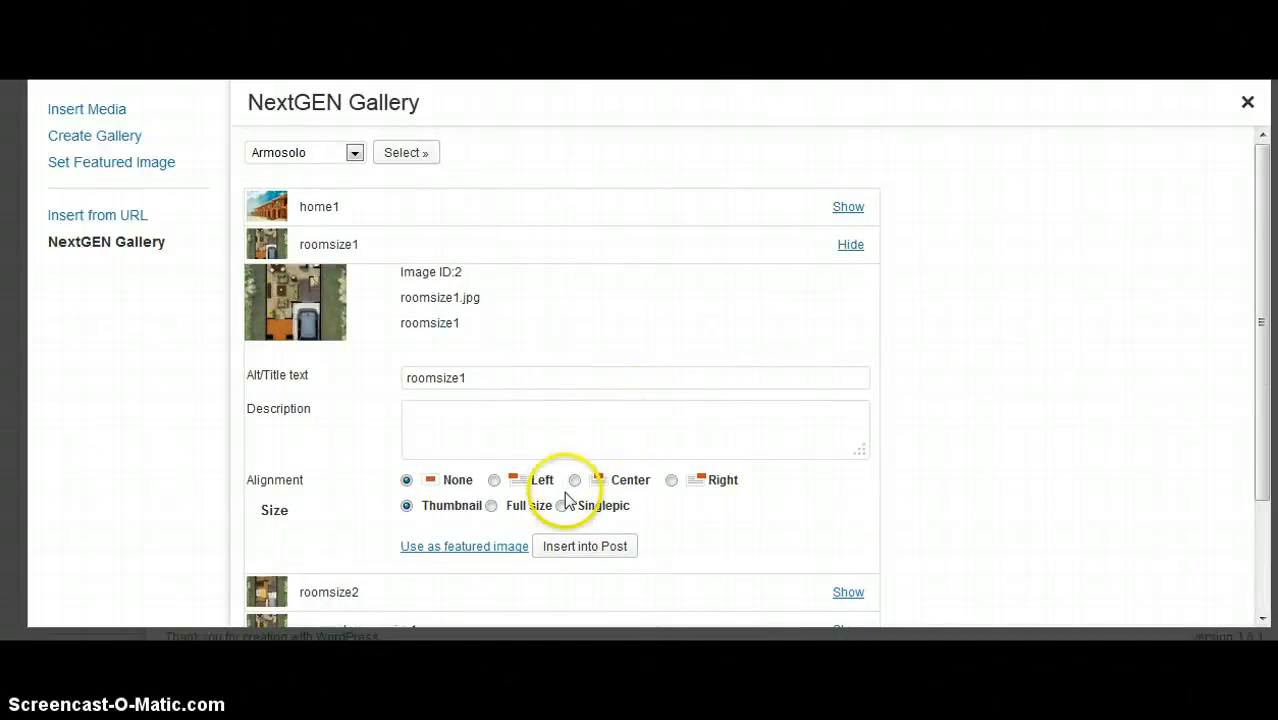
pyautogui.moveTo(645, 481)
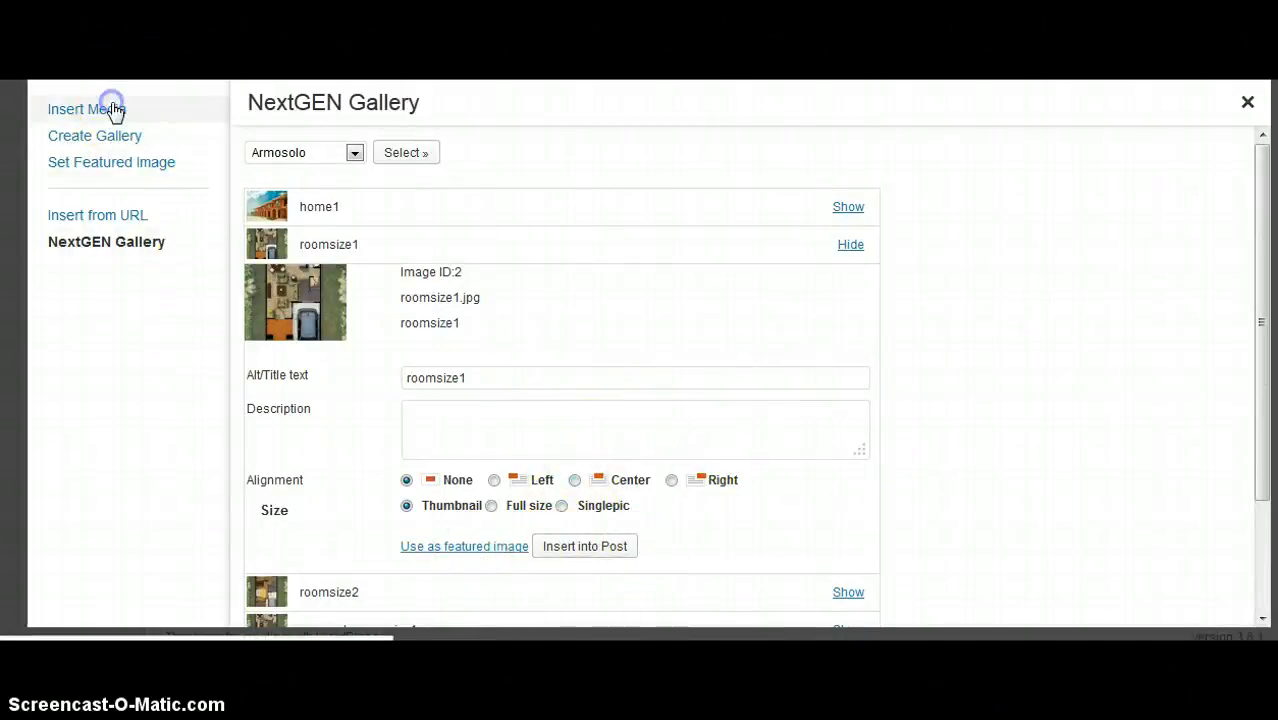
# Browse the Insert Media, Create Gallery and Set Featured Image panels, then return to NextGEN Gallery
pyautogui.click(86, 109)
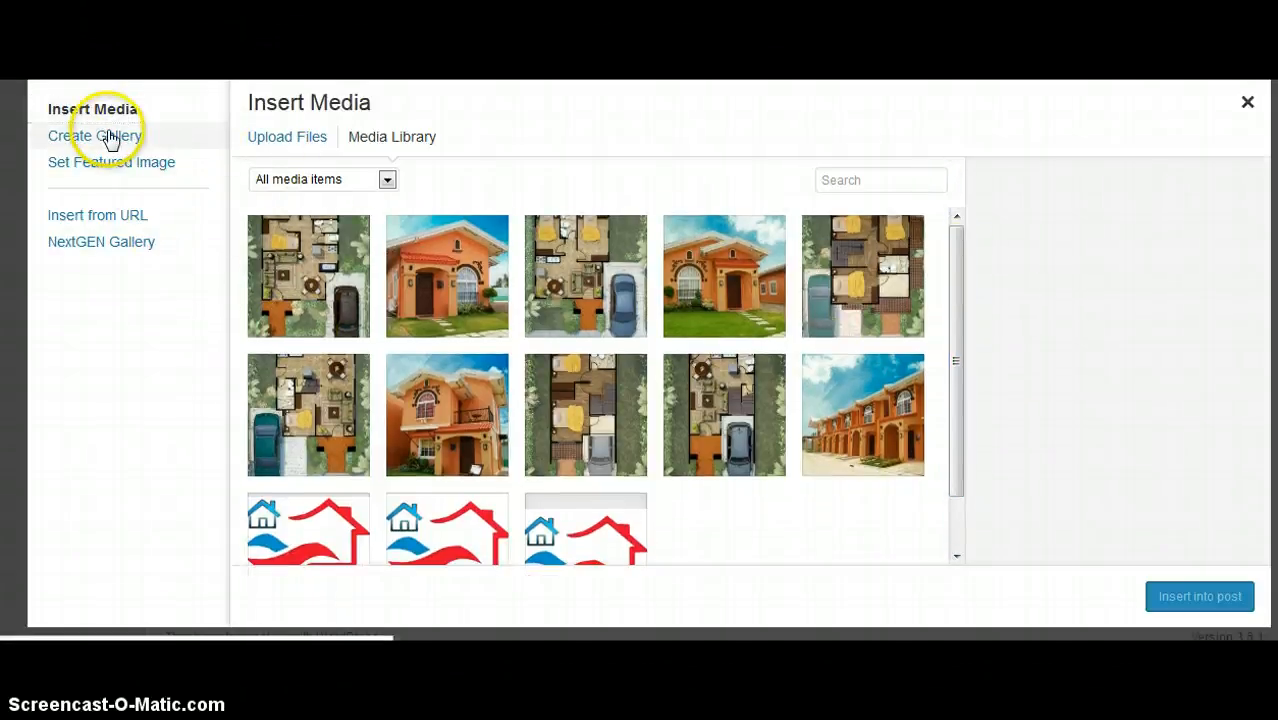
pyautogui.click(94, 135)
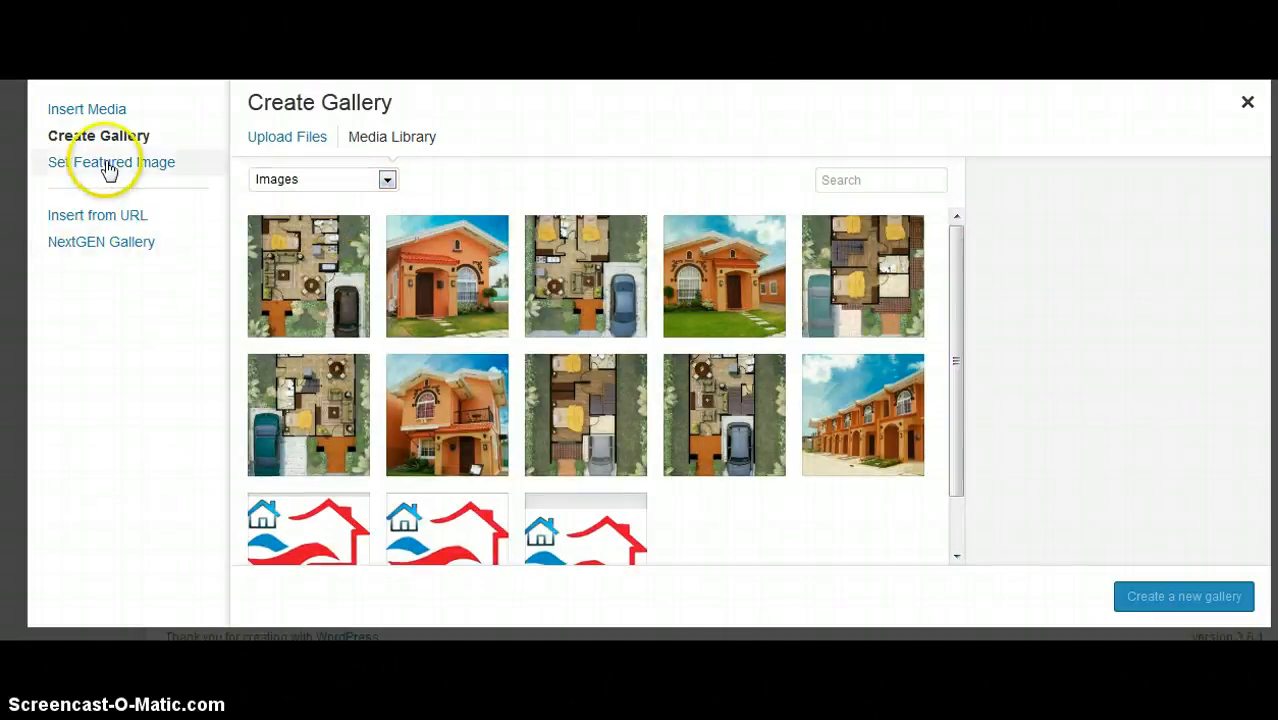
pyautogui.click(117, 162)
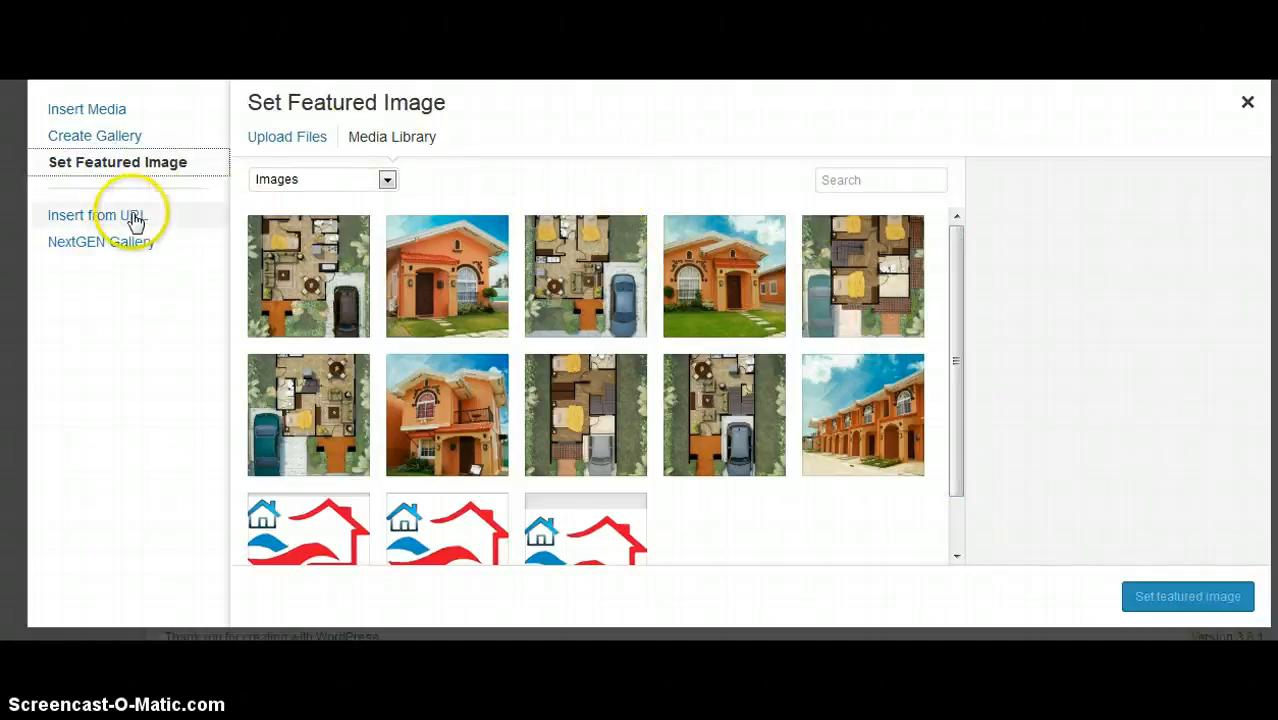
pyautogui.click(106, 241)
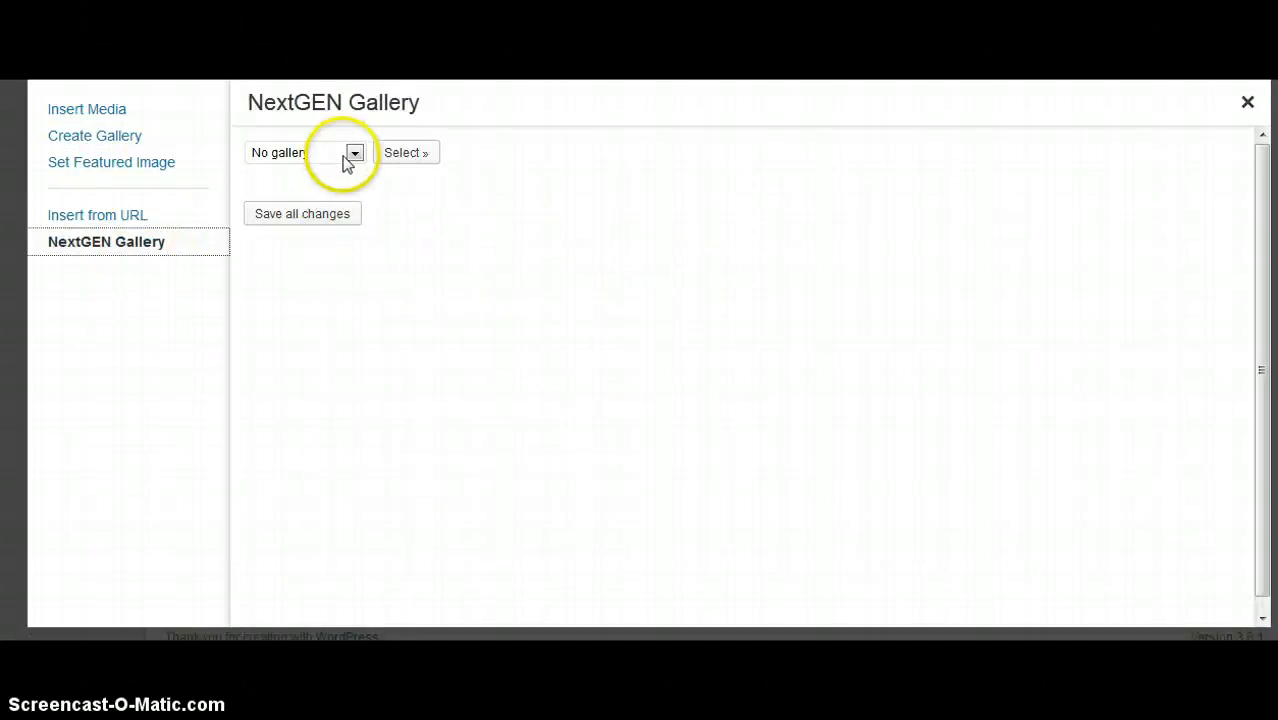
# Reload Armosolo's images, re-expand roomsize1's details, then close the media dialog
pyautogui.click(354, 152)
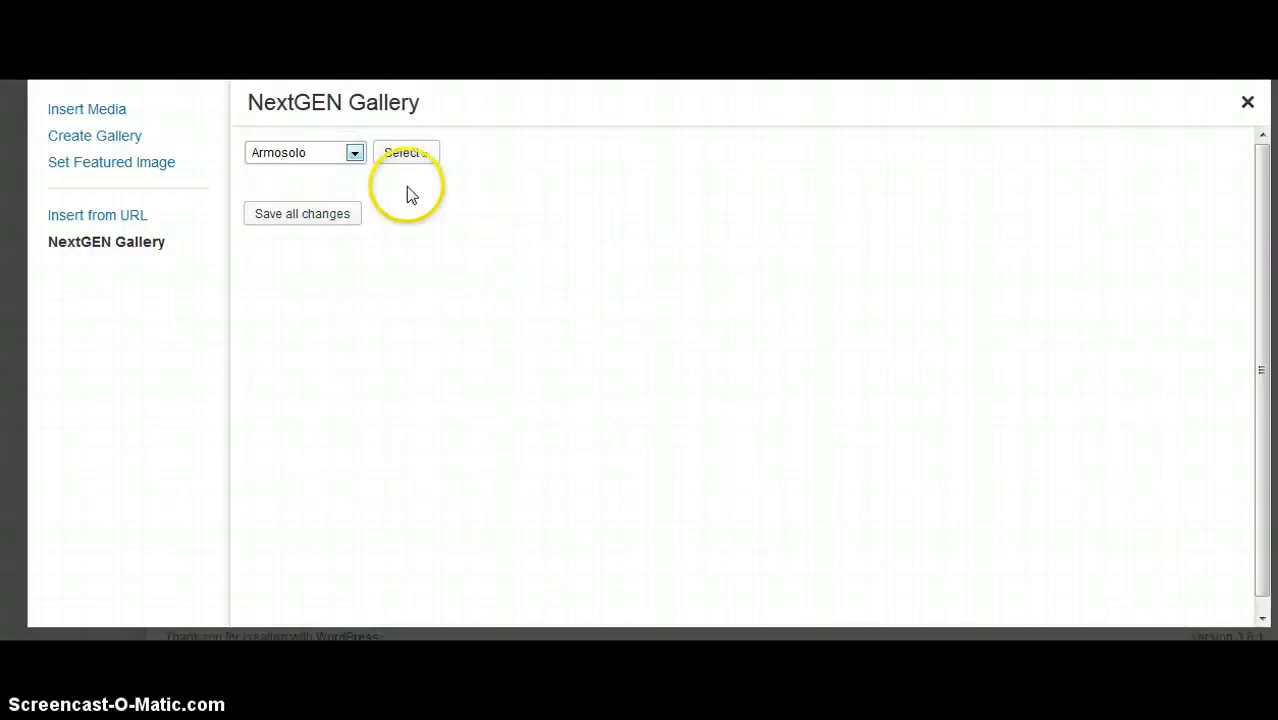
pyautogui.click(406, 152)
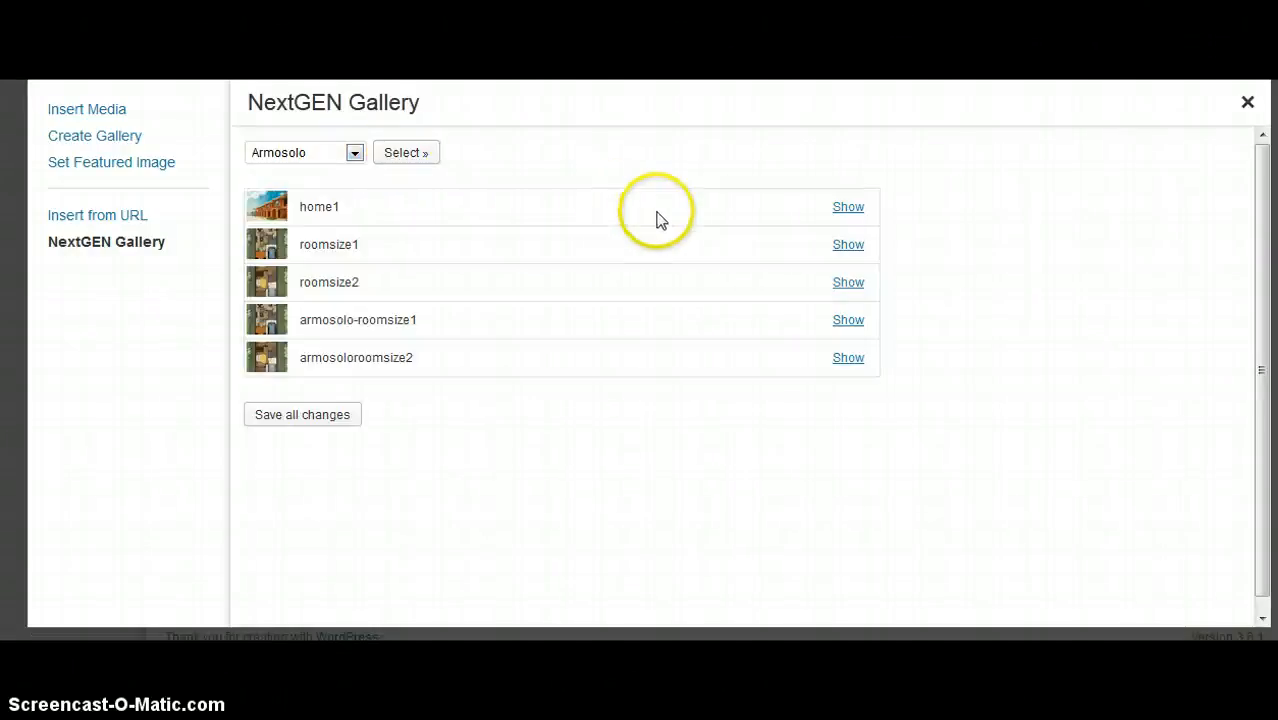
pyautogui.moveTo(250, 282)
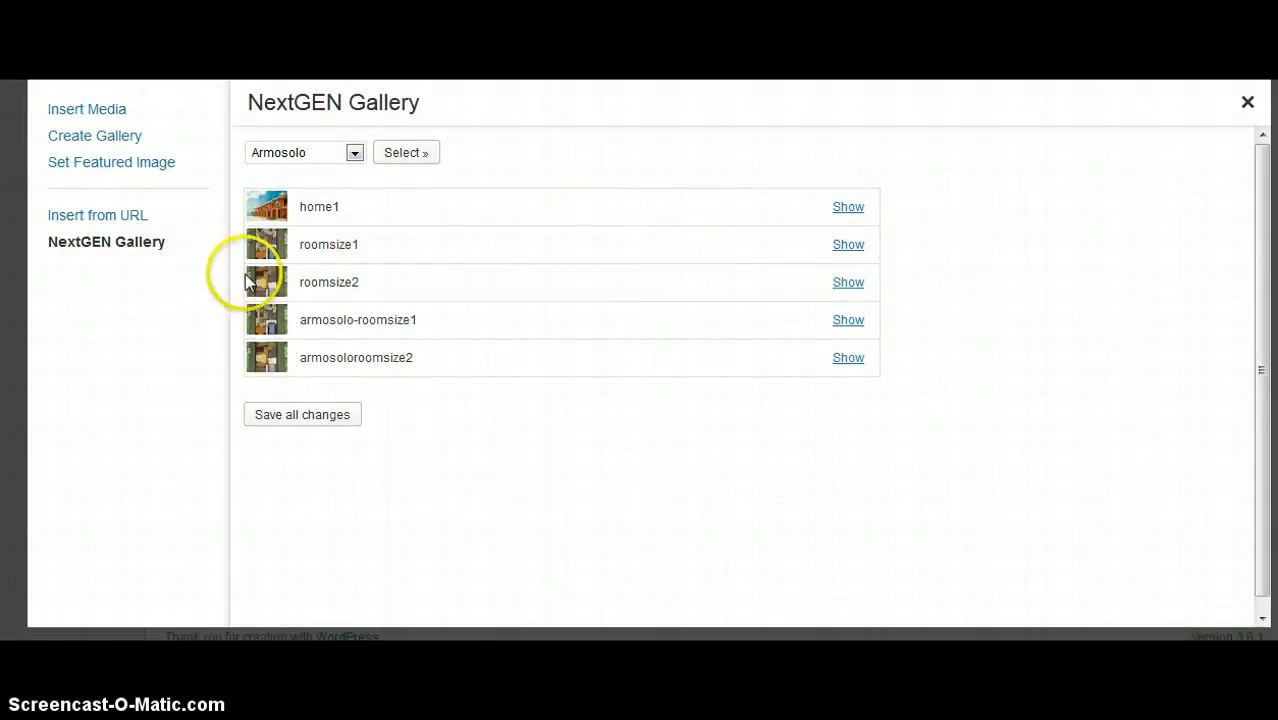
pyautogui.rightClick(266, 282)
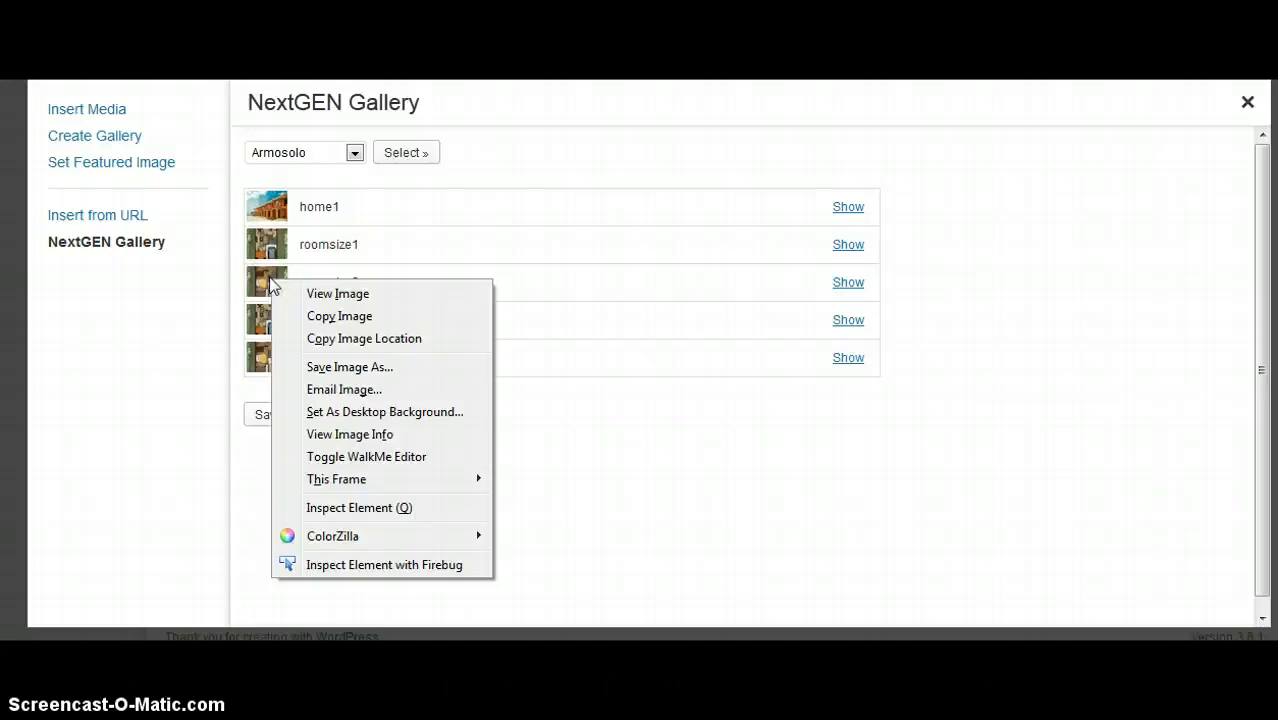
pyautogui.click(880, 282)
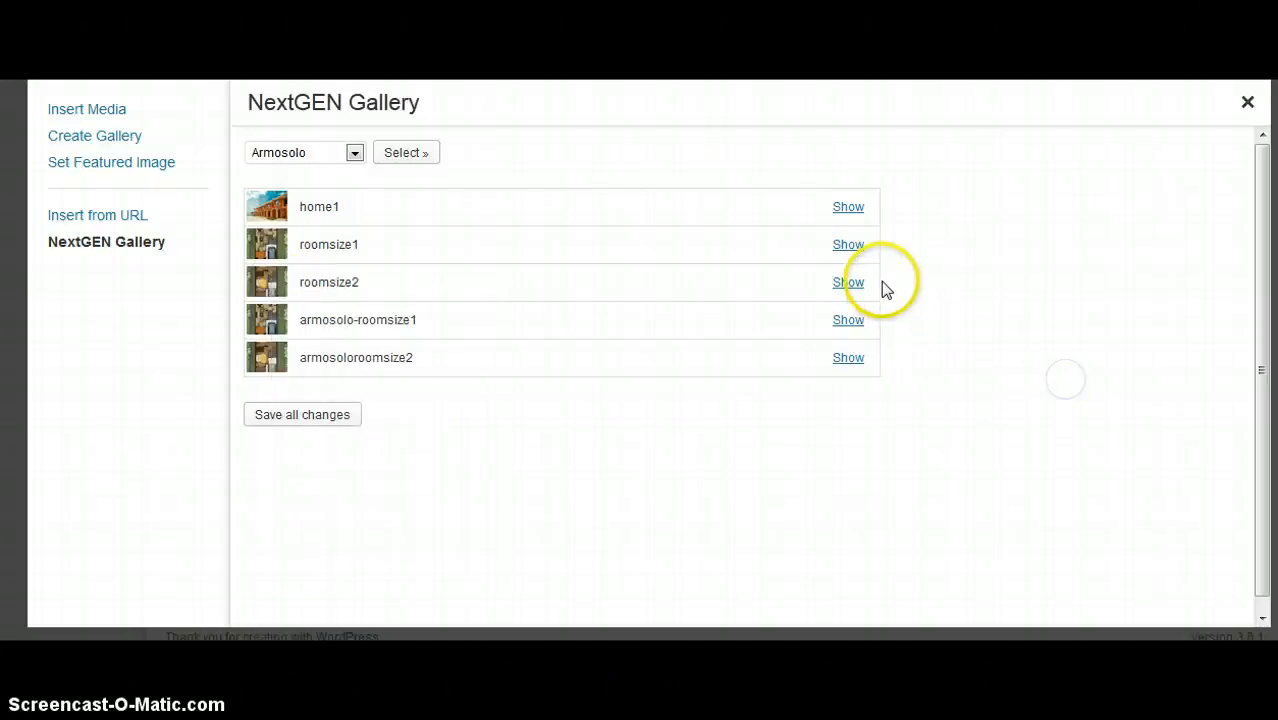
pyautogui.click(848, 244)
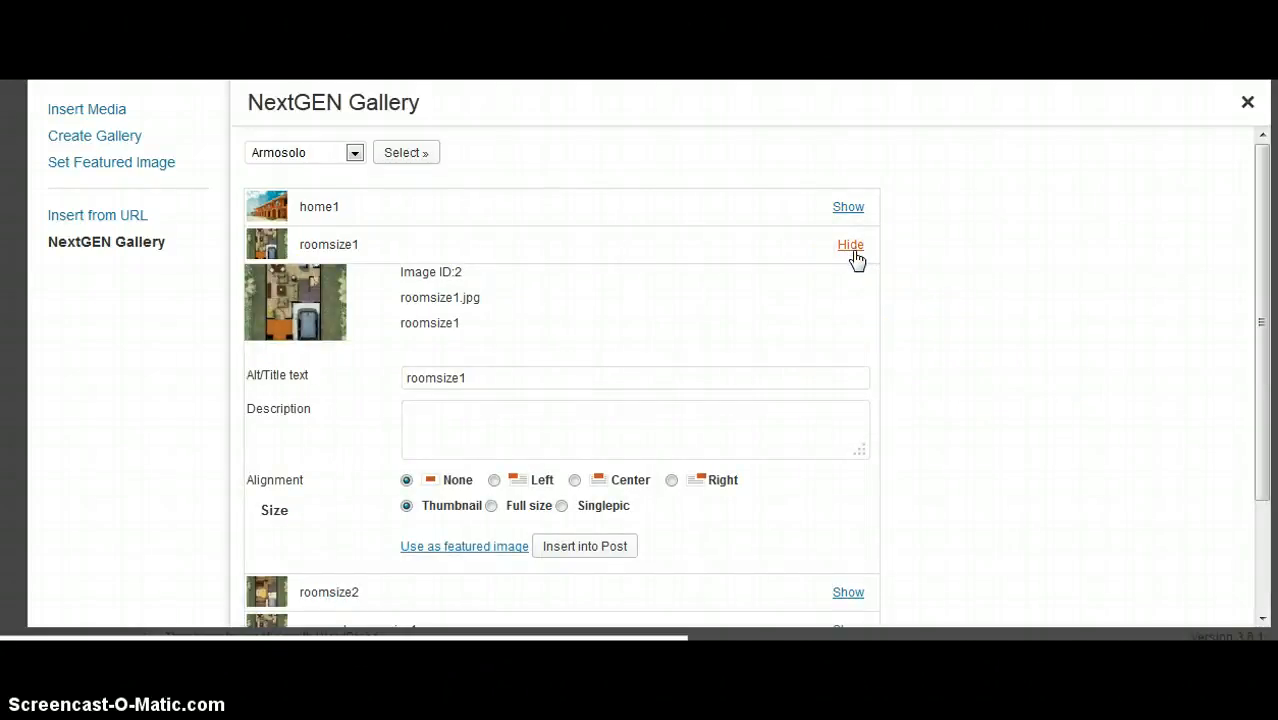
pyautogui.scroll(-3)
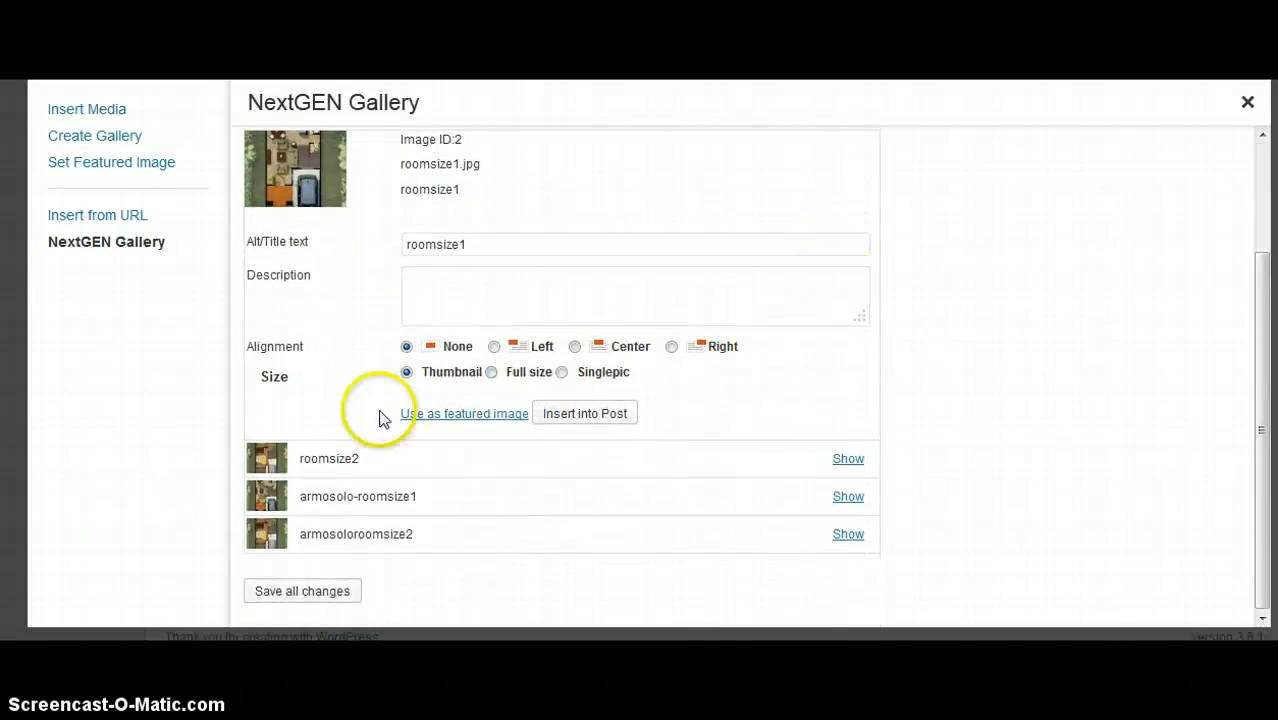
pyautogui.moveTo(1013, 330)
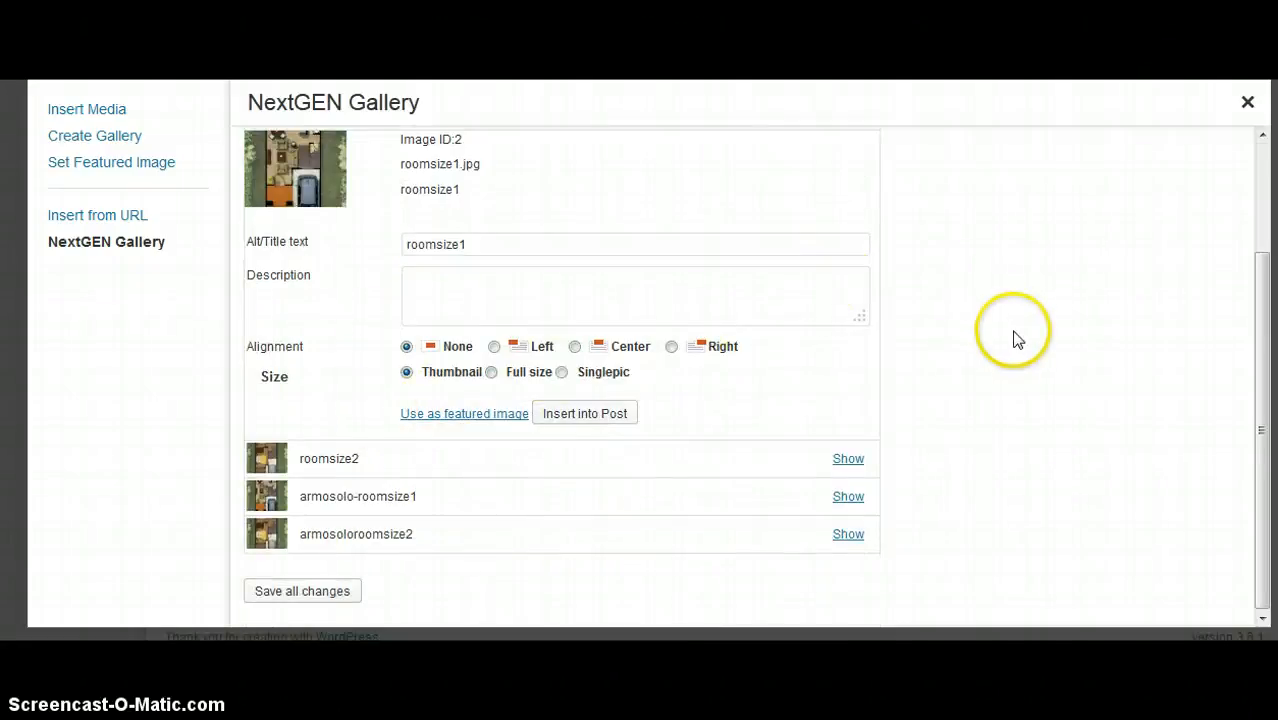
pyautogui.moveTo(575, 397)
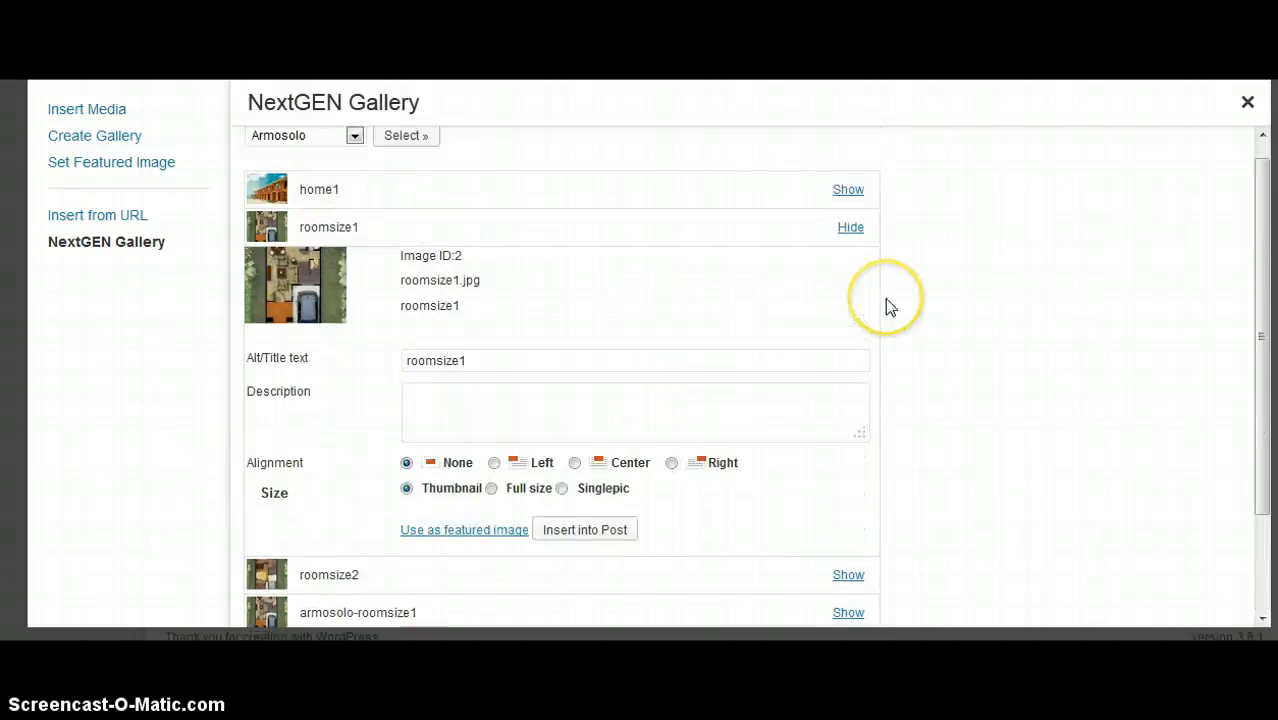
pyautogui.click(354, 135)
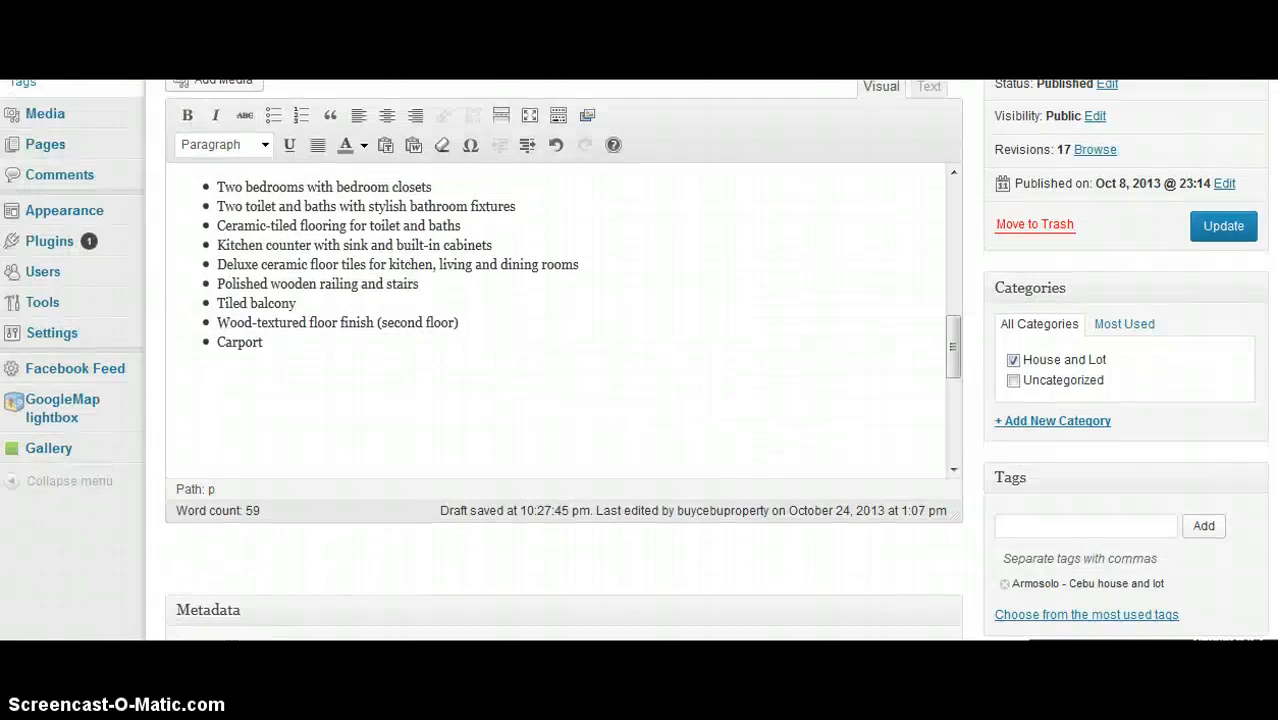
# Go through NextGEN Overview and Add Gallery / Images to Manage Galleries
pyautogui.click(48, 448)
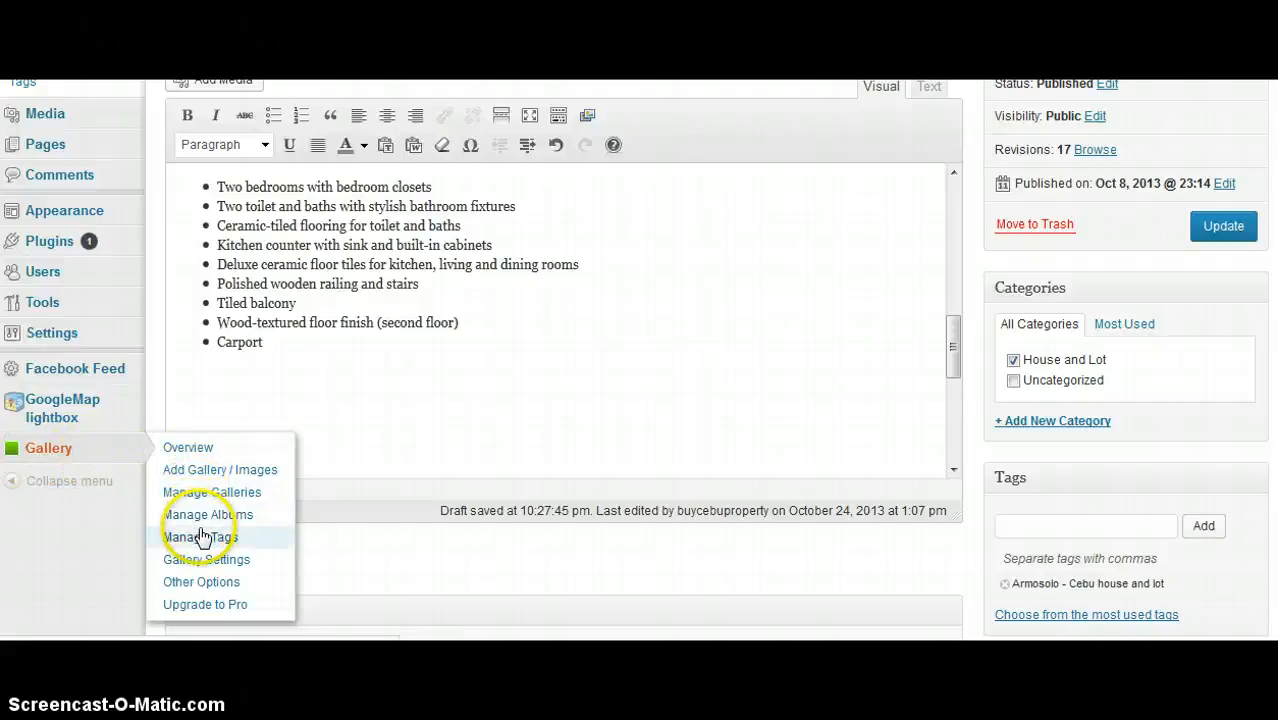
pyautogui.moveTo(200, 450)
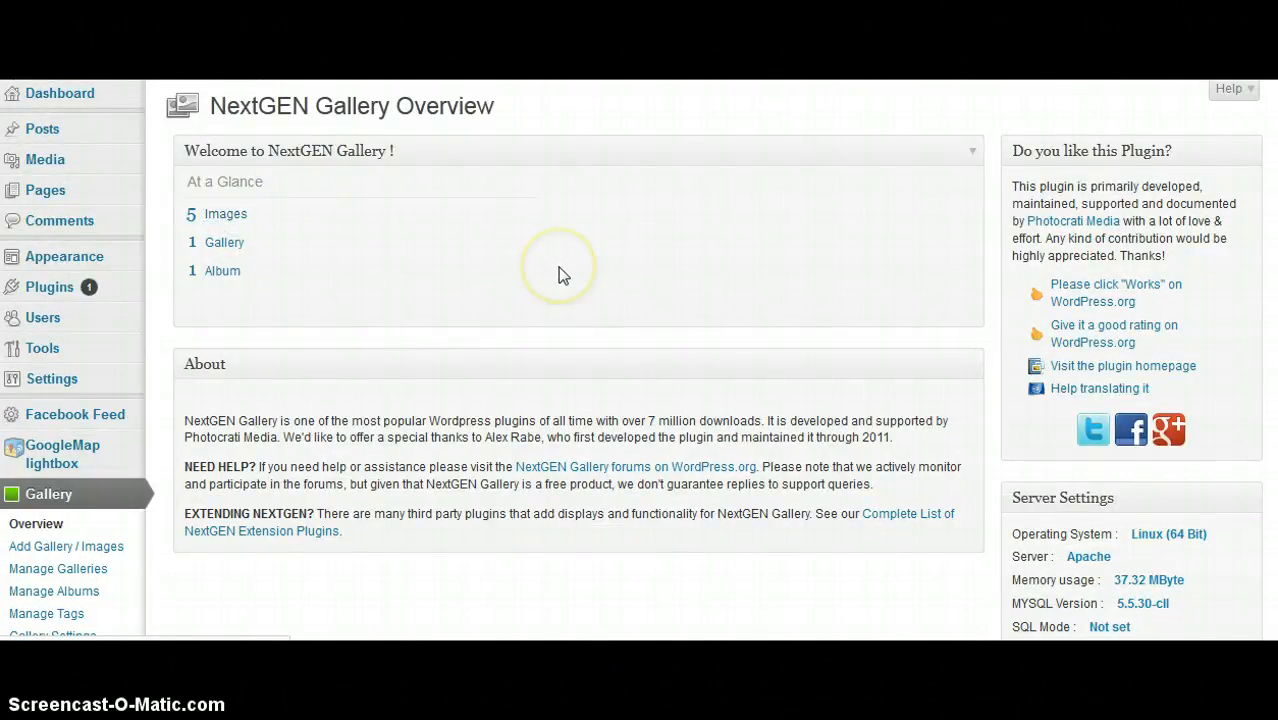
pyautogui.click(66, 546)
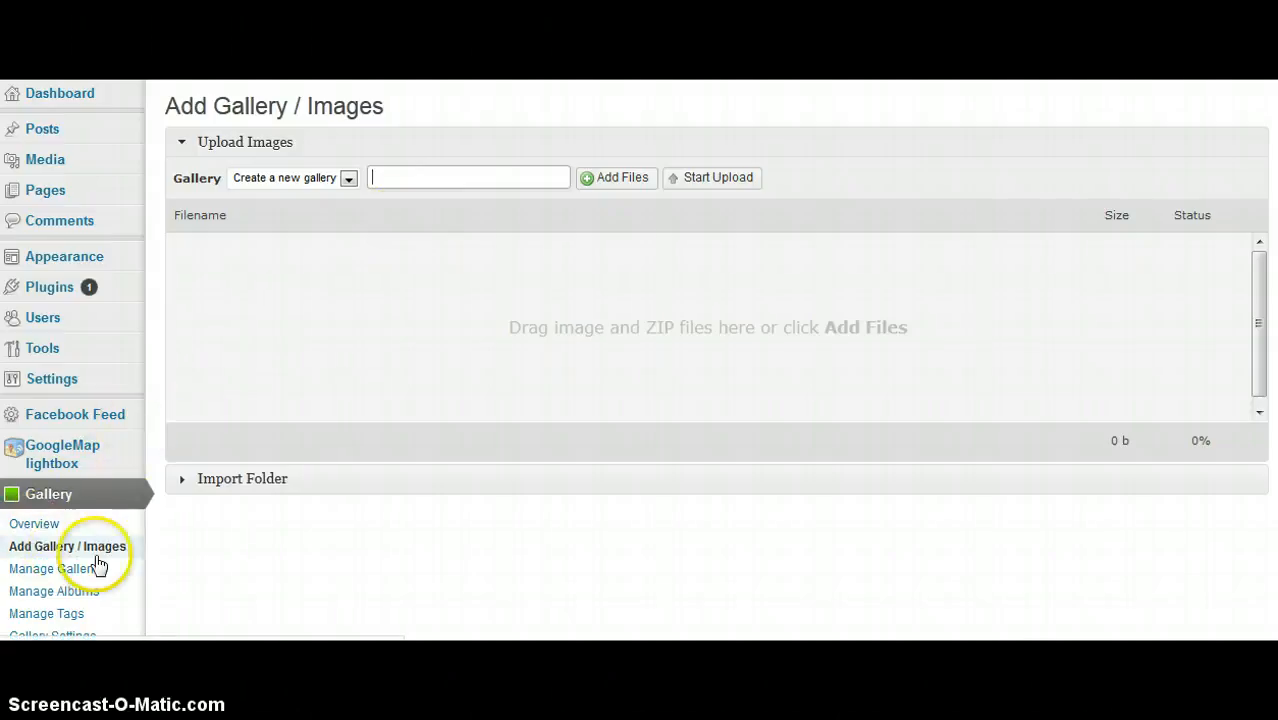
pyautogui.scroll(-3)
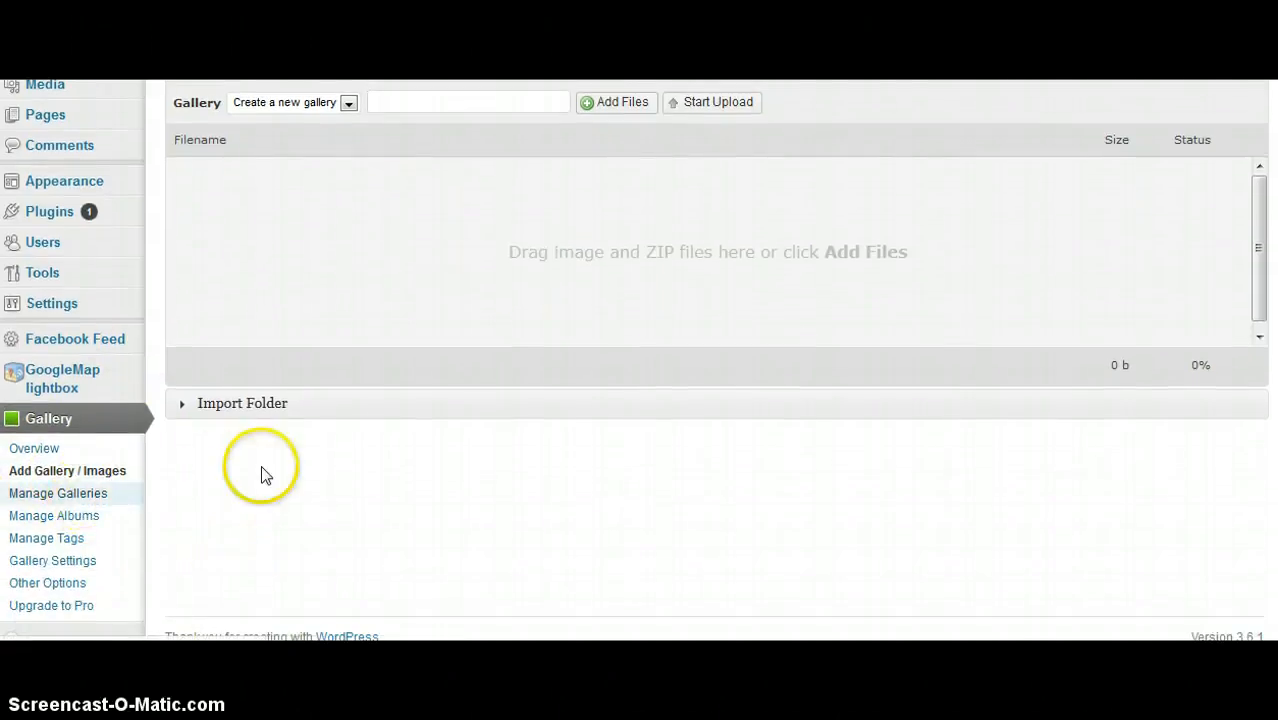
pyautogui.click(57, 493)
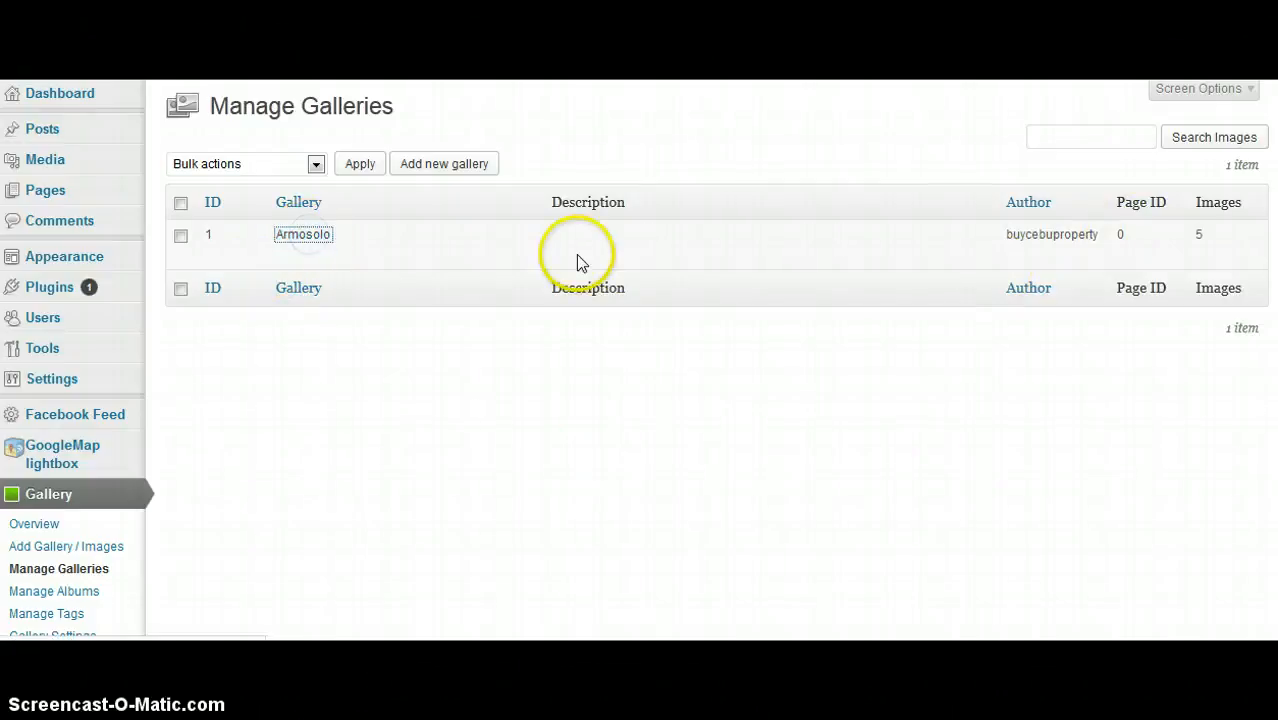
# Open the Armosolo gallery's image list and delete roomsize1.jpg, confirming the prompt
pyautogui.click(302, 234)
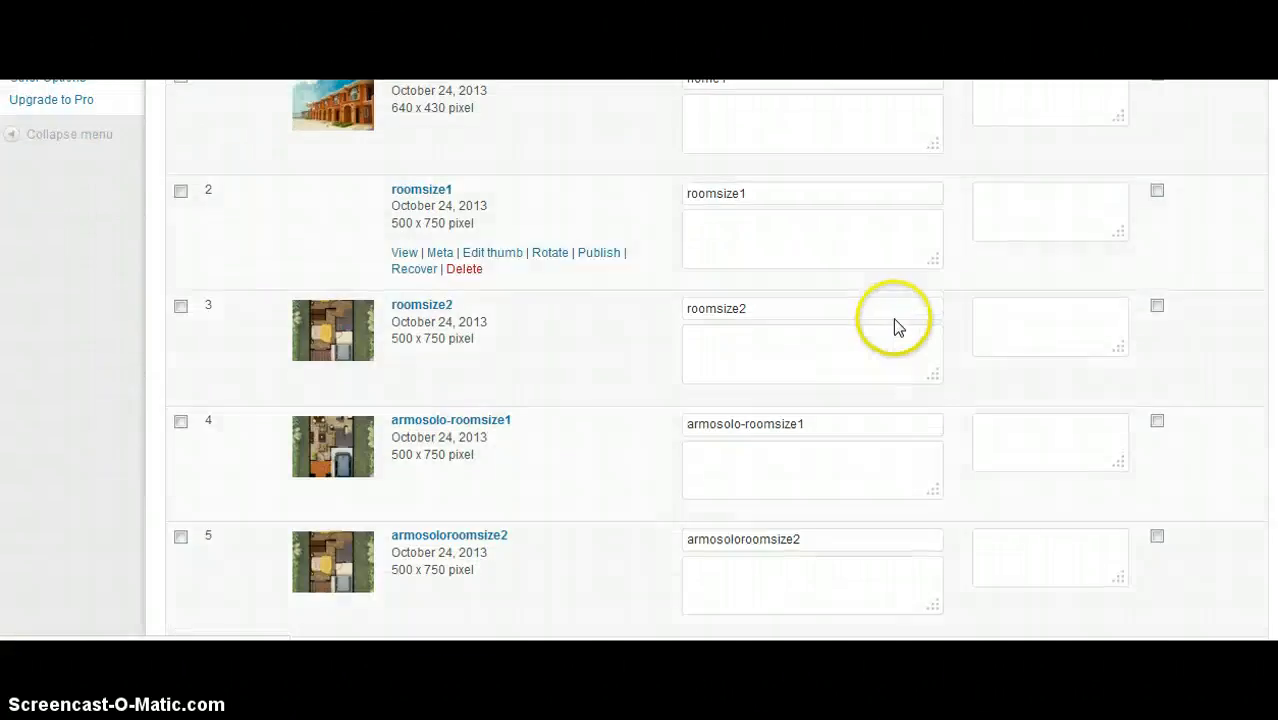
pyautogui.scroll(-3)
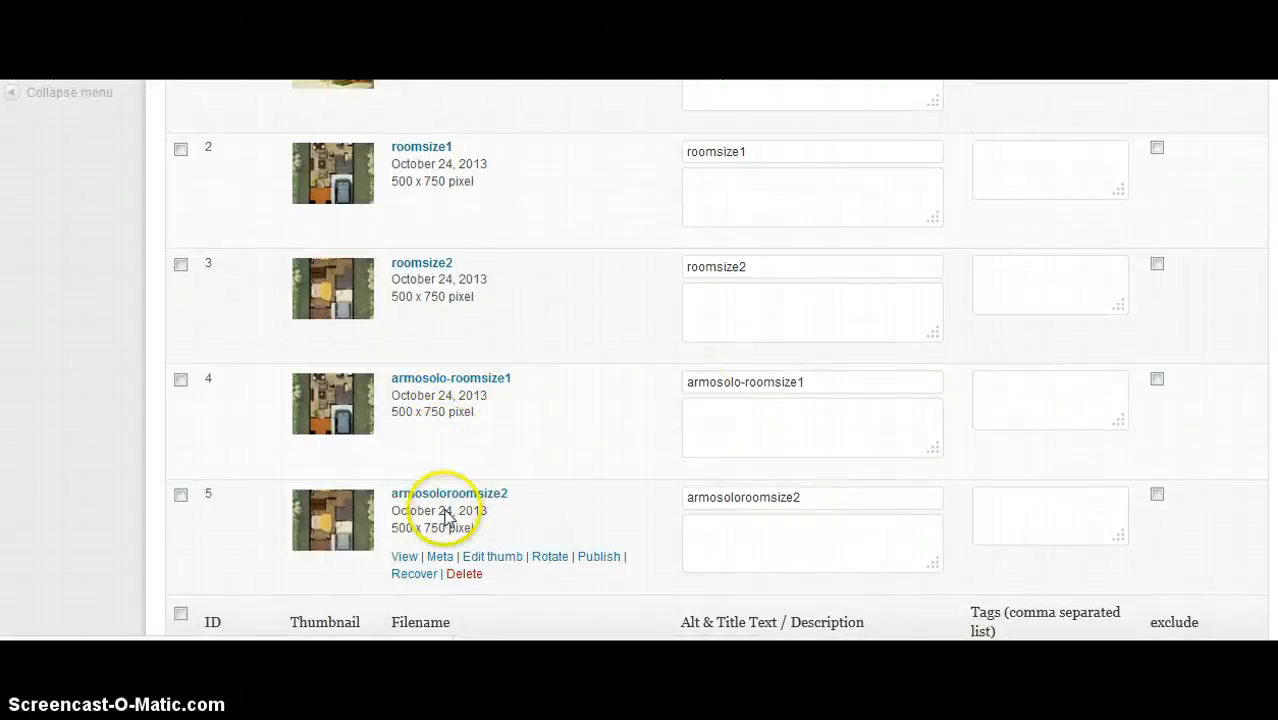
pyautogui.moveTo(425, 580)
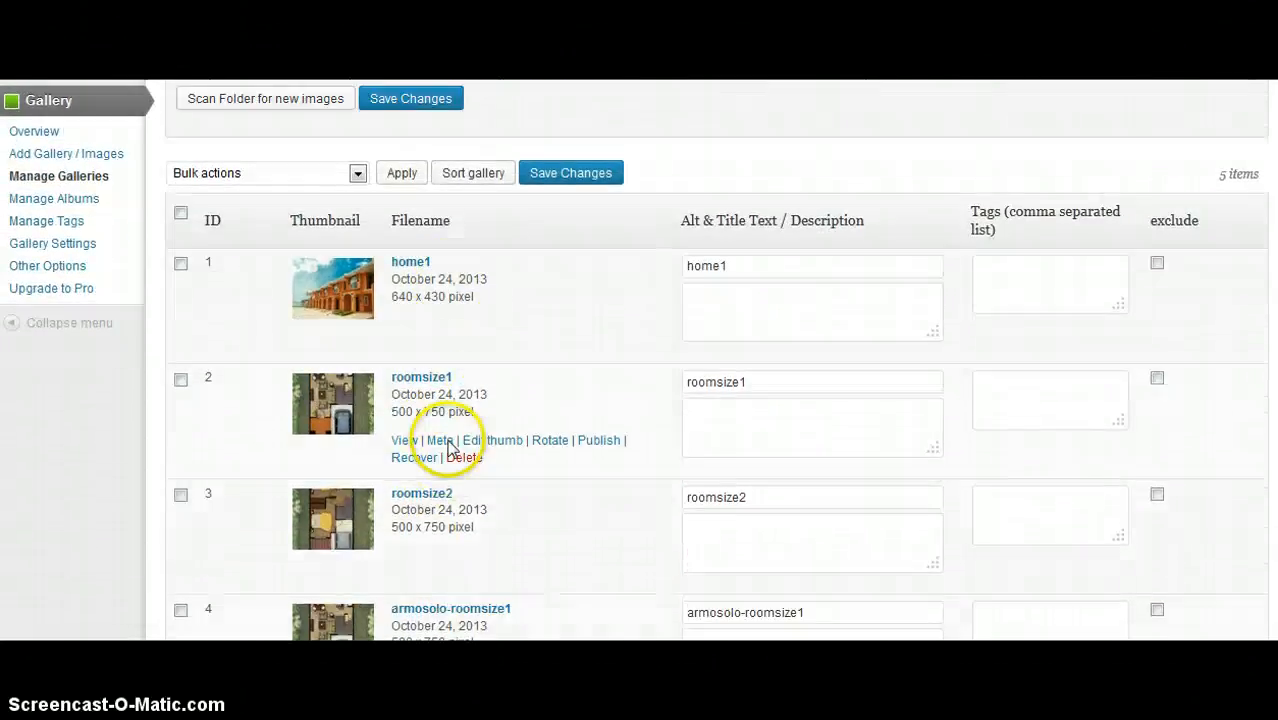
pyautogui.scroll(-3)
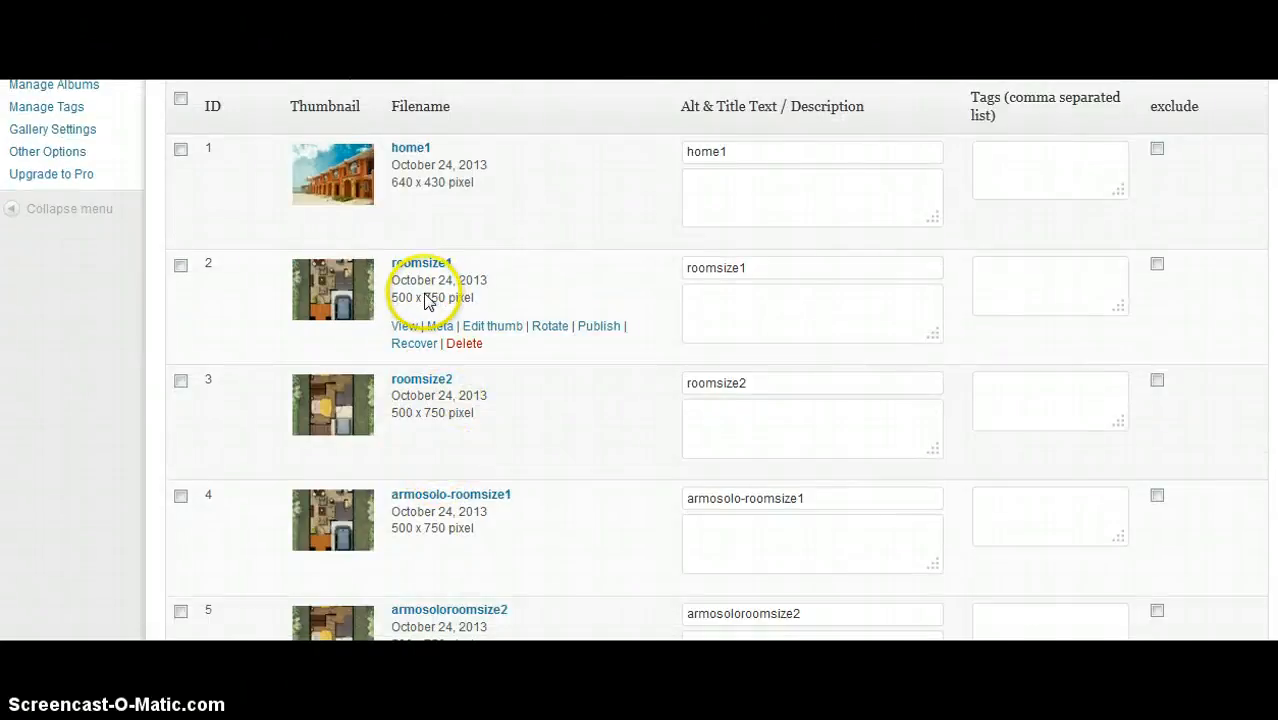
pyautogui.moveTo(425, 318)
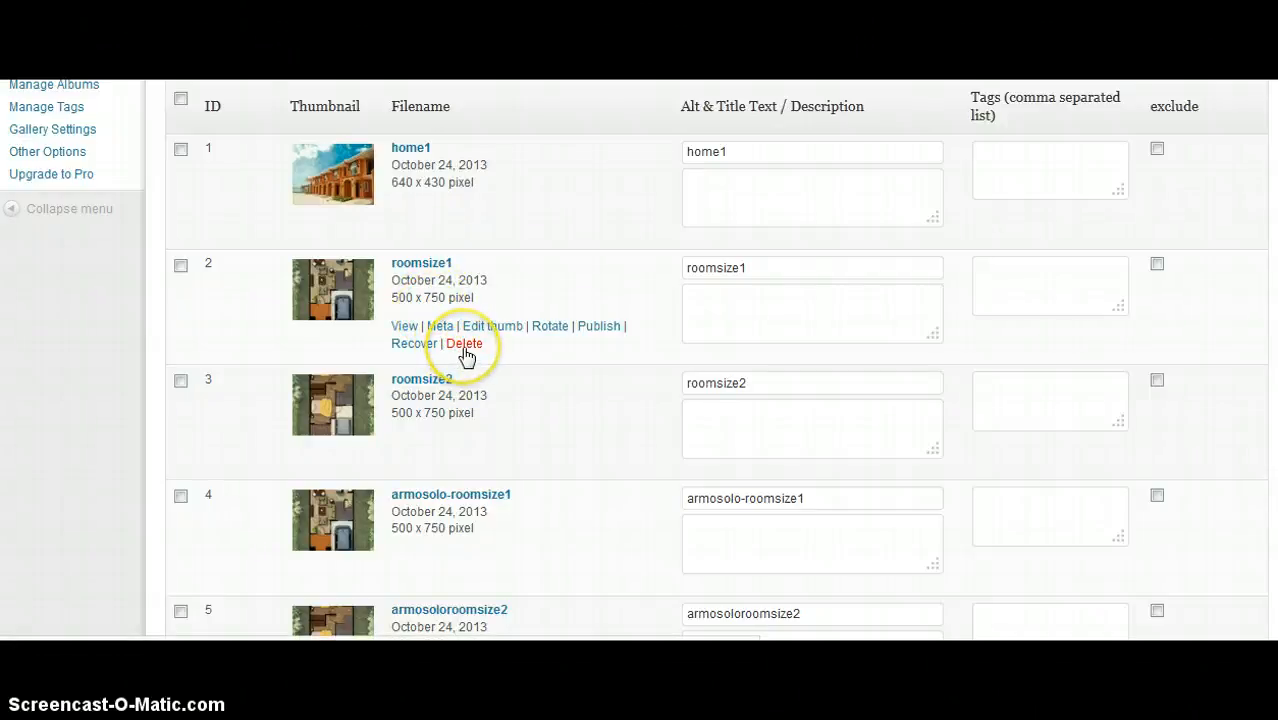
pyautogui.click(464, 343)
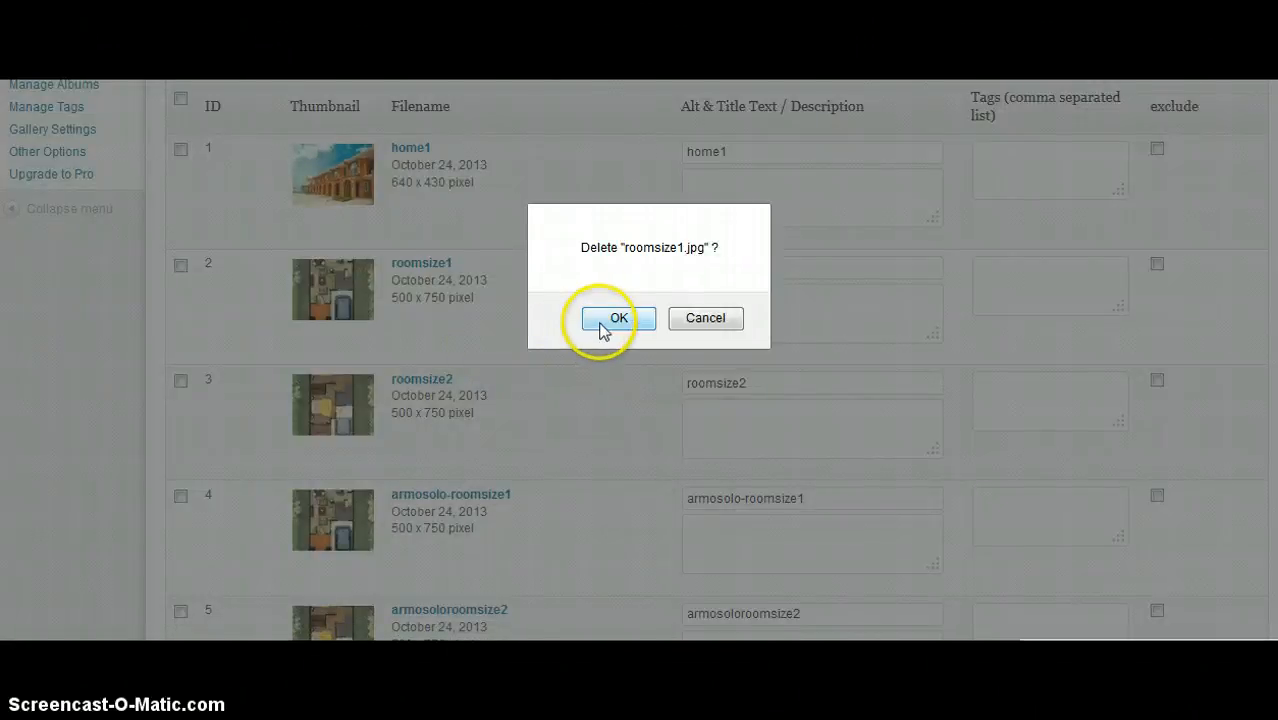
pyautogui.click(618, 318)
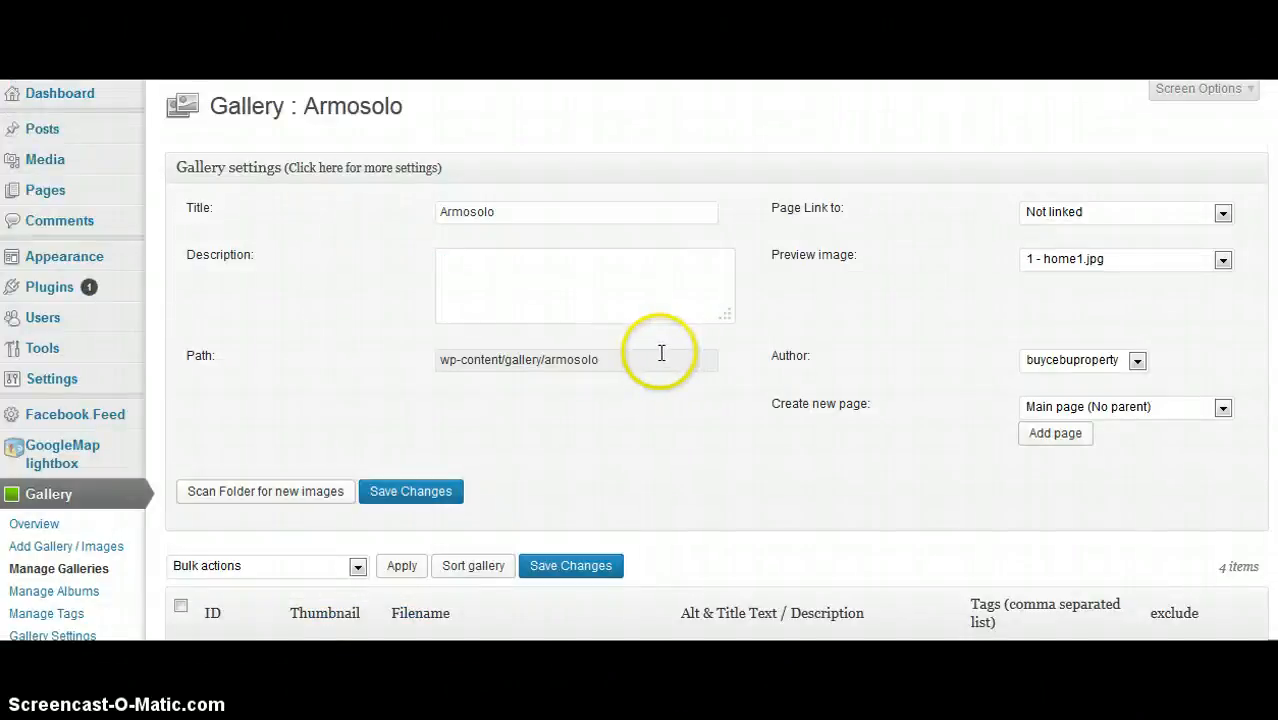
pyautogui.scroll(-3)
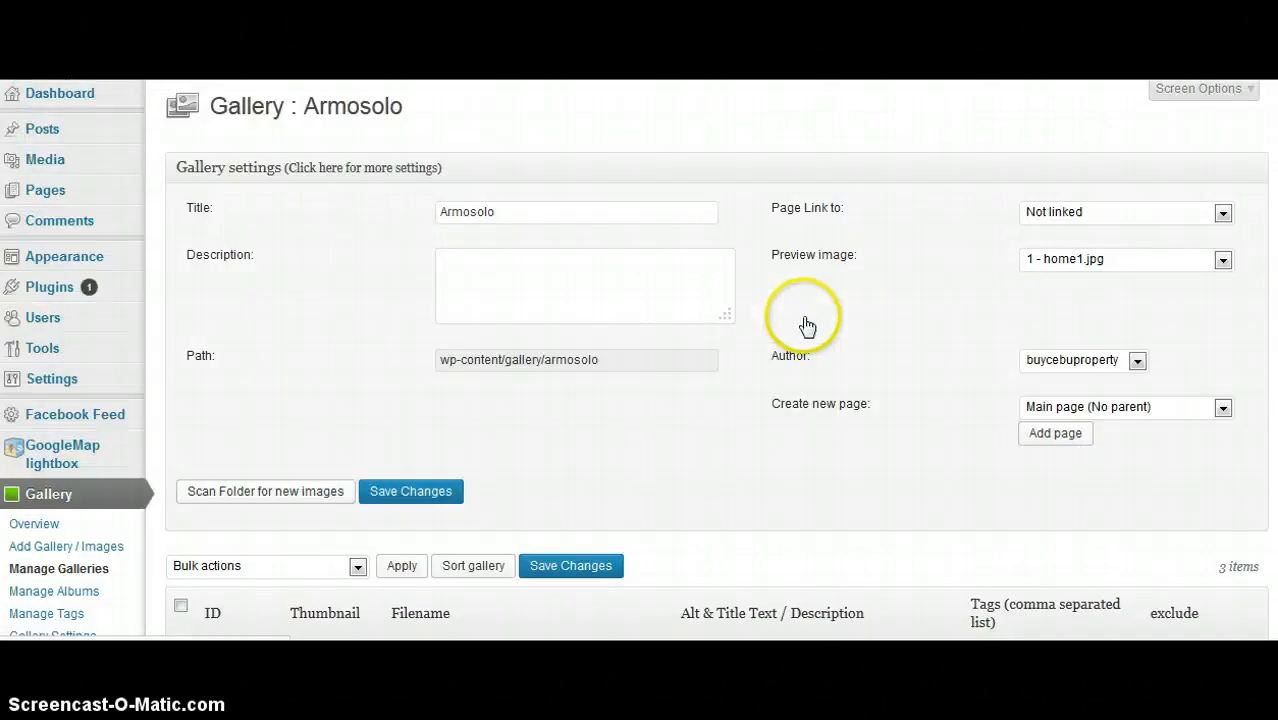
pyautogui.scroll(-3)
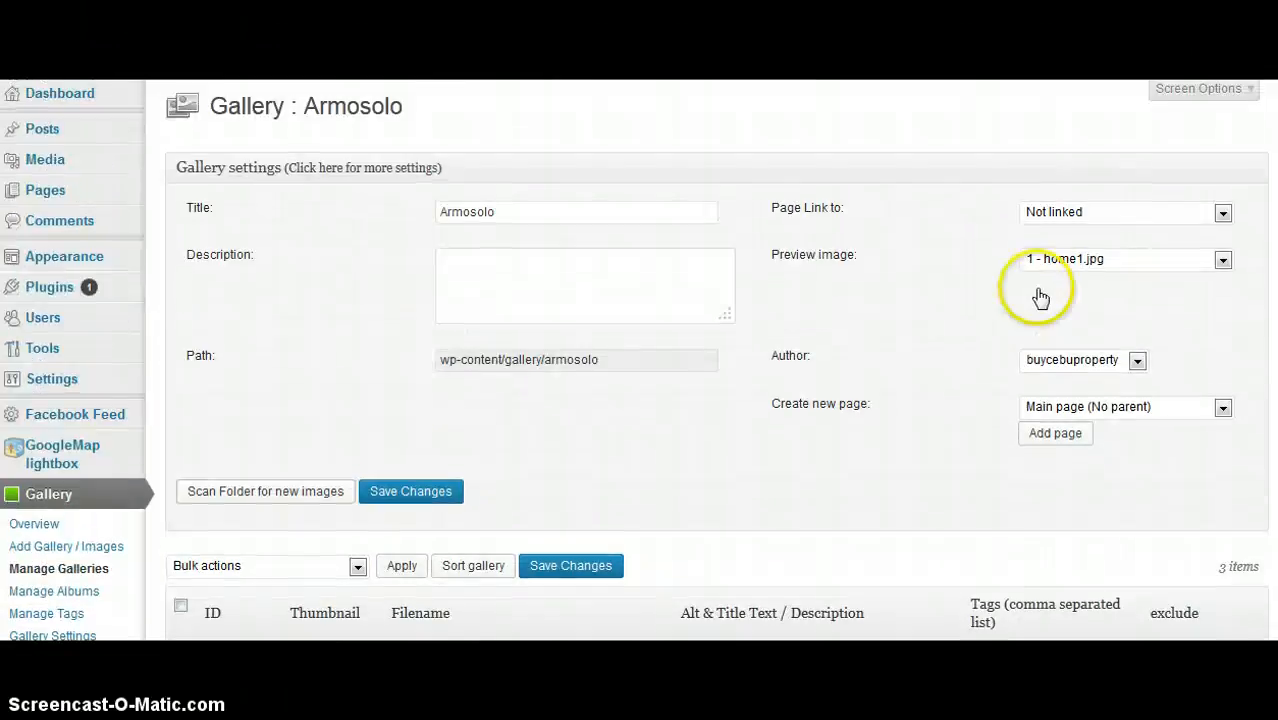
pyautogui.scroll(-3)
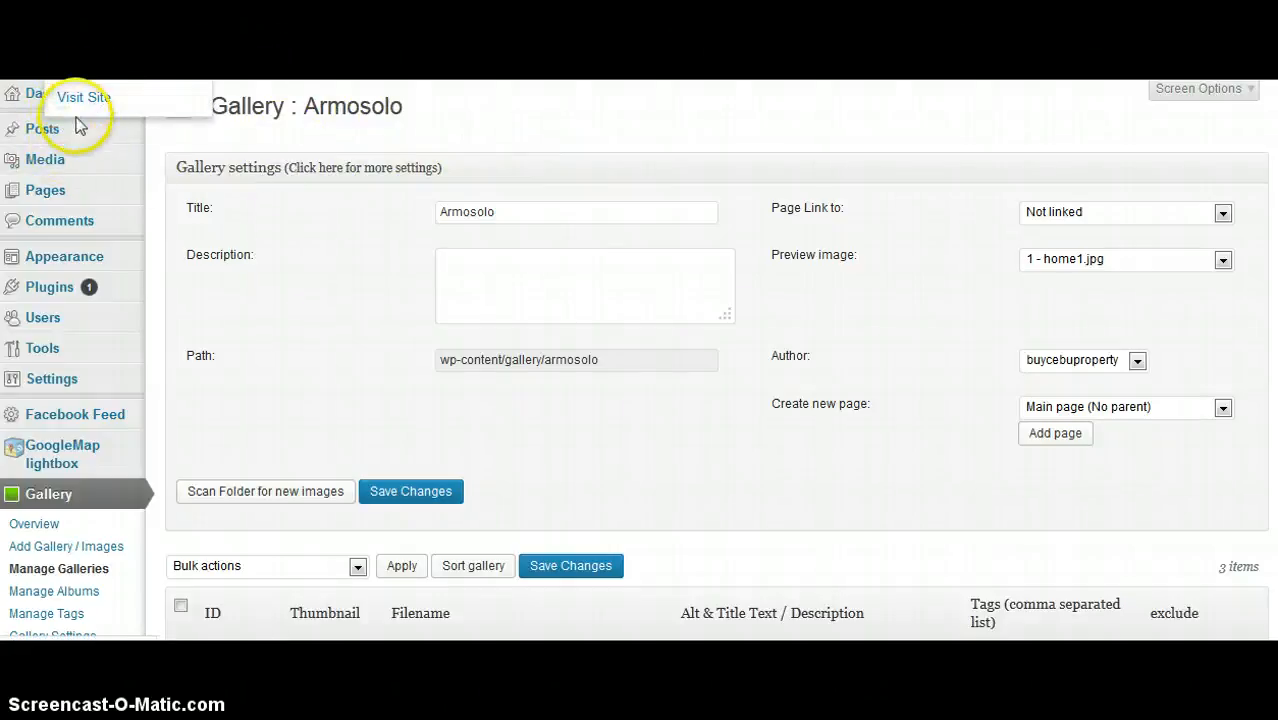
pyautogui.moveTo(42, 128)
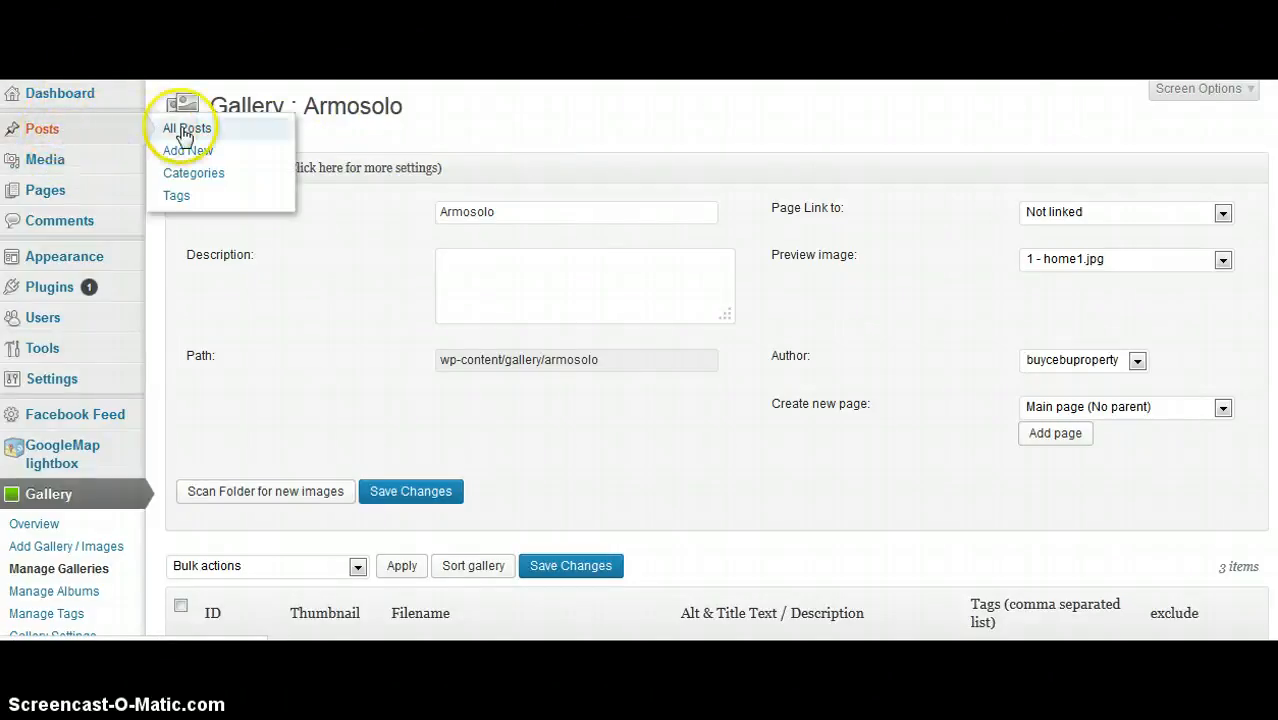
# Open the 'Armosolo – Cebu house and lot' post and launch the NextGEN Gallery inserter
pyautogui.click(187, 128)
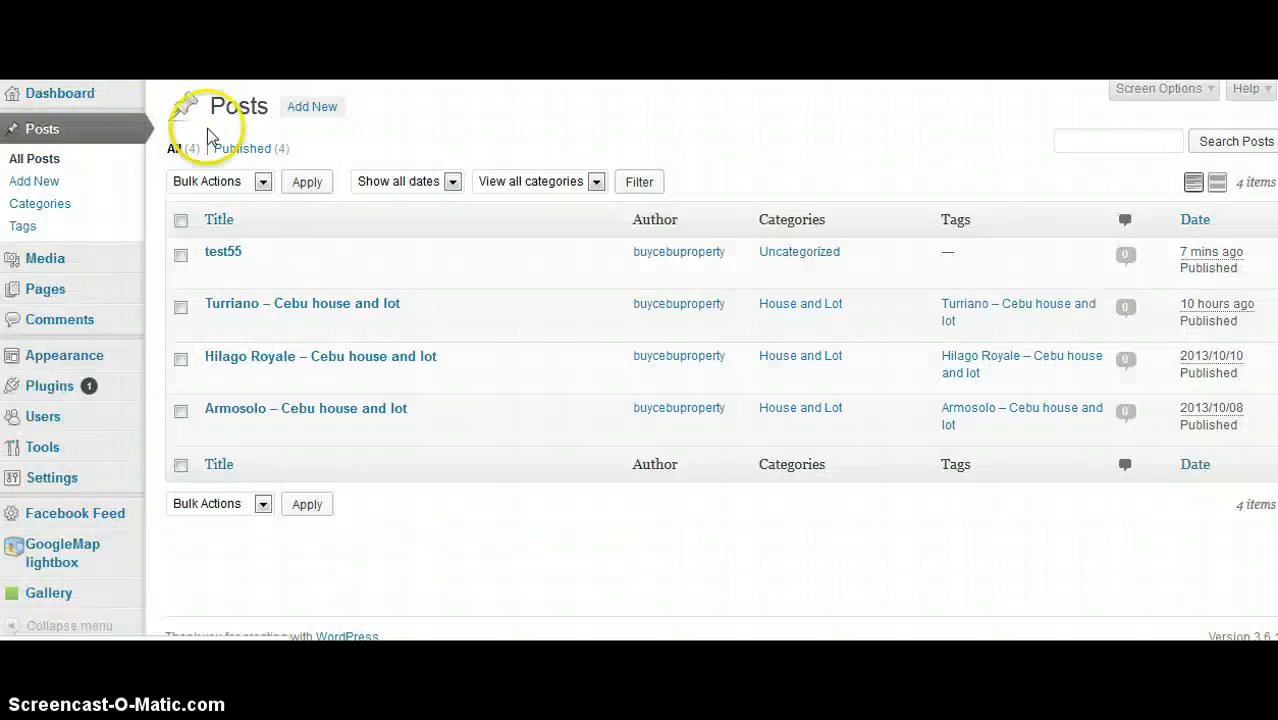
pyautogui.moveTo(305, 408)
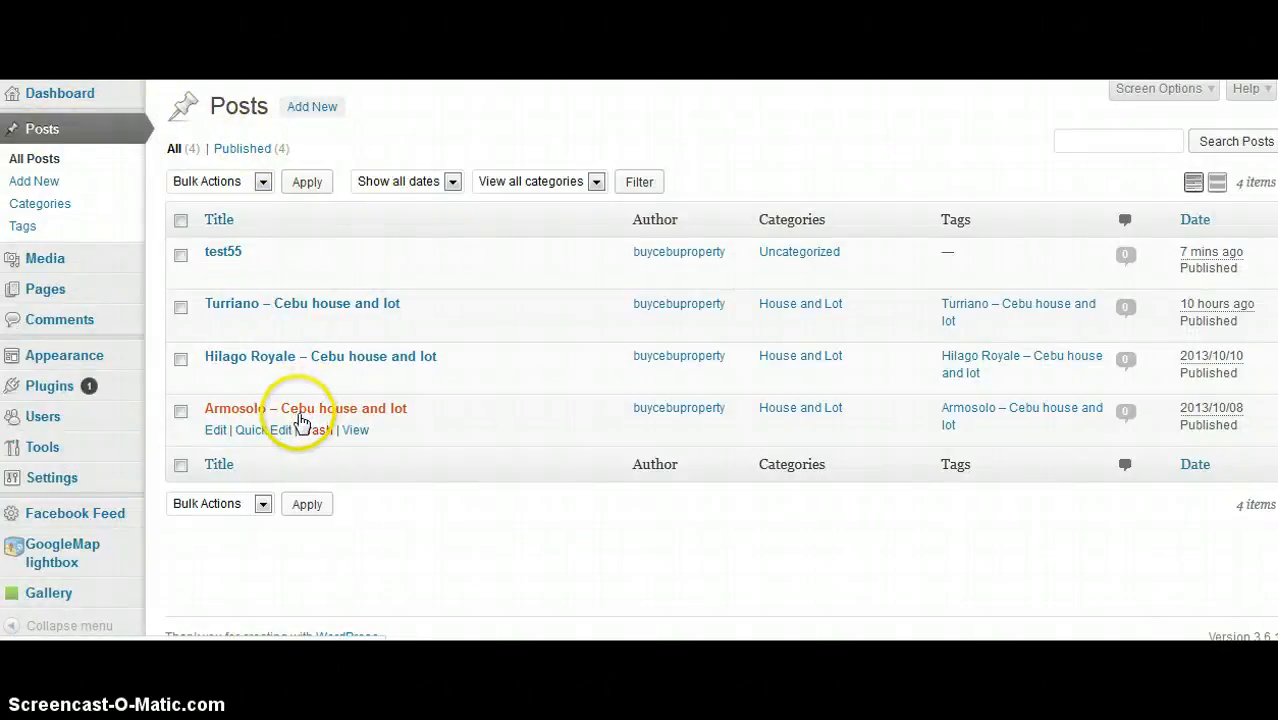
pyautogui.moveTo(216, 430)
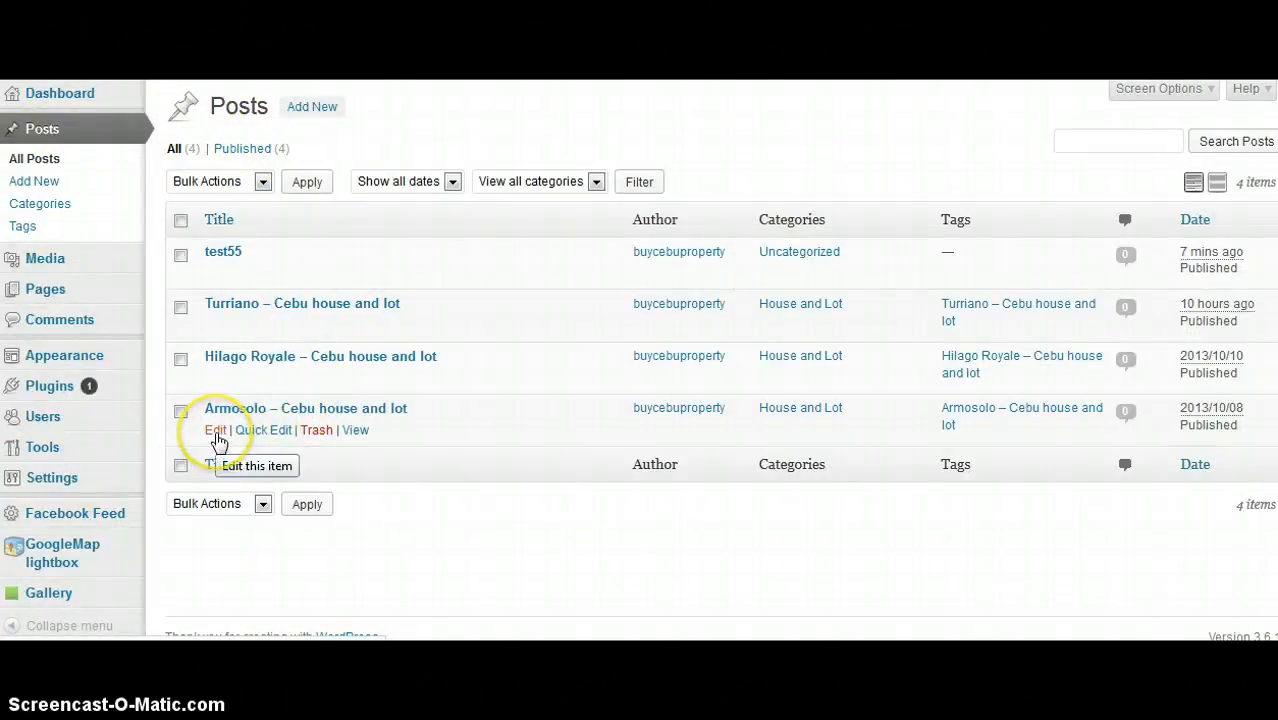
pyautogui.click(216, 430)
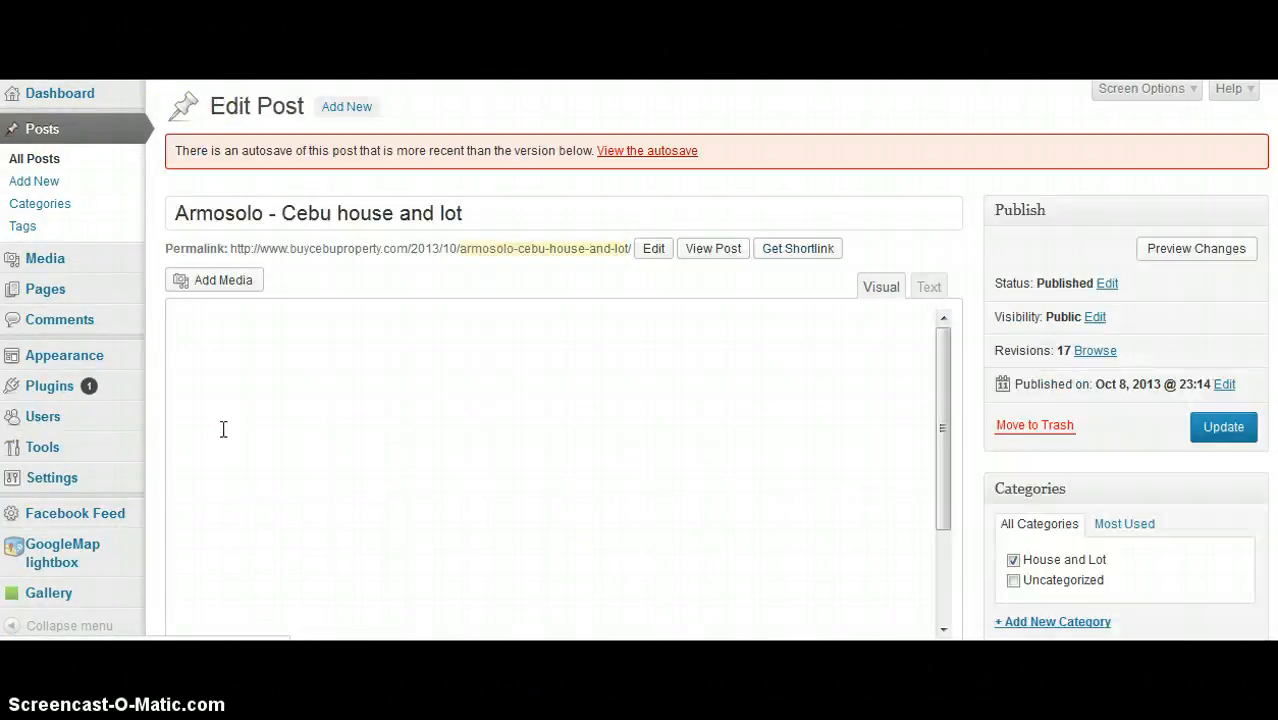
pyautogui.scroll(-3)
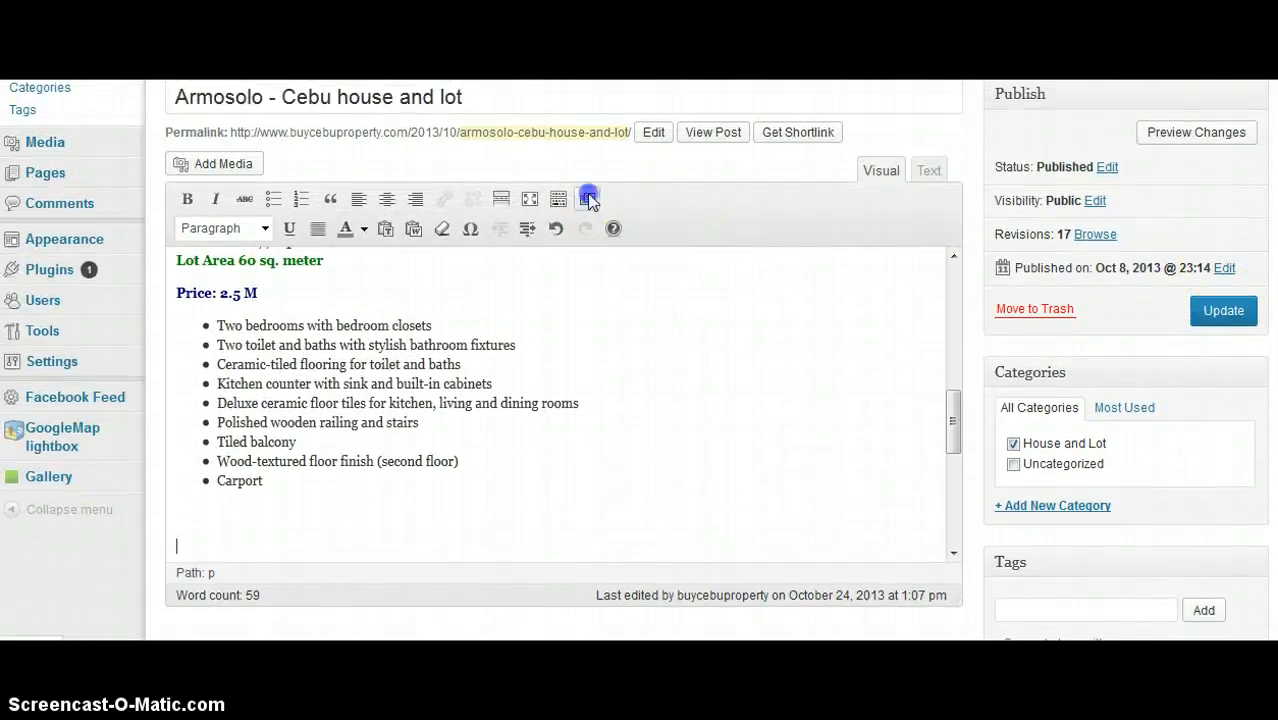
pyautogui.click(588, 198)
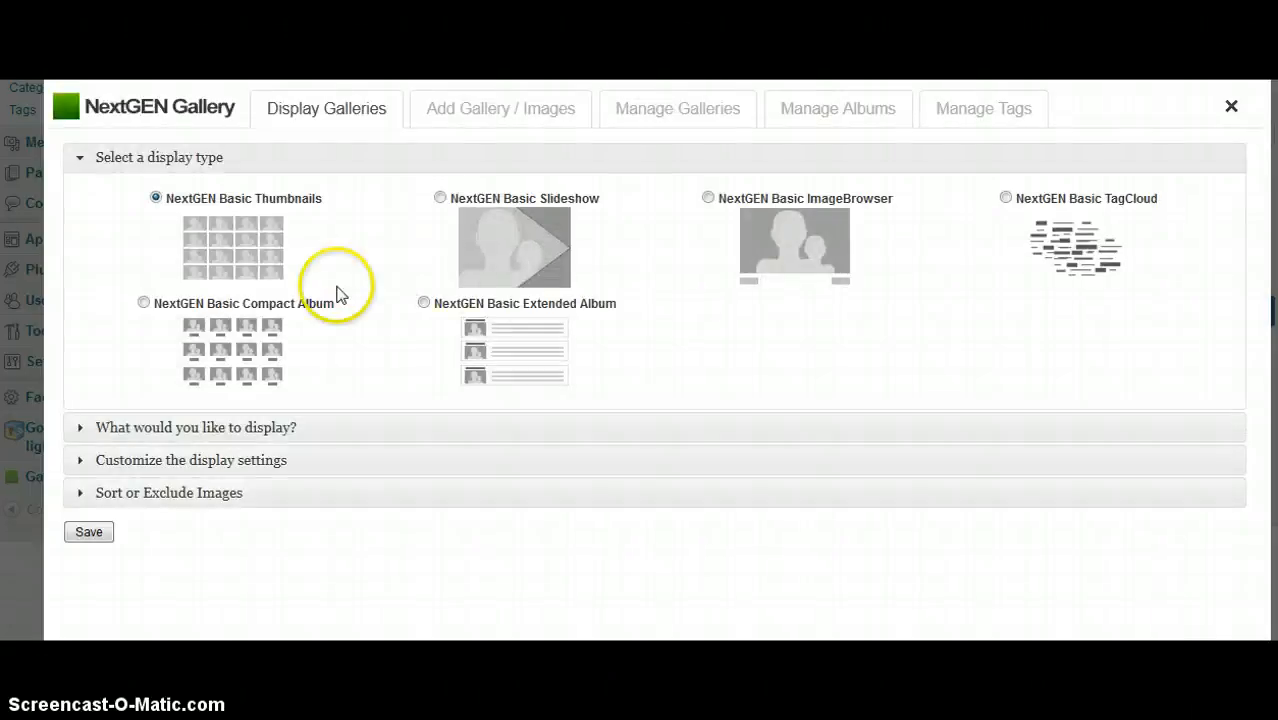
pyautogui.moveTo(935, 262)
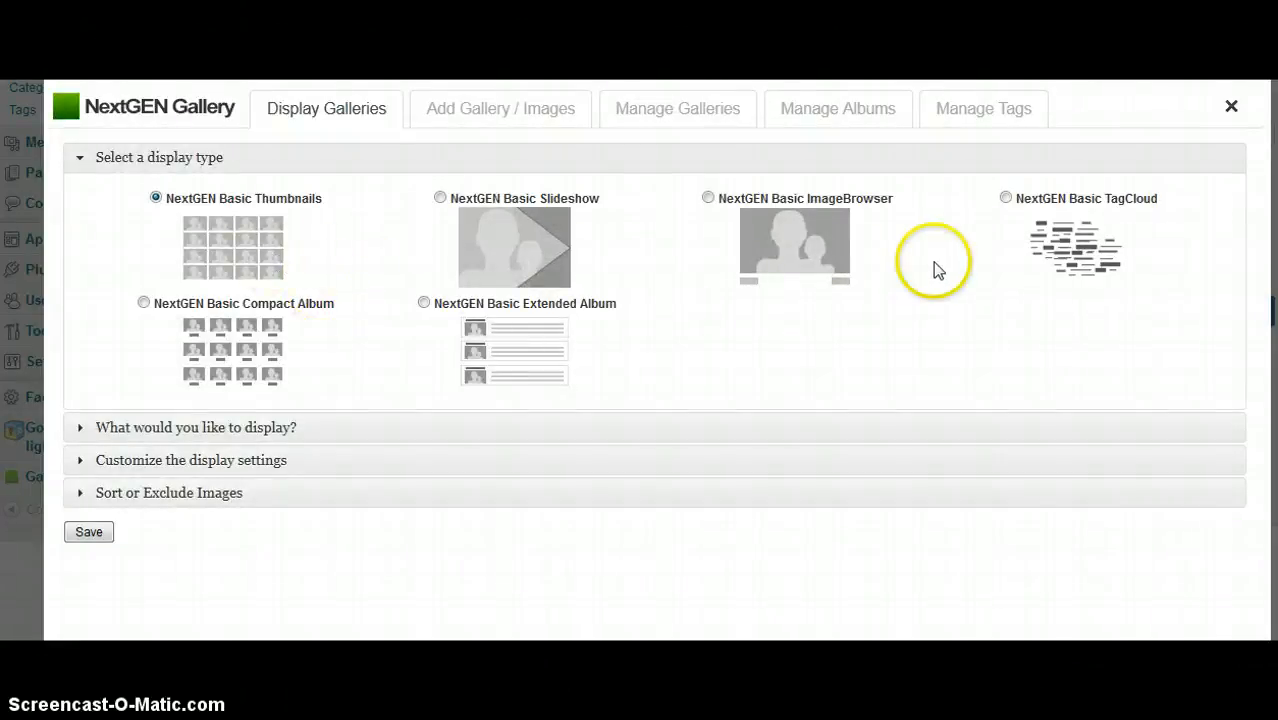
pyautogui.moveTo(175, 367)
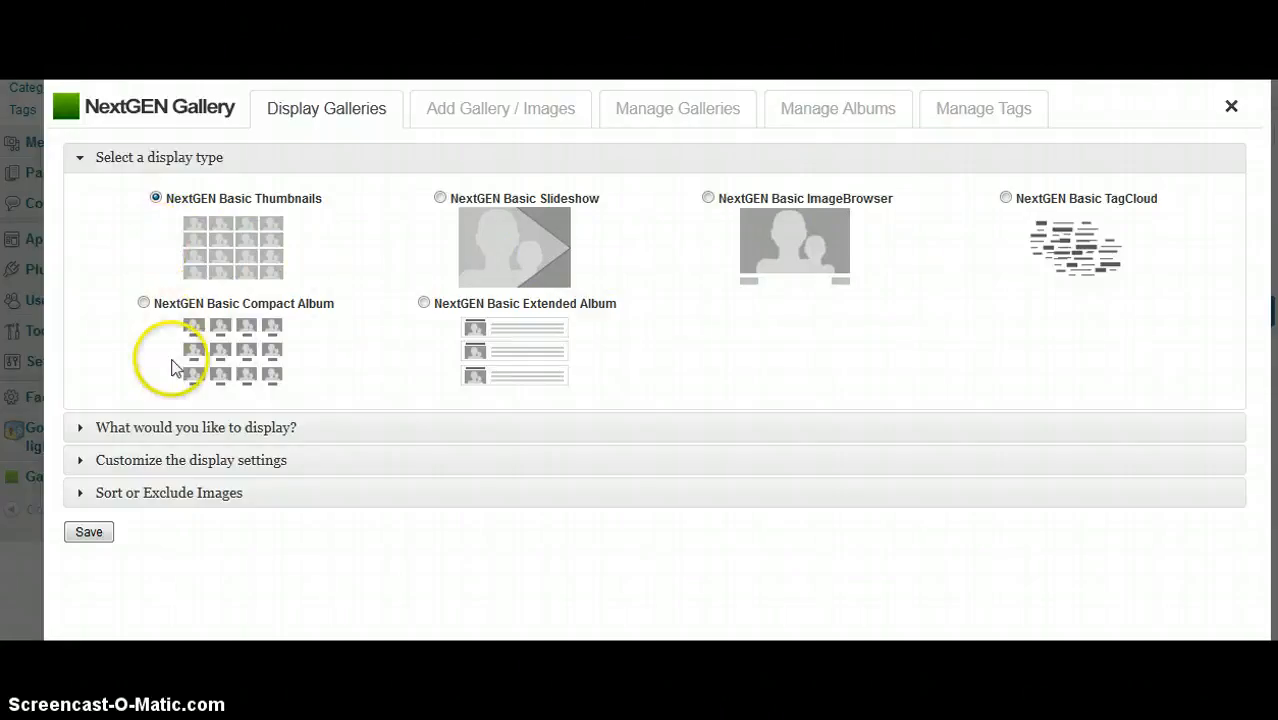
pyautogui.moveTo(375, 143)
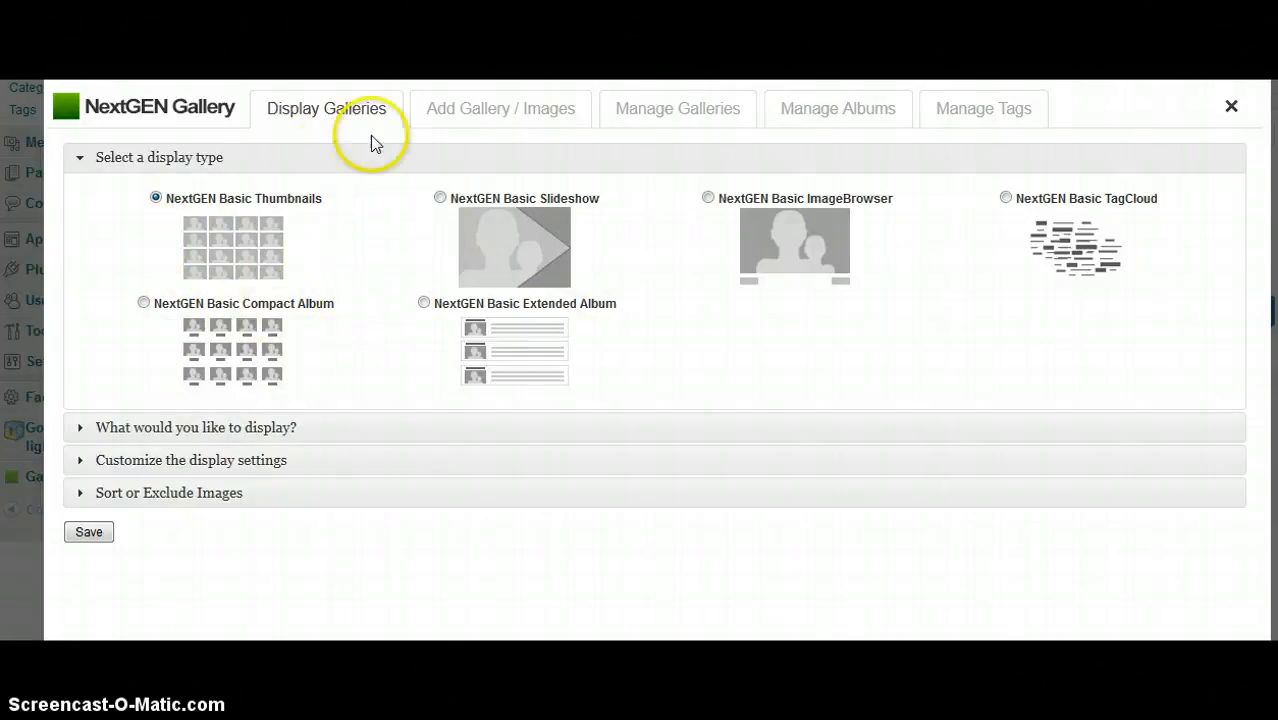
# Pick Armosolo as the upload gallery under Add Gallery / Images, then view Manage Galleries
pyautogui.click(500, 108)
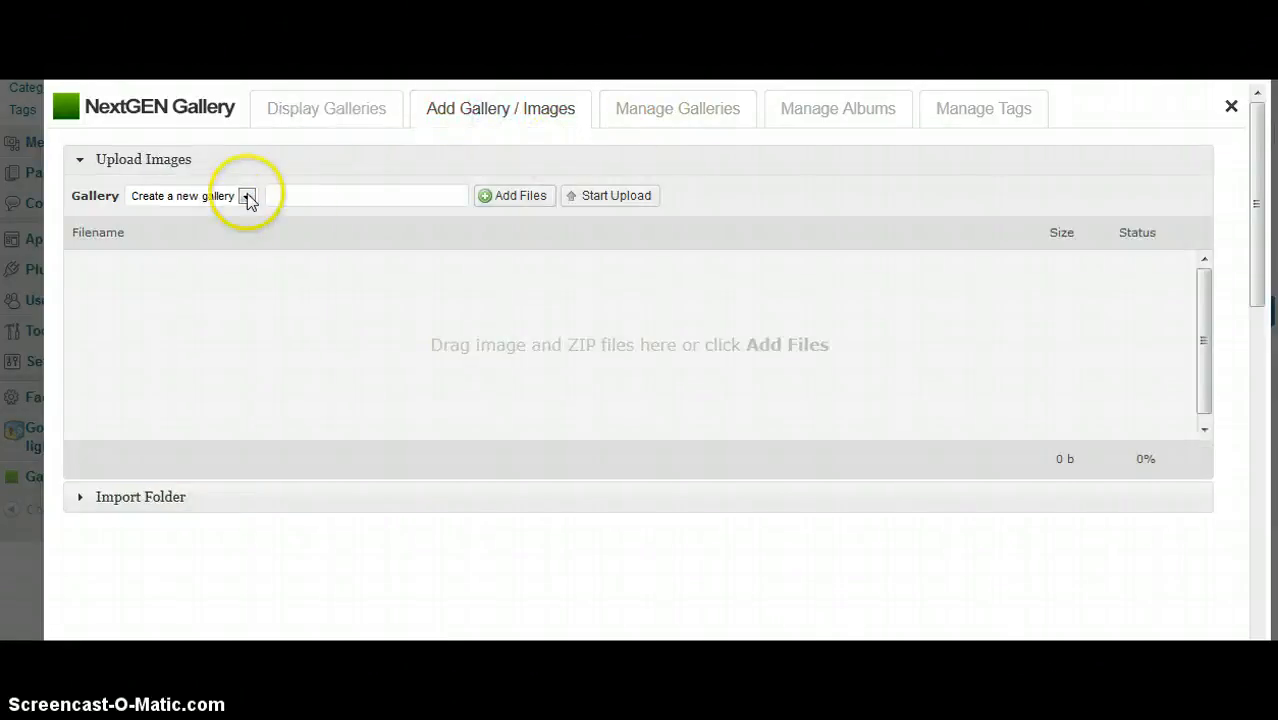
pyautogui.click(247, 195)
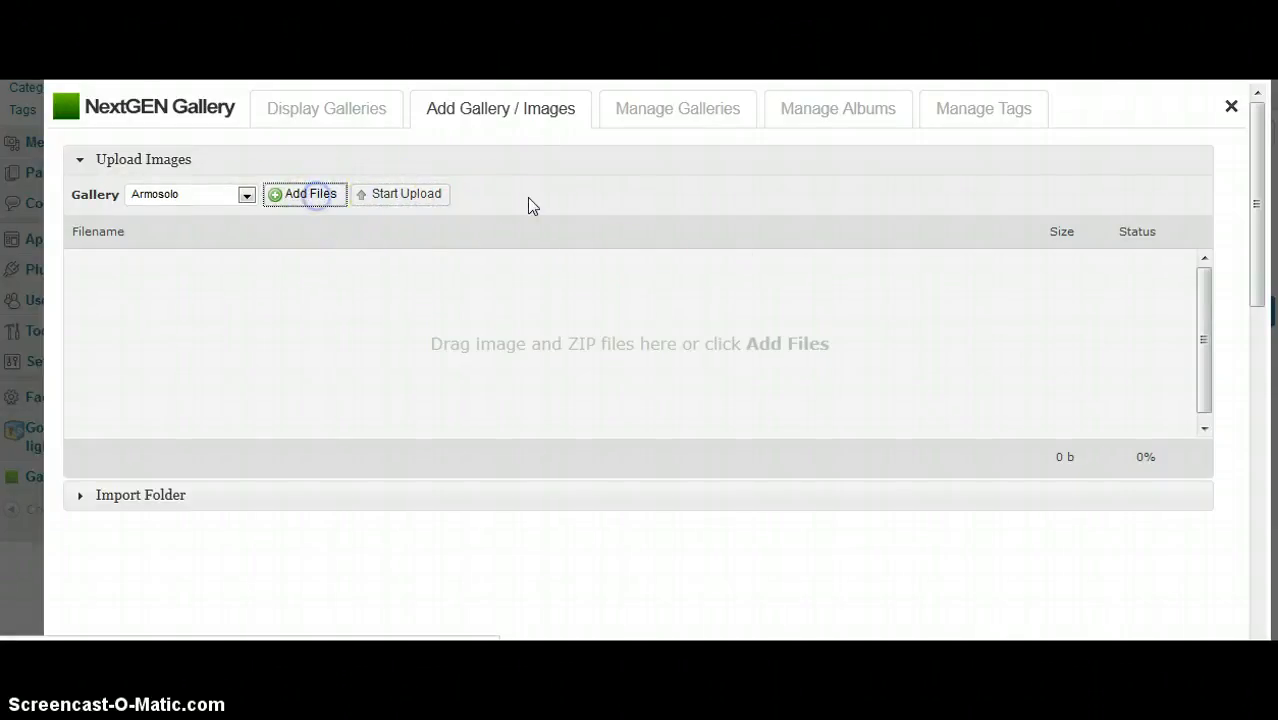
pyautogui.moveTo(590, 178)
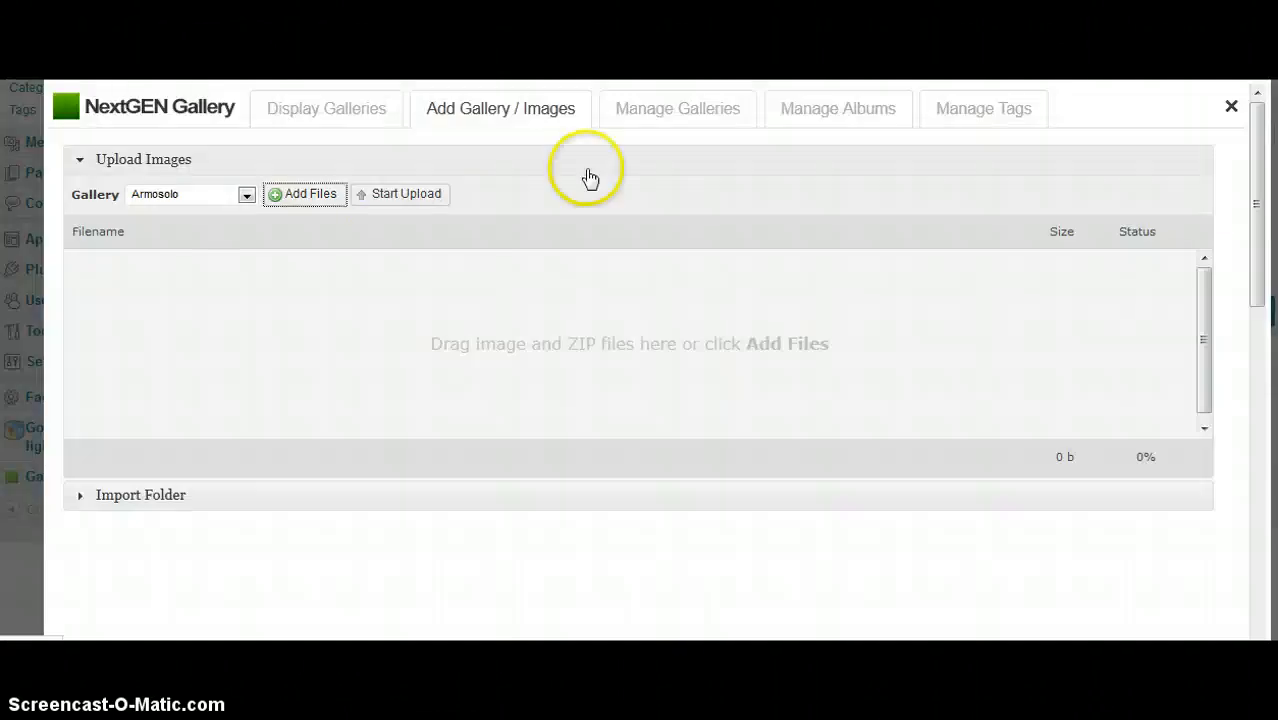
pyautogui.click(677, 108)
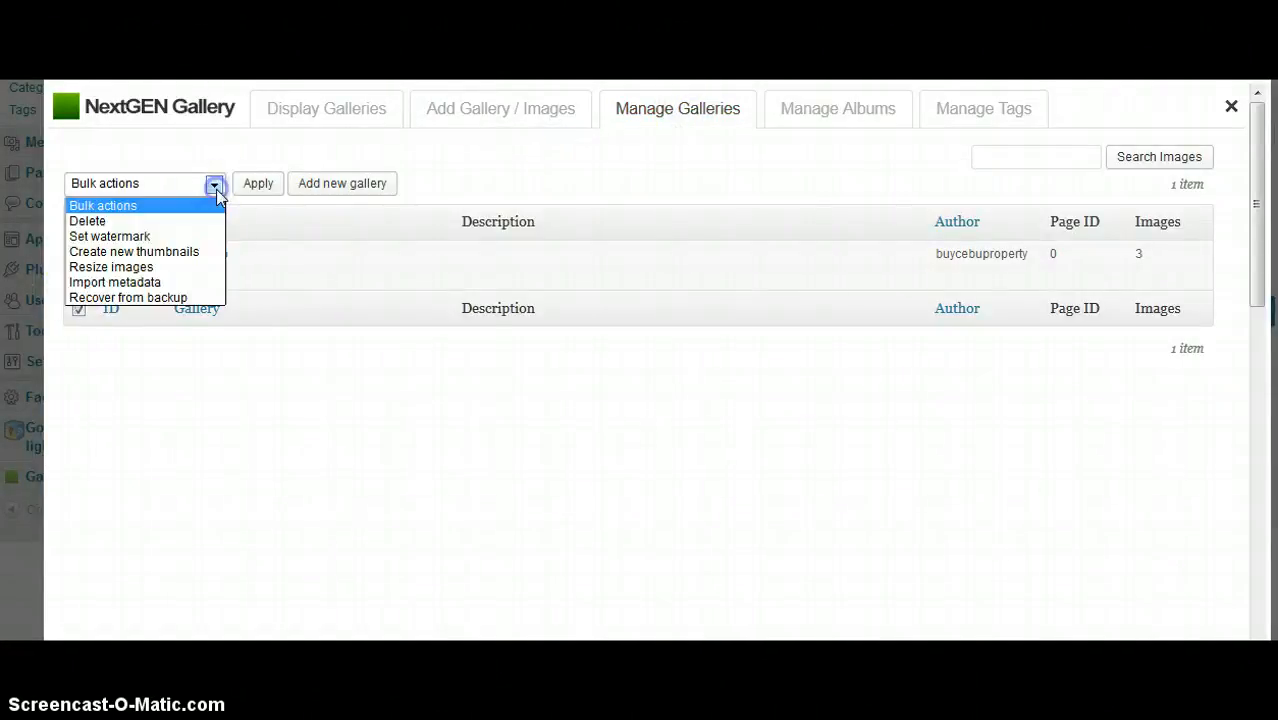
# Create a new NextGEN gallery named 'armosolo gallery' (ID 2)
pyautogui.click(341, 183)
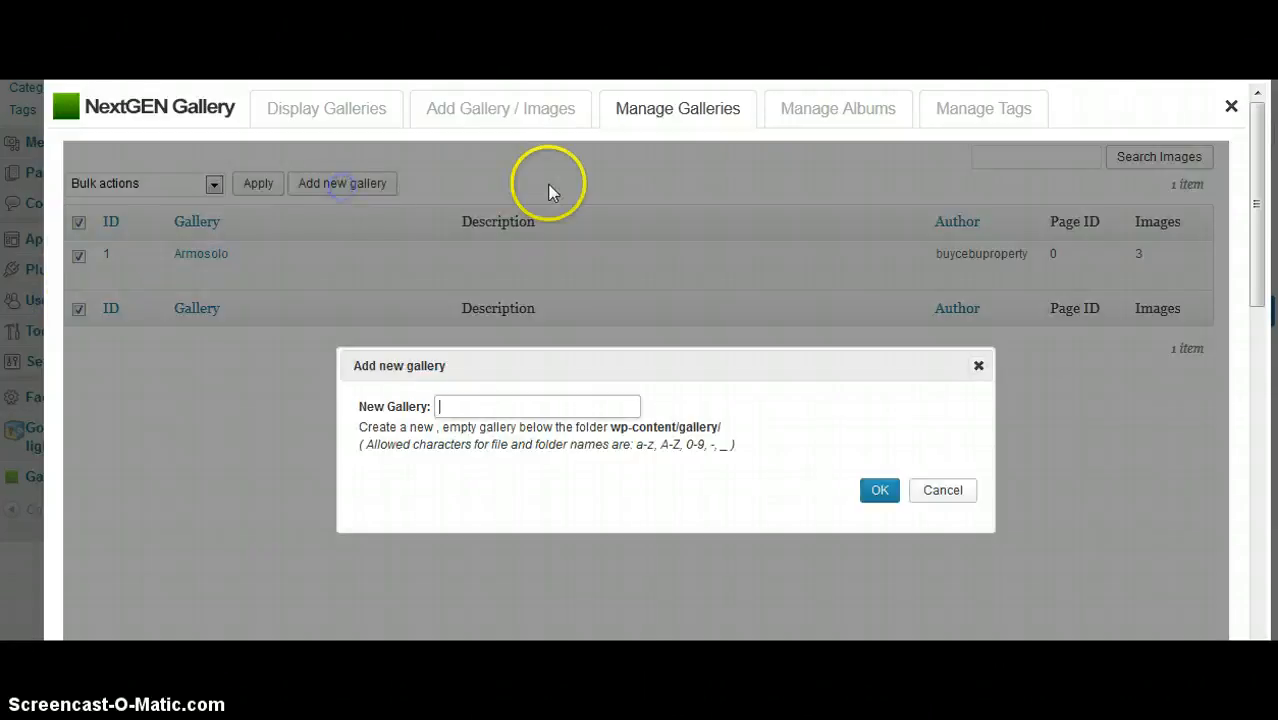
pyautogui.moveTo(703, 300)
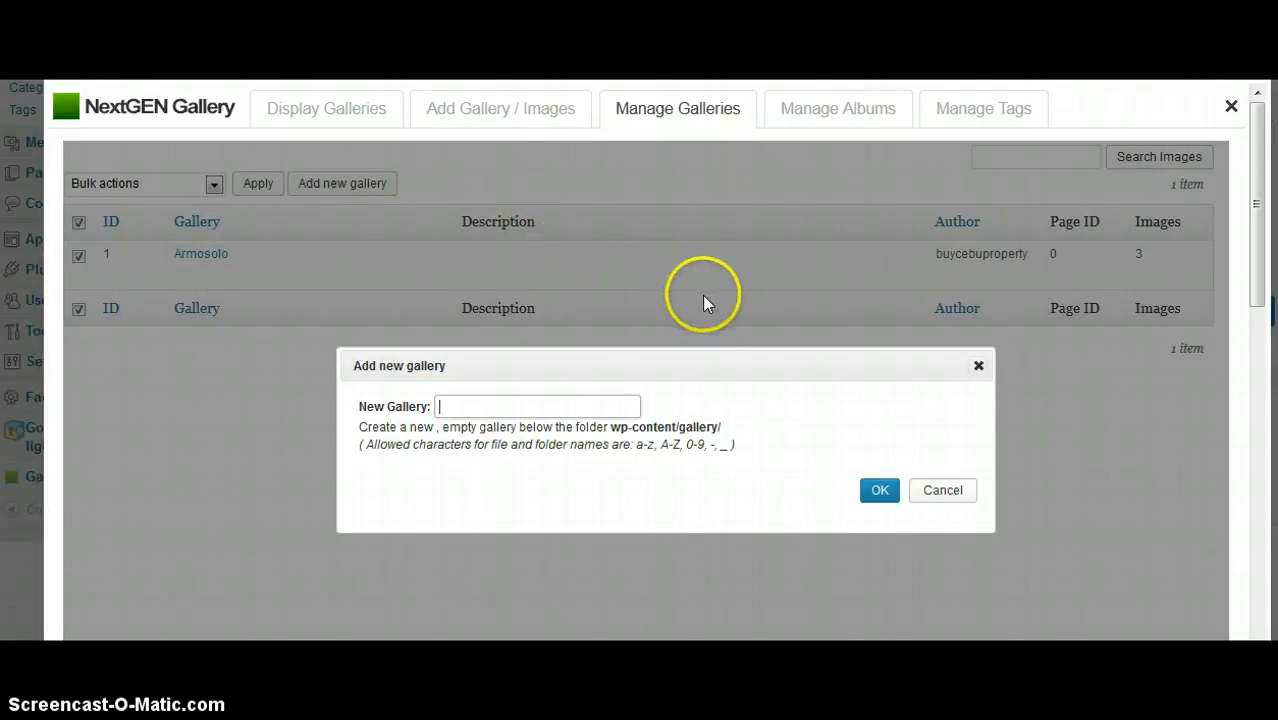
pyautogui.write('aryhomes')
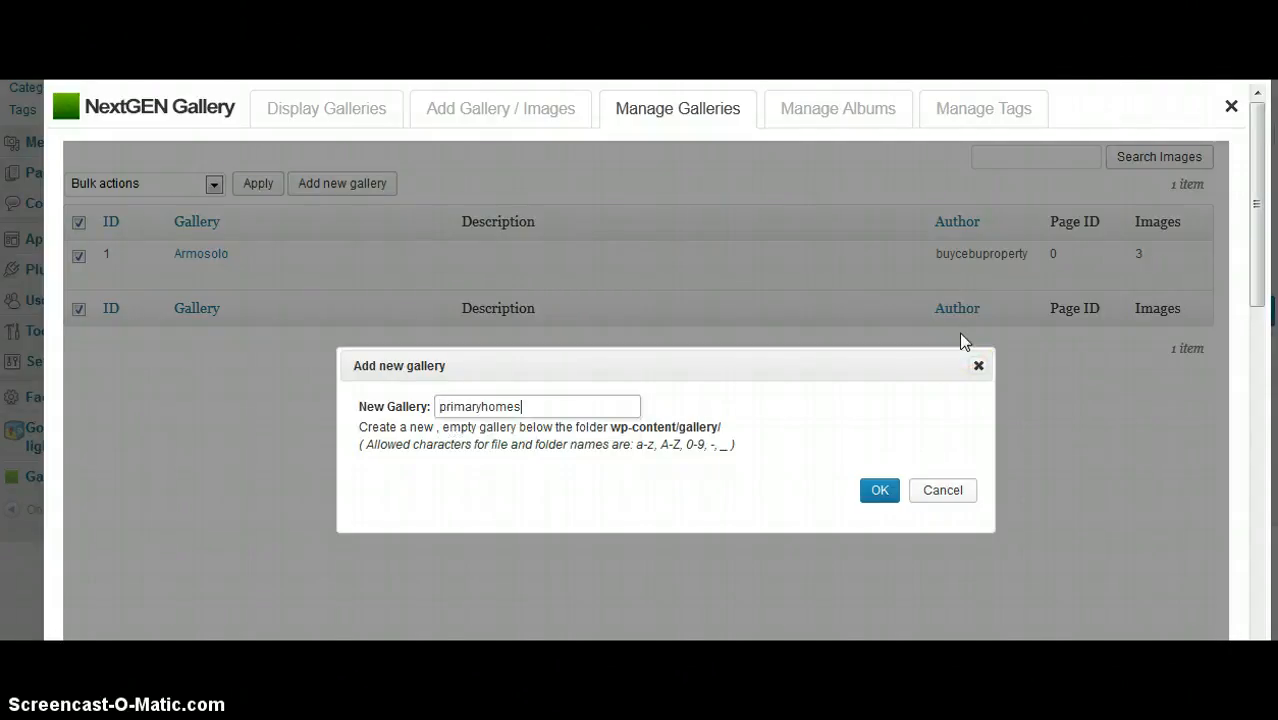
pyautogui.click(538, 406)
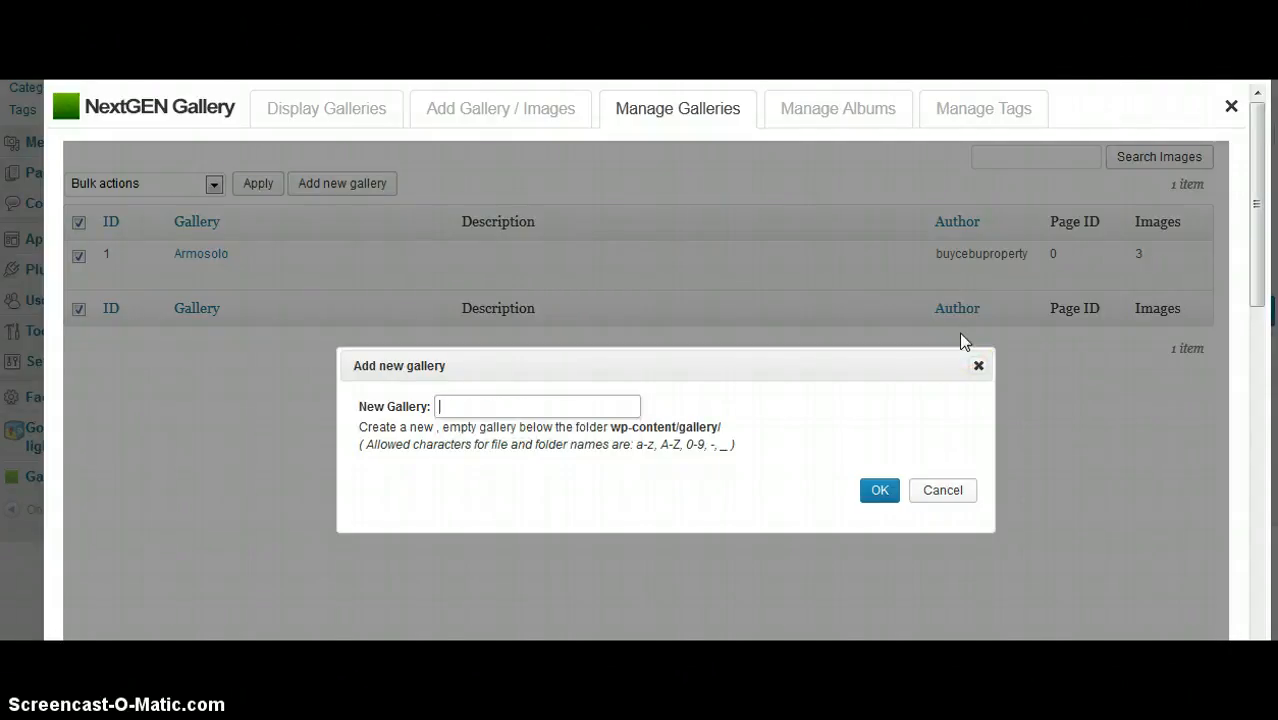
pyautogui.write('armo')
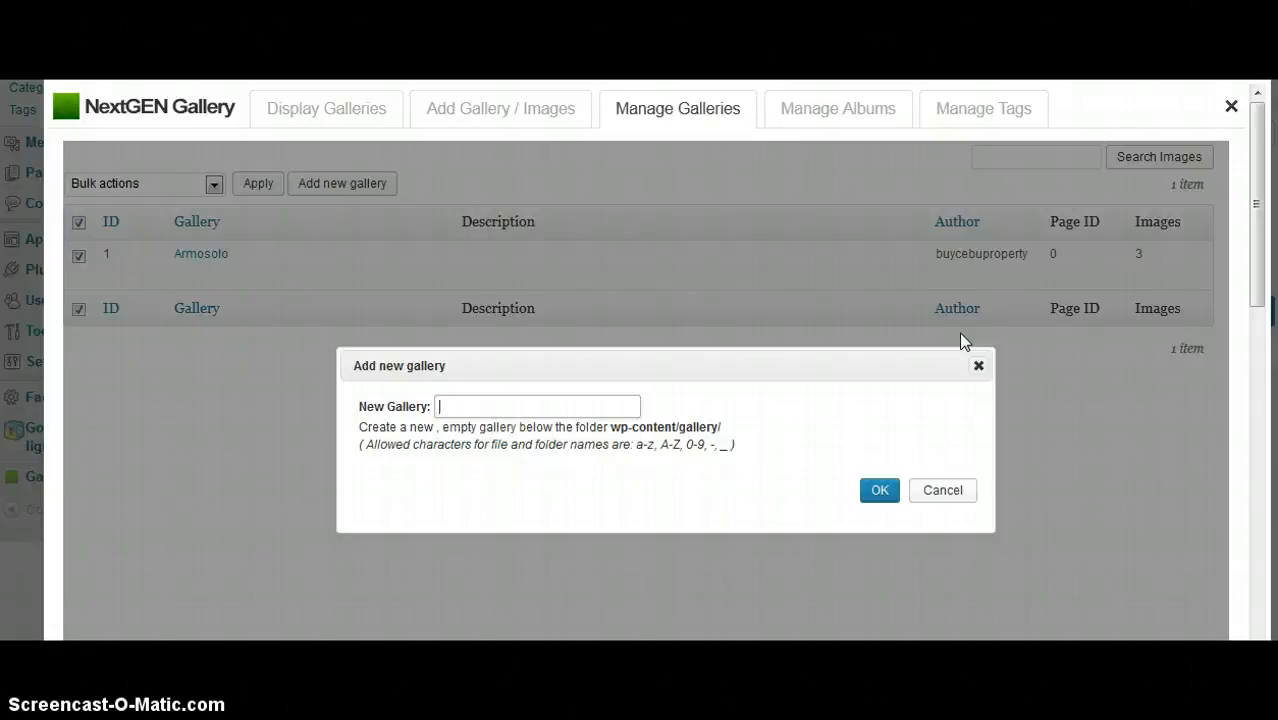
pyautogui.write('armos')
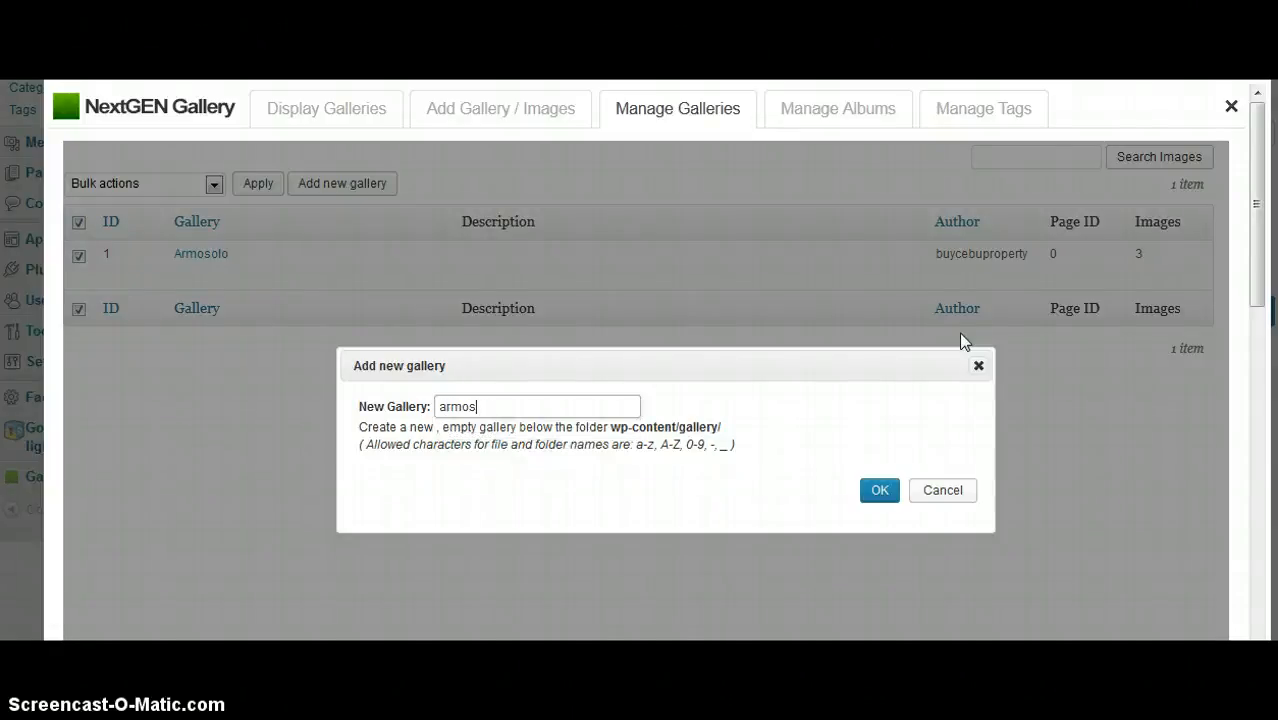
pyautogui.write('olo ga')
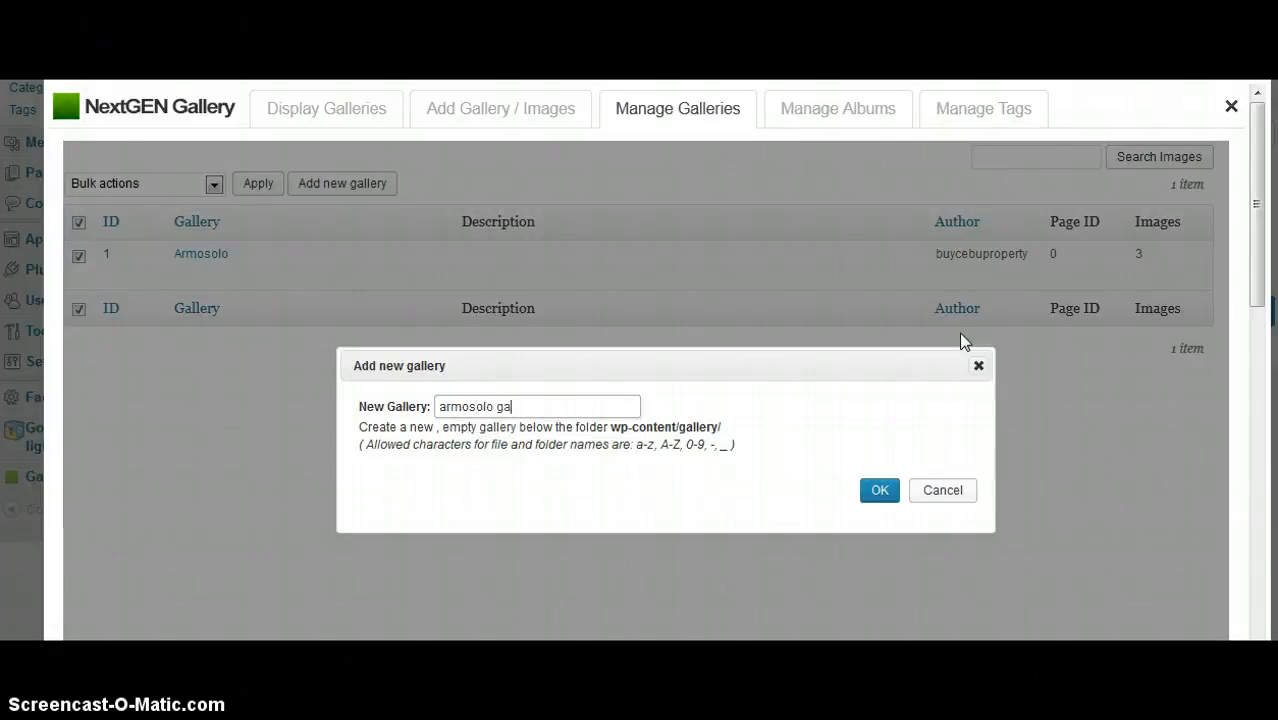
pyautogui.write('llery')
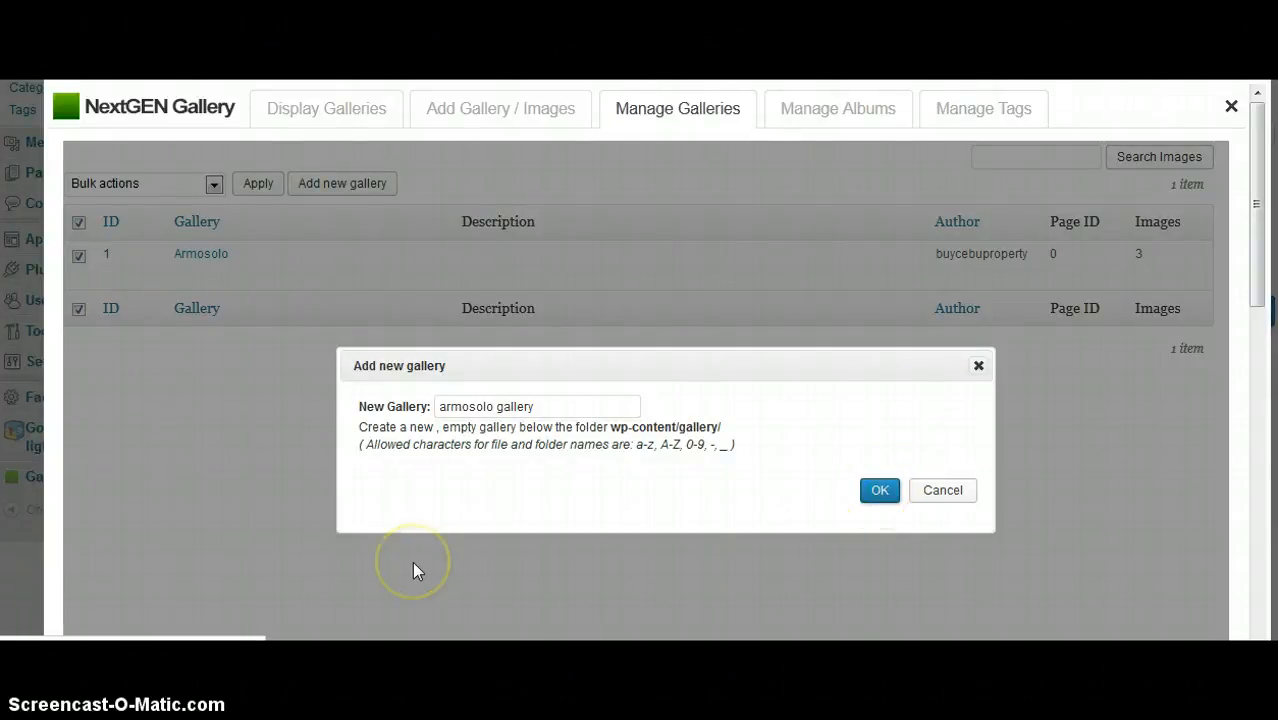
pyautogui.click(879, 490)
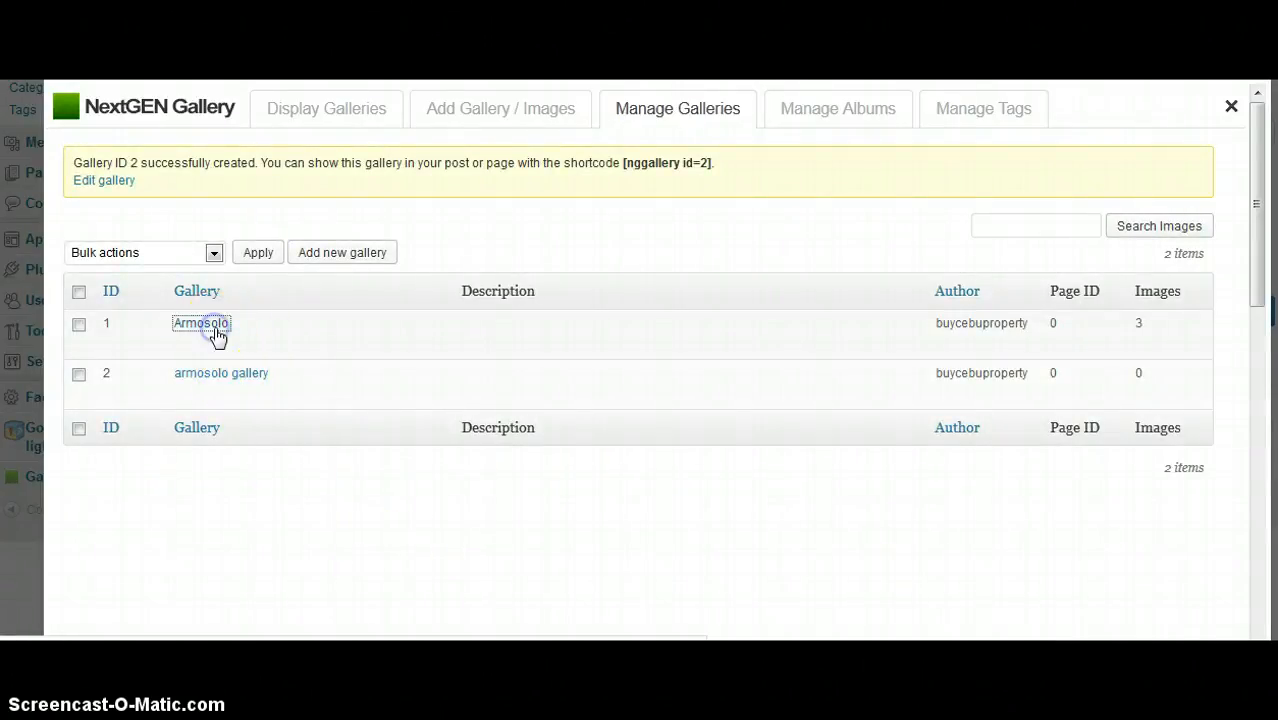
# Delete the Armosolo gallery with the Delete bulk action and confirm
pyautogui.click(201, 323)
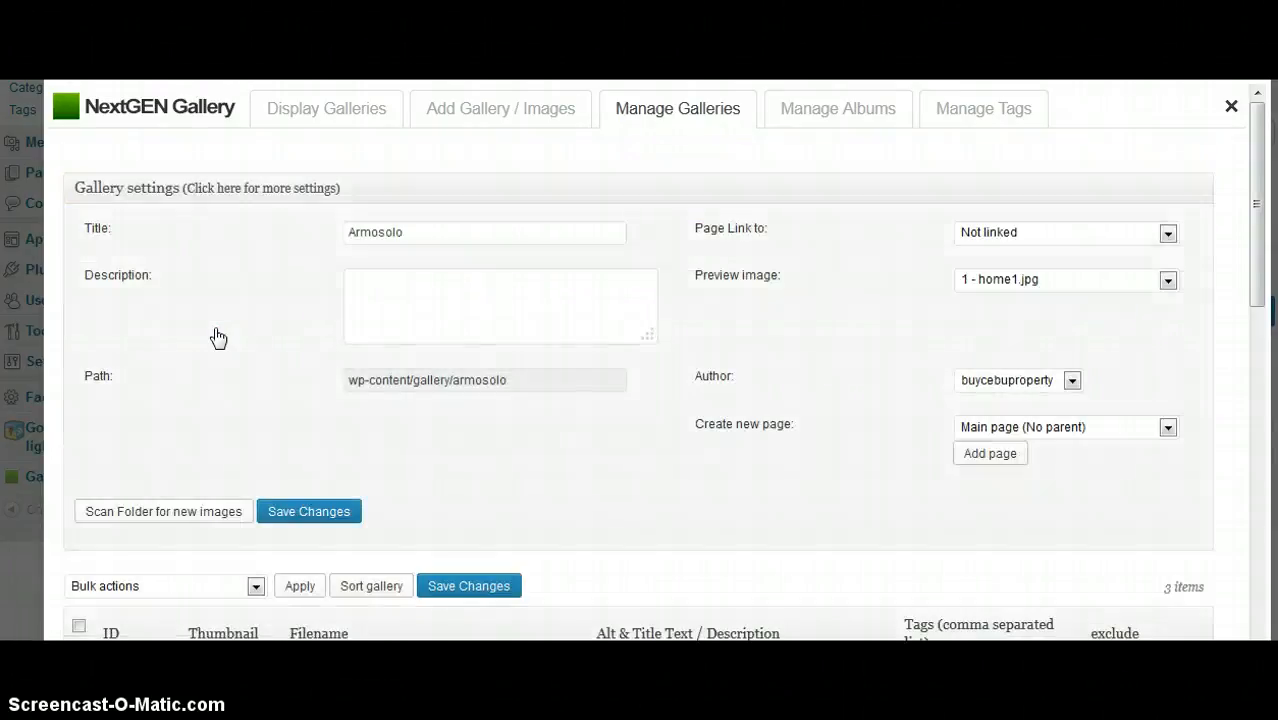
pyautogui.scroll(-3)
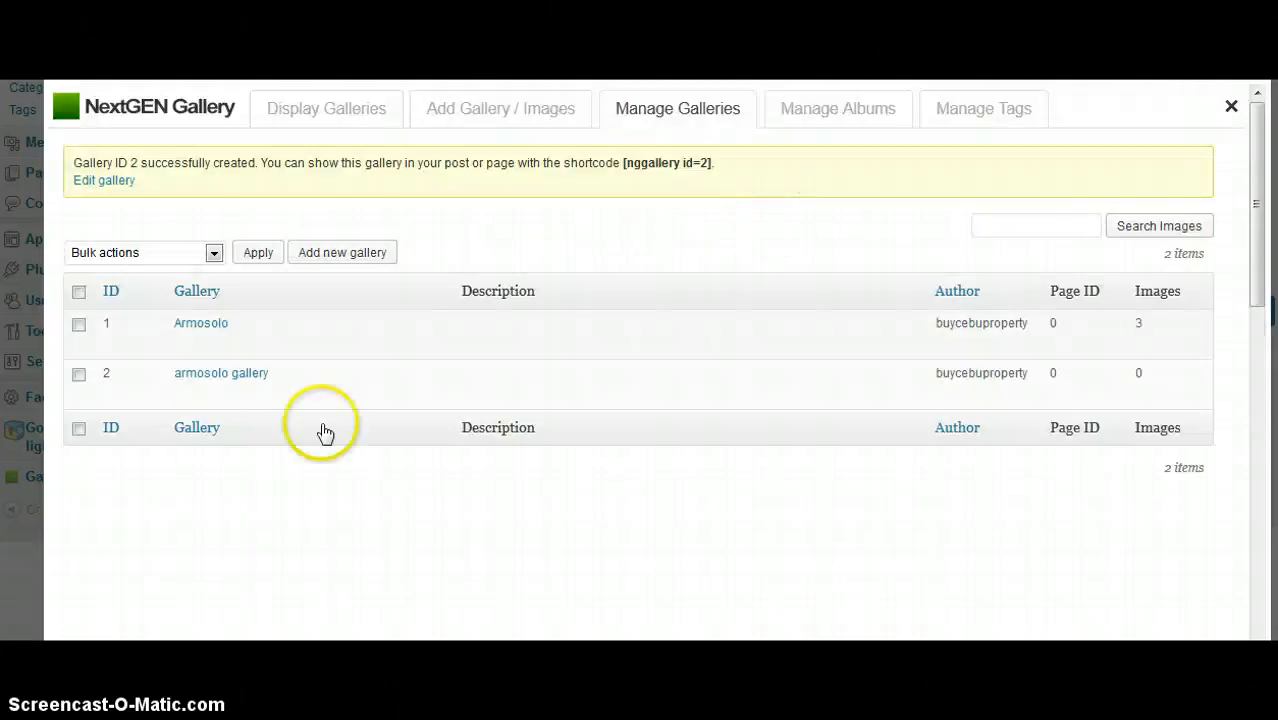
pyautogui.click(78, 373)
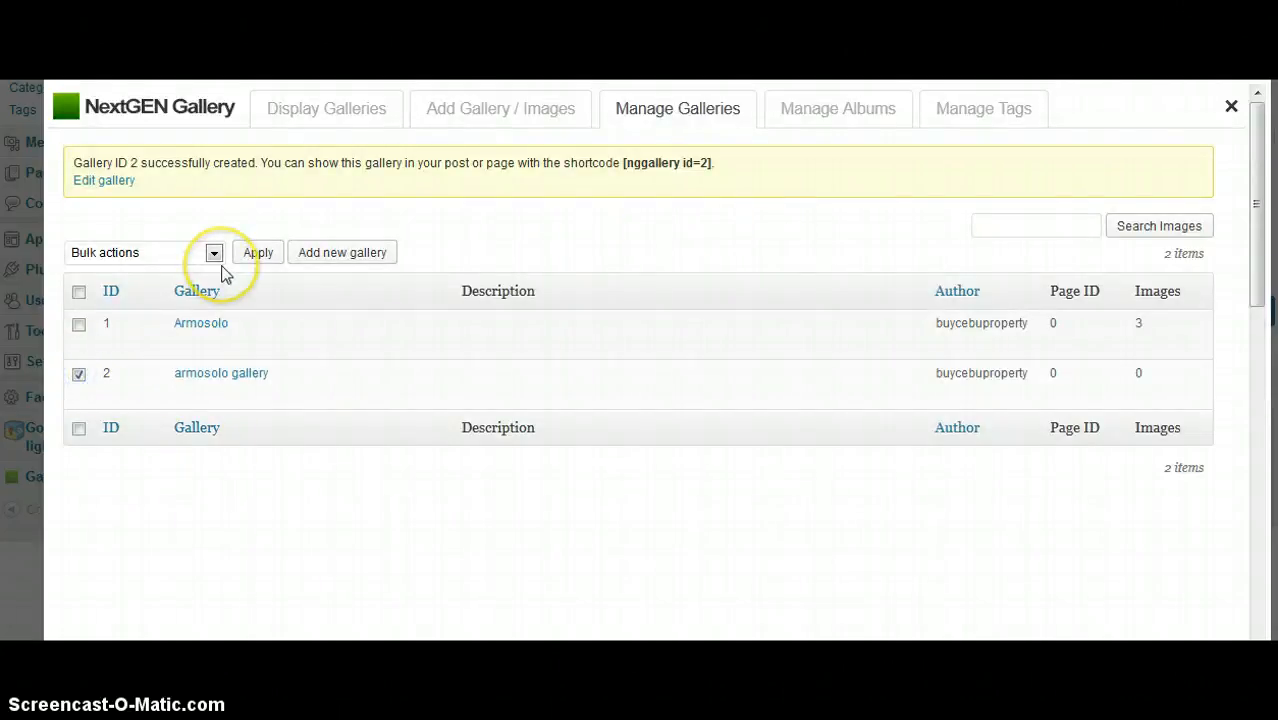
pyautogui.click(79, 373)
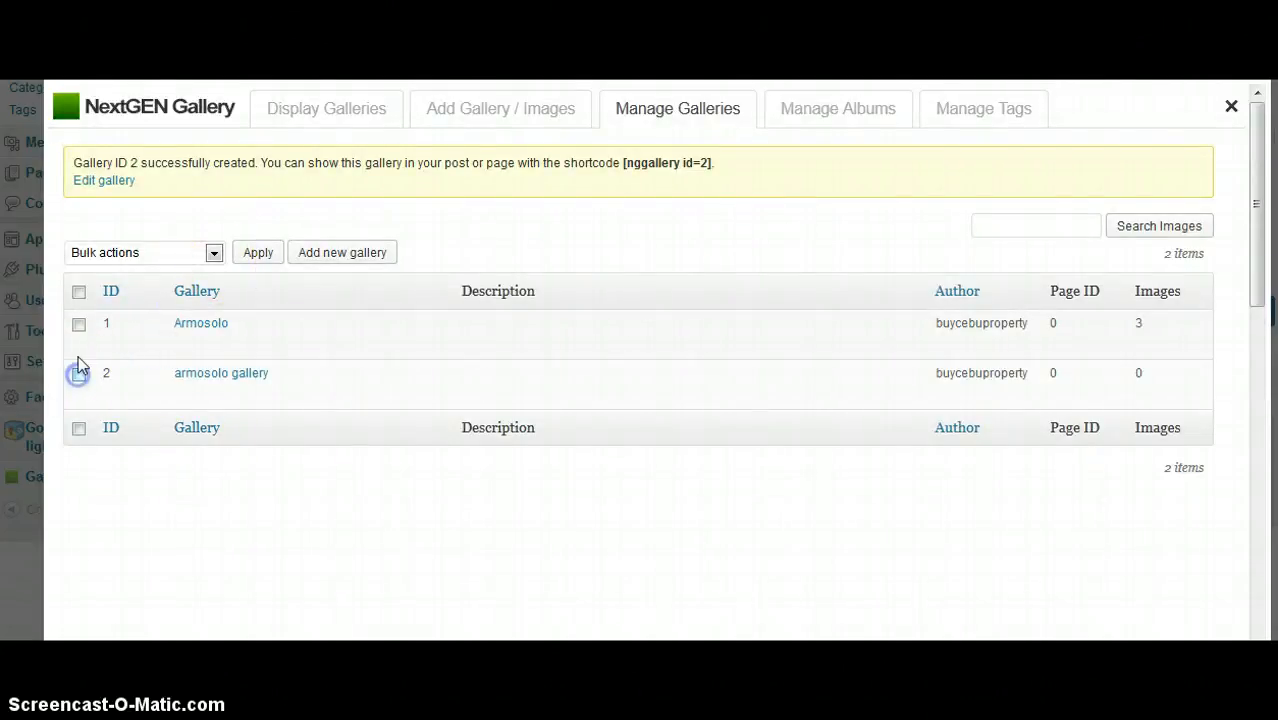
pyautogui.click(143, 252)
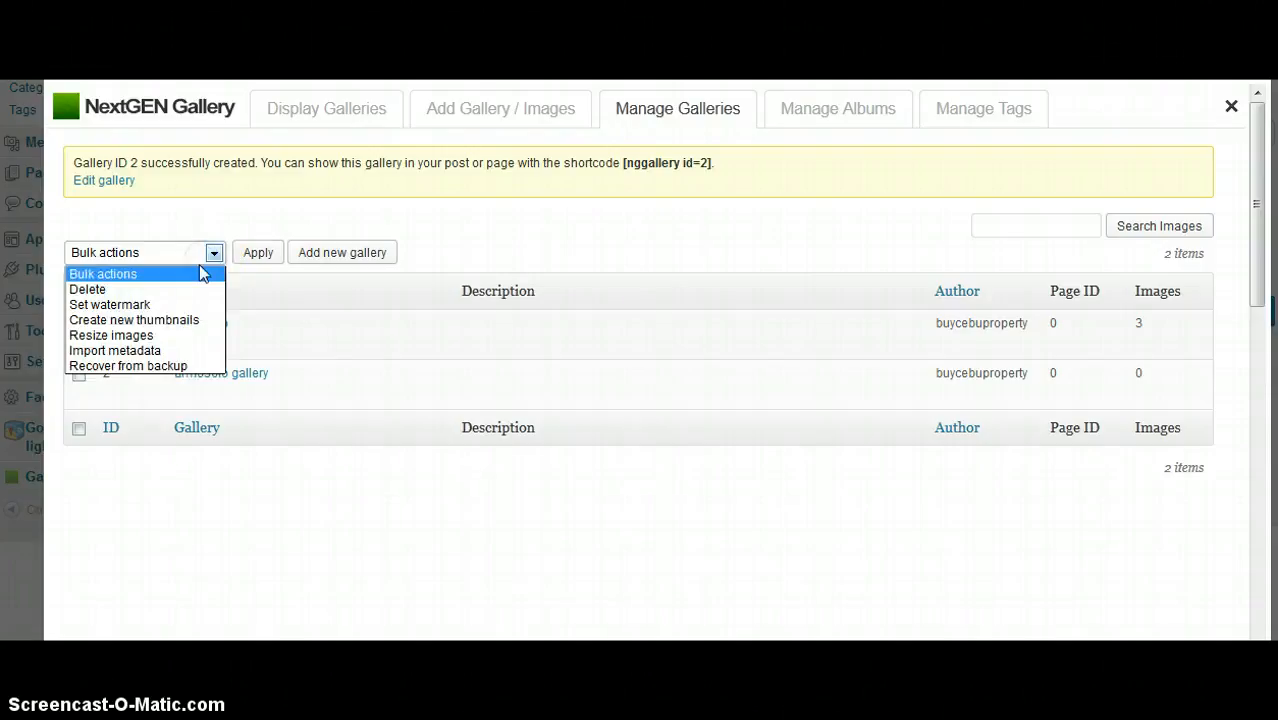
pyautogui.click(257, 252)
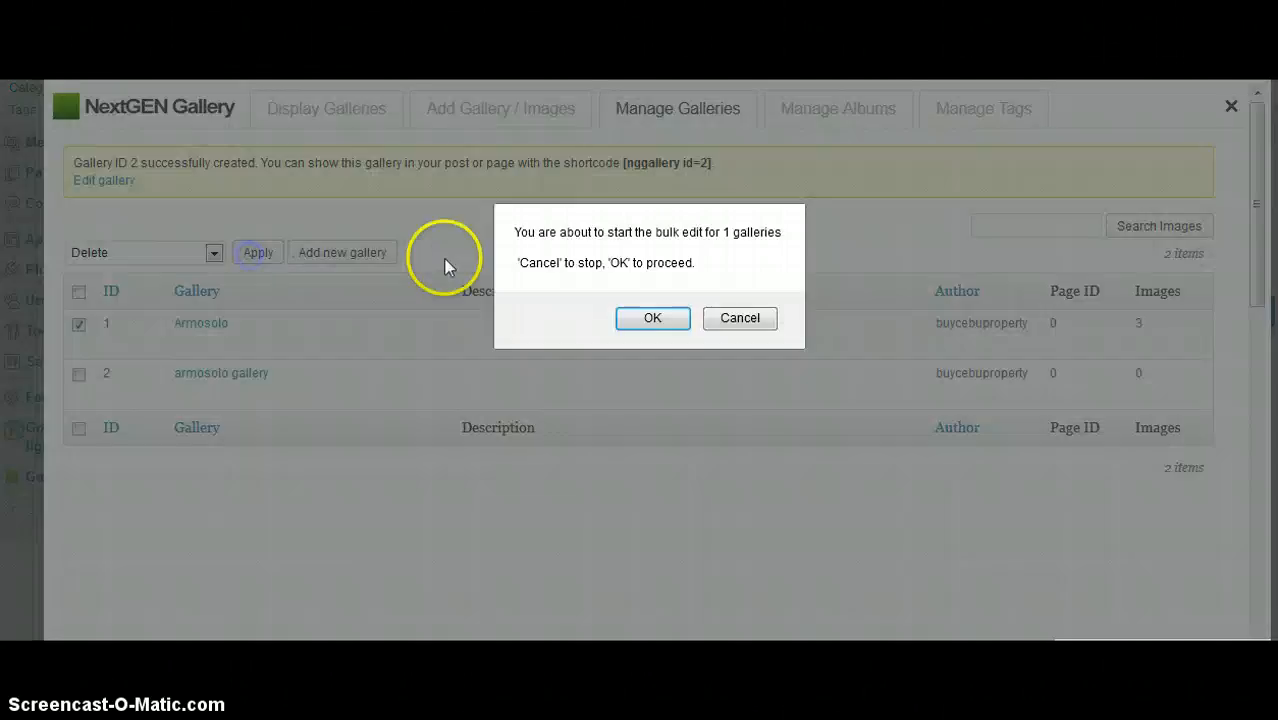
pyautogui.click(652, 318)
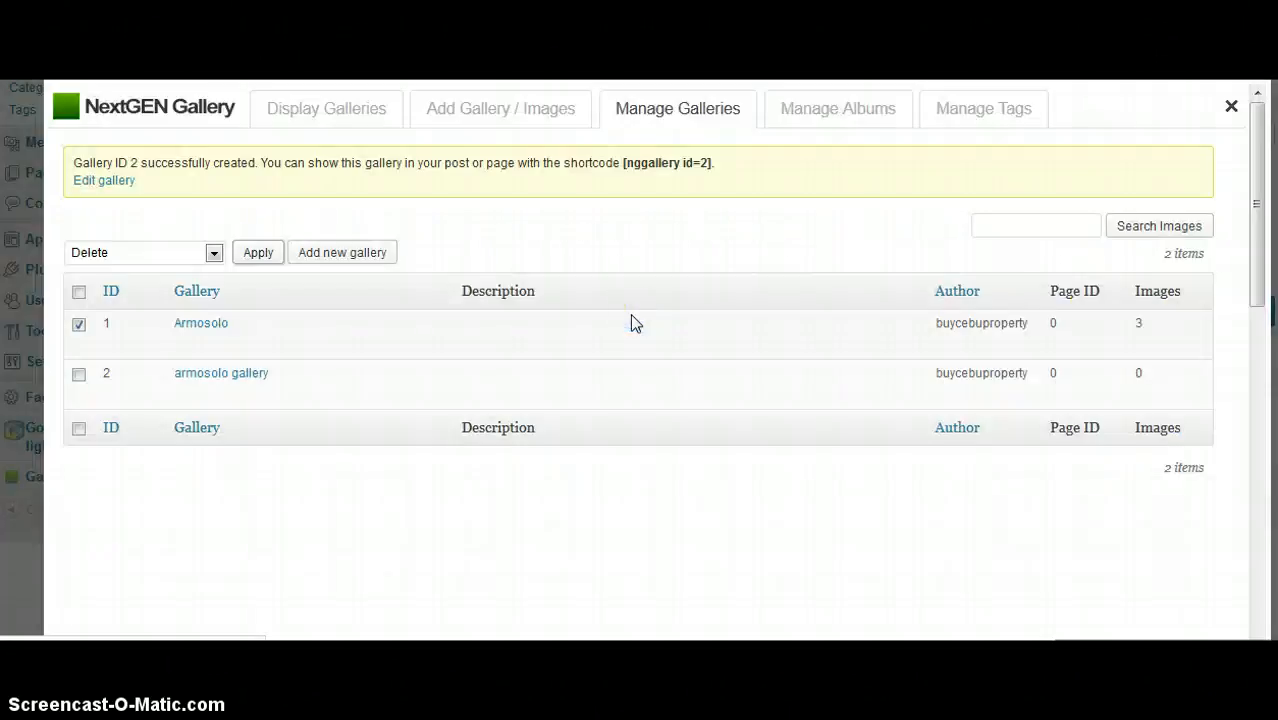
# Select all galleries, apply the bulk action, and cancel the bulk edit prompt
pyautogui.click(257, 252)
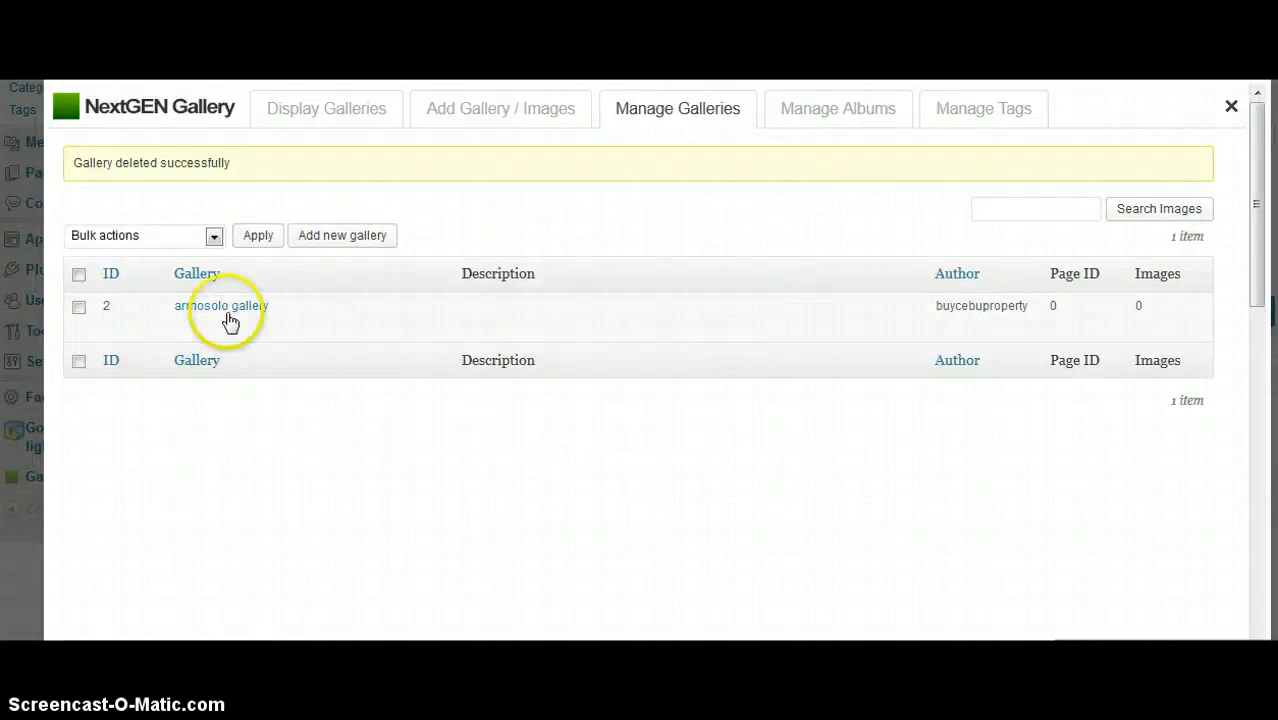
pyautogui.moveTo(221, 305)
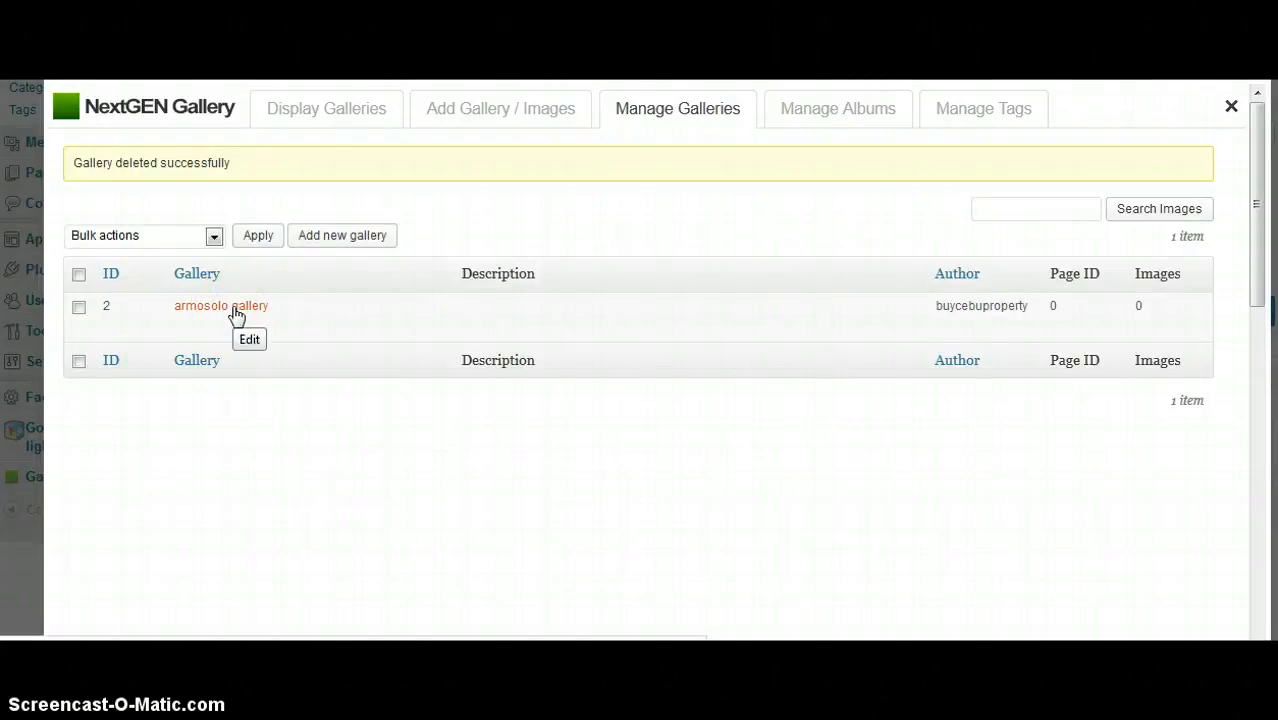
pyautogui.click(78, 273)
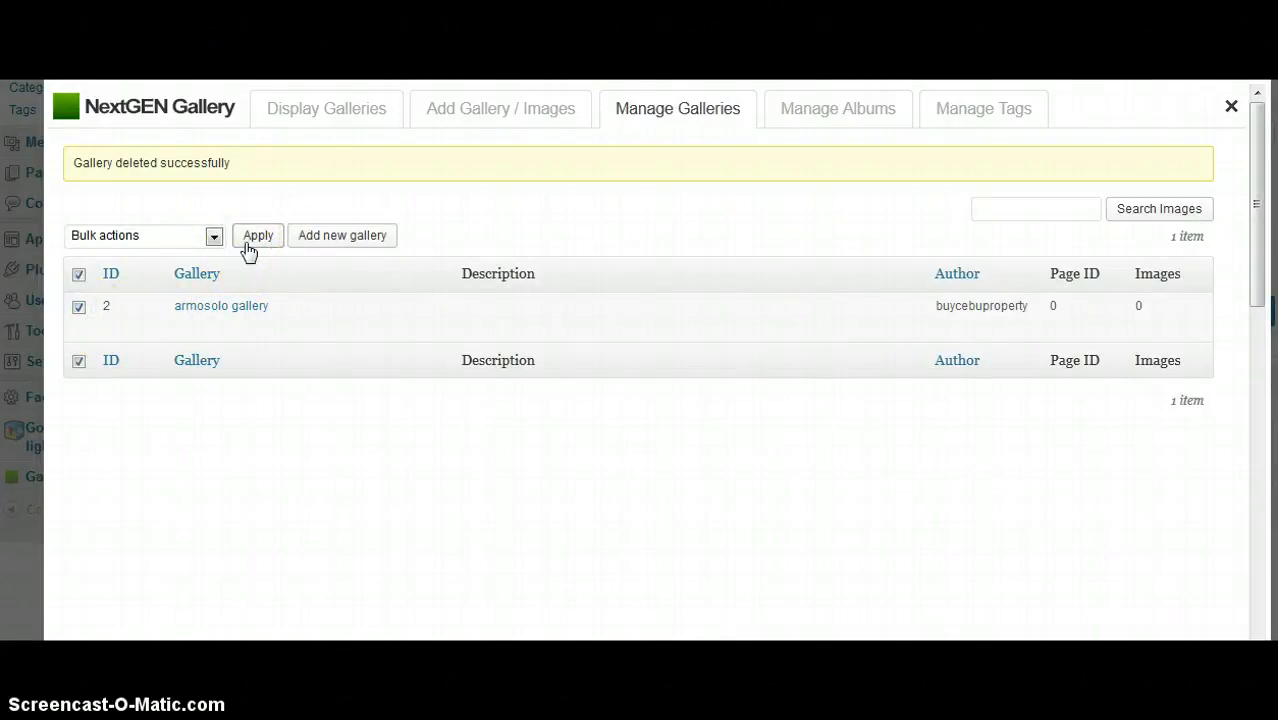
pyautogui.click(258, 235)
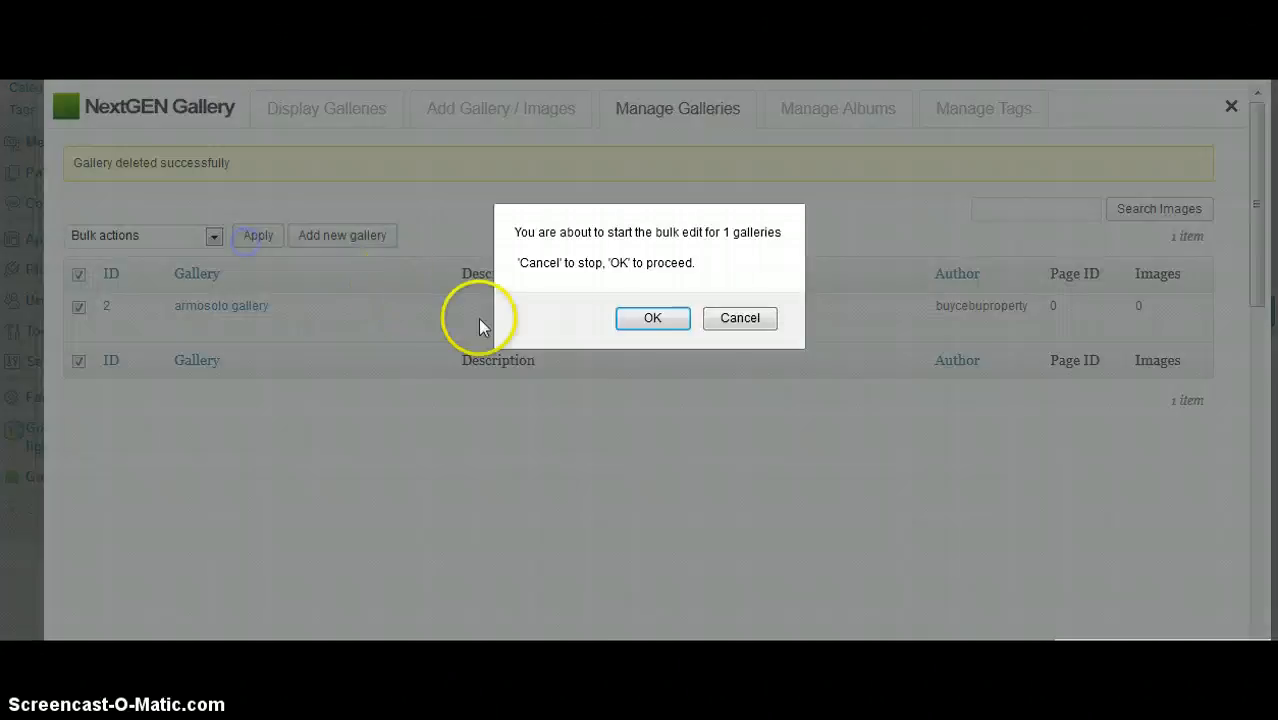
pyautogui.click(739, 318)
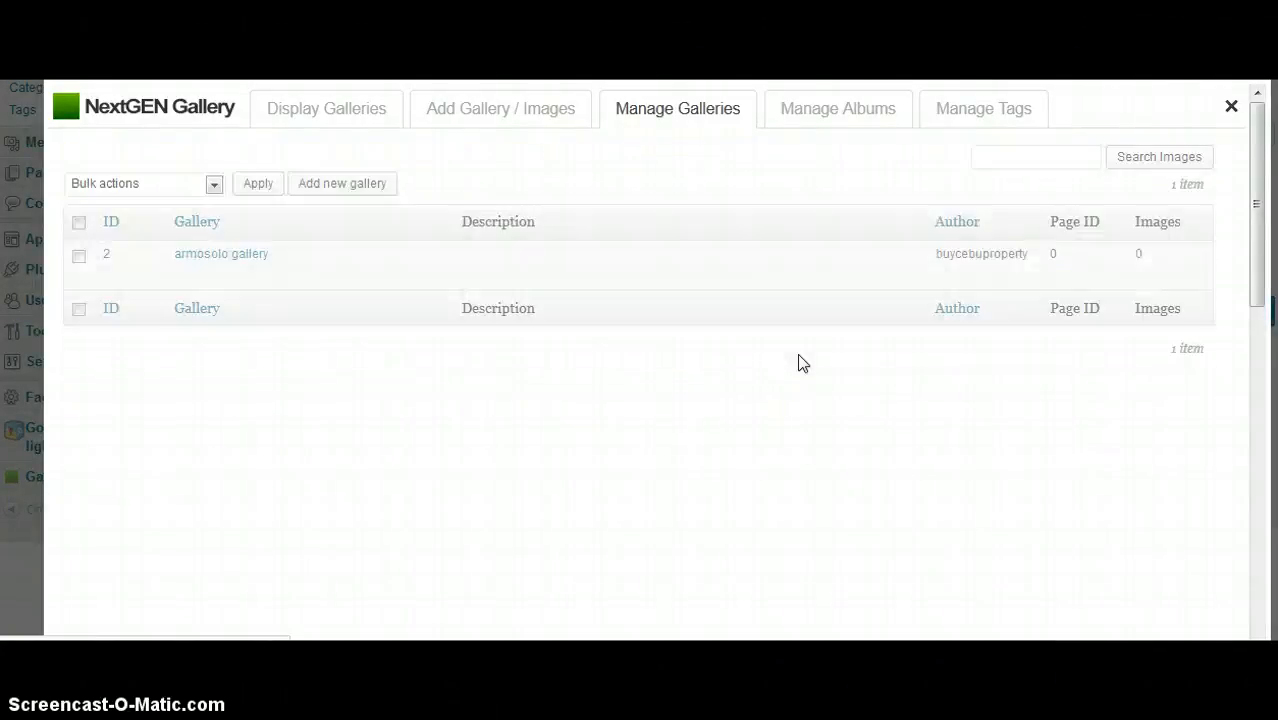
pyautogui.moveTo(872, 140)
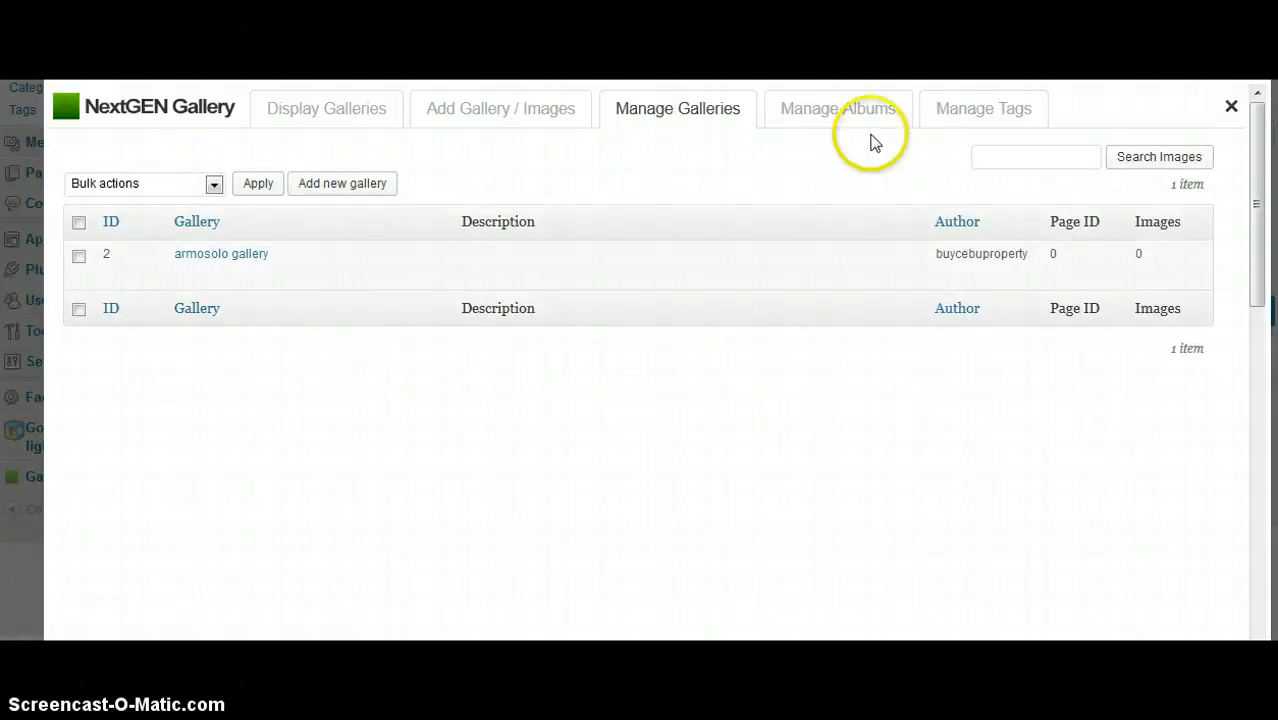
pyautogui.click(837, 108)
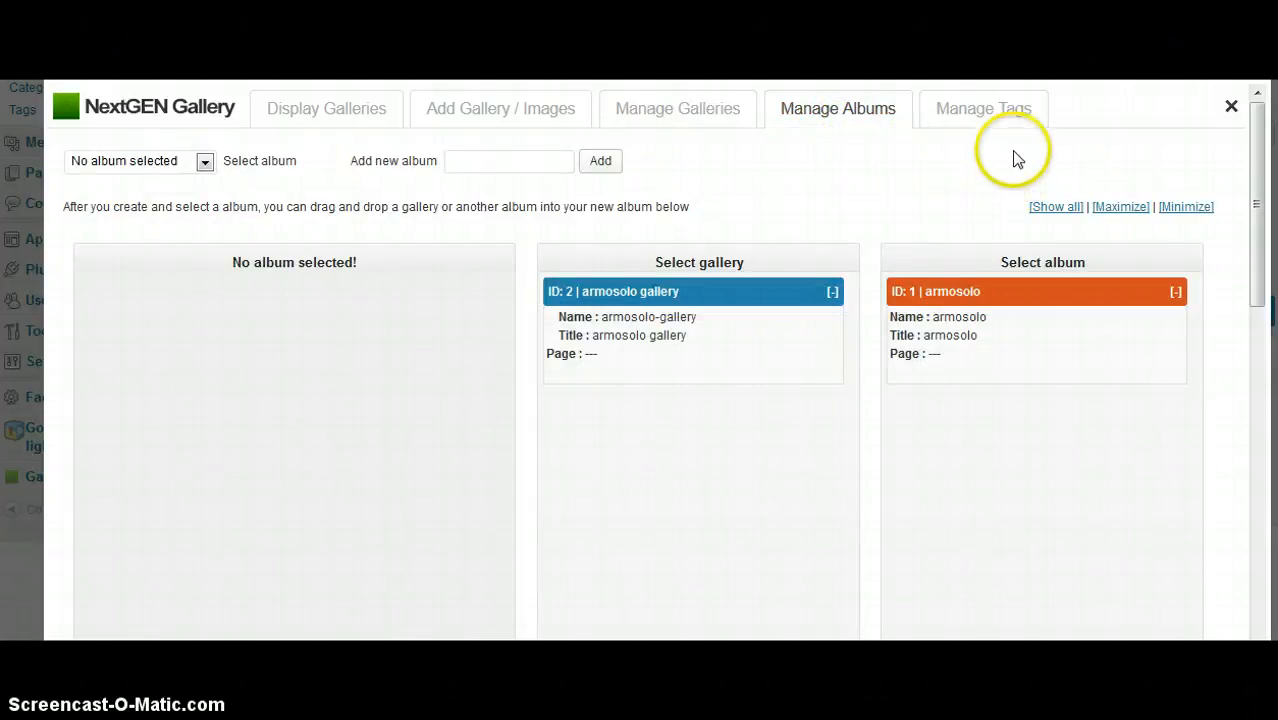
pyautogui.click(326, 108)
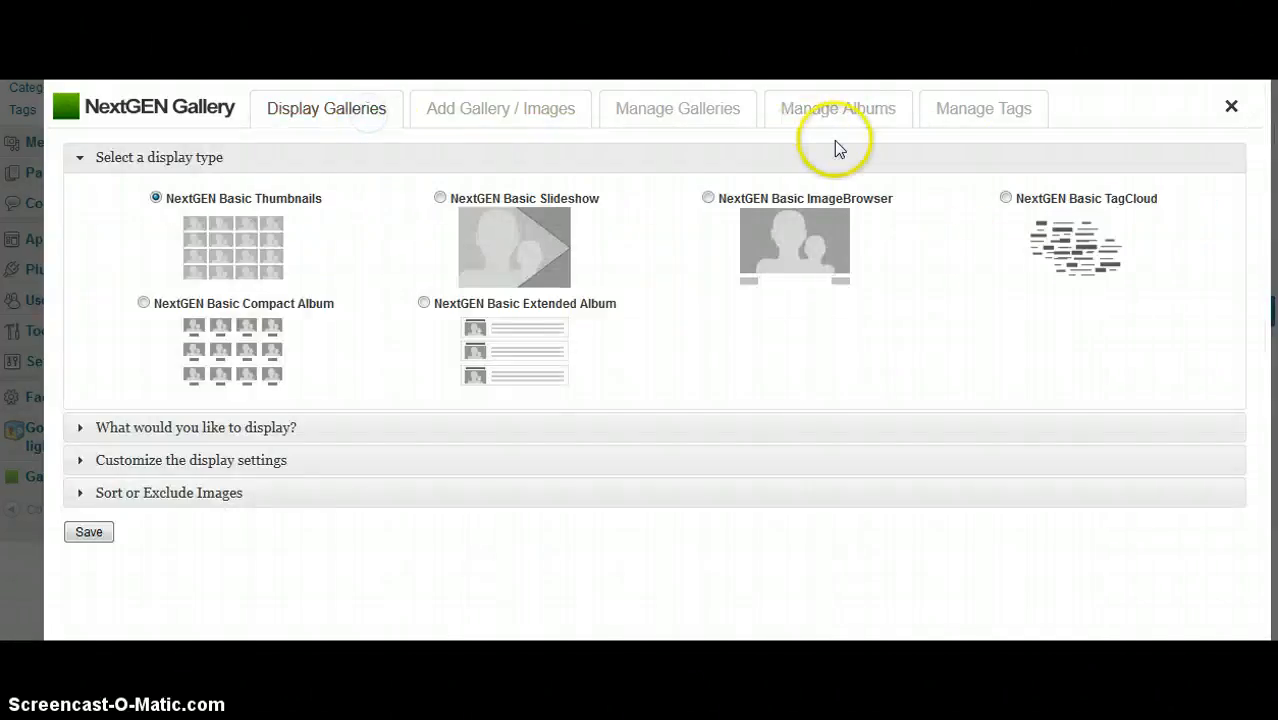
pyautogui.click(500, 108)
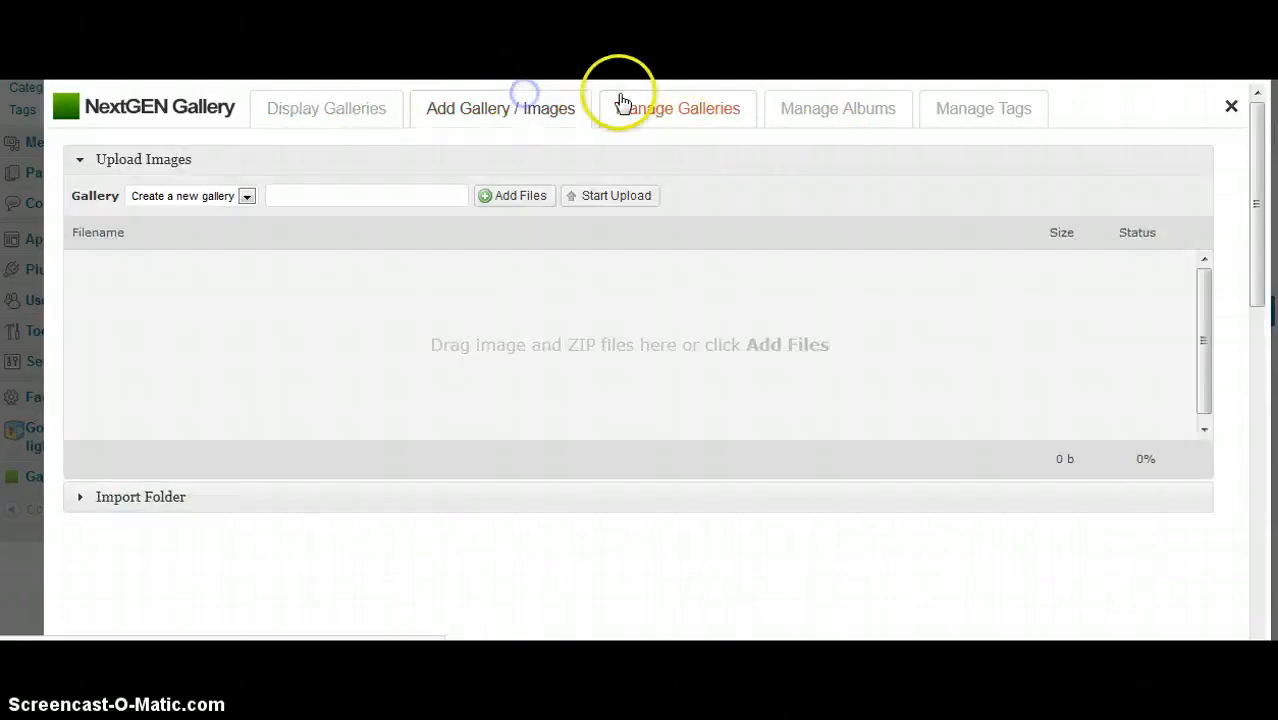
pyautogui.click(679, 108)
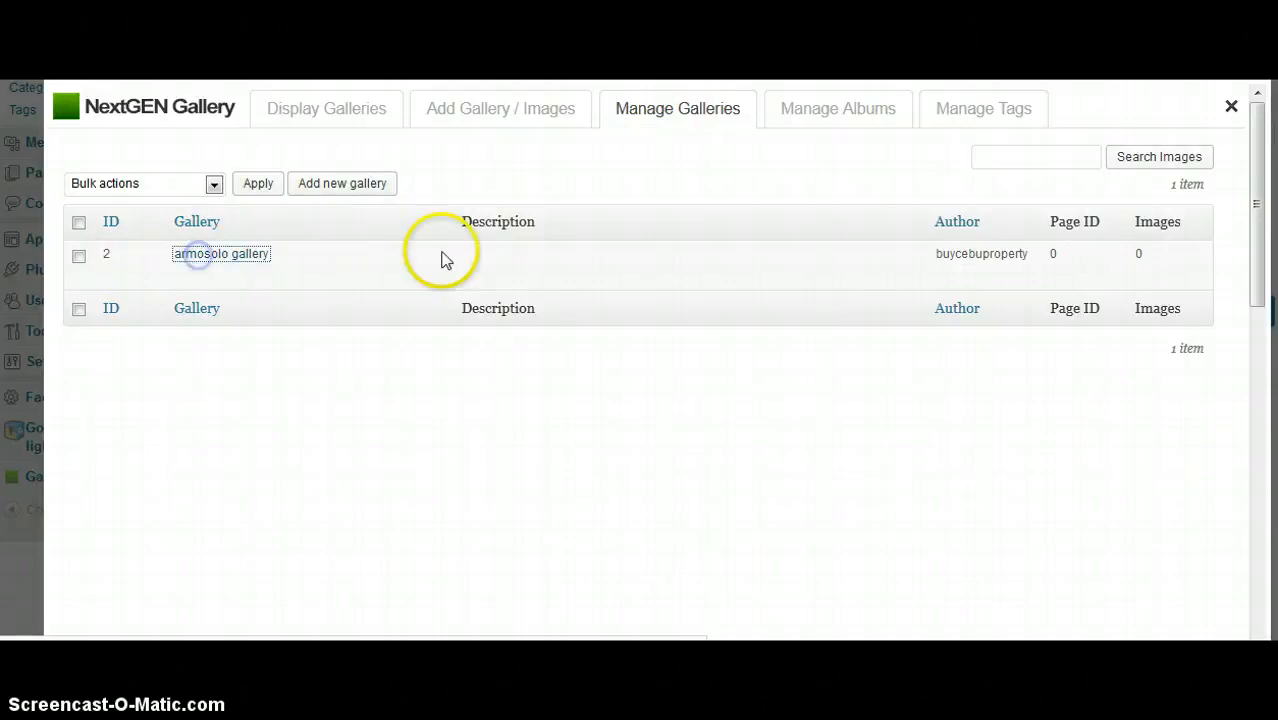
pyautogui.click(220, 253)
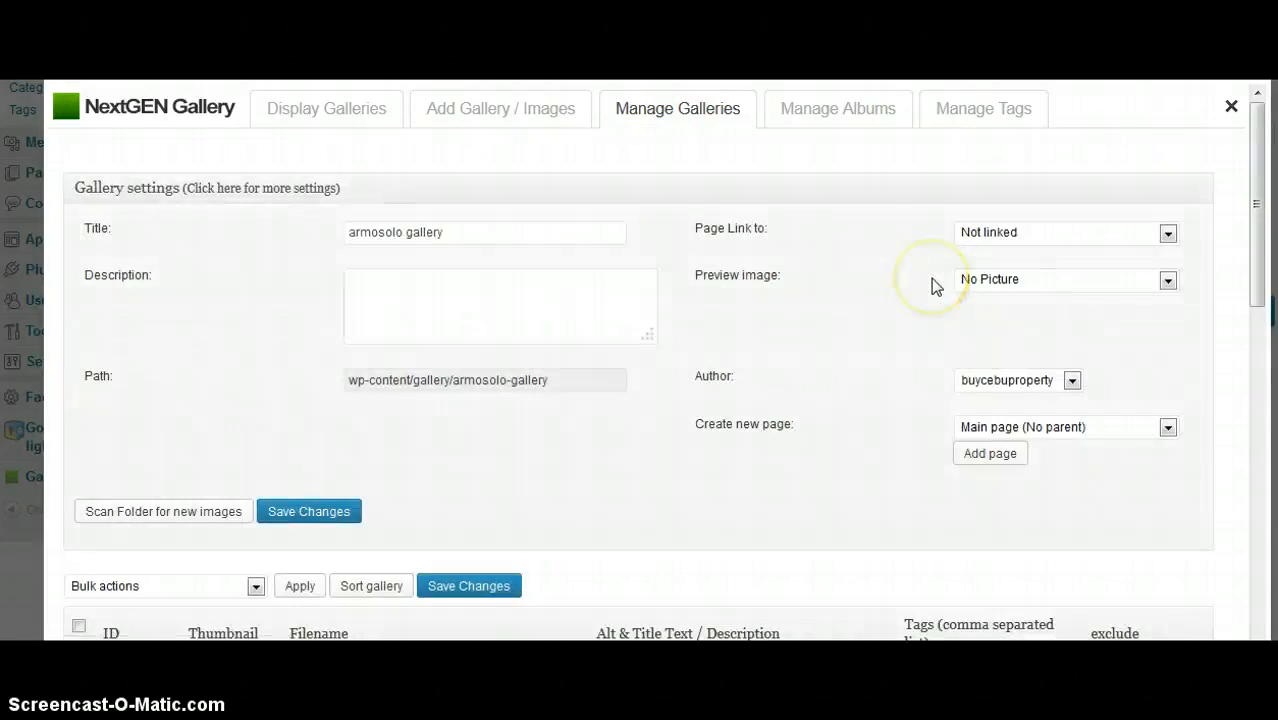
pyautogui.scroll(-3)
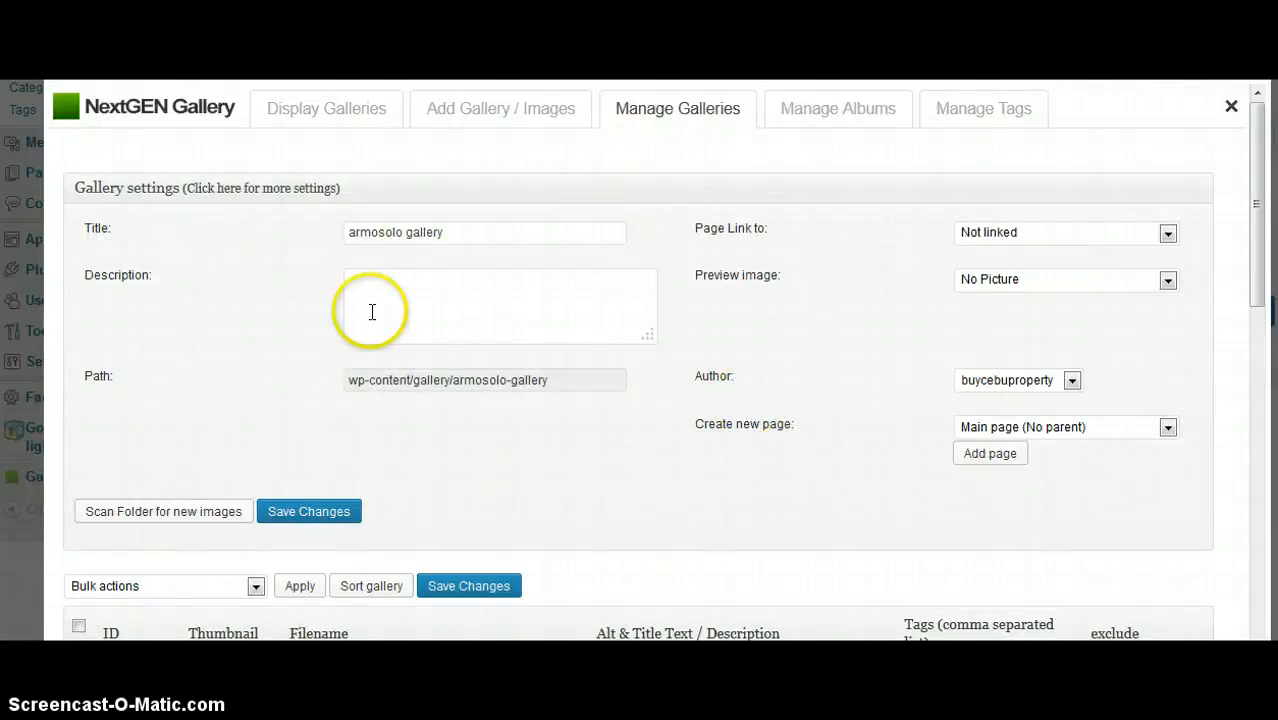
pyautogui.click(500, 108)
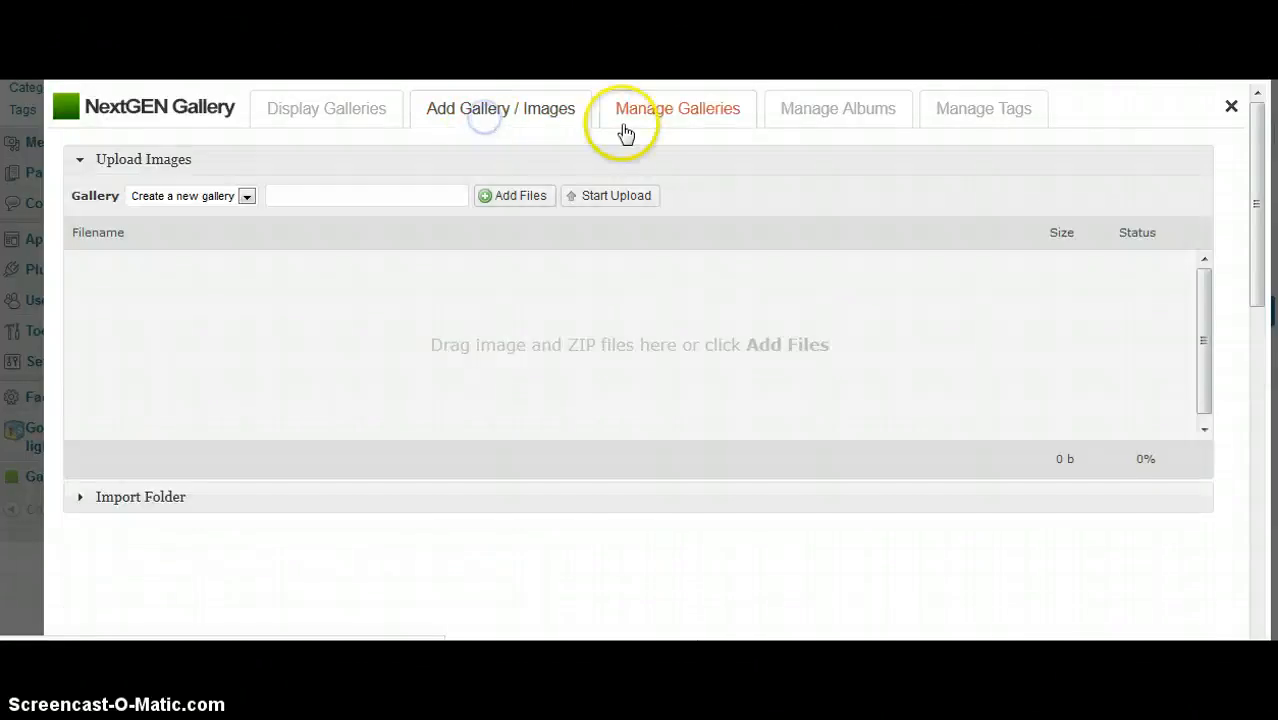
pyautogui.click(677, 108)
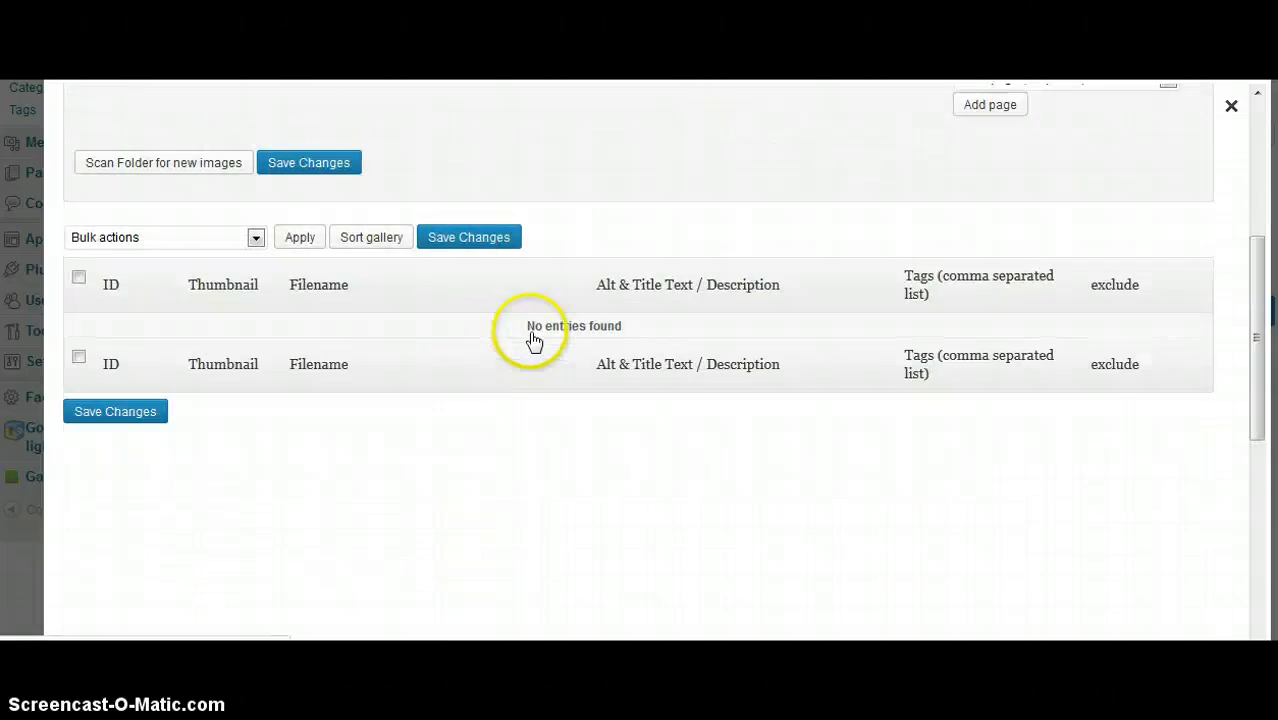
pyautogui.click(677, 108)
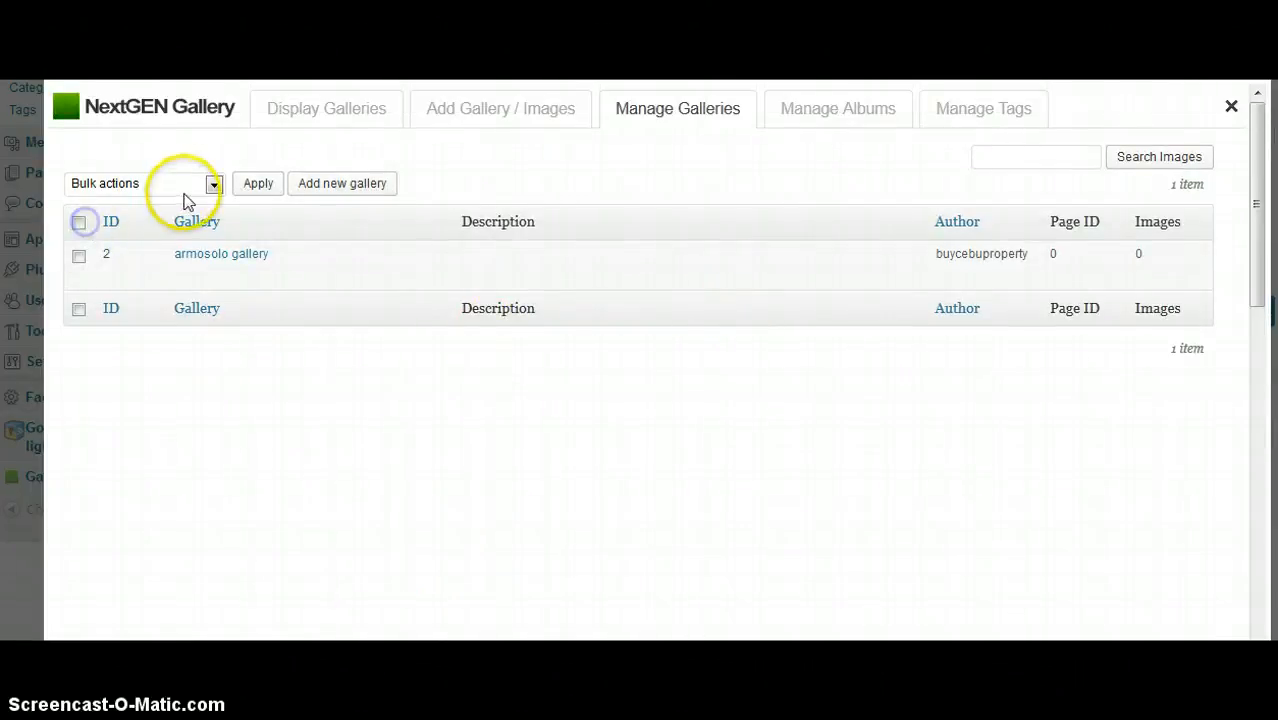
# Select all galleries and apply the Delete bulk action to armosolo gallery
pyautogui.click(212, 183)
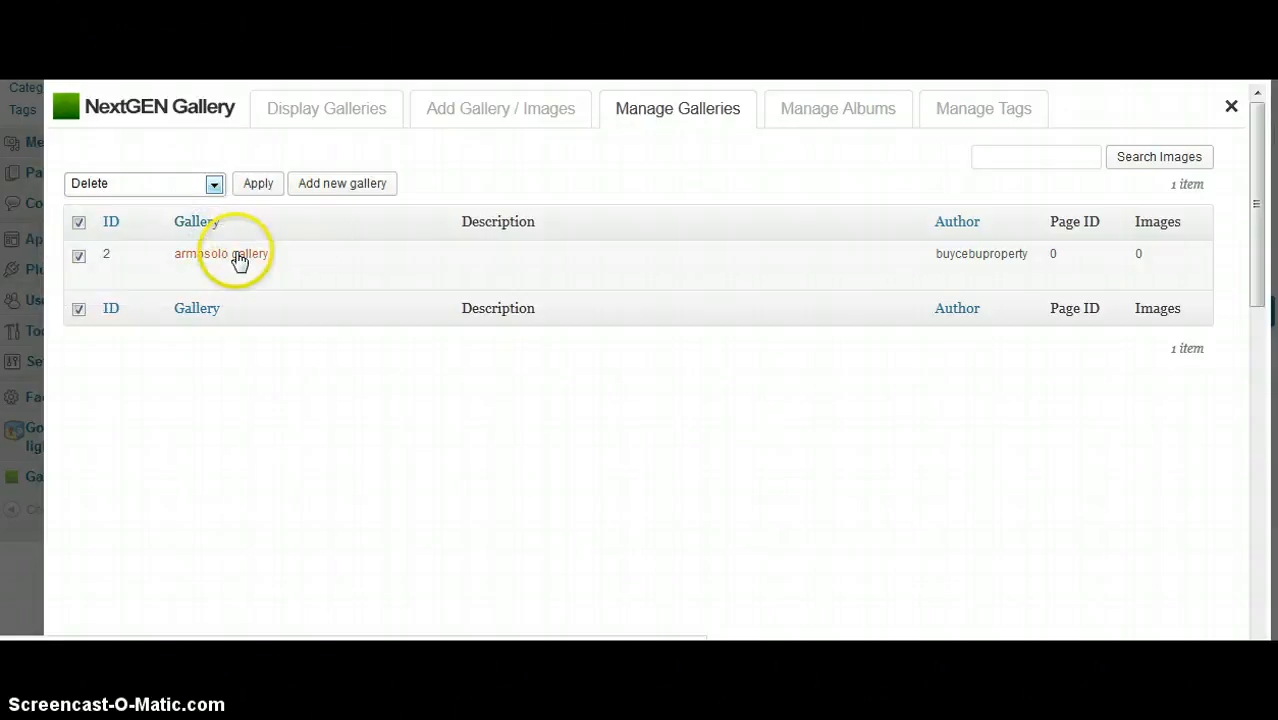
pyautogui.moveTo(240, 255)
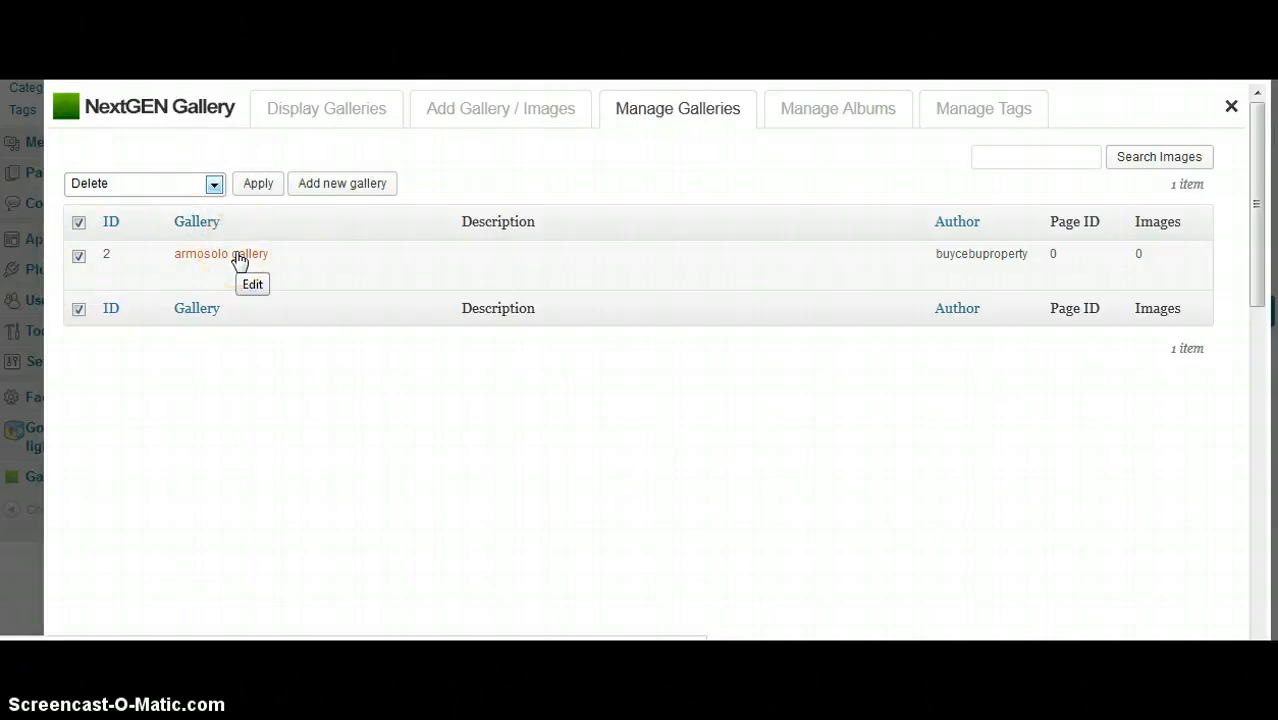
pyautogui.moveTo(237, 210)
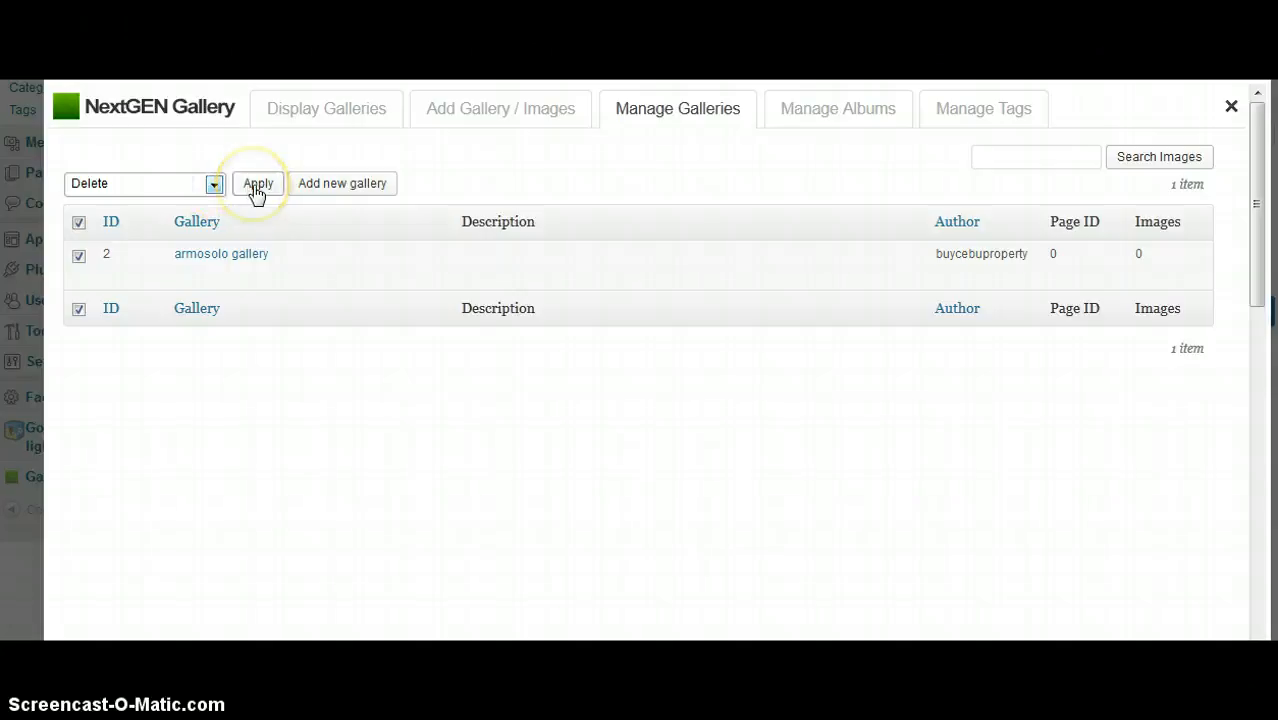
pyautogui.click(257, 184)
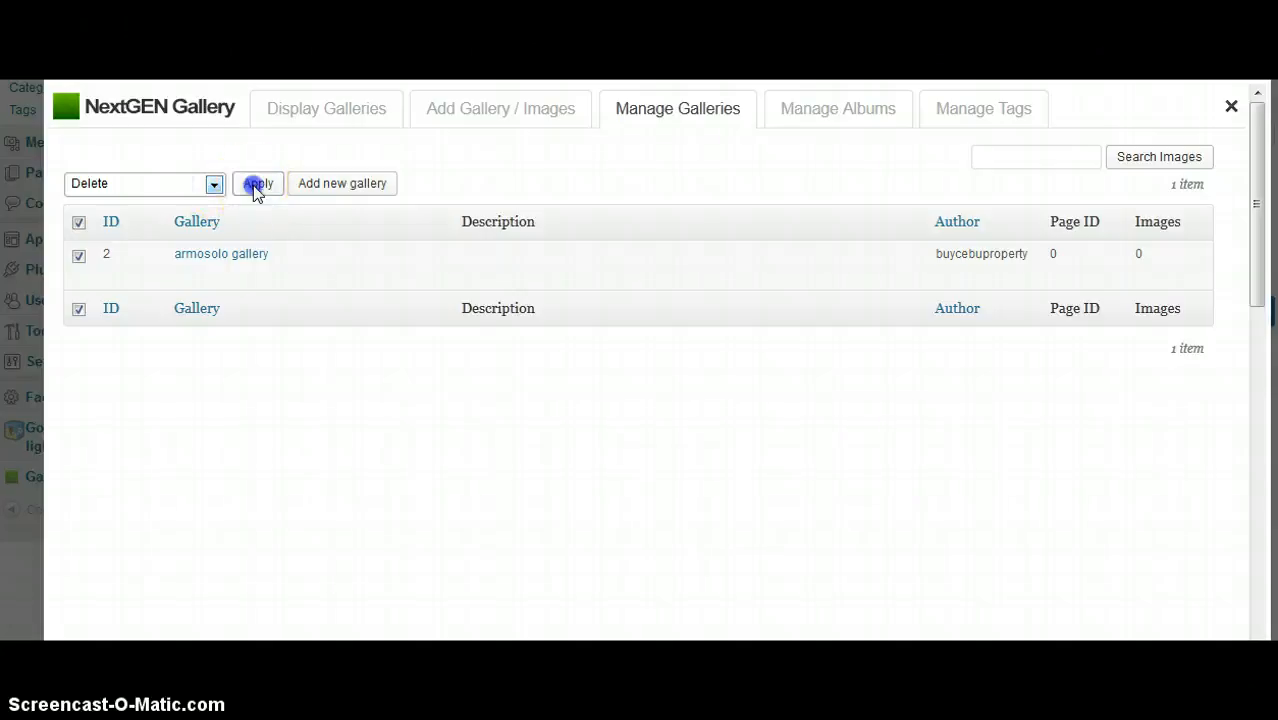
pyautogui.click(257, 183)
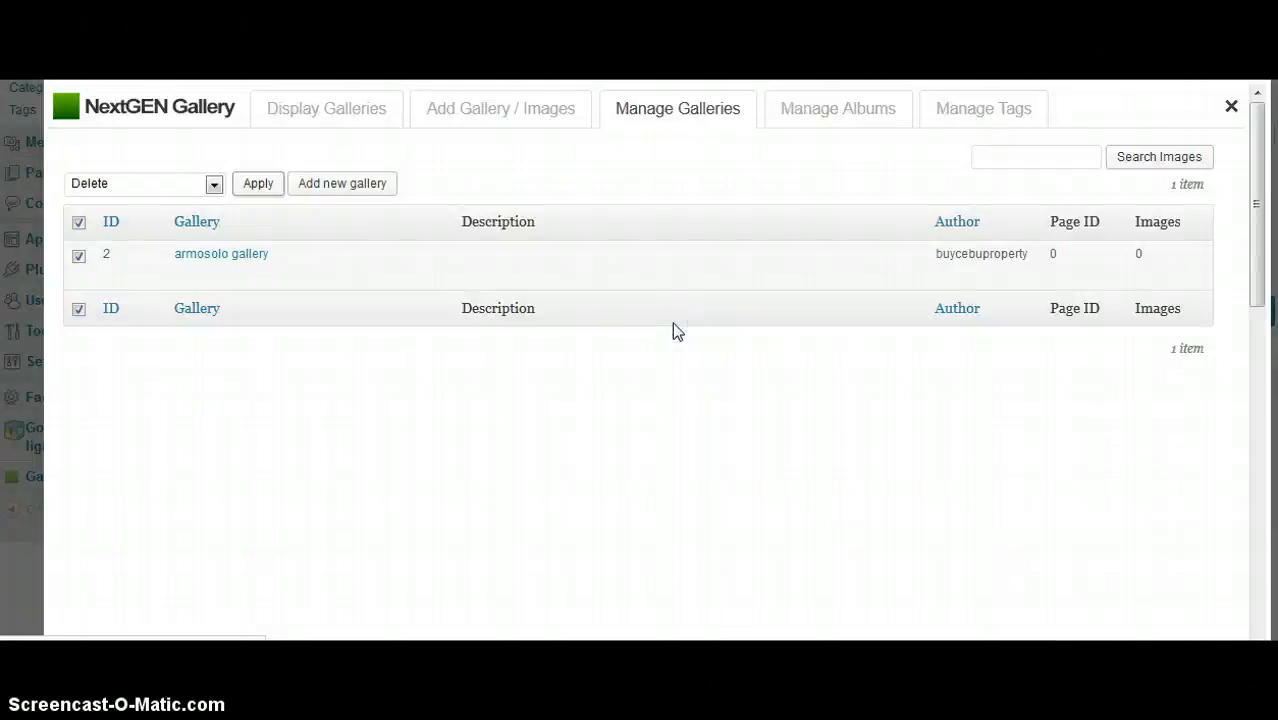
pyautogui.click(257, 183)
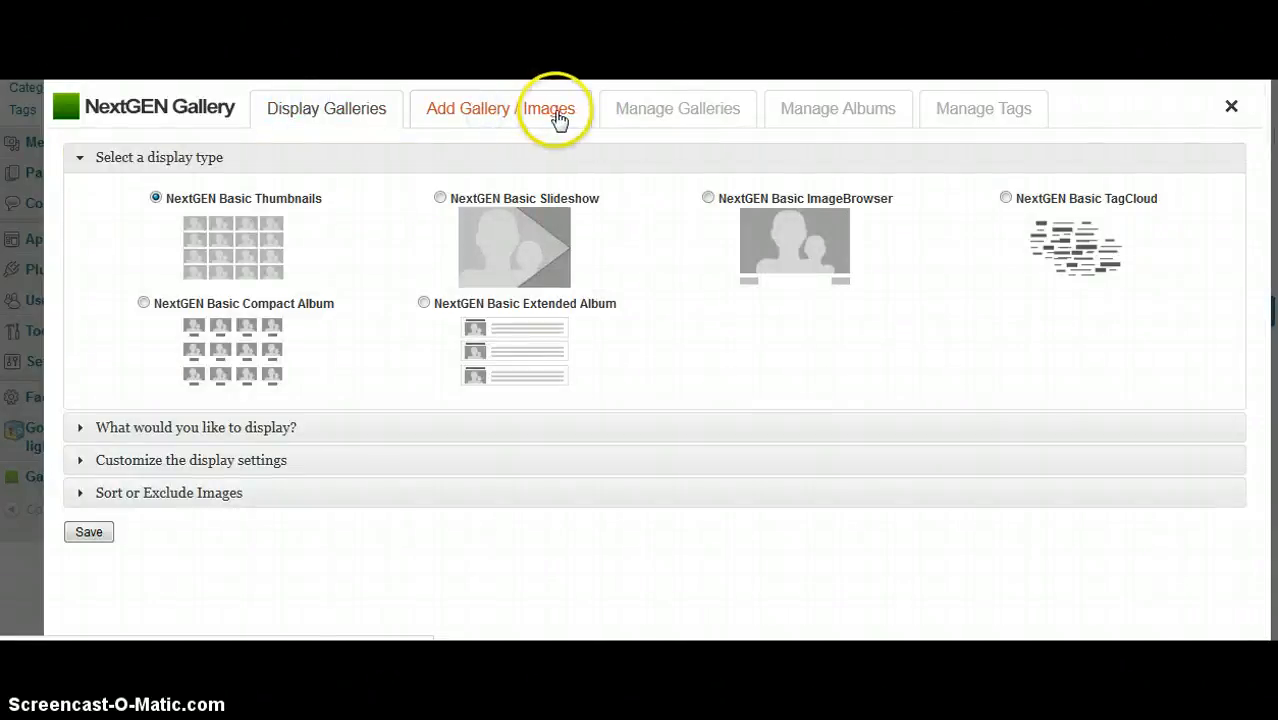
# Browse the Manage Galleries, Manage Albums and Manage Tags pages
pyautogui.click(500, 108)
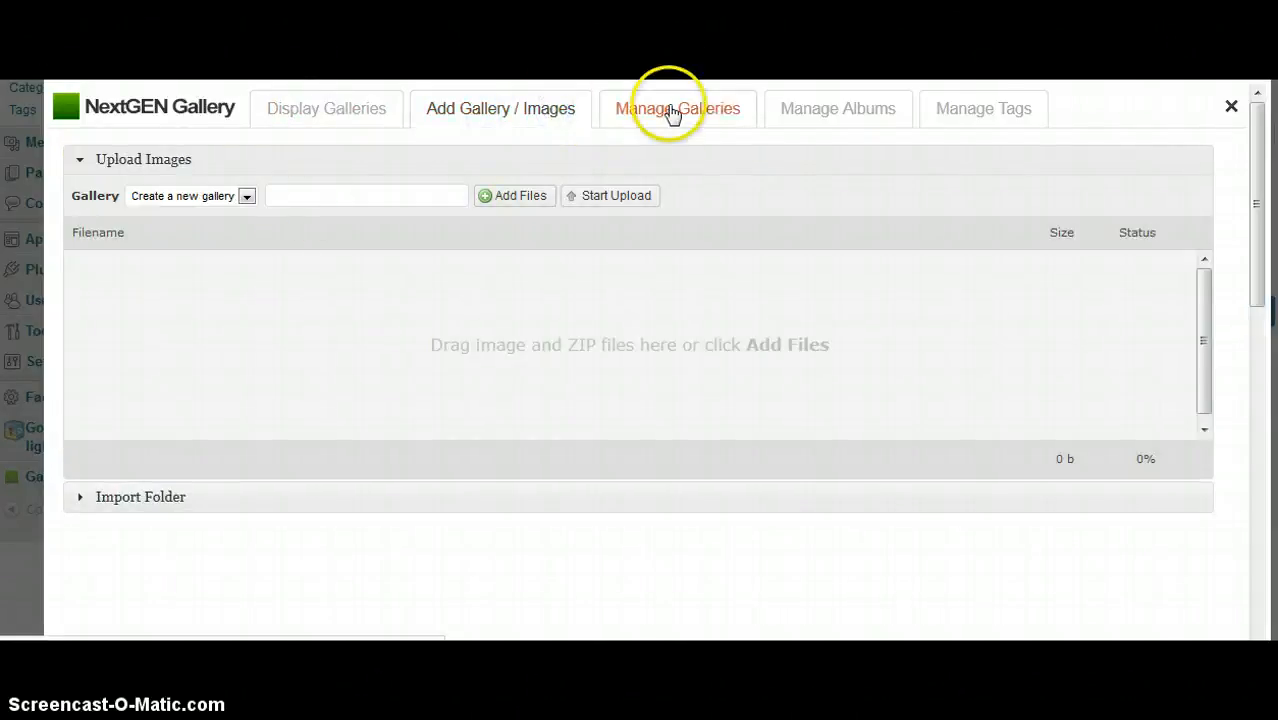
pyautogui.click(677, 108)
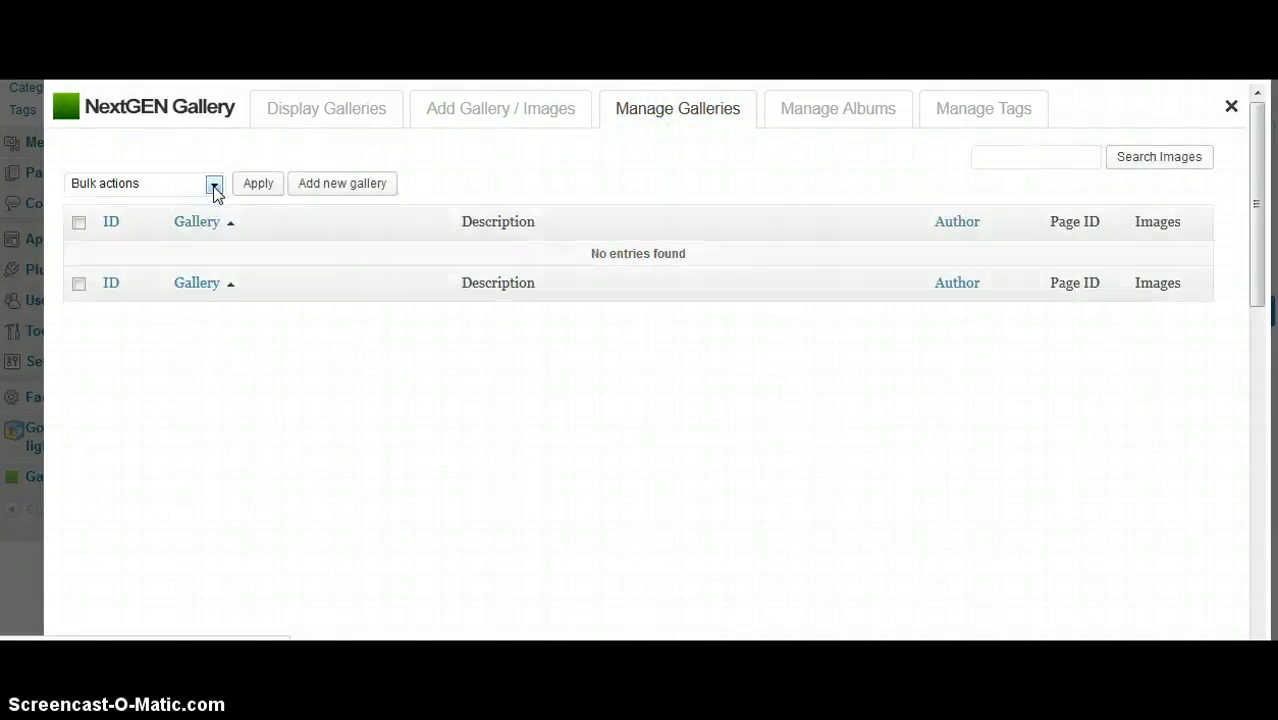
pyautogui.click(213, 183)
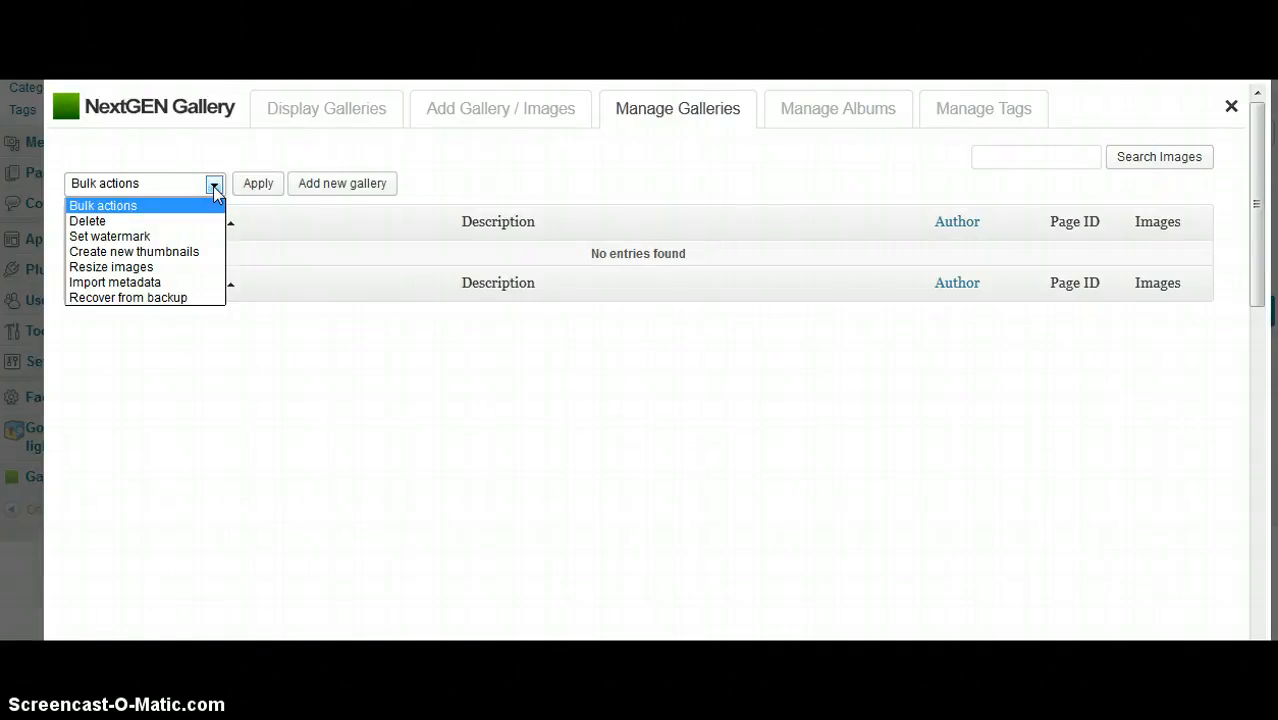
pyautogui.click(837, 108)
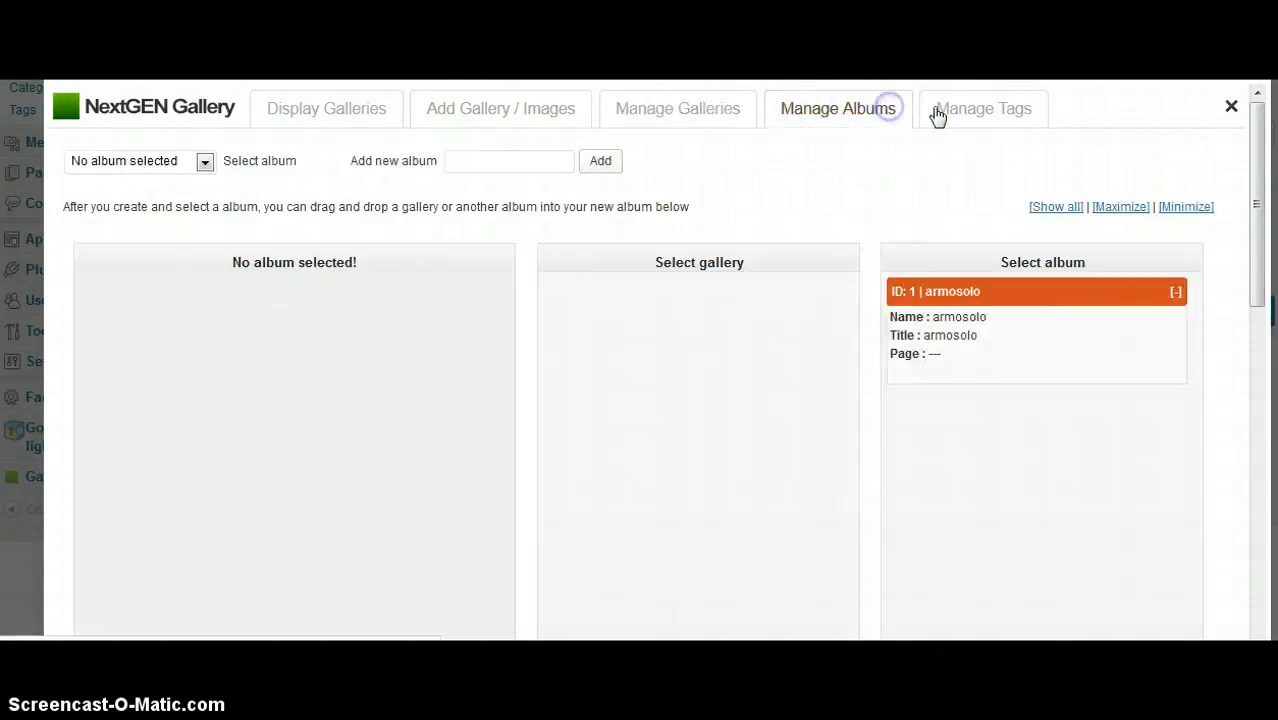
pyautogui.click(983, 108)
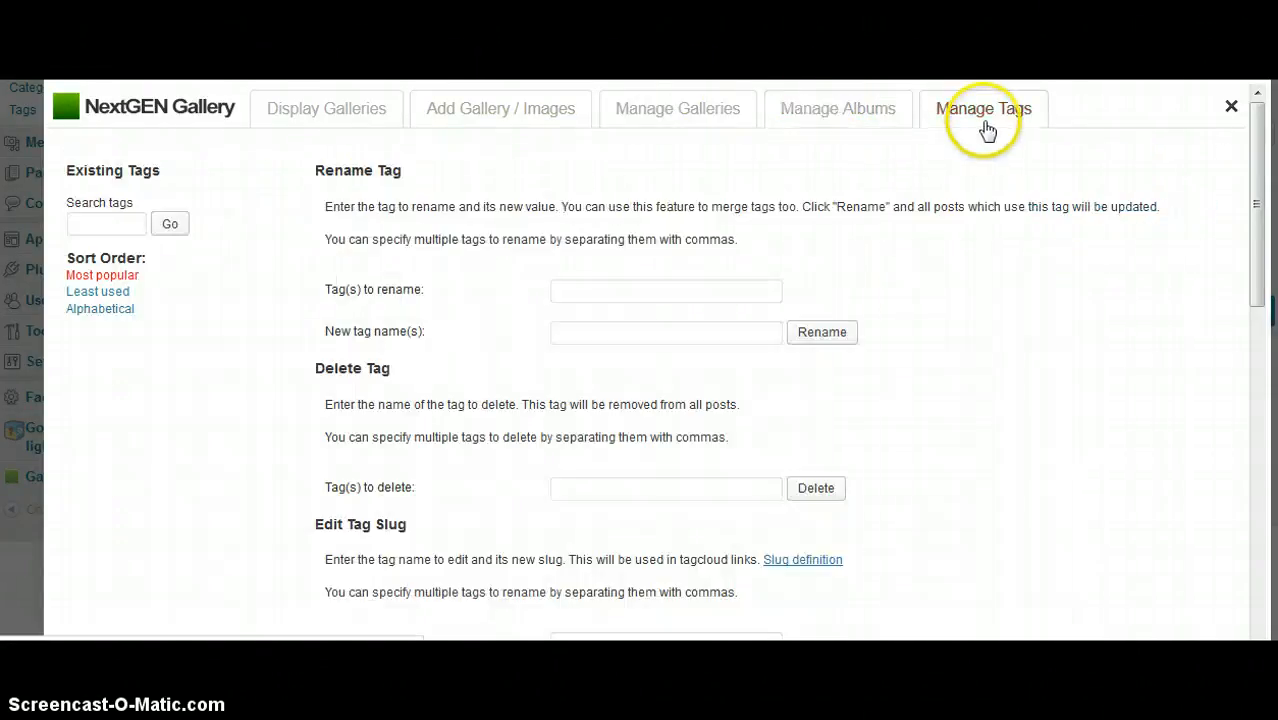
pyautogui.moveTo(677, 108)
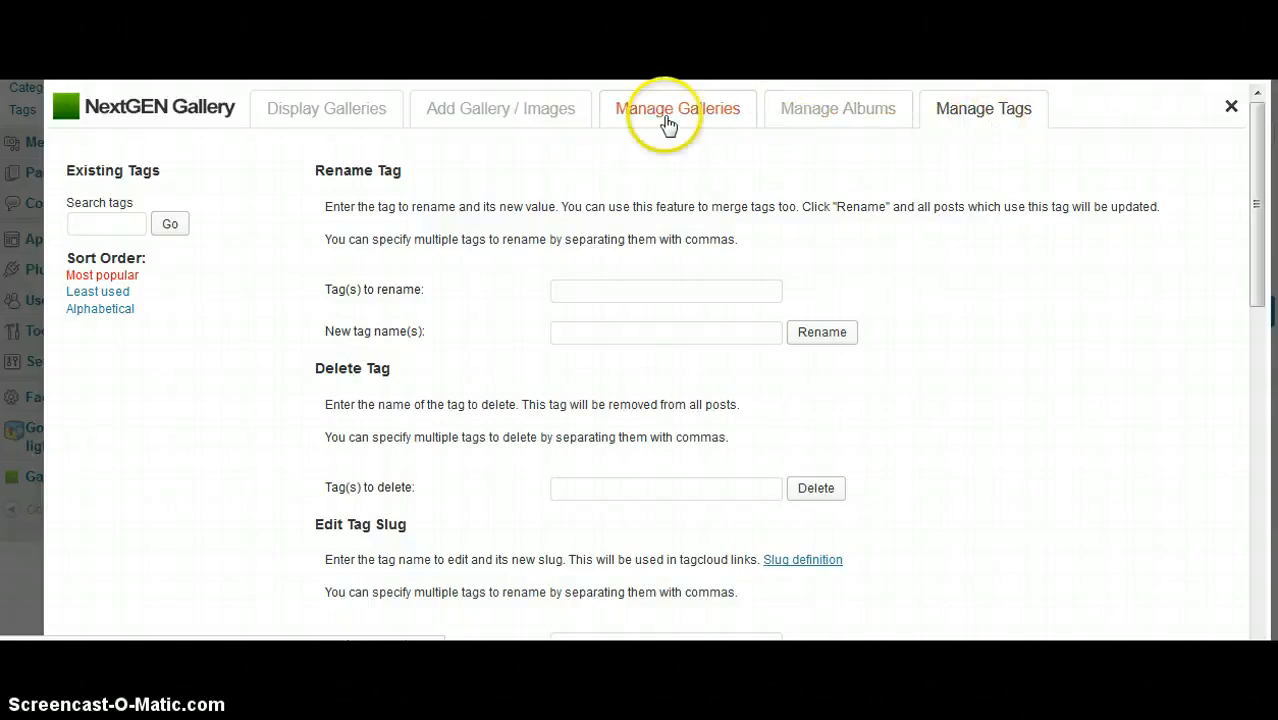
# Return to Add Gallery / Images and enter 'armosolo' as the new gallery name
pyautogui.click(500, 108)
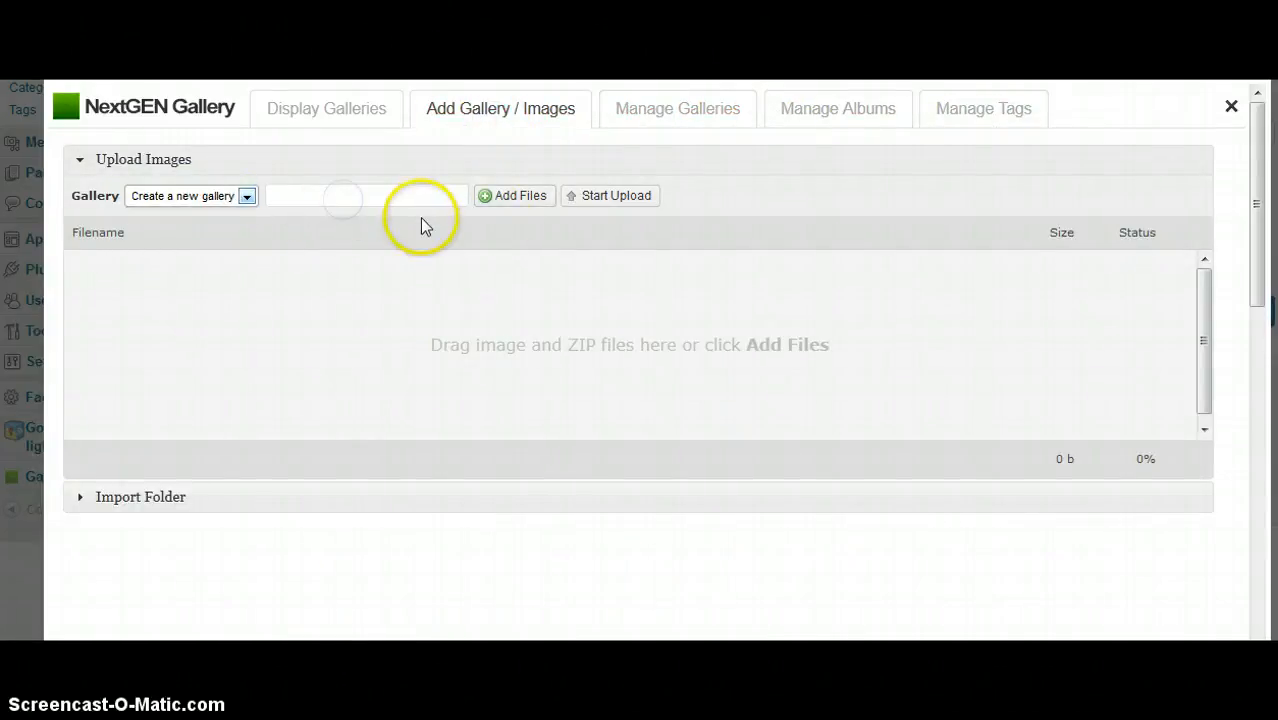
pyautogui.write('armos')
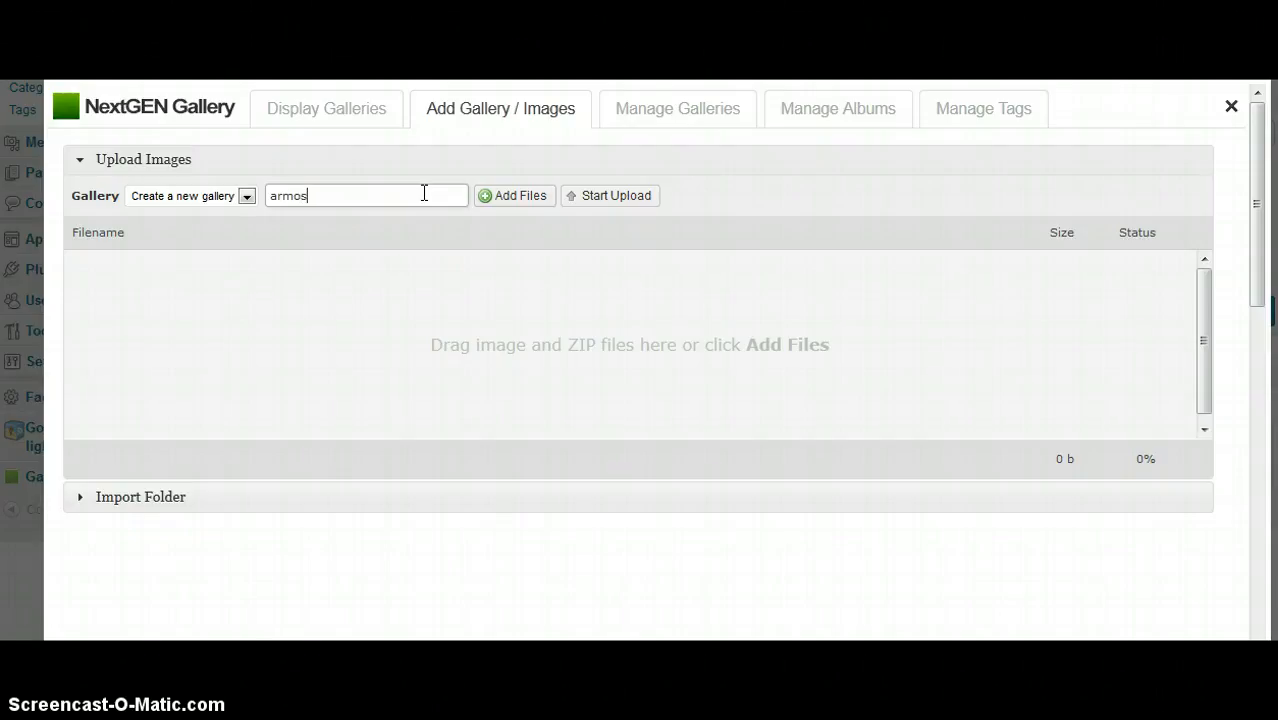
pyautogui.write('olo')
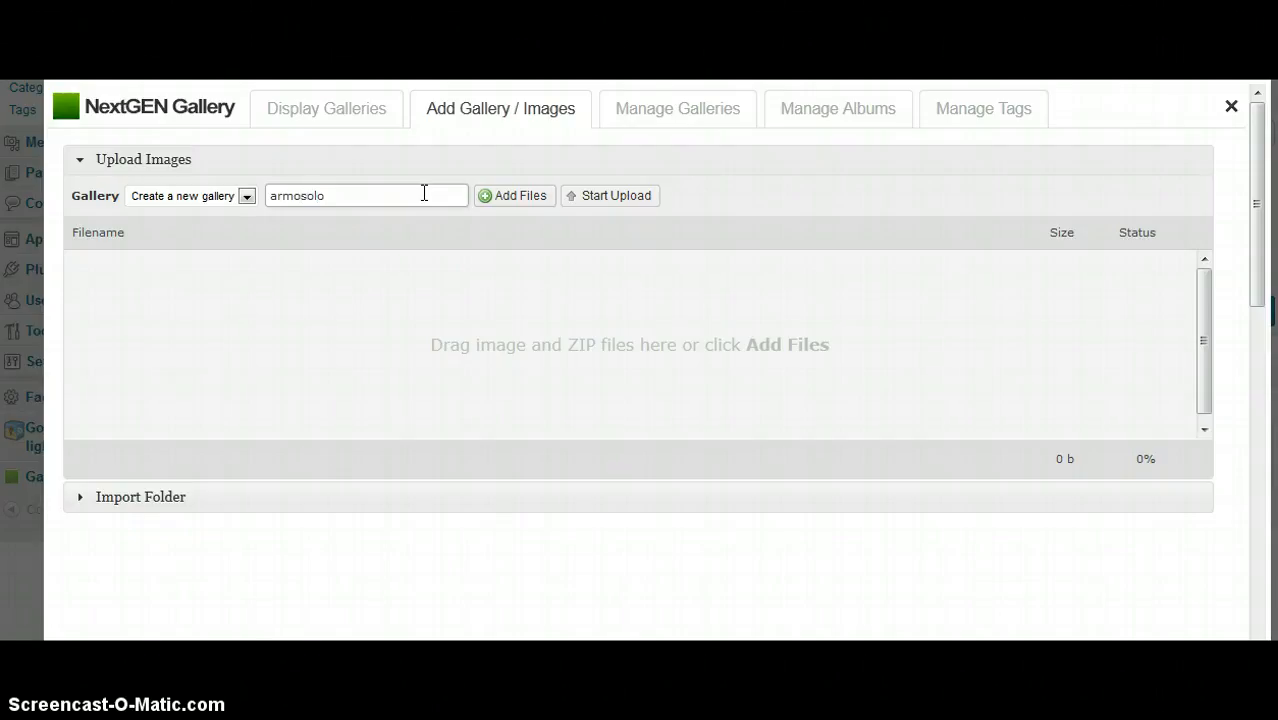
pyautogui.moveTo(520, 205)
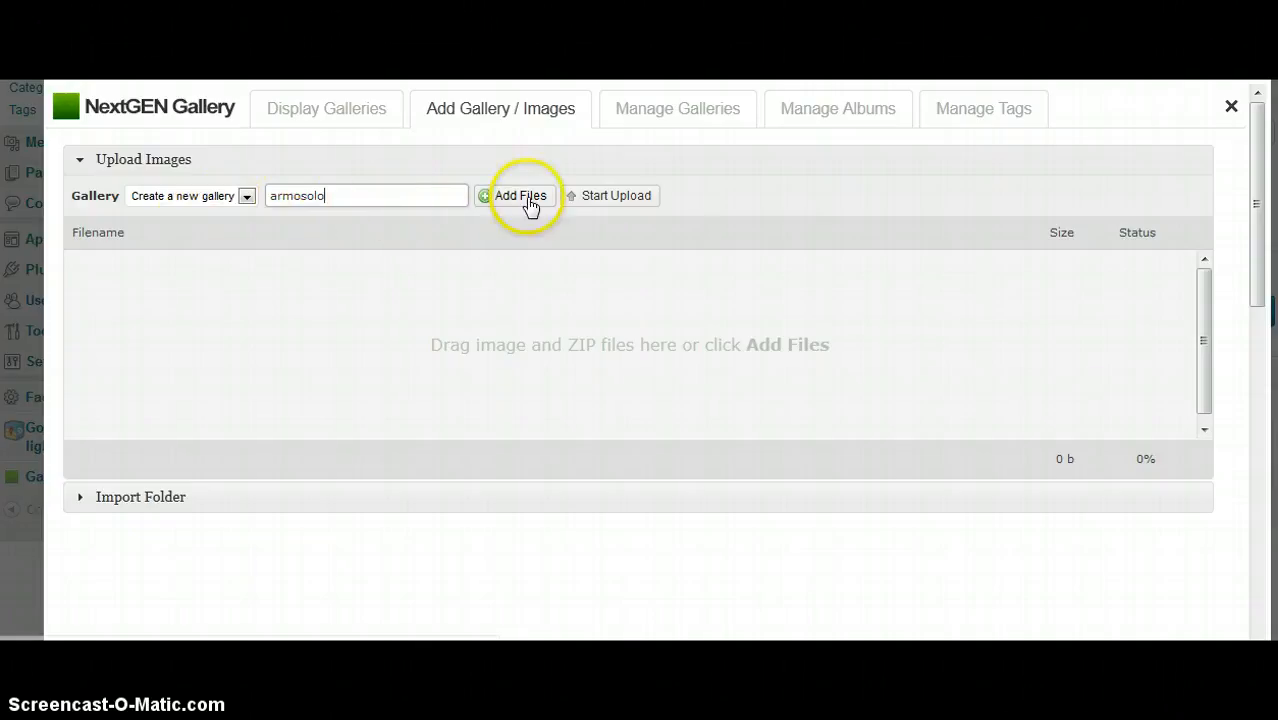
# Upload home1, roomsize1 and roomsize2 into the armosolo gallery
pyautogui.click(520, 195)
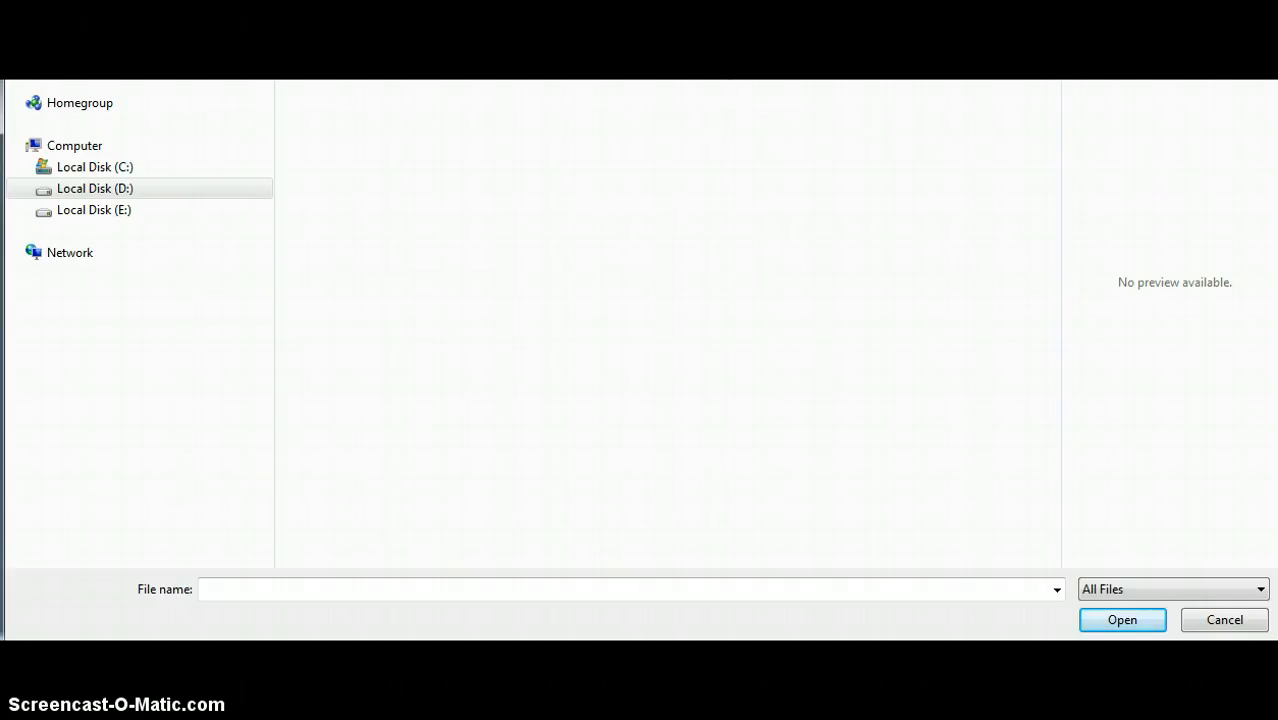
pyautogui.click(95, 188)
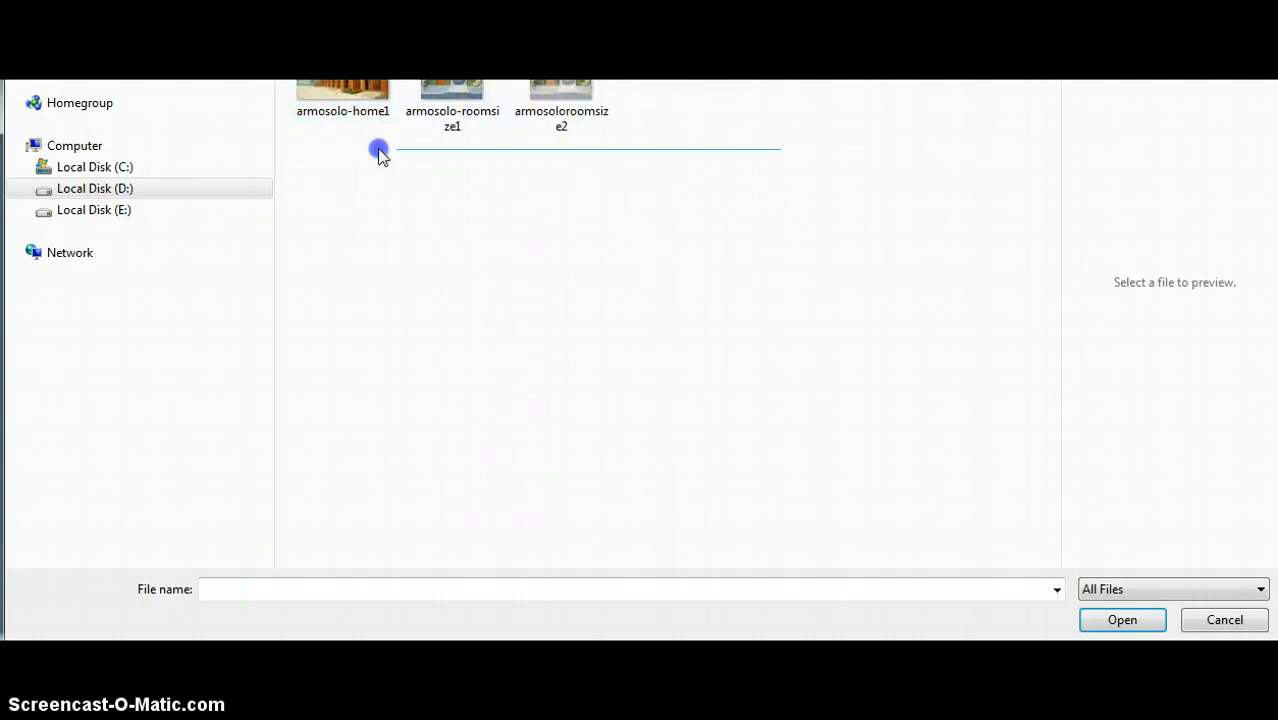
pyautogui.click(1122, 619)
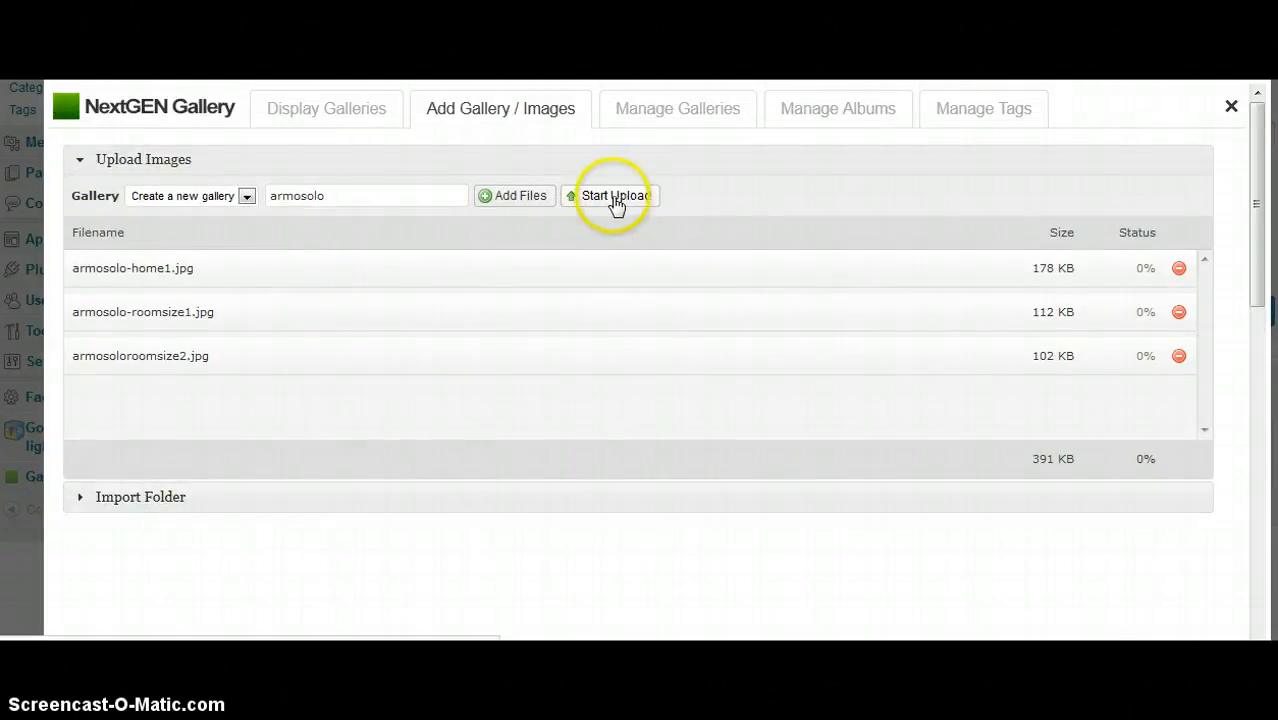
pyautogui.click(615, 195)
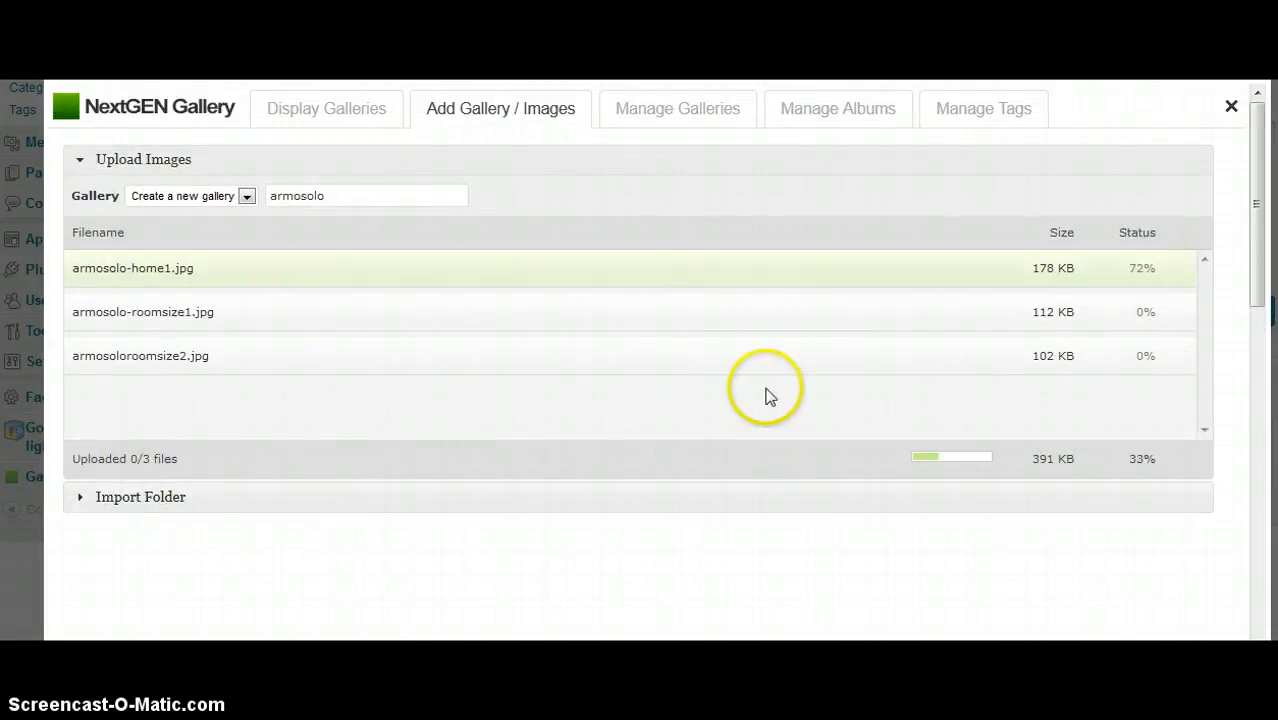
pyautogui.moveTo(760, 392)
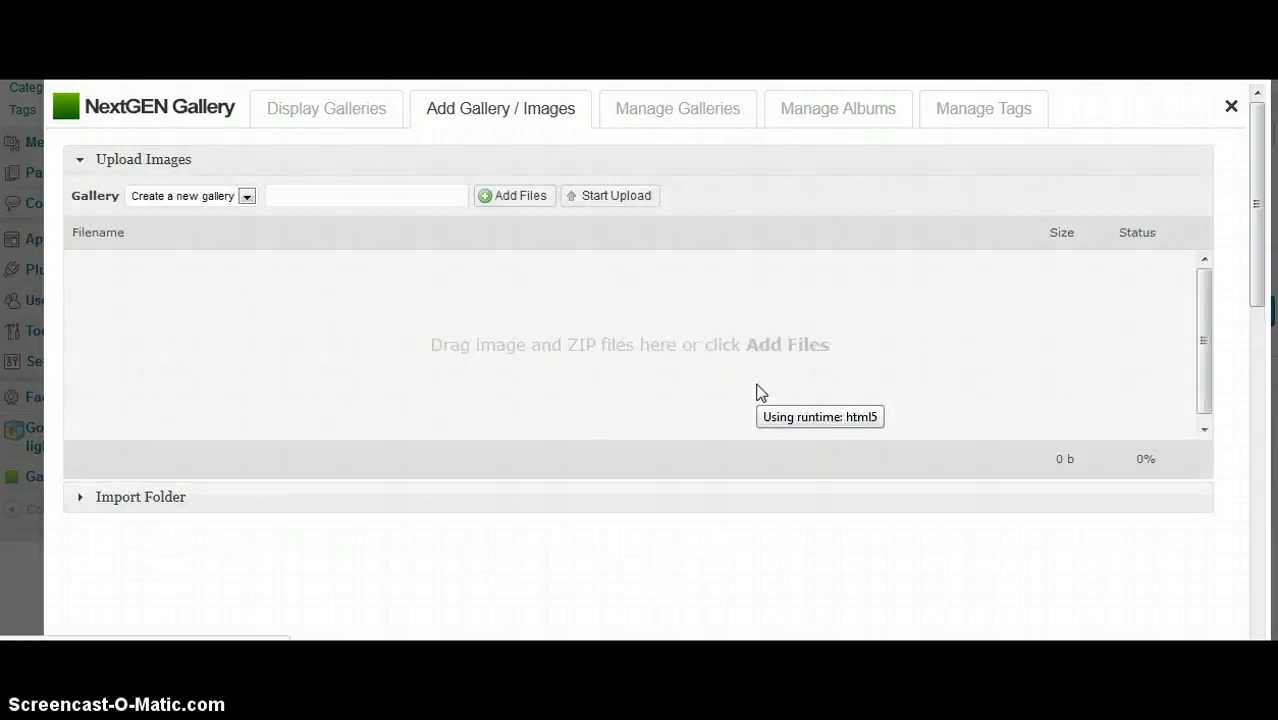
pyautogui.moveTo(1105, 233)
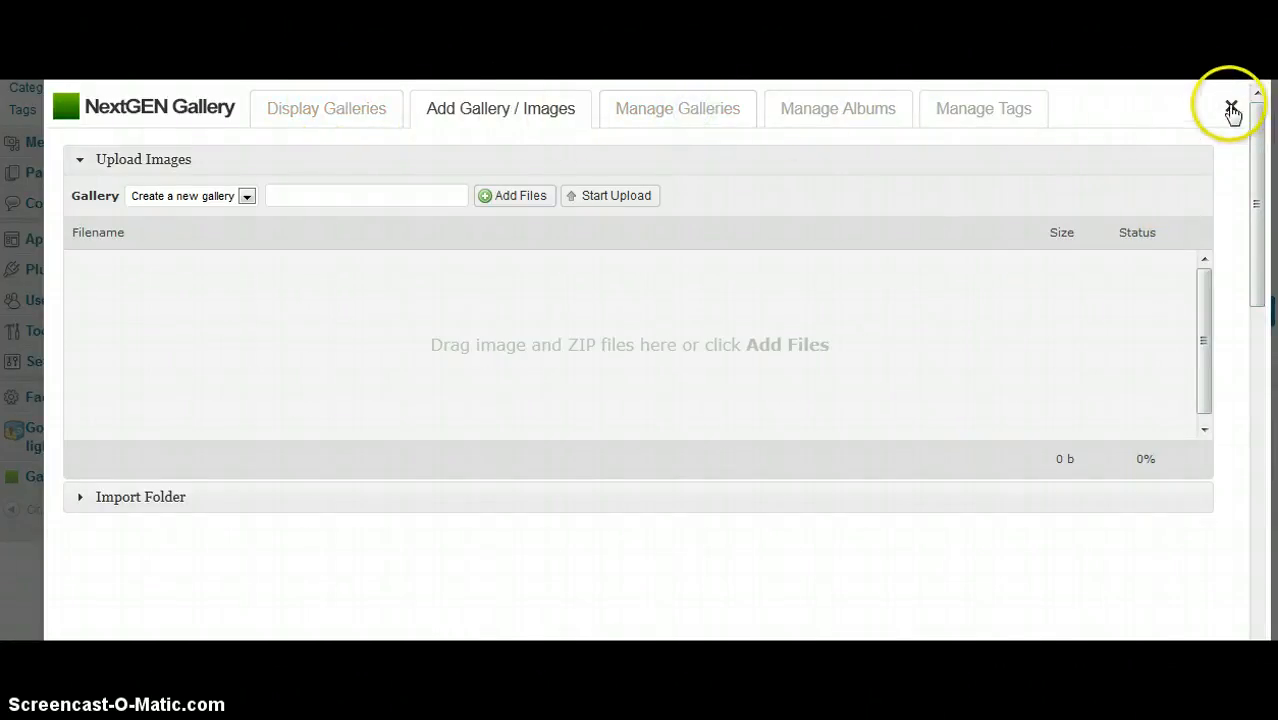
# Check the armosolo album in Manage Albums, then view the gallery list with armosolo (ID 3)
pyautogui.click(837, 108)
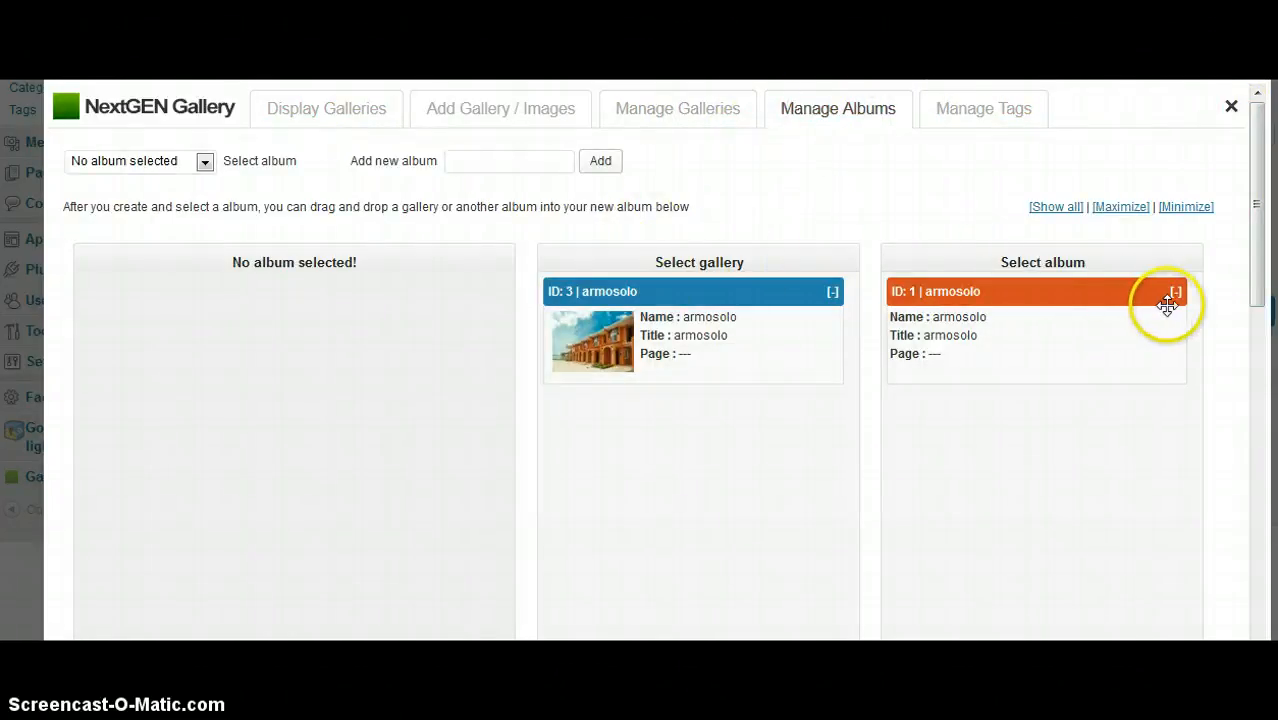
pyautogui.click(1177, 292)
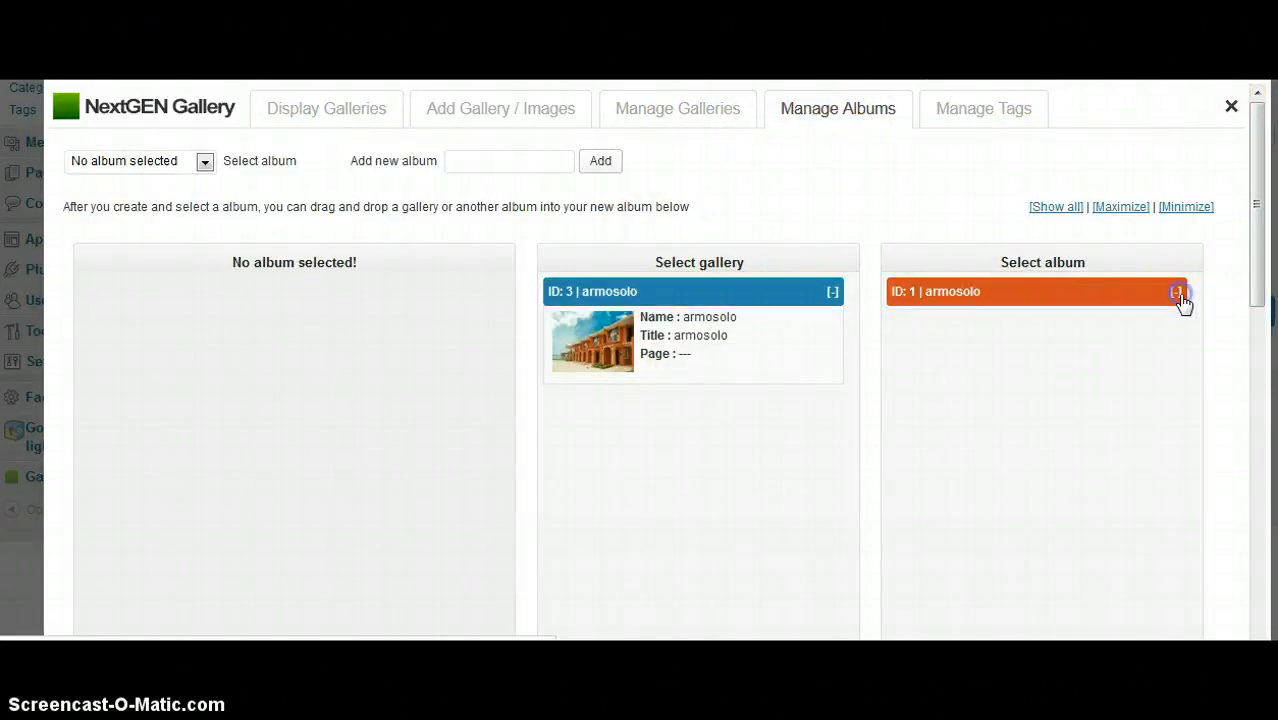
pyautogui.click(1178, 292)
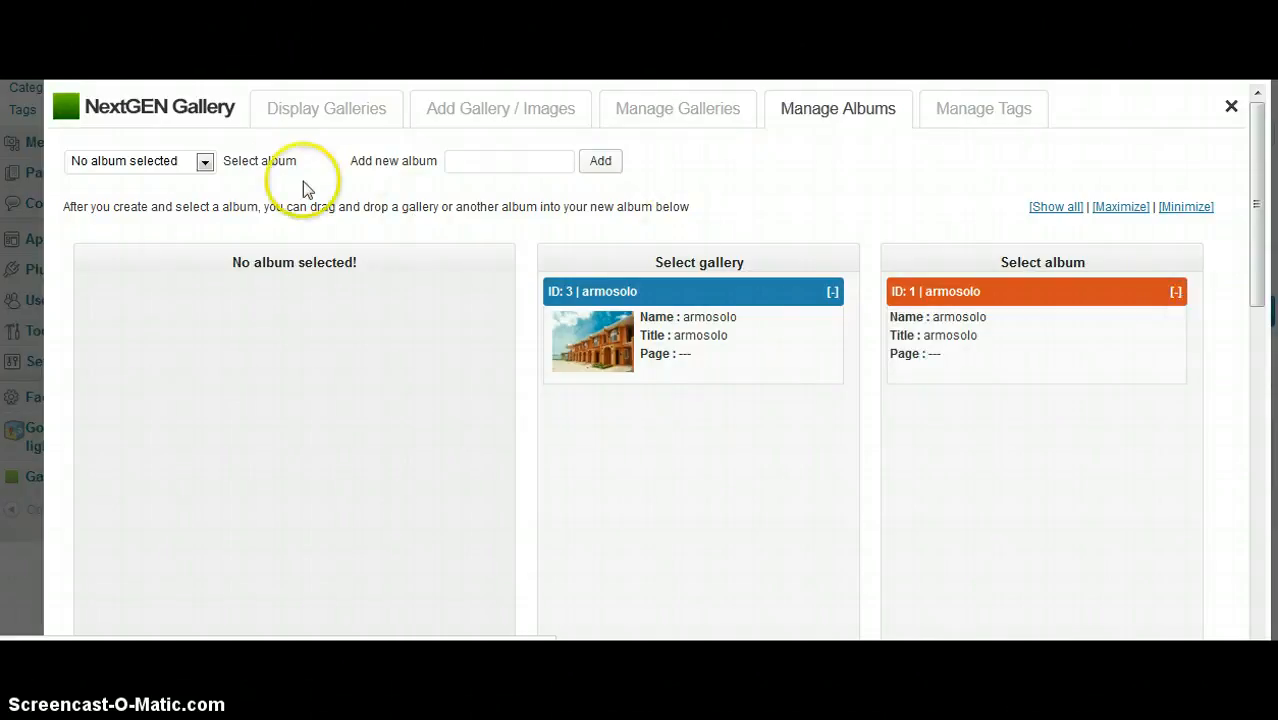
pyautogui.click(677, 108)
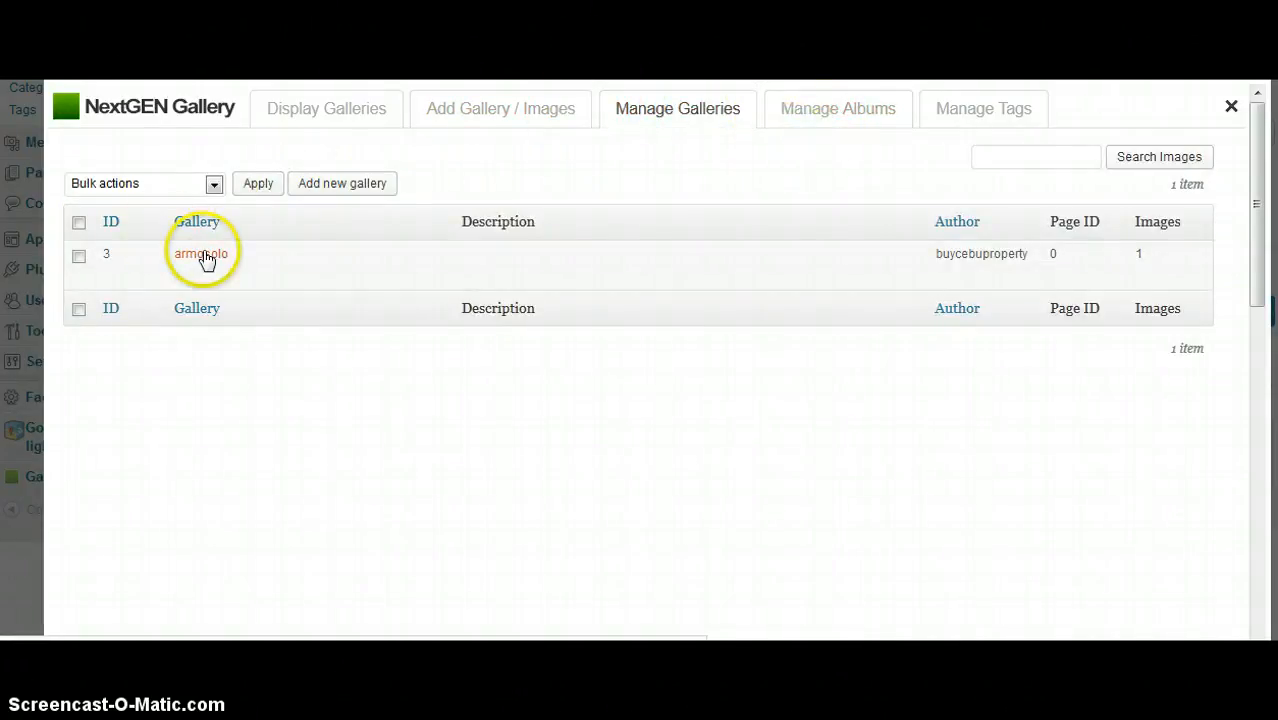
# Close the NextGEN window, scroll below Carport, and reopen the NextGEN gallery inserter
pyautogui.click(200, 253)
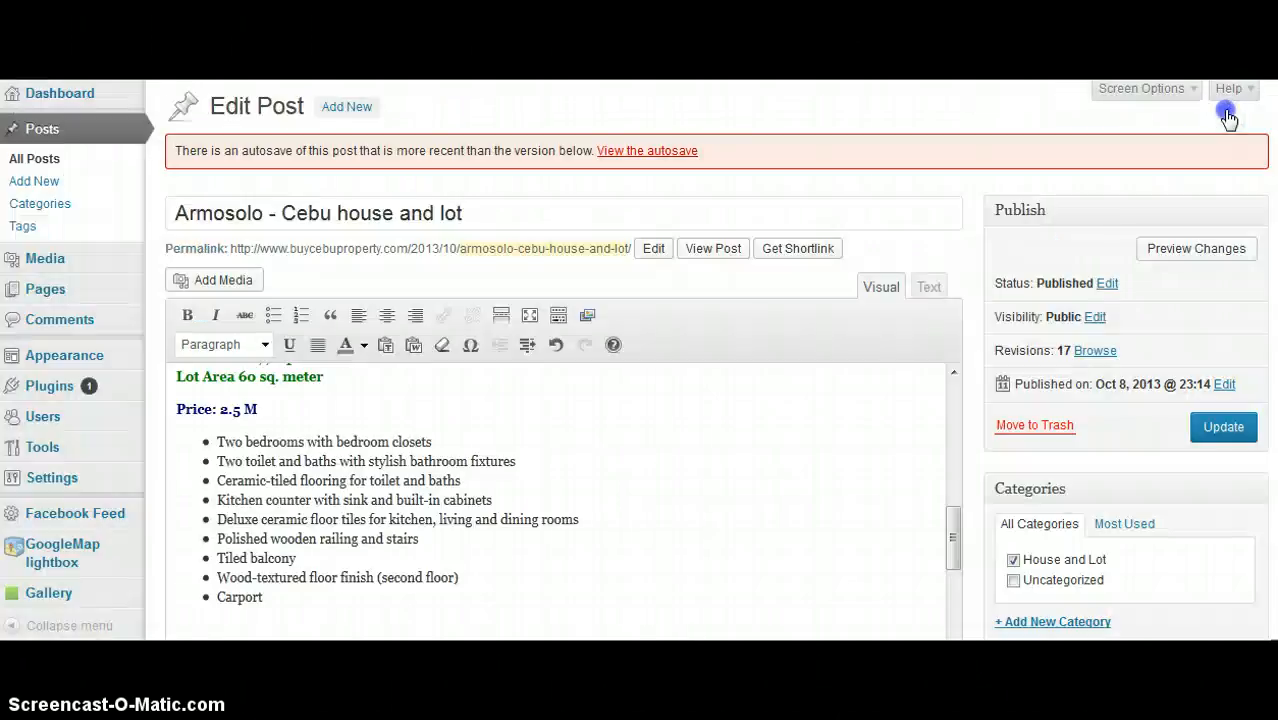
pyautogui.scroll(-3)
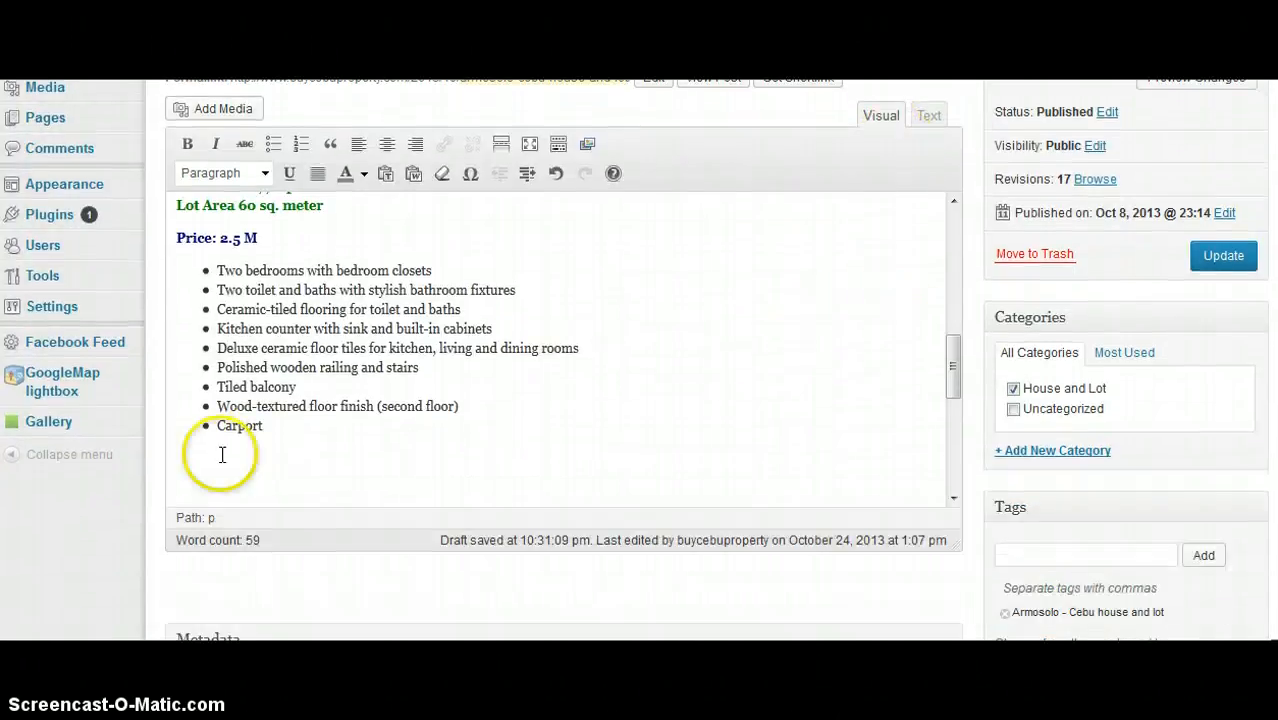
pyautogui.scroll(-3)
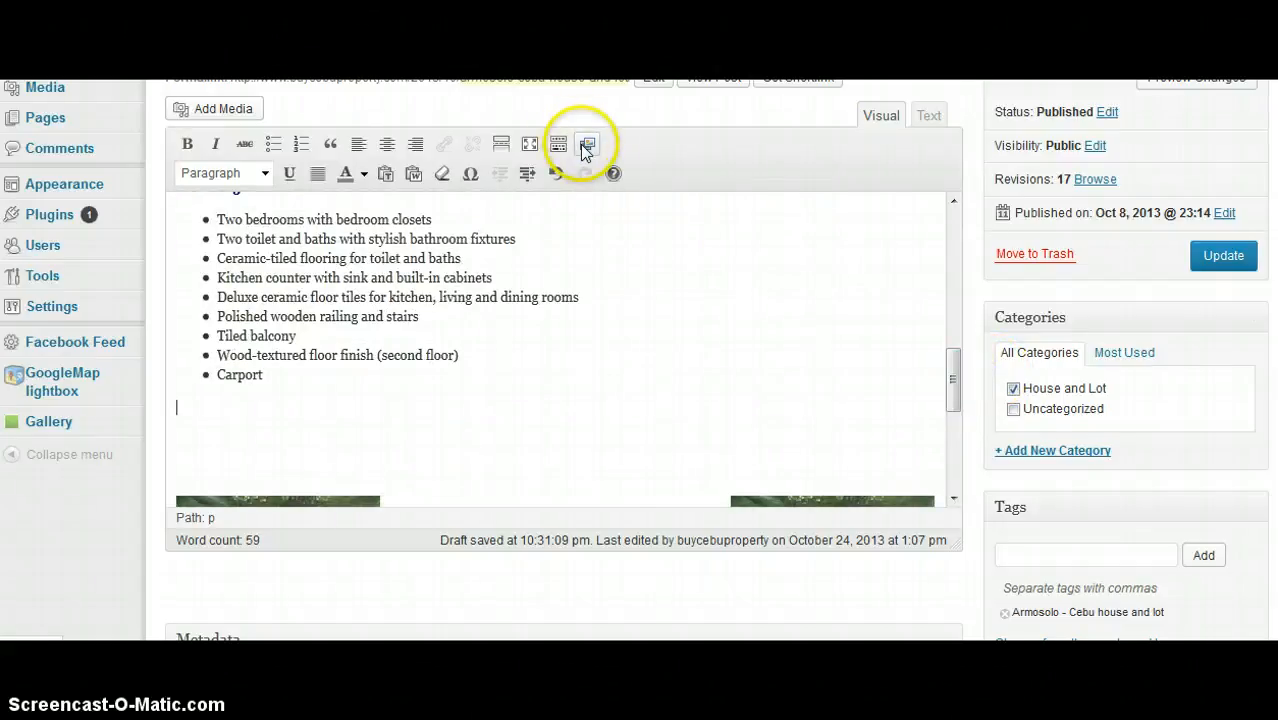
pyautogui.click(587, 143)
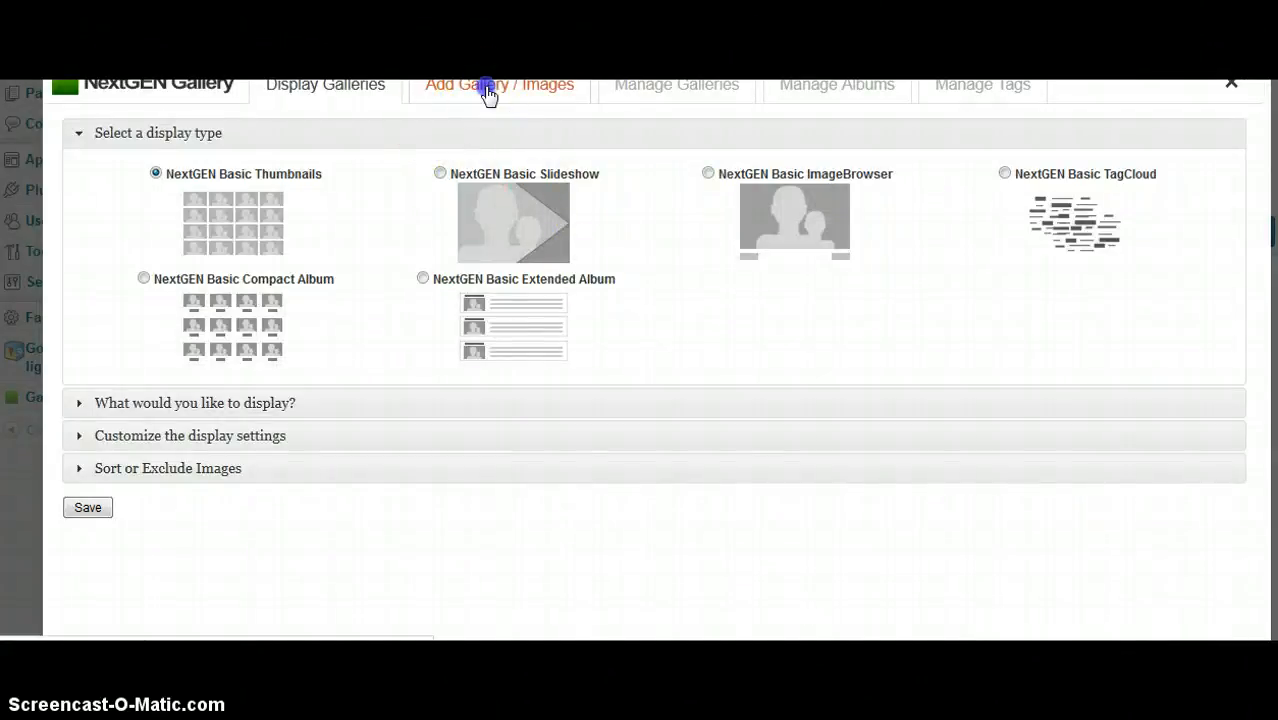
pyautogui.click(499, 84)
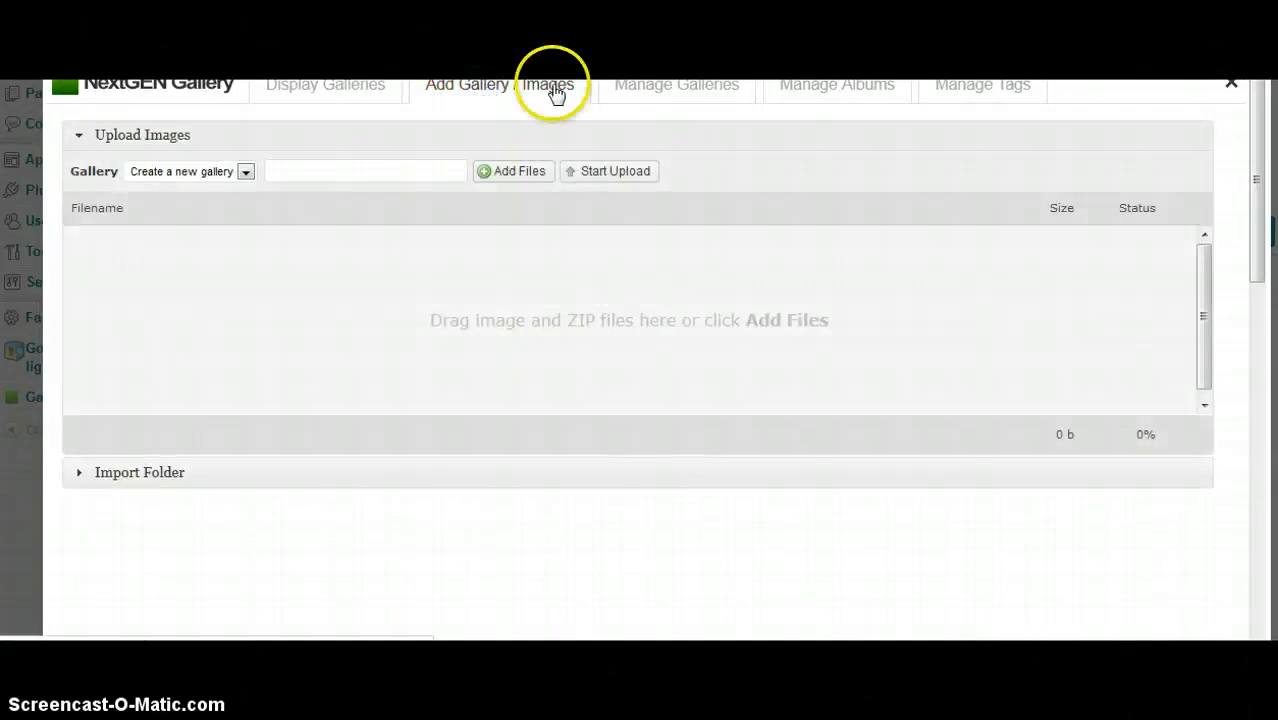
pyautogui.click(676, 84)
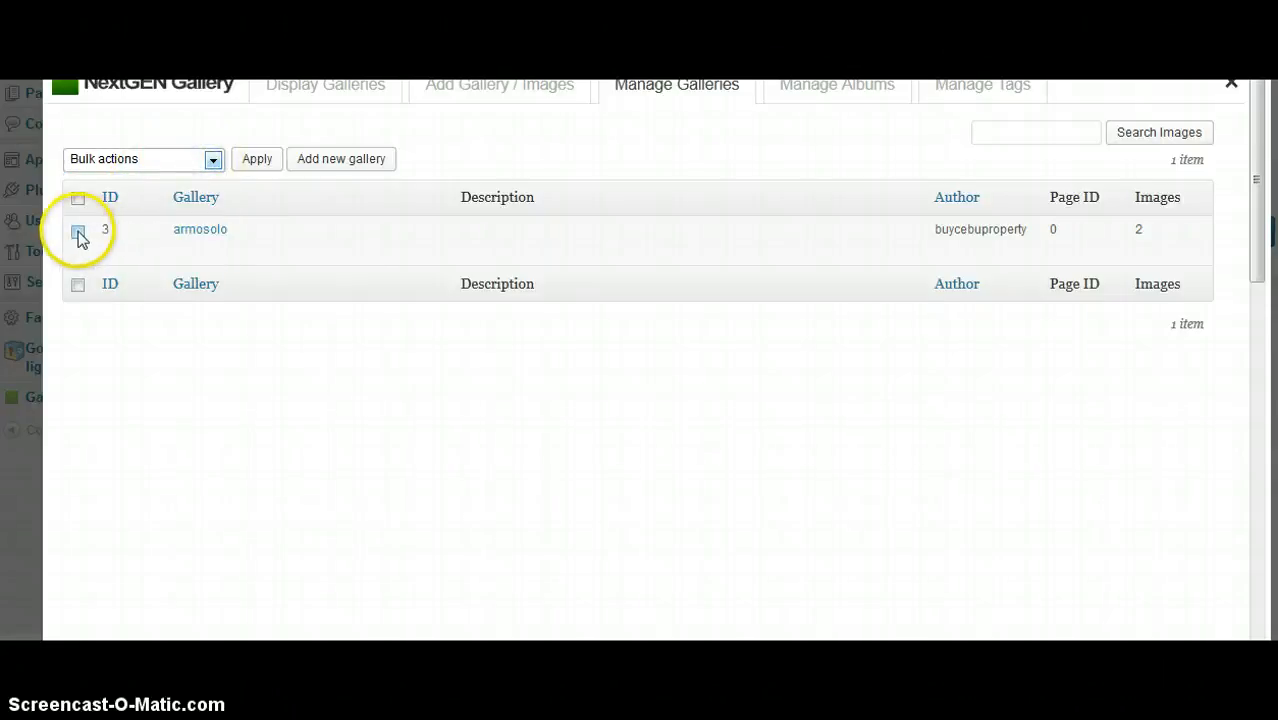
pyautogui.click(837, 84)
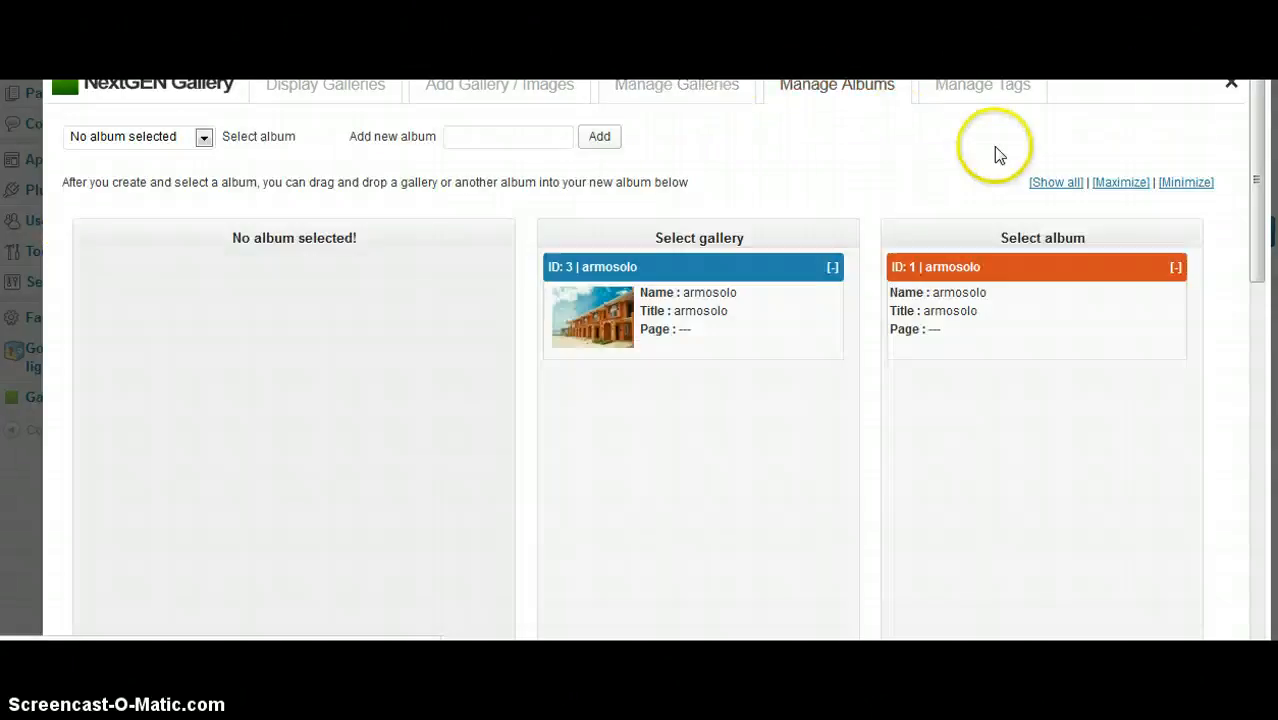
pyautogui.click(982, 84)
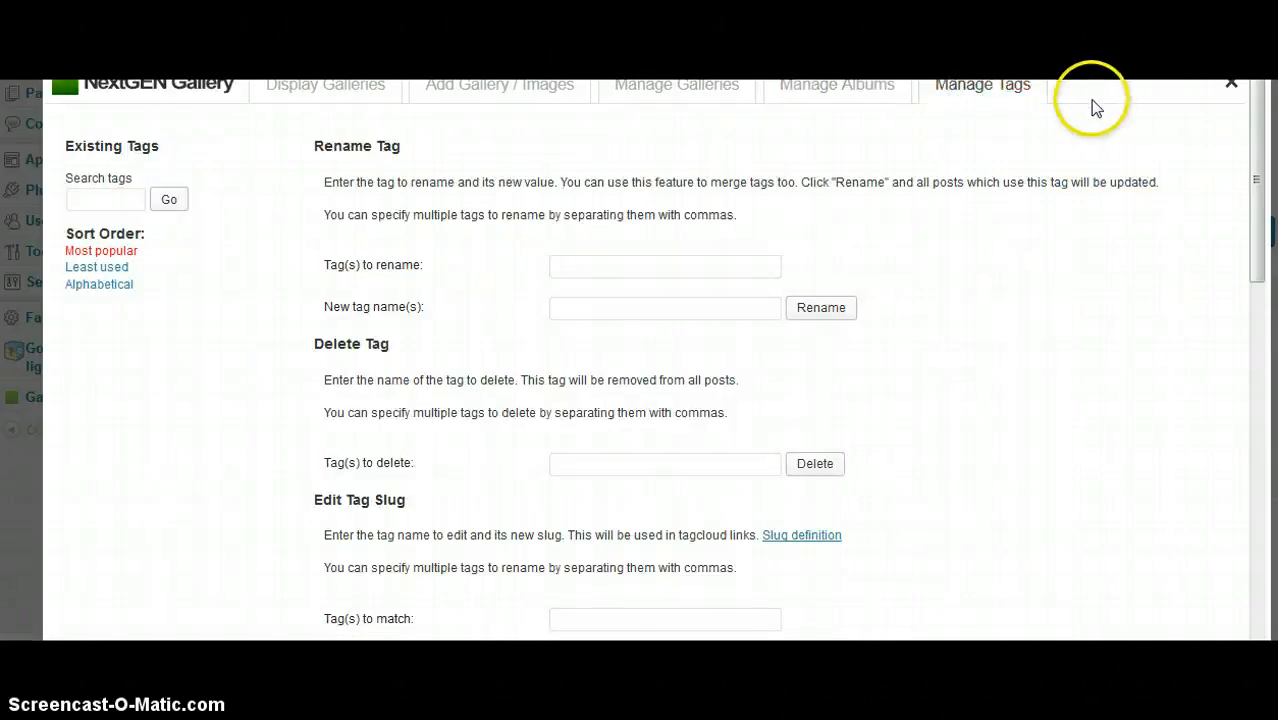
pyautogui.click(325, 84)
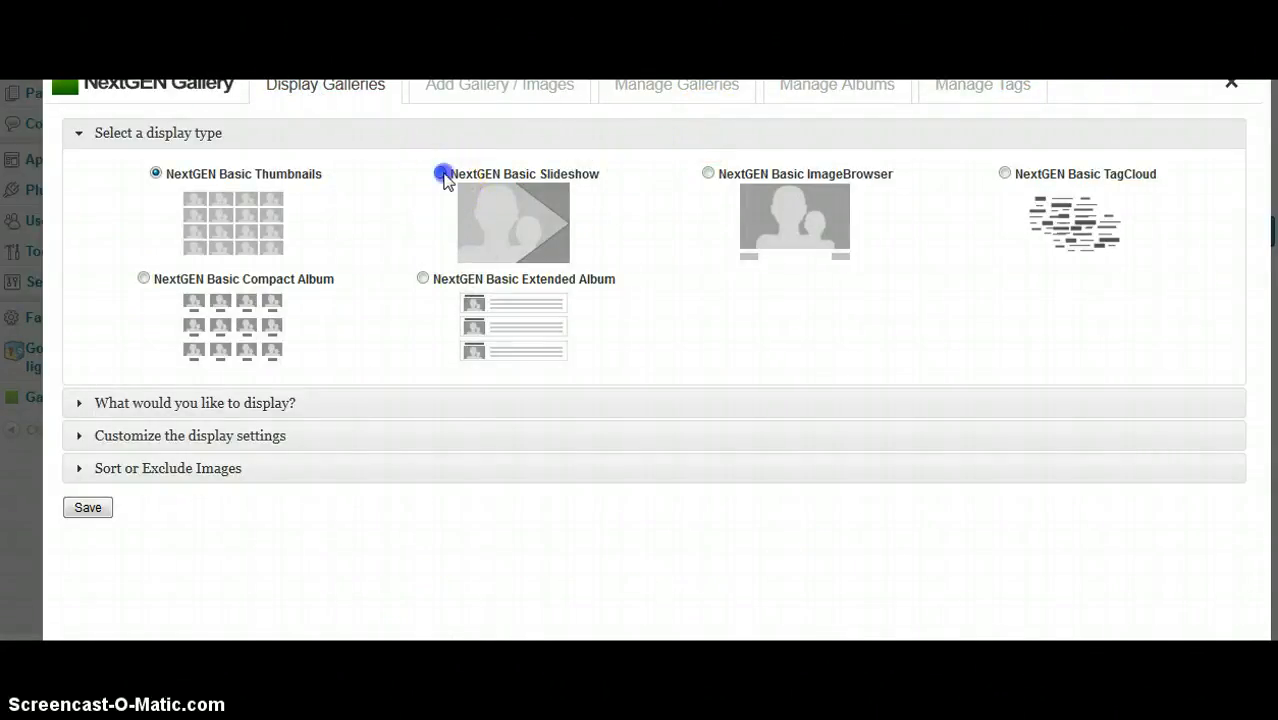
# Choose NextGEN Basic Thumbnails, set Show slideshow link to Yes, and expand Sort or Exclude Images
pyautogui.click(440, 173)
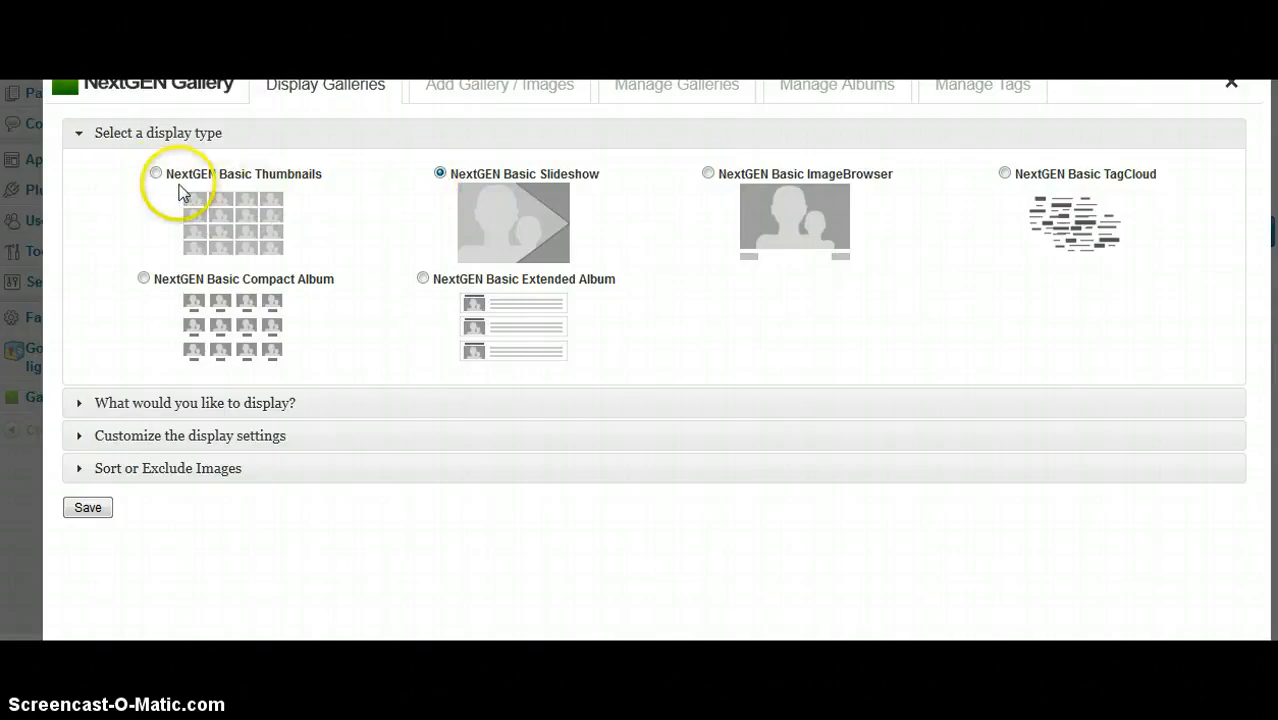
pyautogui.click(155, 172)
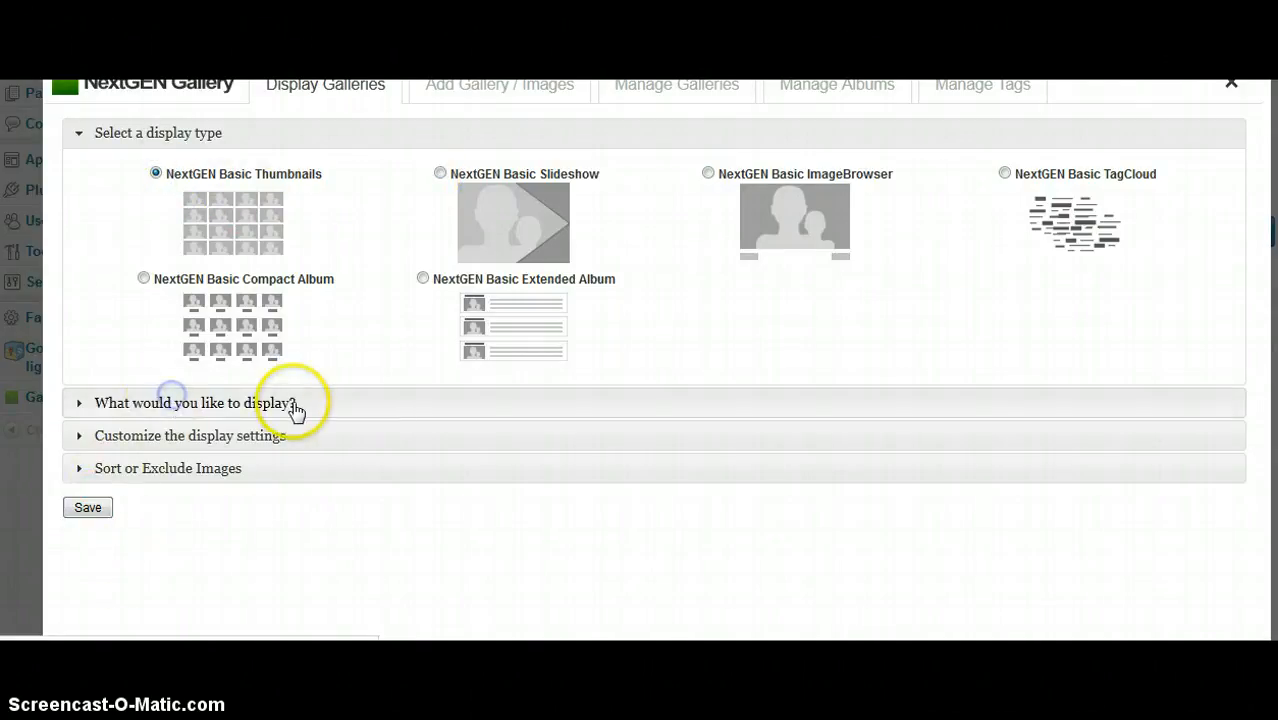
pyautogui.click(195, 402)
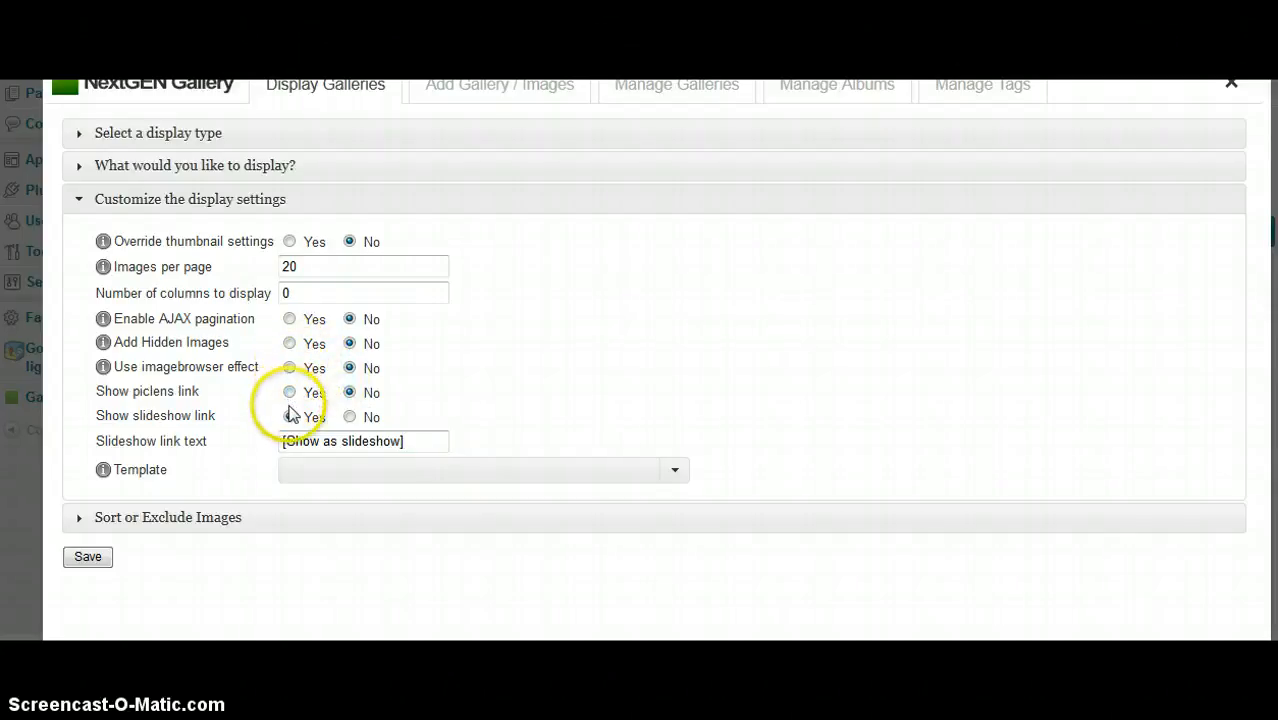
pyautogui.click(289, 416)
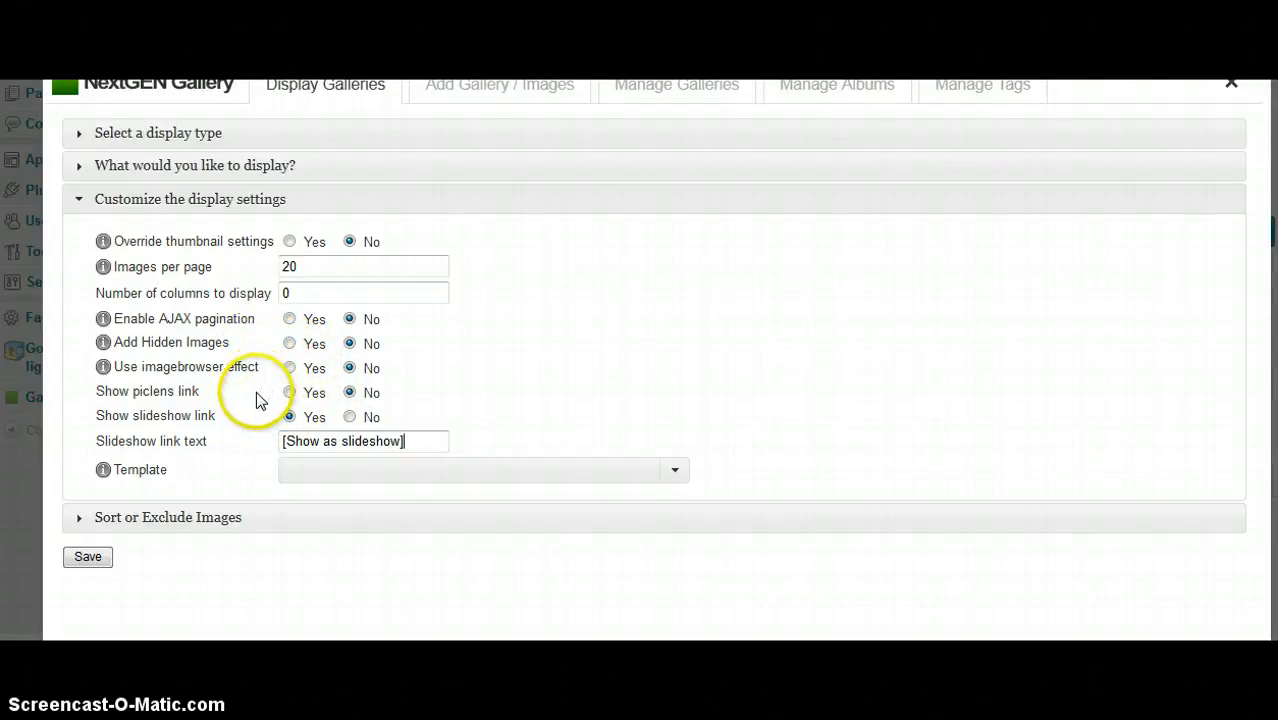
pyautogui.click(167, 517)
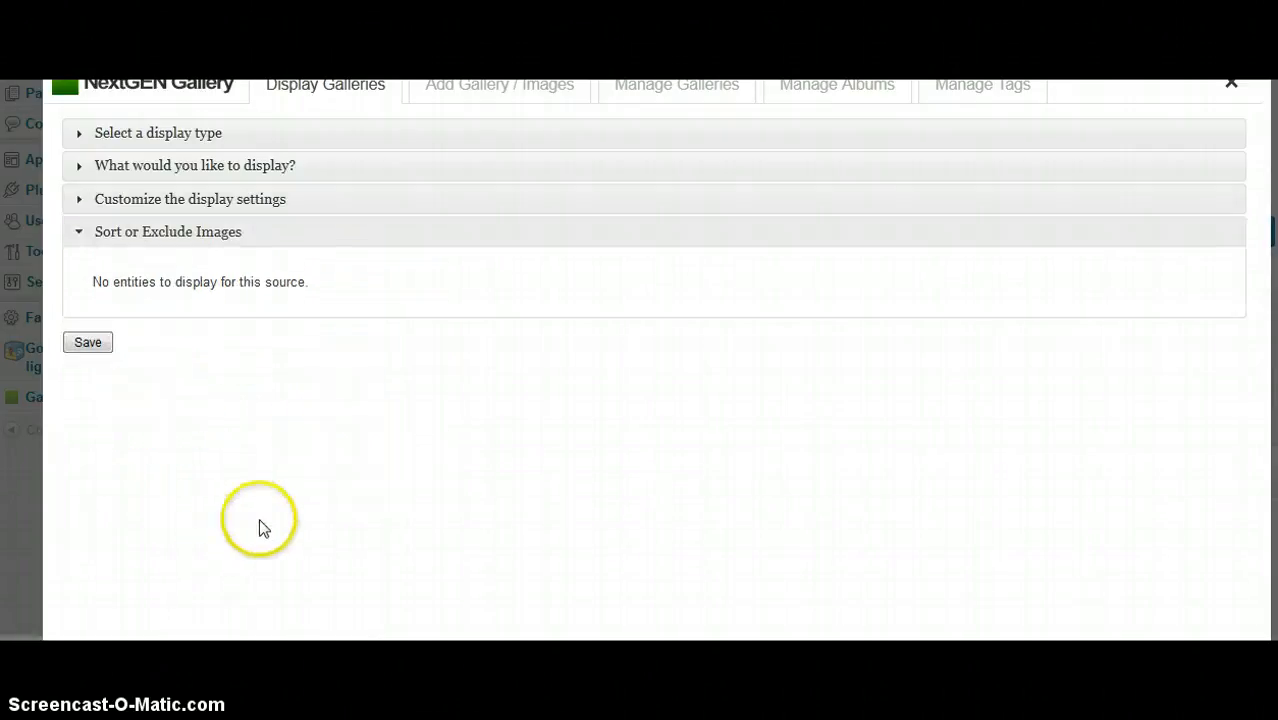
pyautogui.moveTo(695, 360)
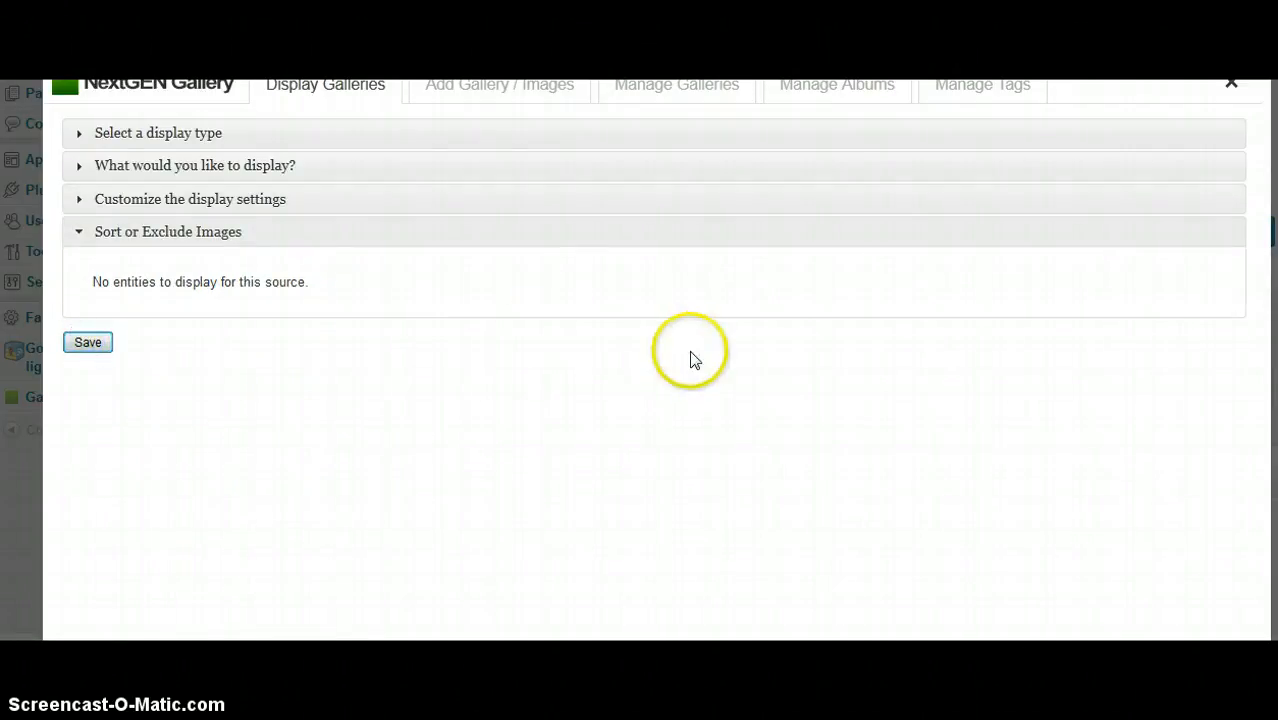
# Save the NextGEN gallery display settings, then reopen the embedded gallery placeholder in the post
pyautogui.click(1231, 83)
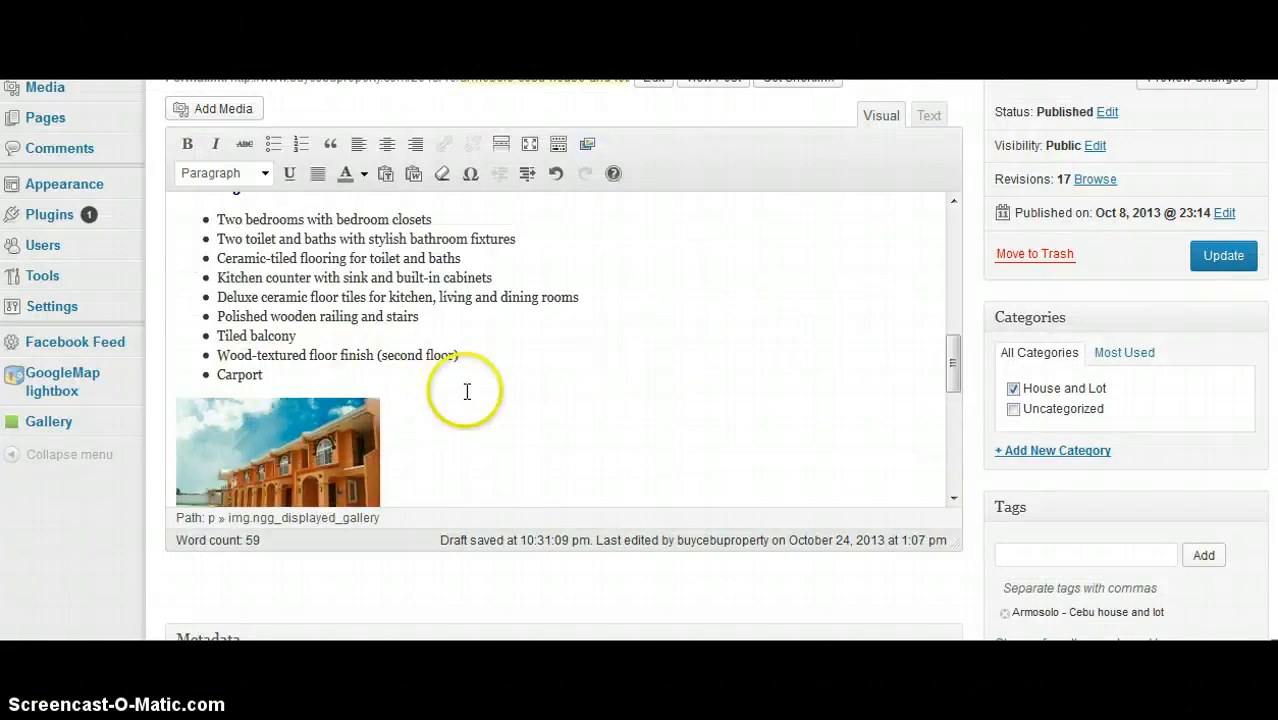
pyautogui.scroll(-3)
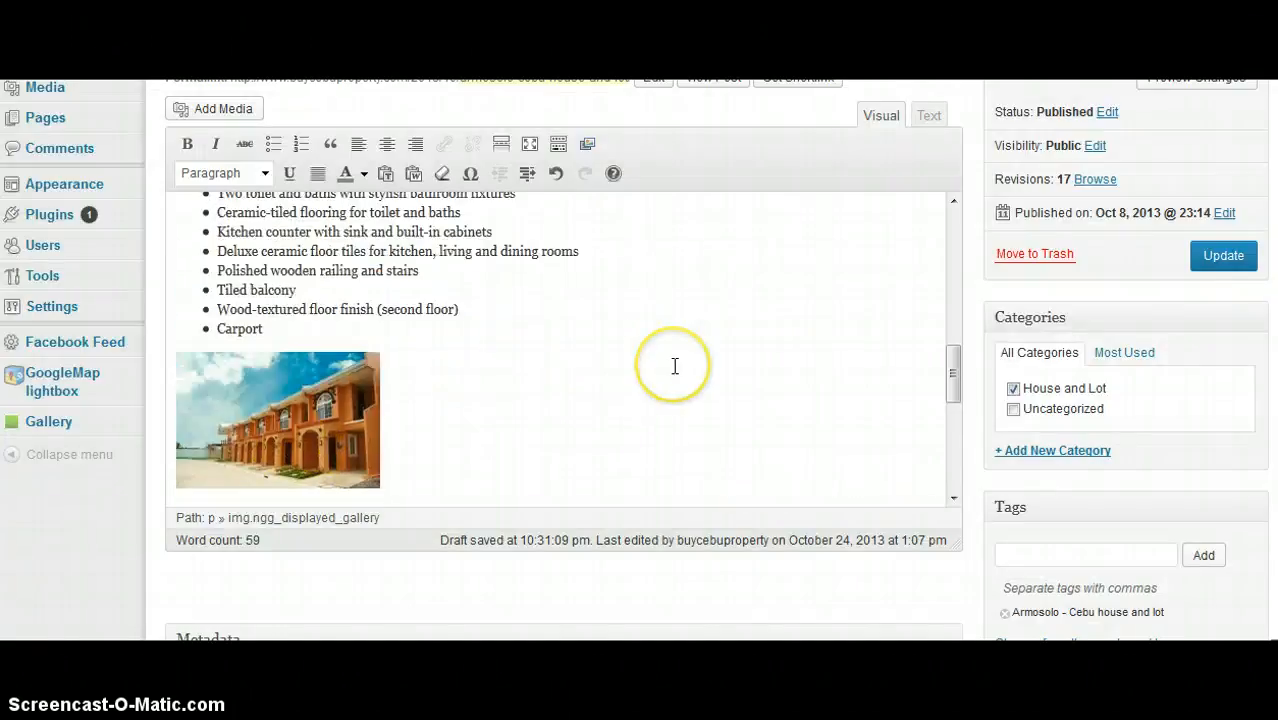
pyautogui.scroll(-3)
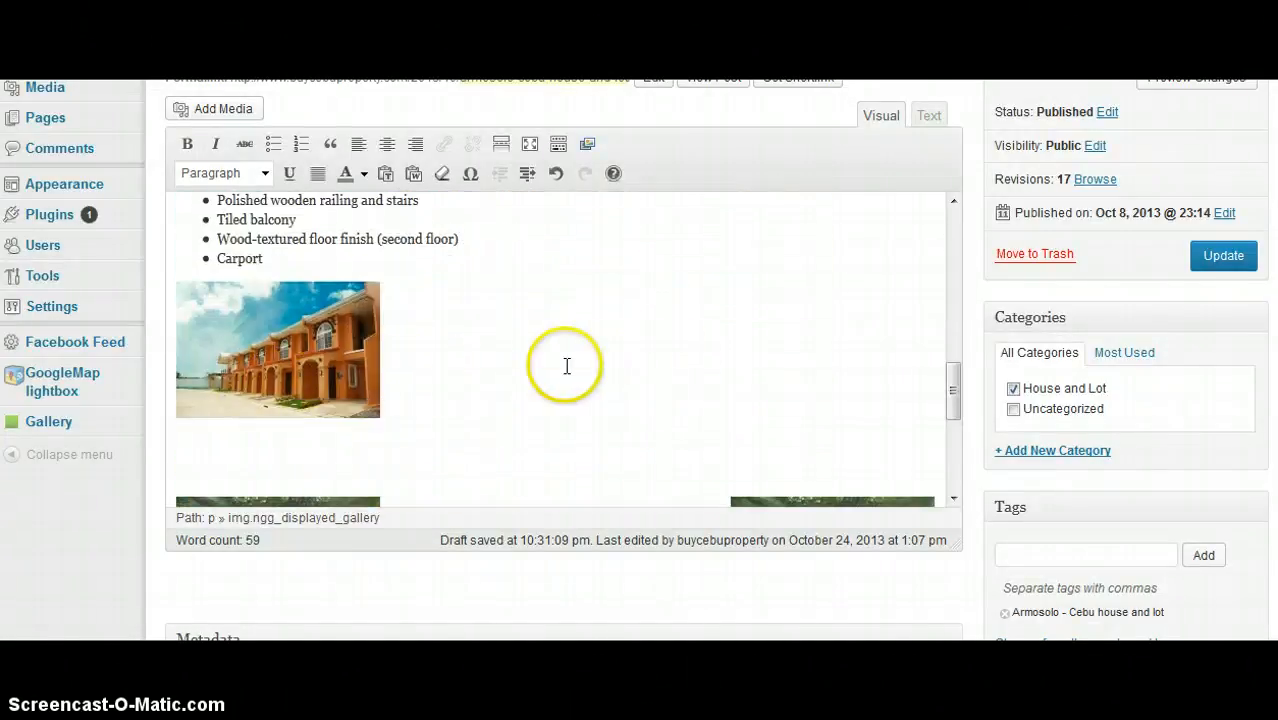
pyautogui.moveTo(335, 388)
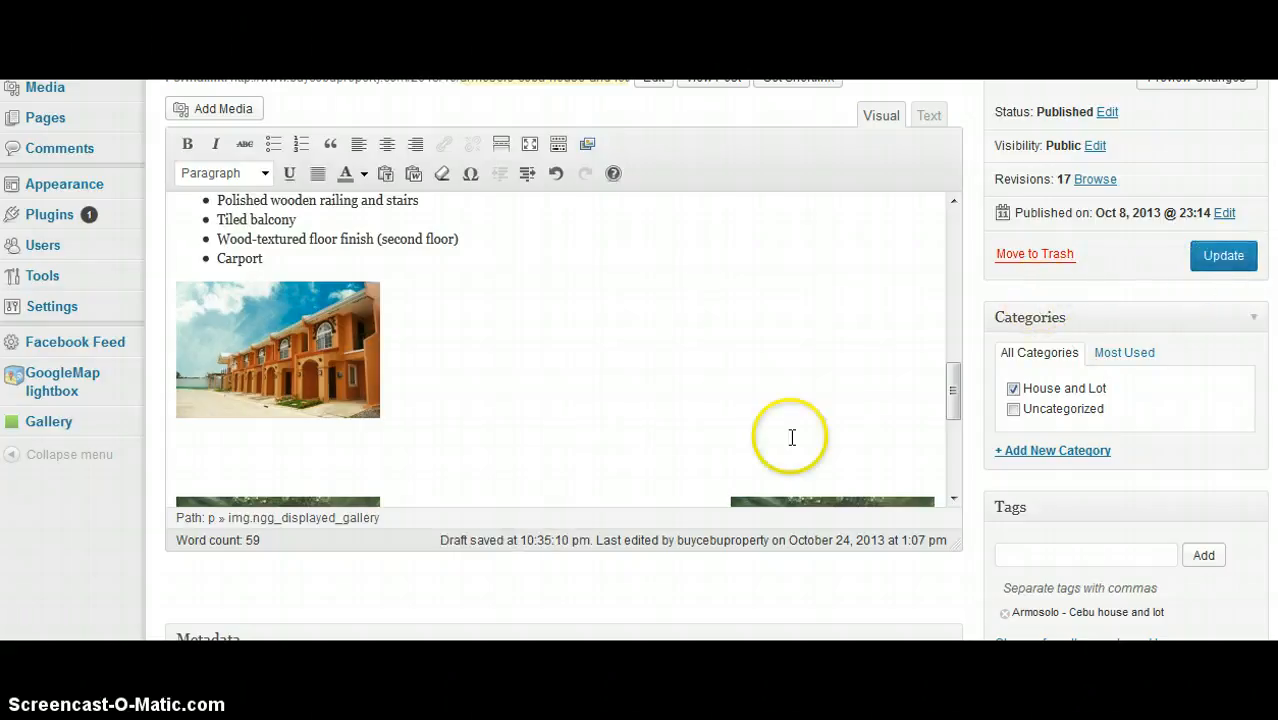
pyautogui.click(277, 349)
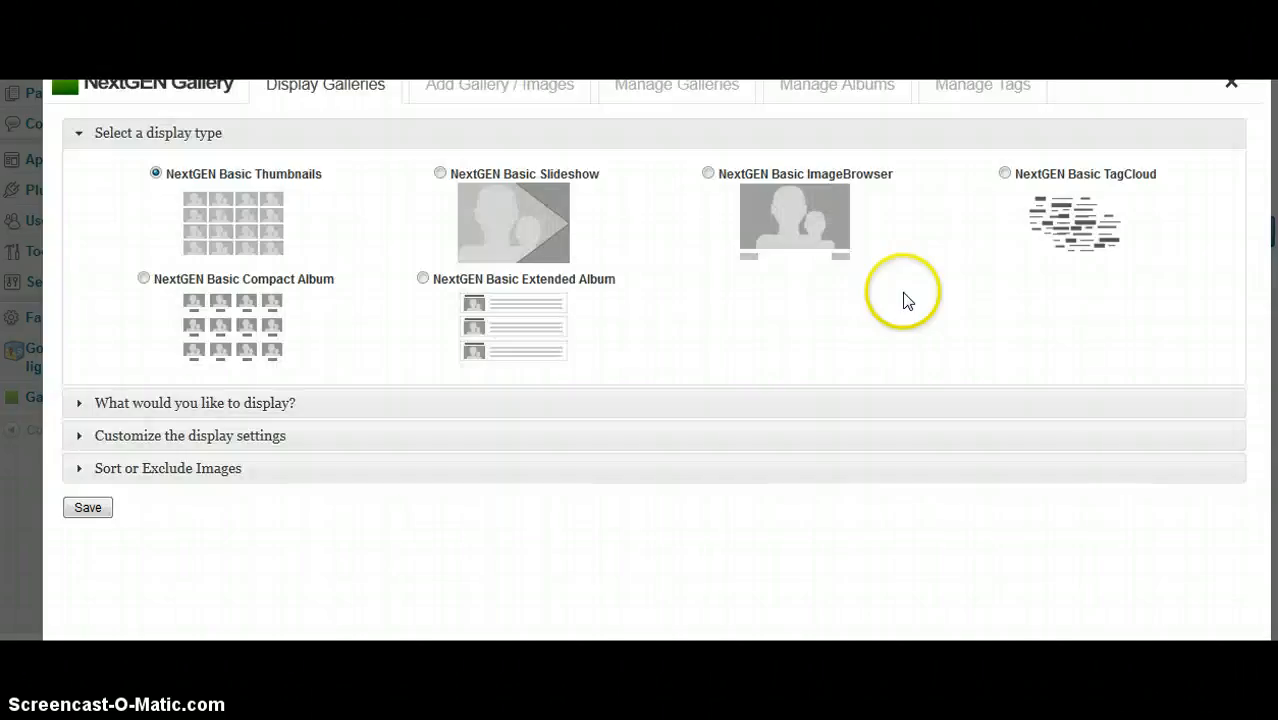
# Review the Add Gallery and Manage Galleries tabs, close the dialog, and update the post
pyautogui.click(498, 84)
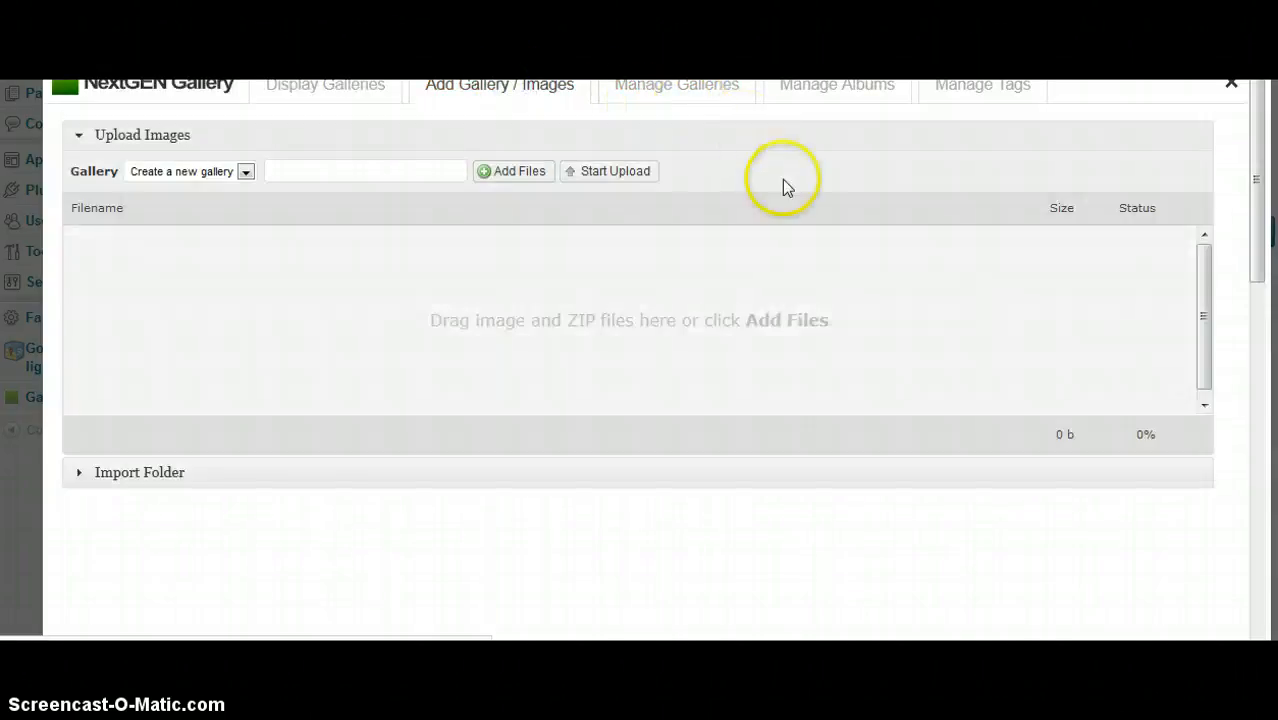
pyautogui.click(676, 84)
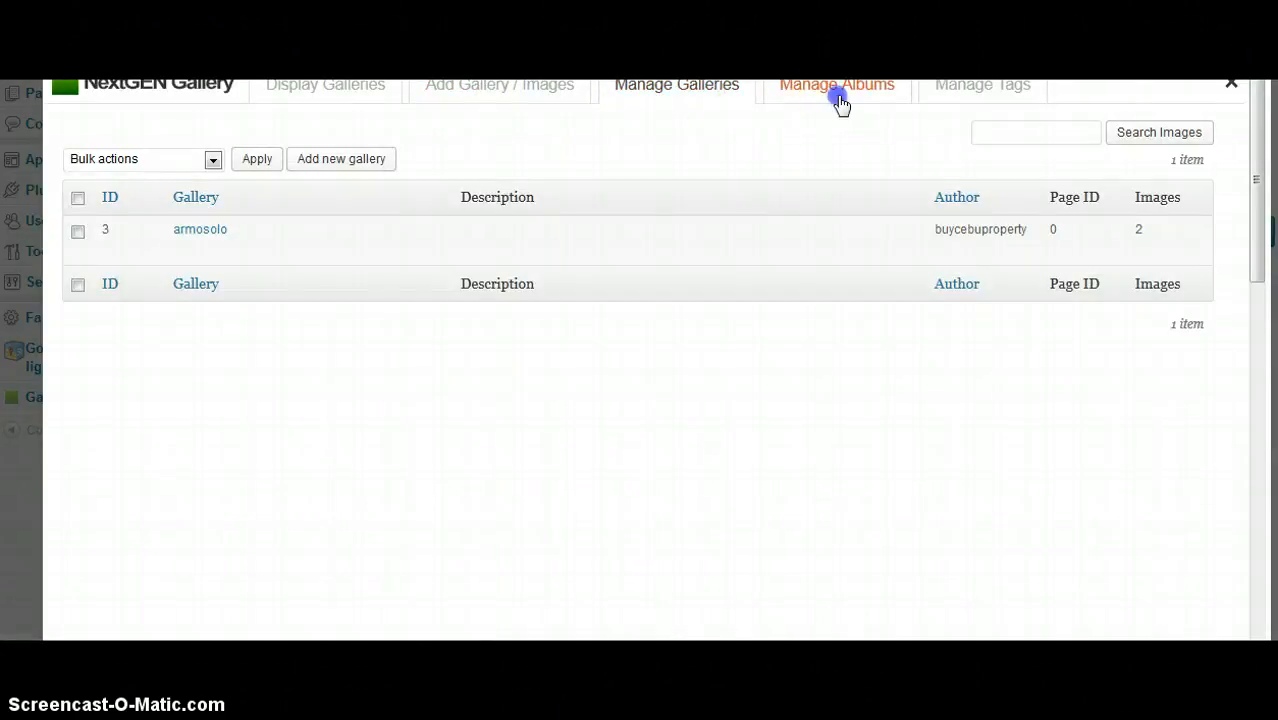
pyautogui.click(982, 84)
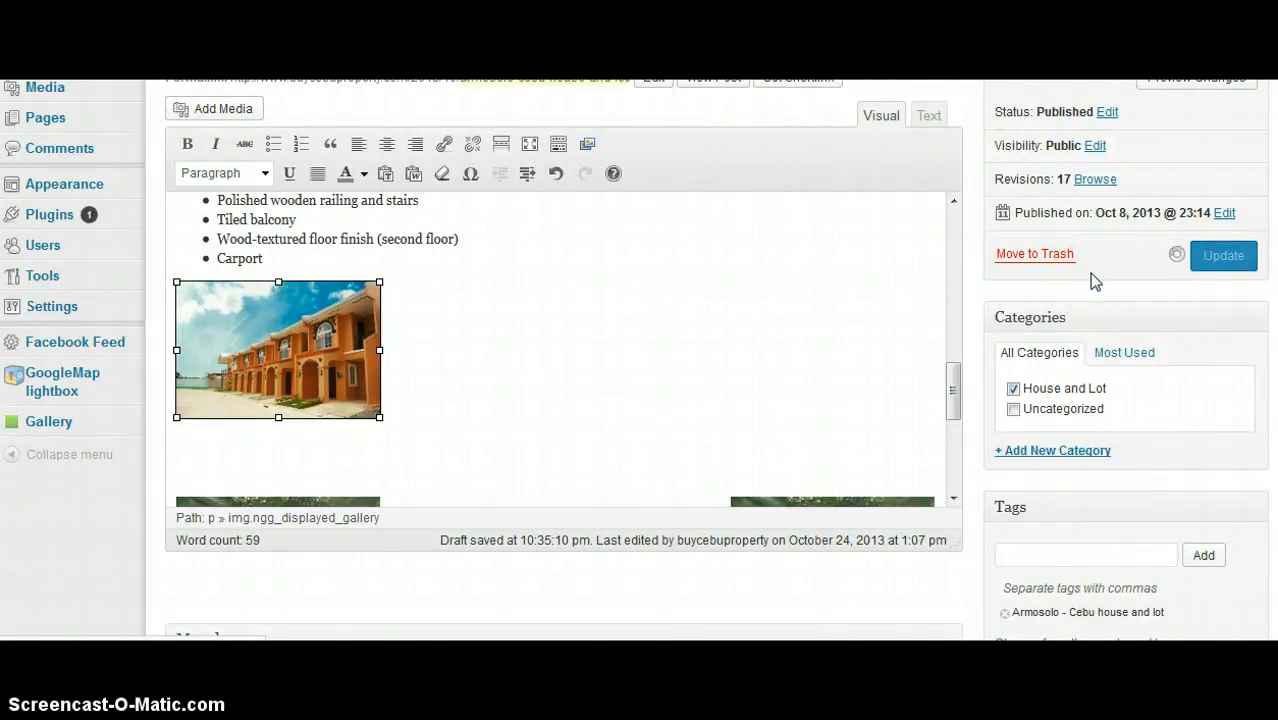
pyautogui.click(1223, 255)
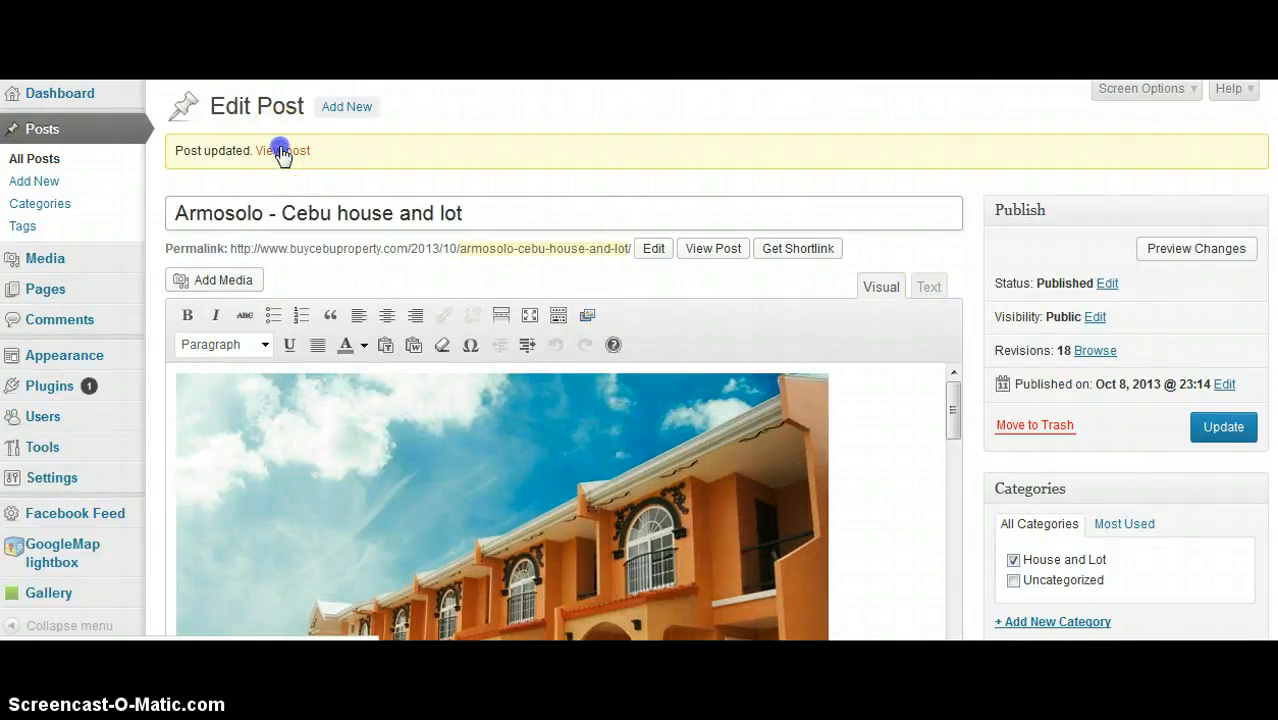
pyautogui.moveTo(900, 260)
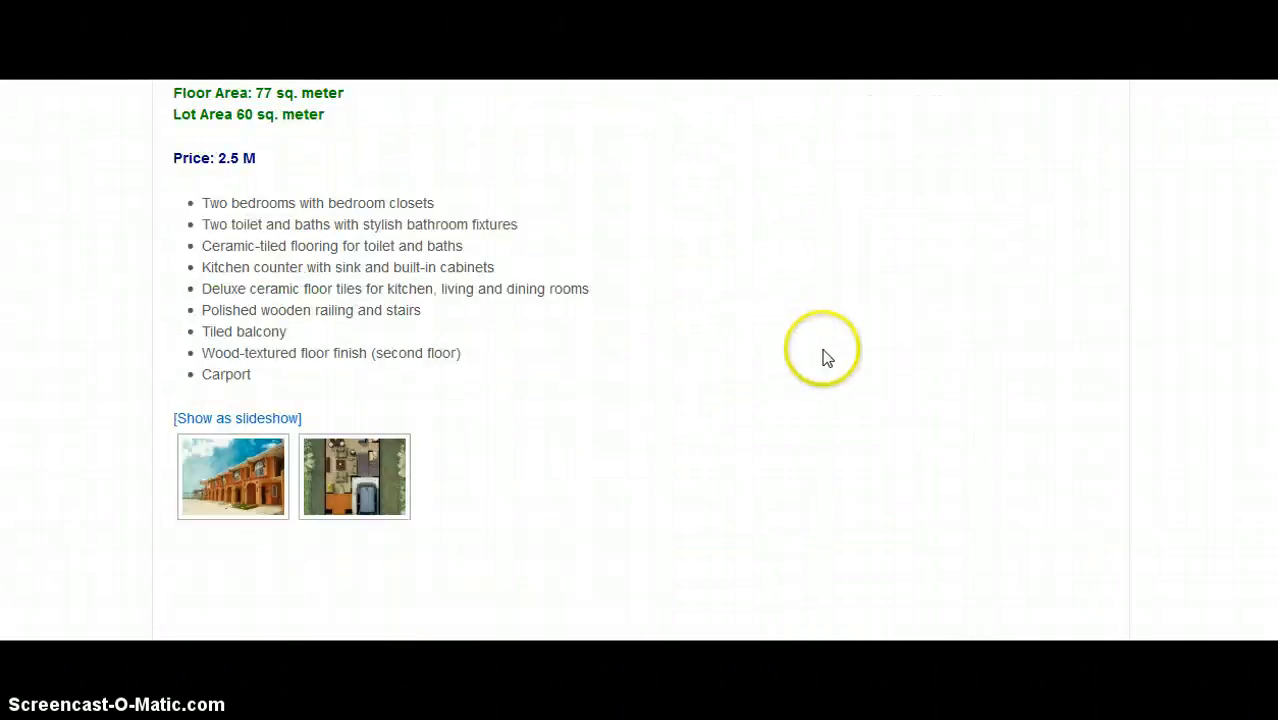
# Enlarge the first gallery thumbnail on the live post in the lightbox, then close it
pyautogui.scroll(-3)
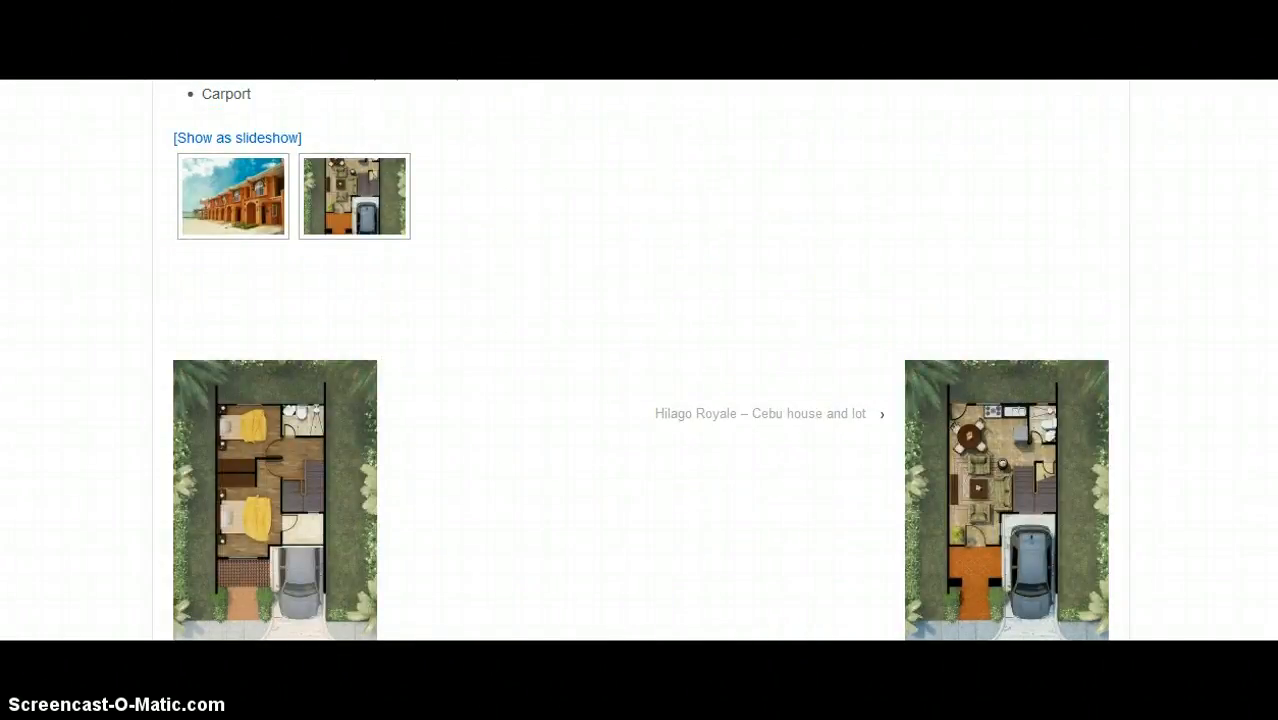
pyautogui.scroll(3)
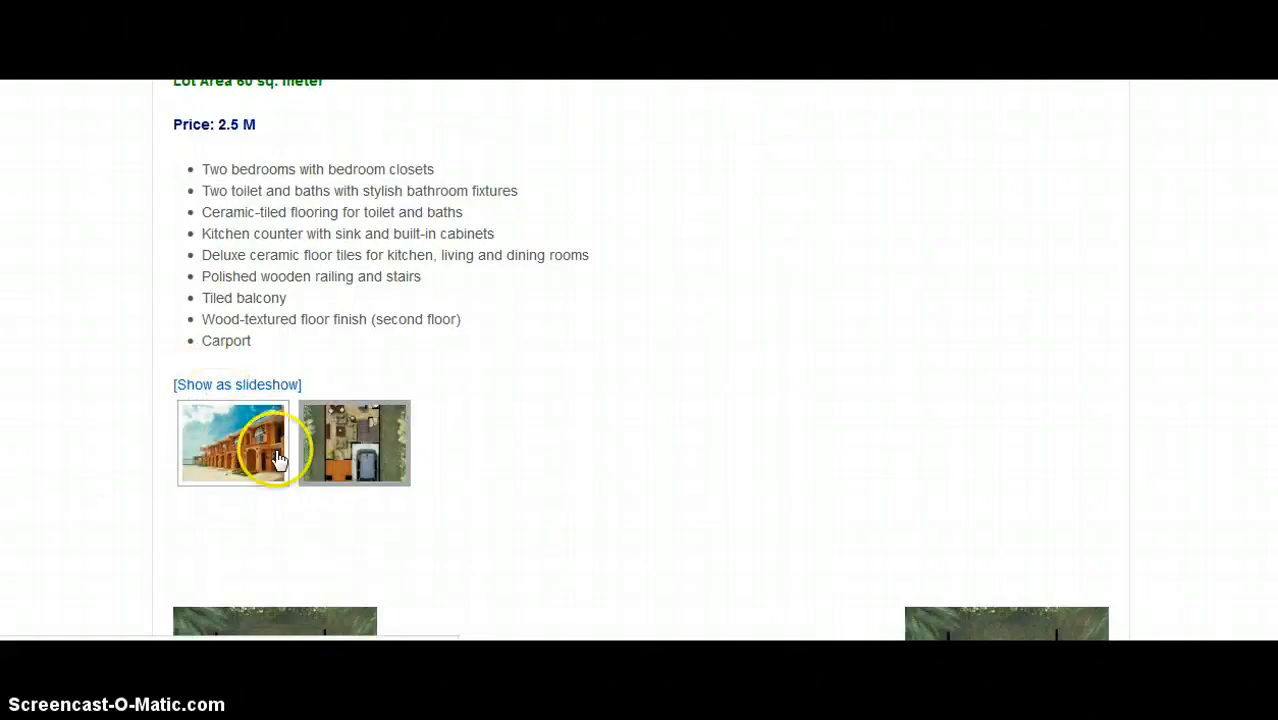
pyautogui.click(232, 443)
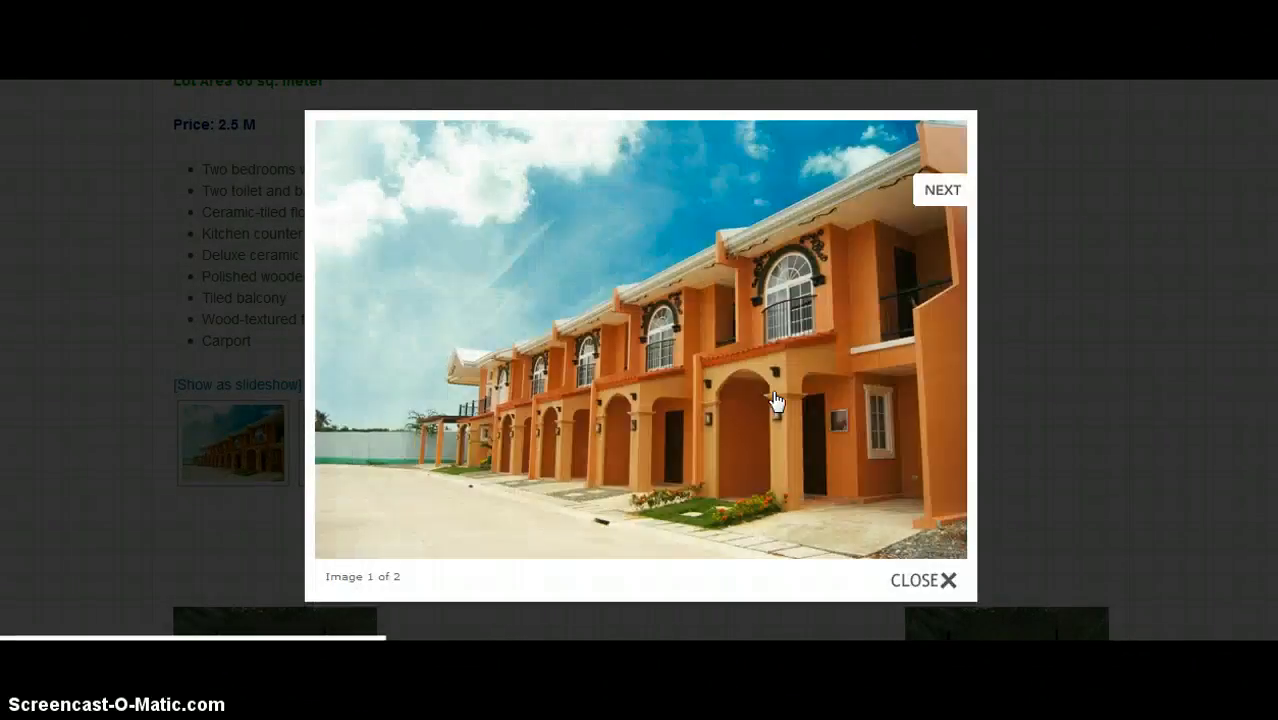
pyautogui.moveTo(1065, 305)
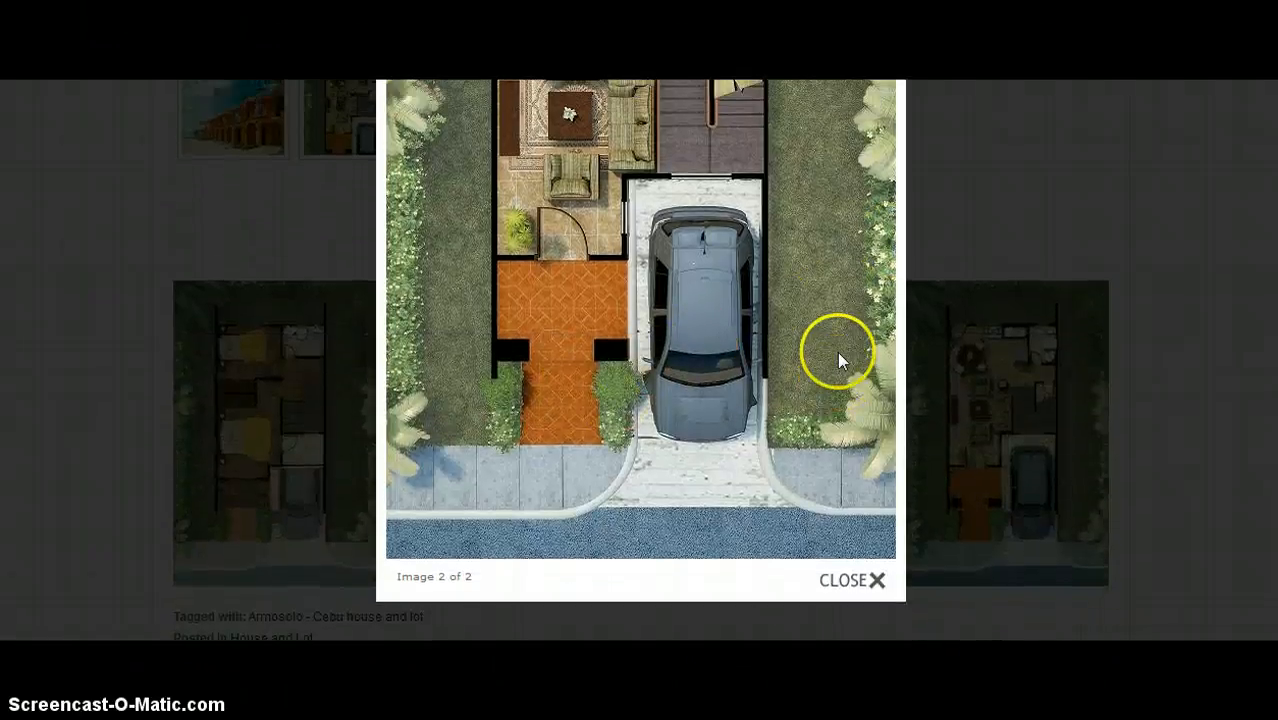
pyautogui.scroll(-3)
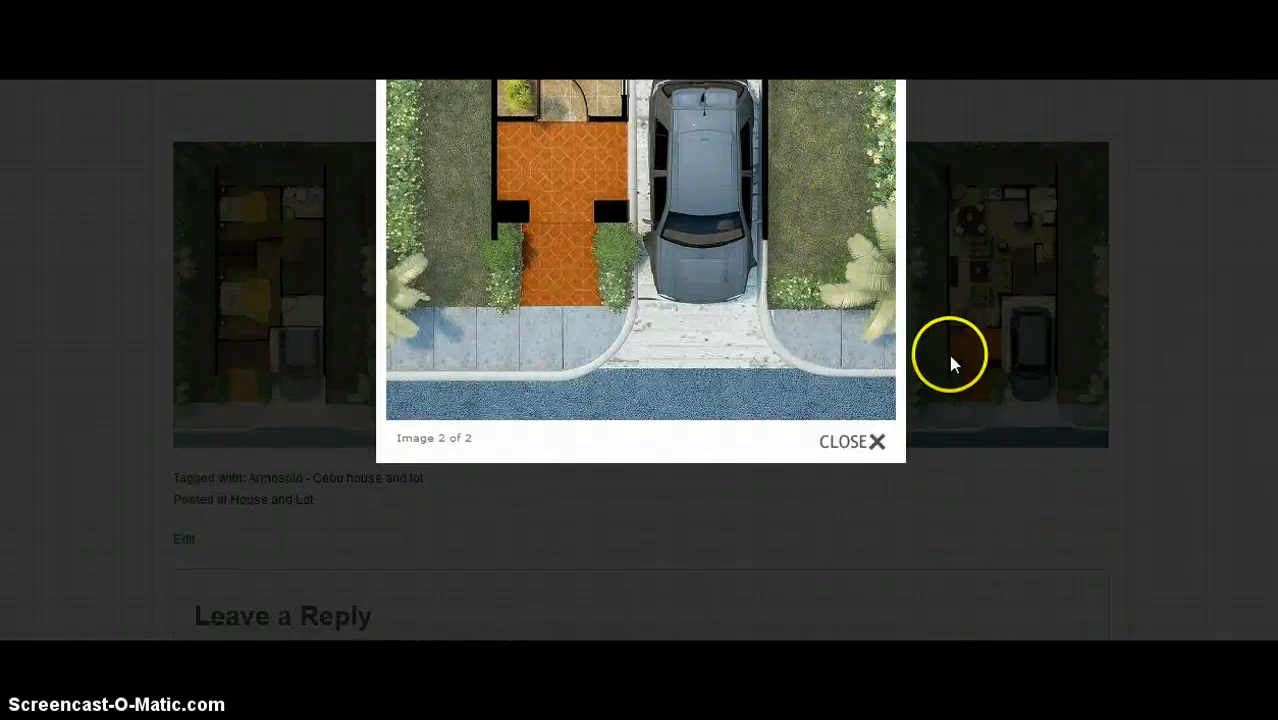
pyautogui.click(851, 441)
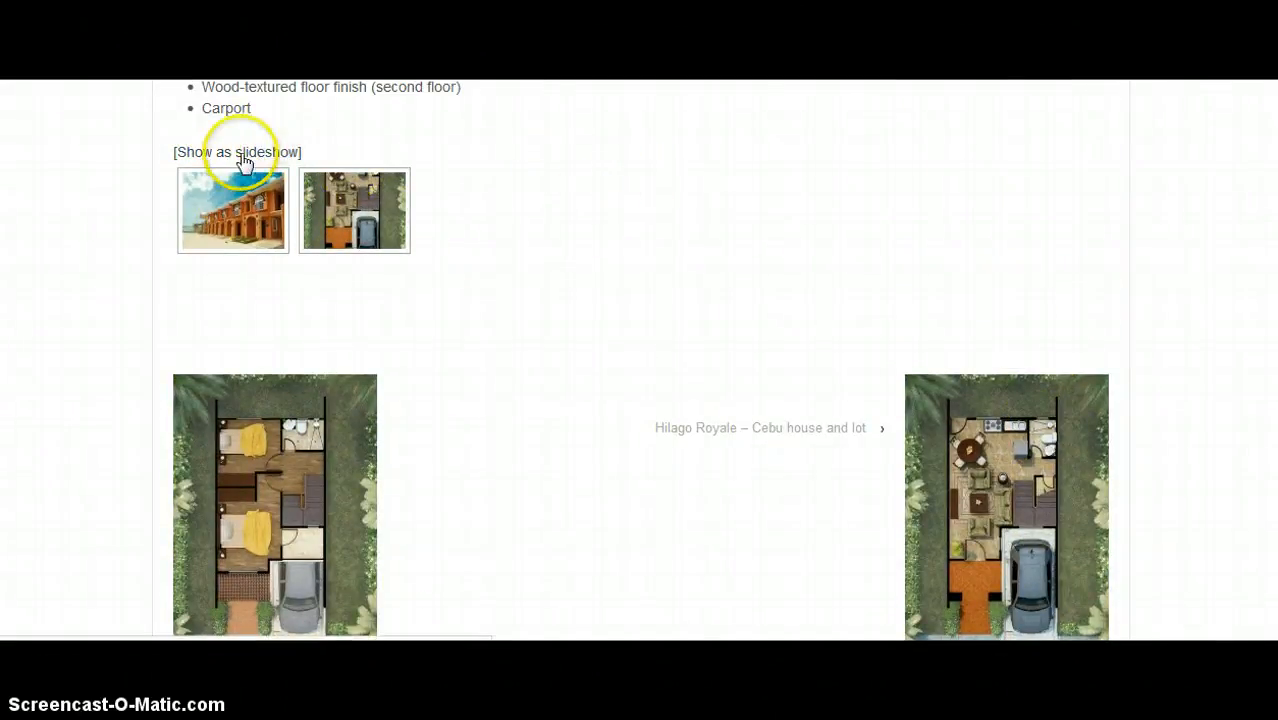
# Switch the live gallery to slideshow view and scroll through the post
pyautogui.click(237, 151)
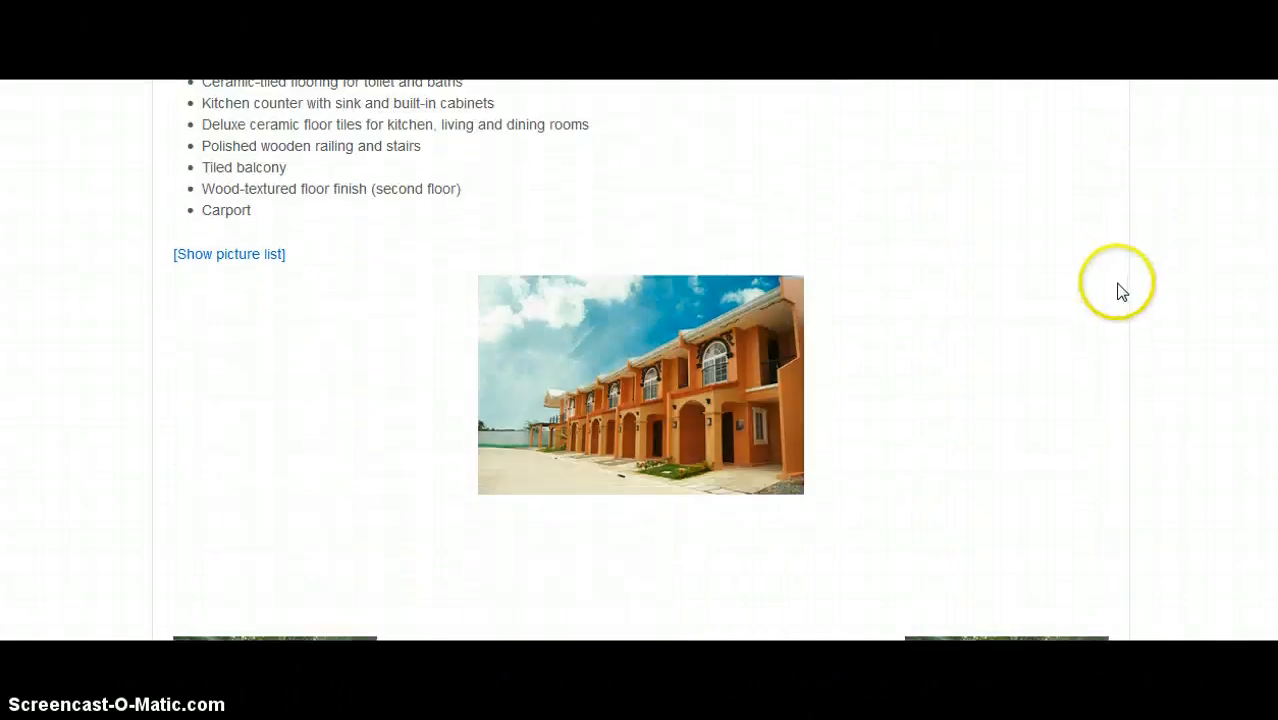
pyautogui.scroll(-3)
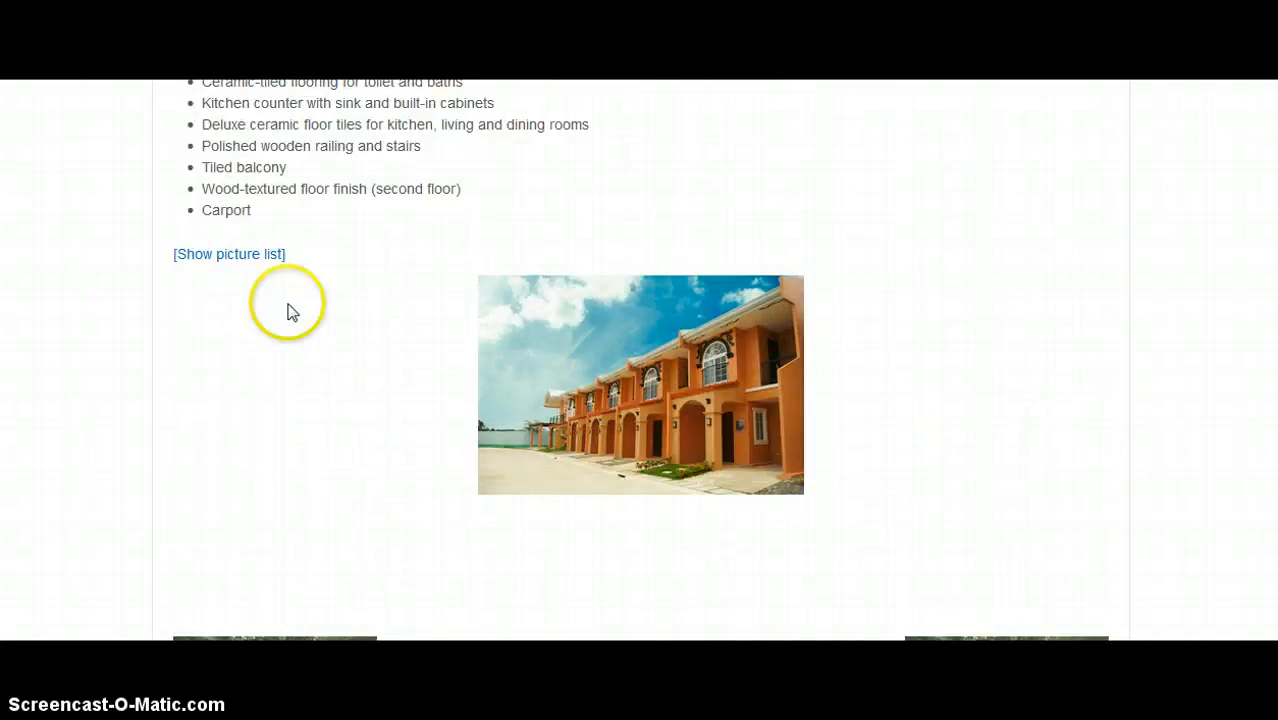
pyautogui.scroll(-3)
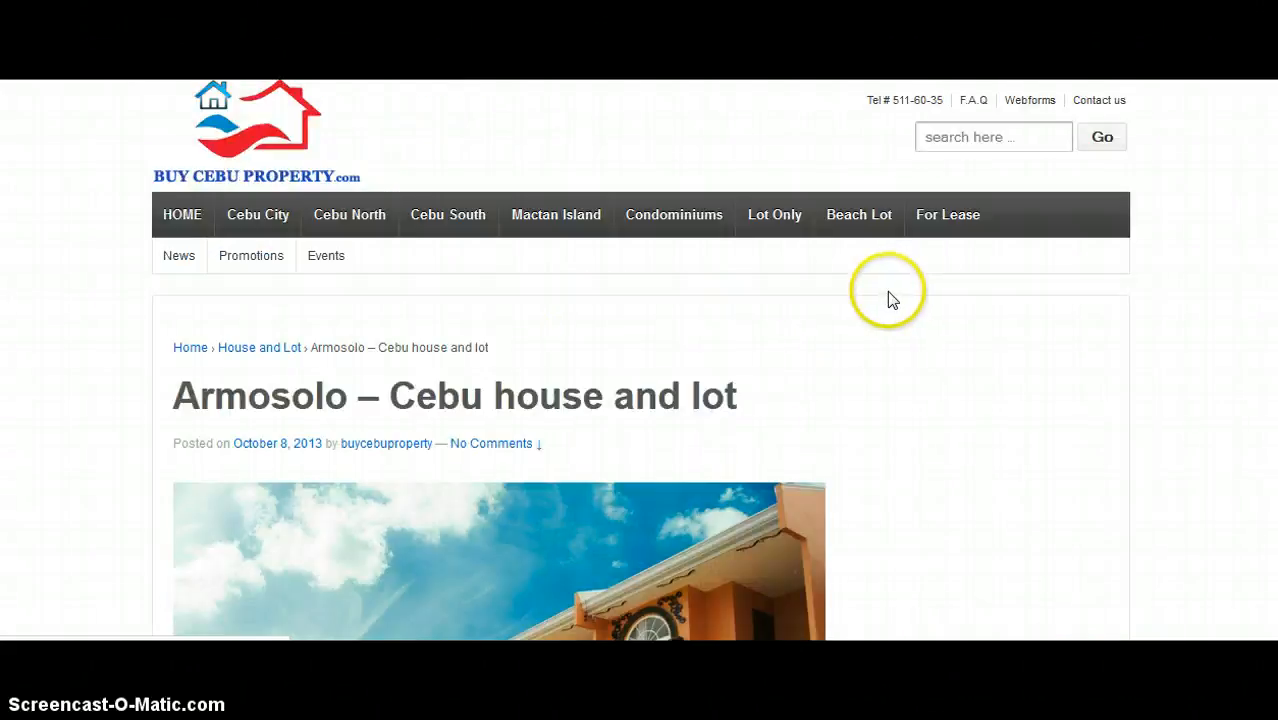
pyautogui.scroll(-3)
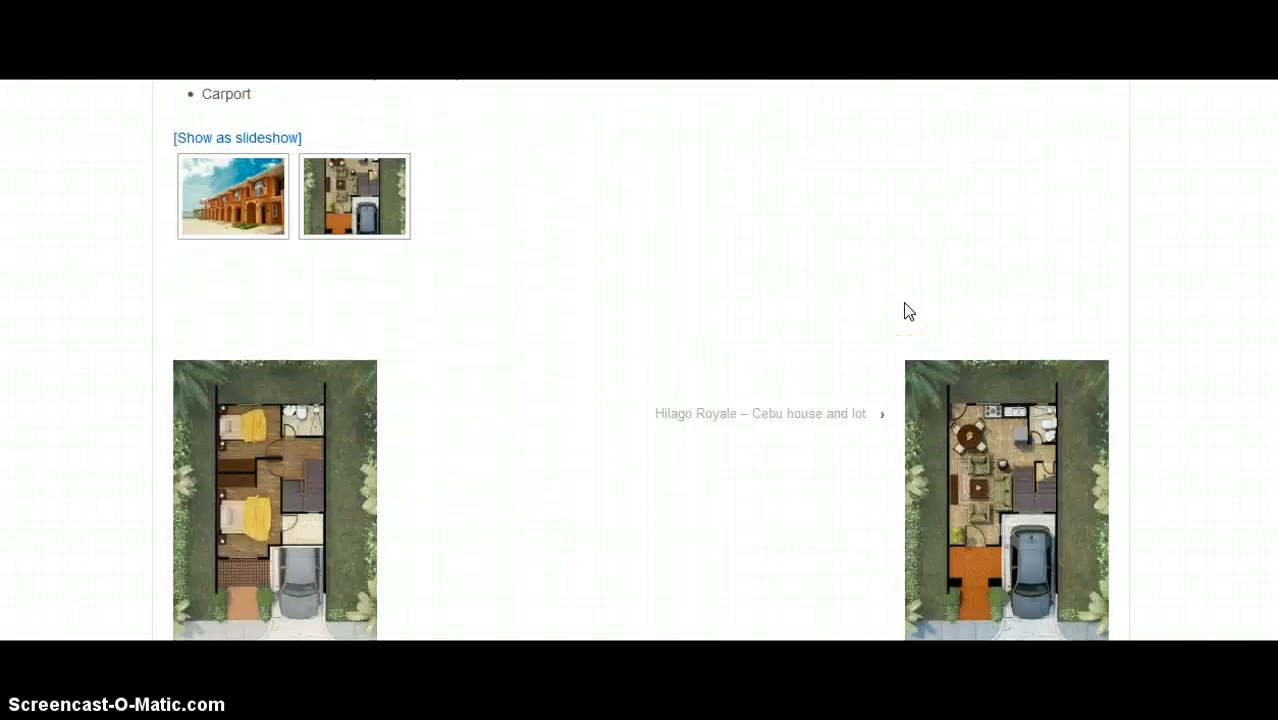
# Enlarge the first gallery image in the lightbox, then head back to editing the Armosolo post
pyautogui.click(354, 196)
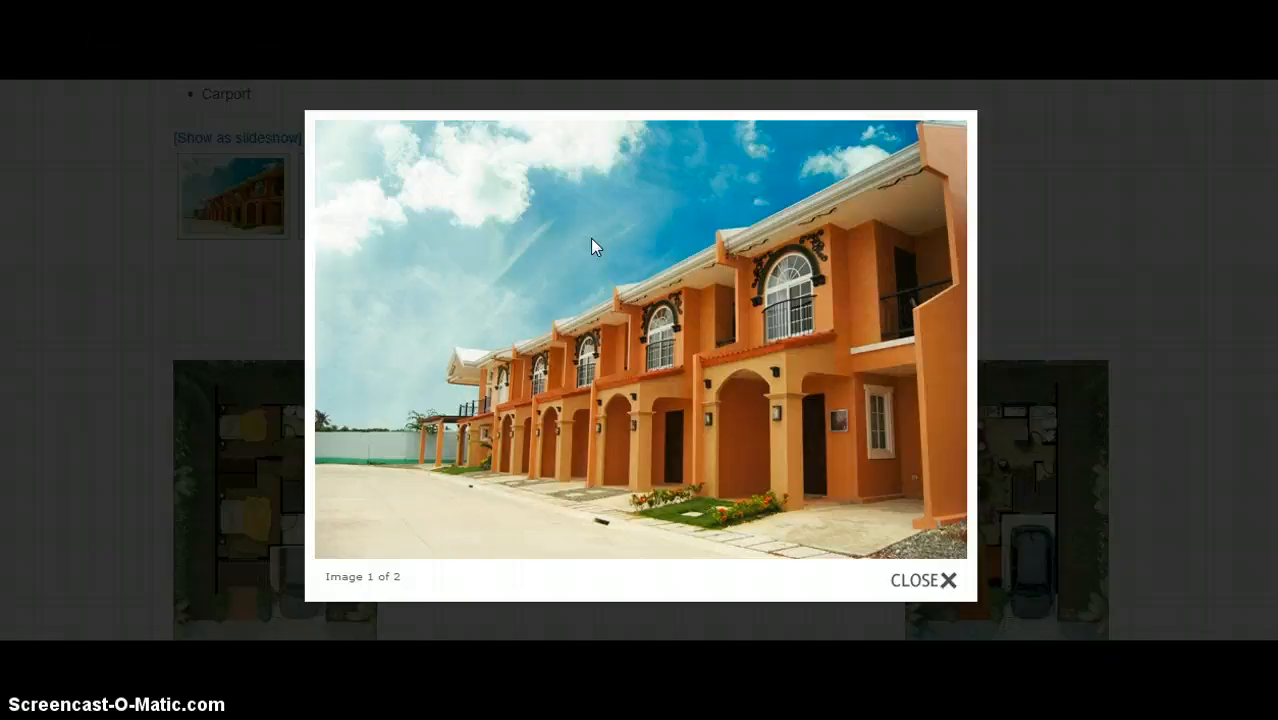
pyautogui.click(602, 435)
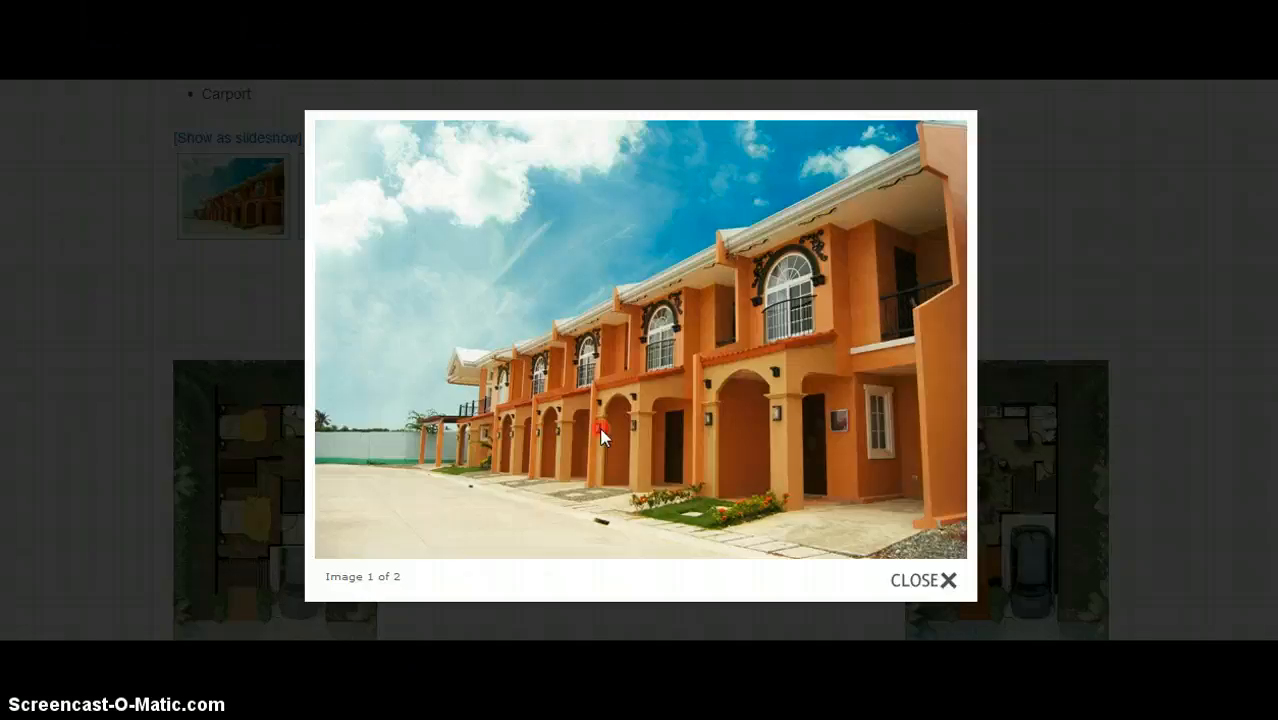
pyautogui.rightClick(600, 425)
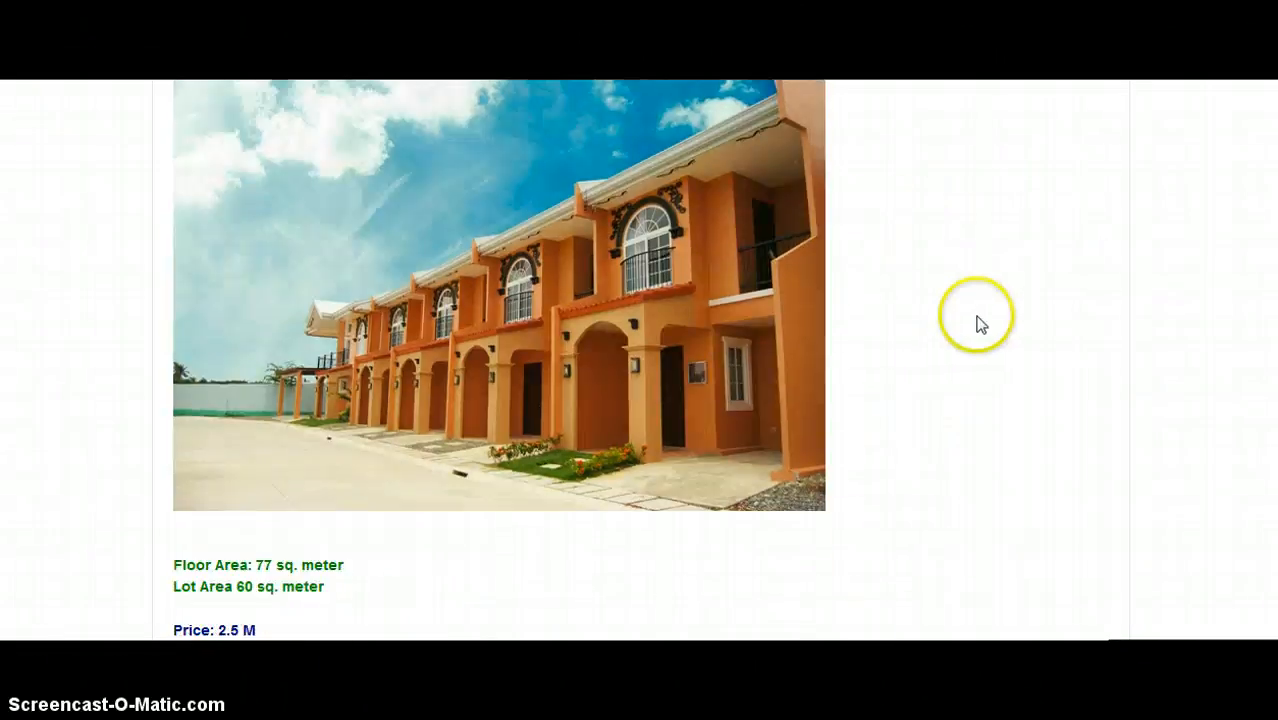
pyautogui.scroll(-3)
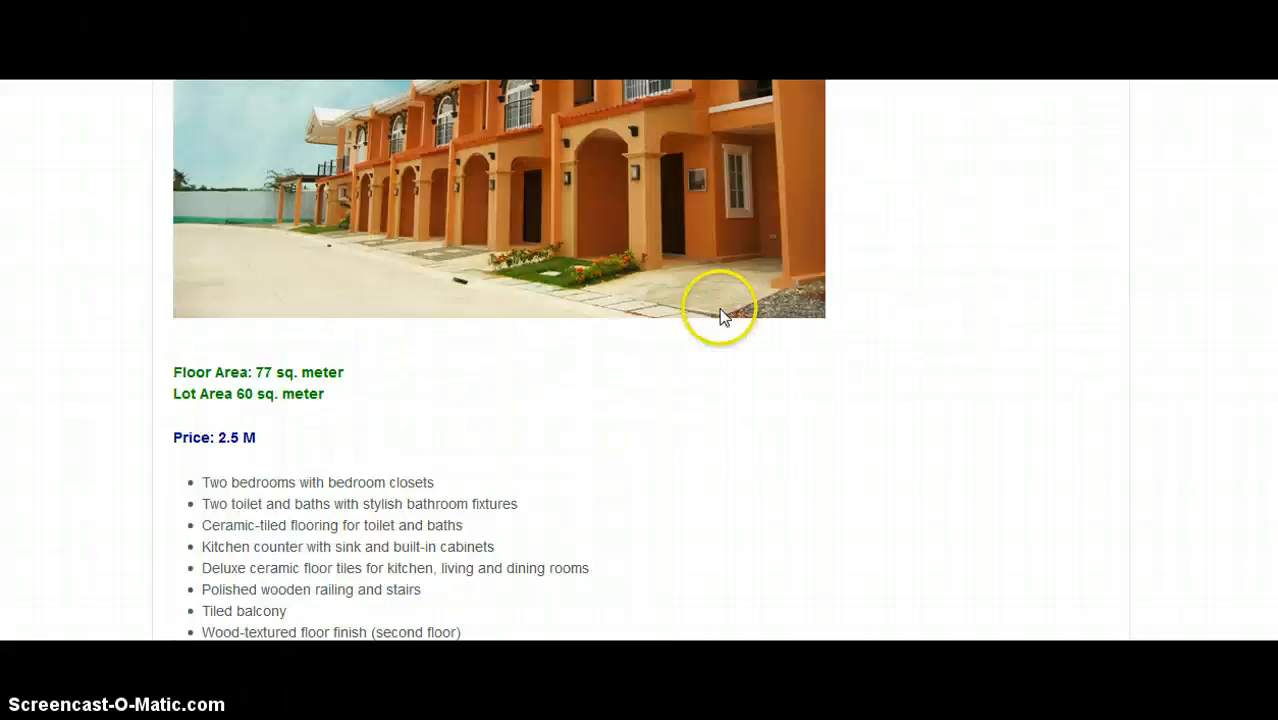
pyautogui.scroll(-3)
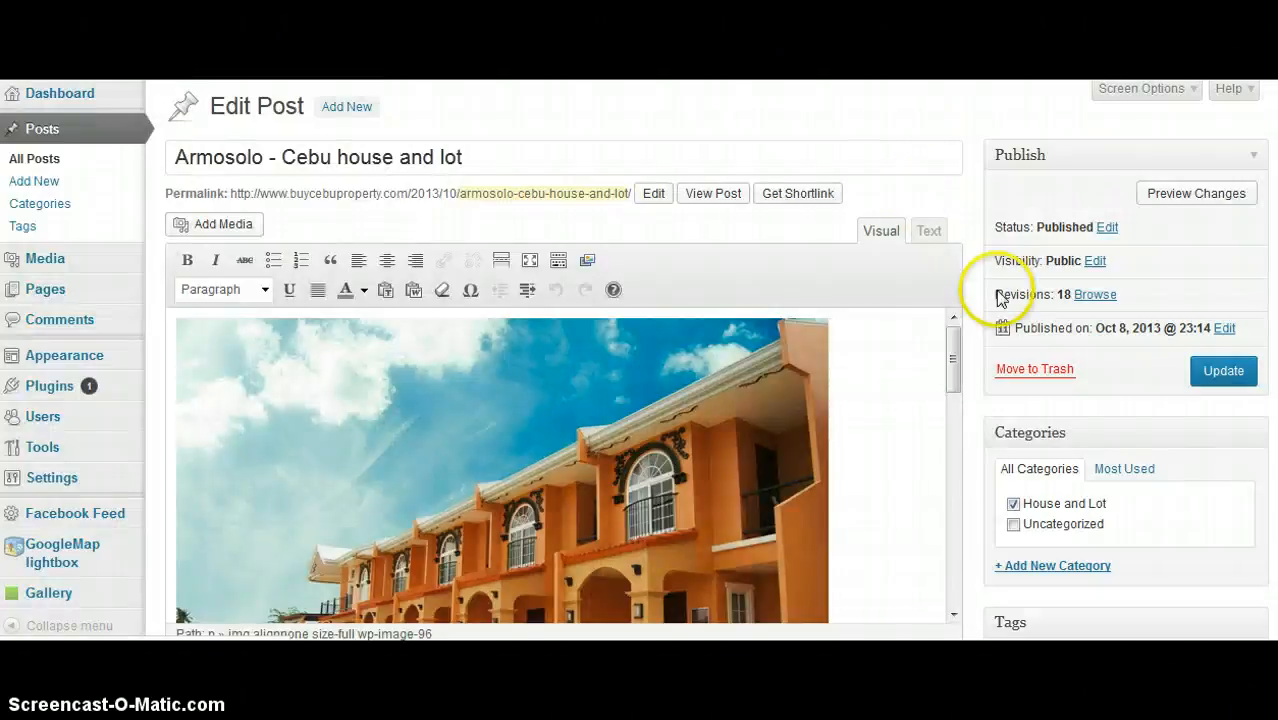
# Upload armosoloroomsize2.jpg into the existing armosolo gallery from Add Gallery / Images
pyautogui.scroll(-3)
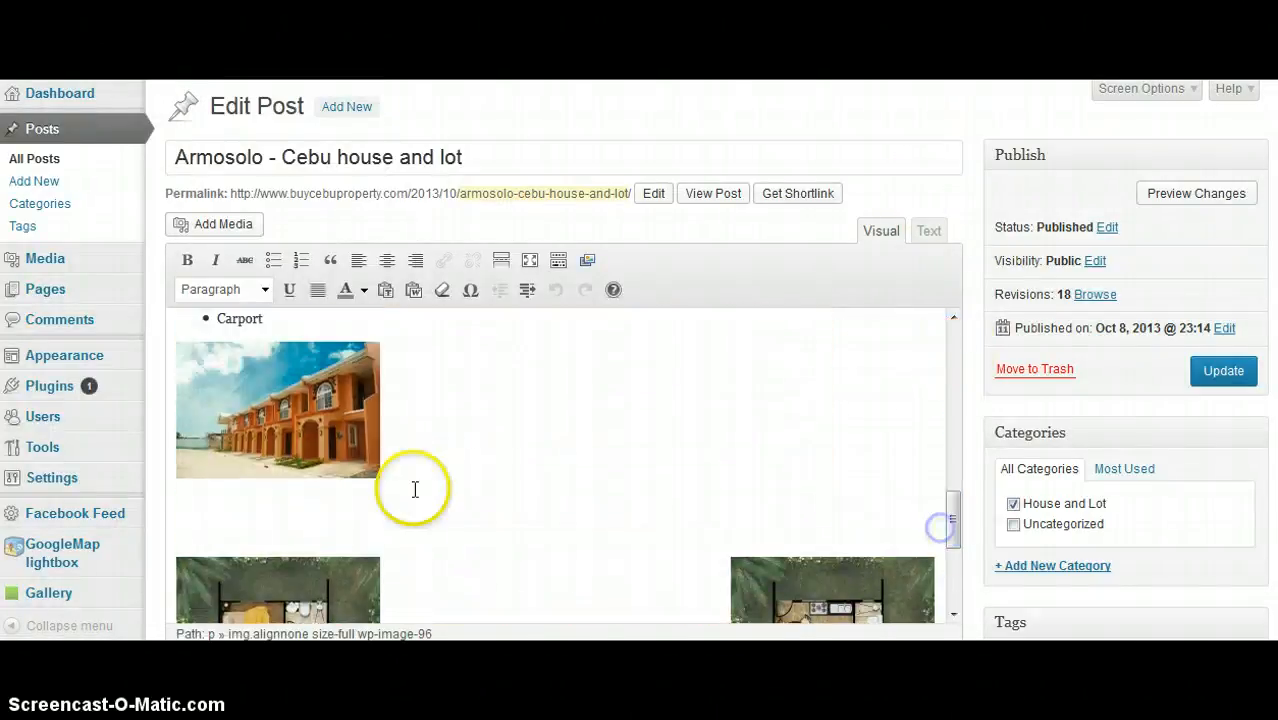
pyautogui.moveTo(323, 443)
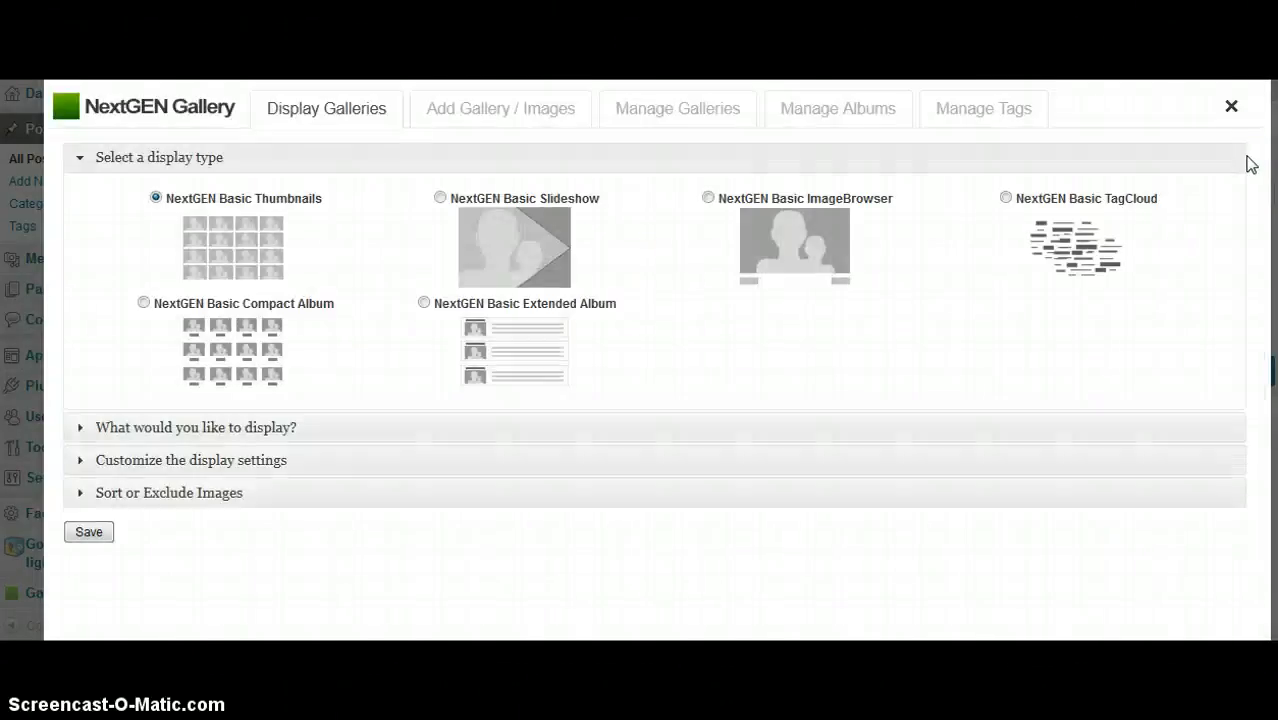
pyautogui.click(500, 108)
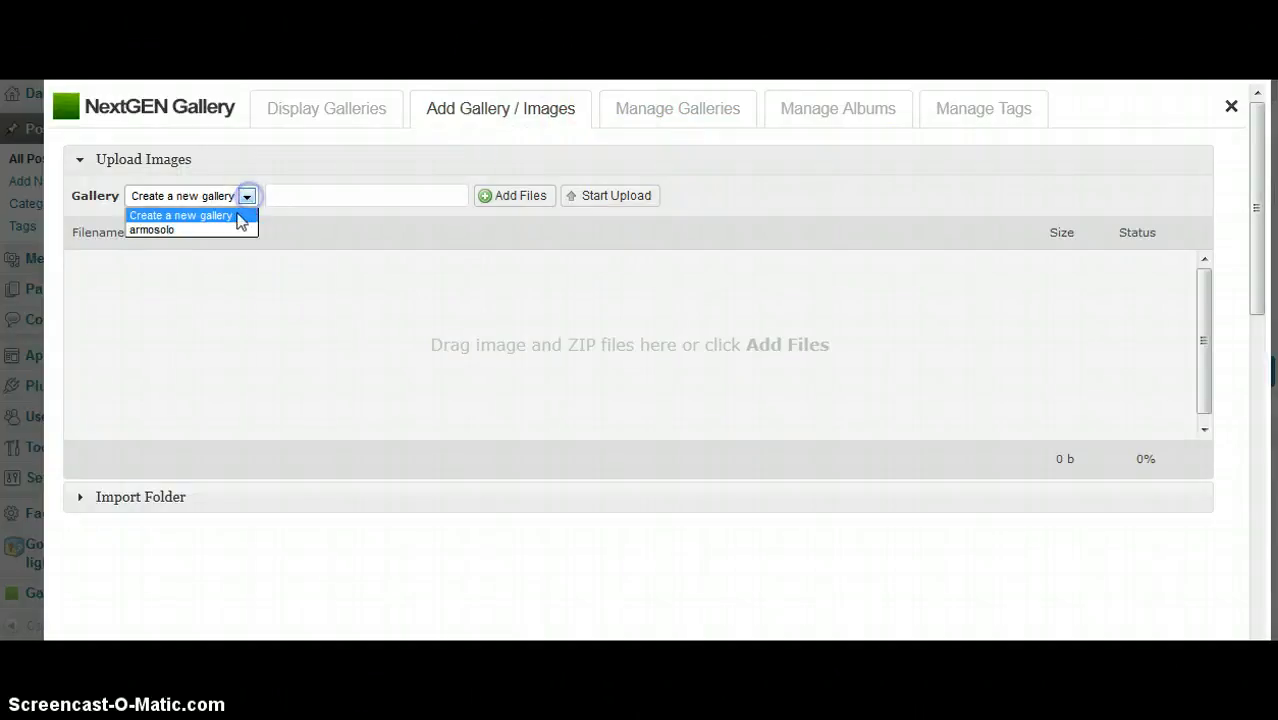
pyautogui.click(151, 230)
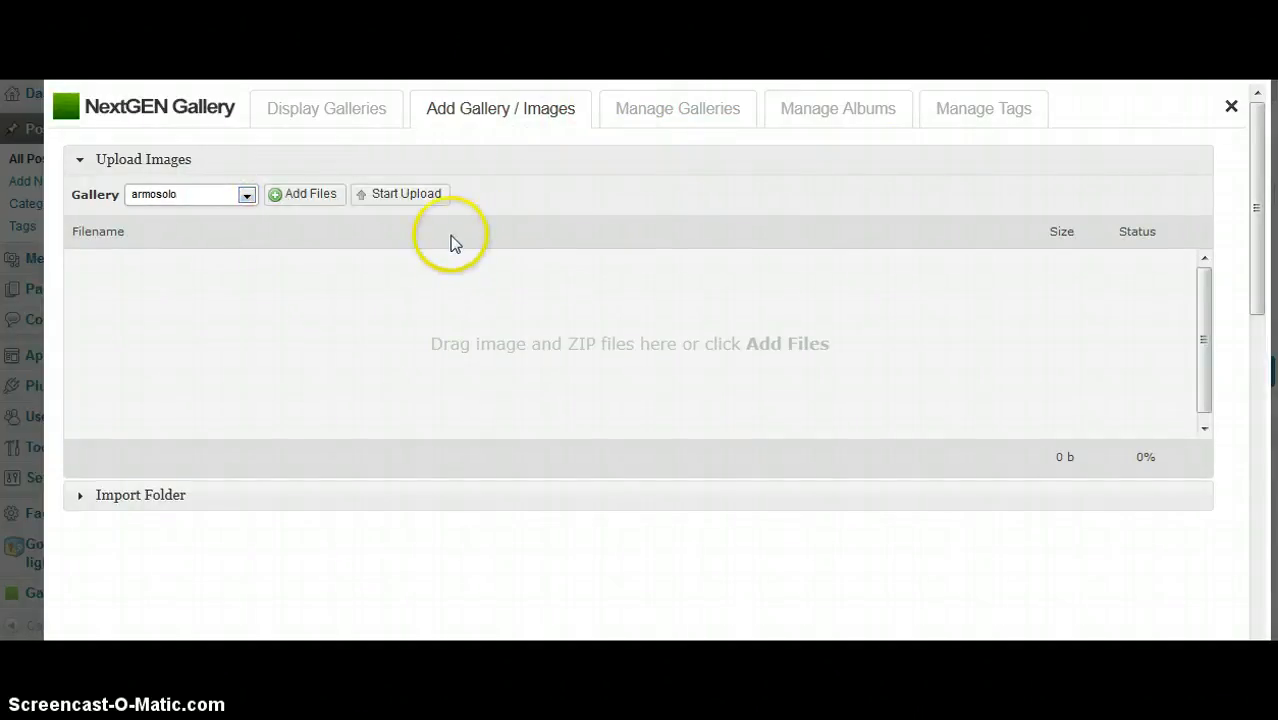
pyautogui.click(302, 194)
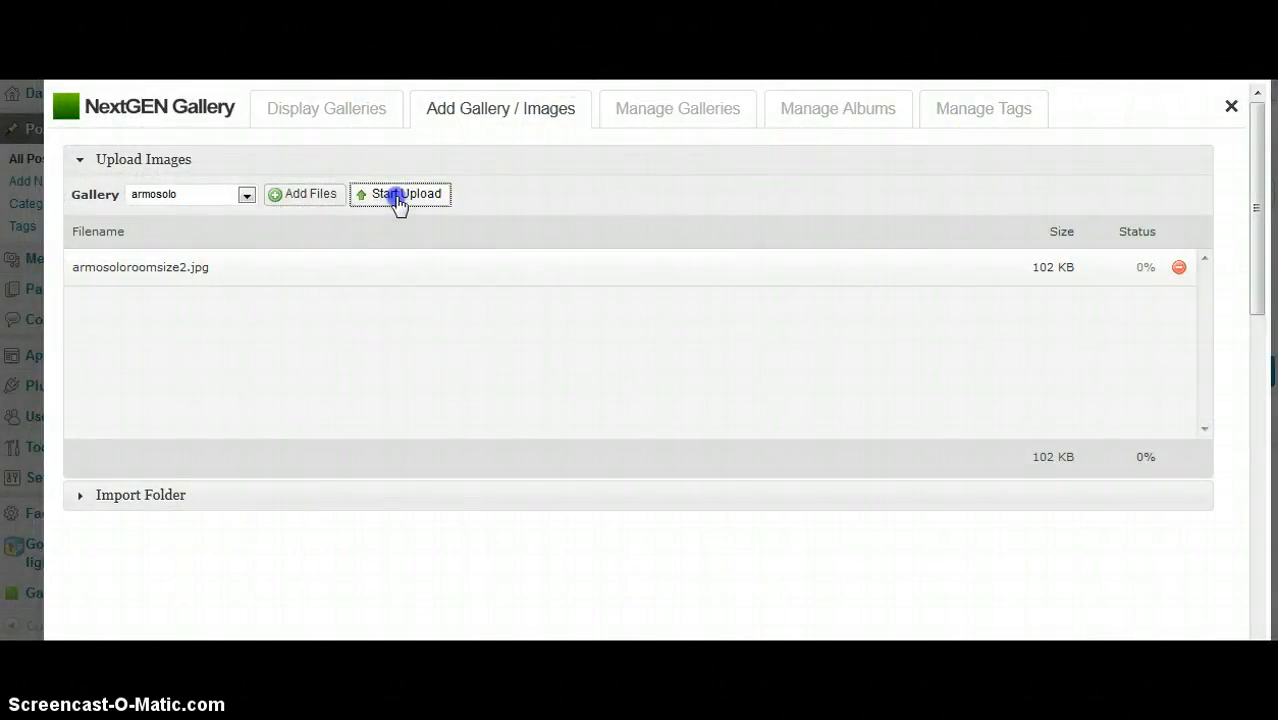
pyautogui.click(399, 194)
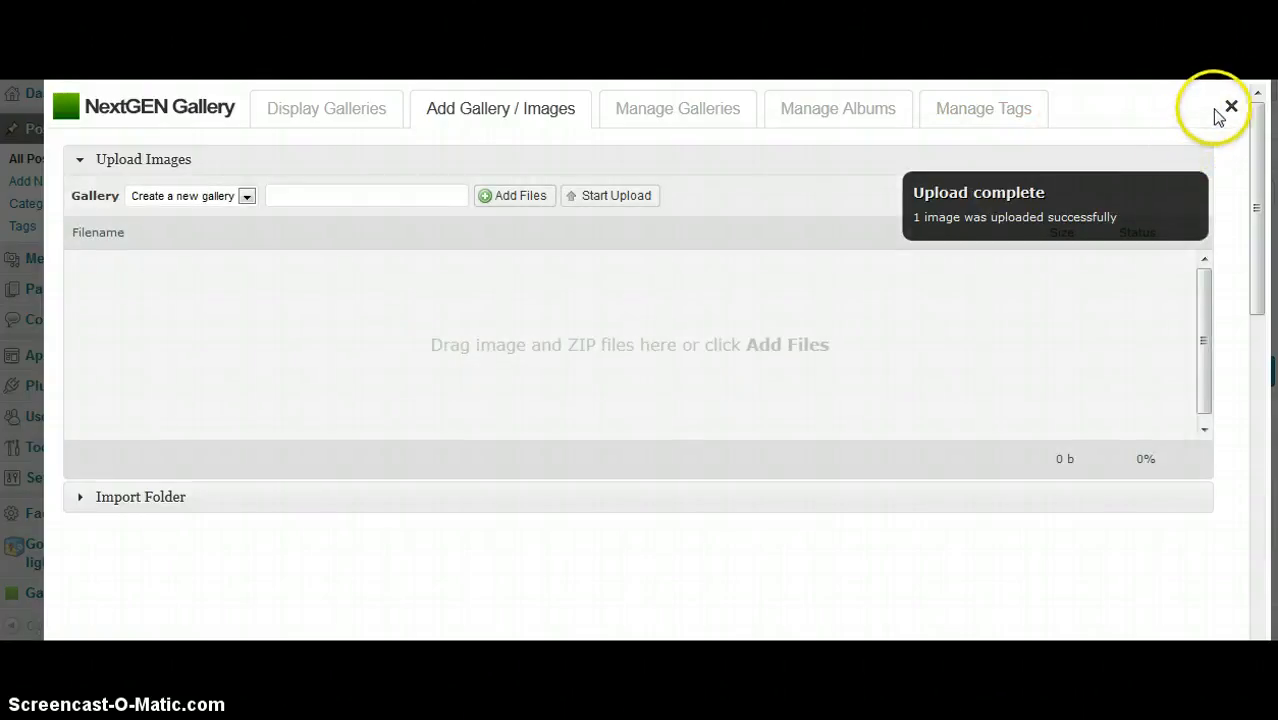
pyautogui.click(837, 108)
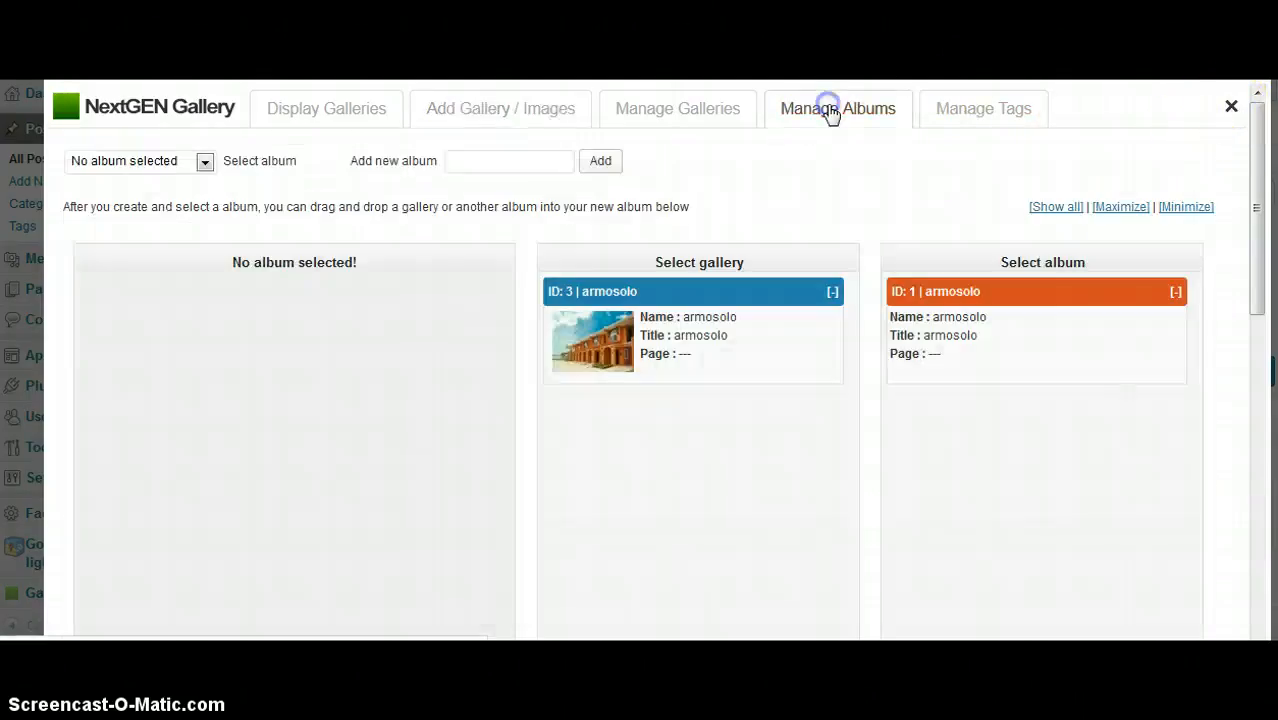
# Confirm the armosolo gallery lists three images, close the dialog, and update the post
pyautogui.click(677, 108)
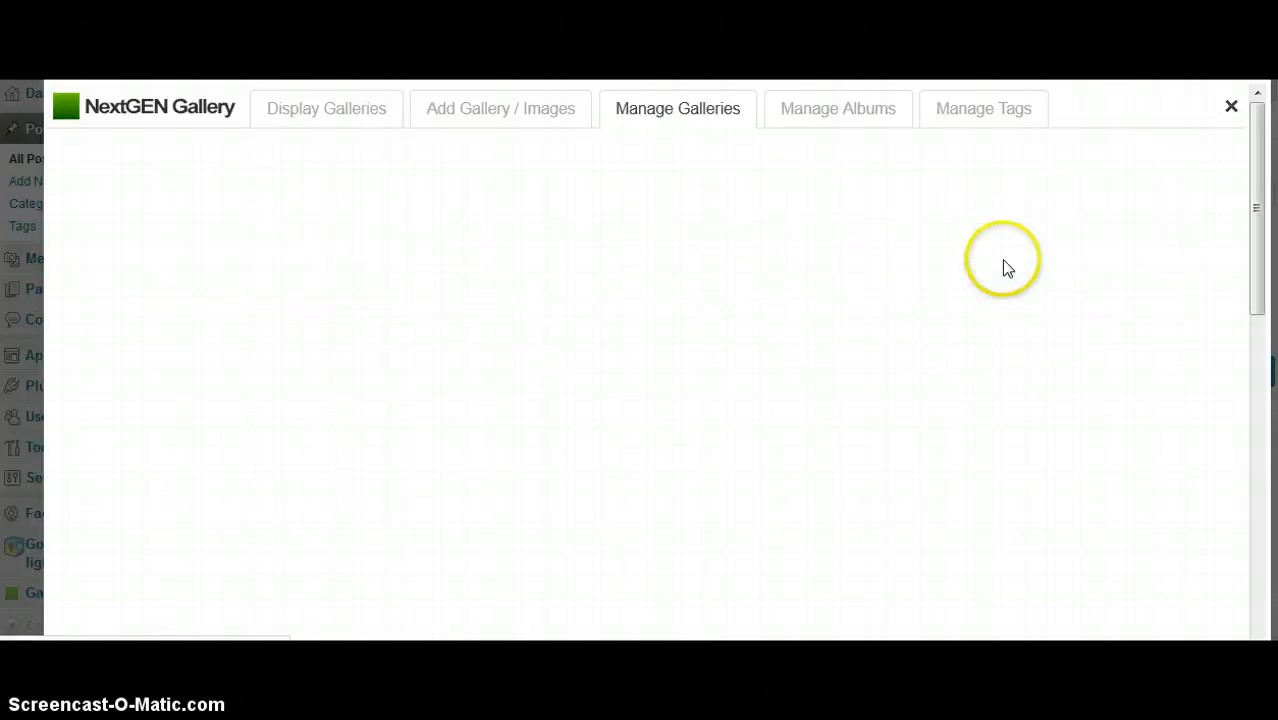
pyautogui.click(677, 108)
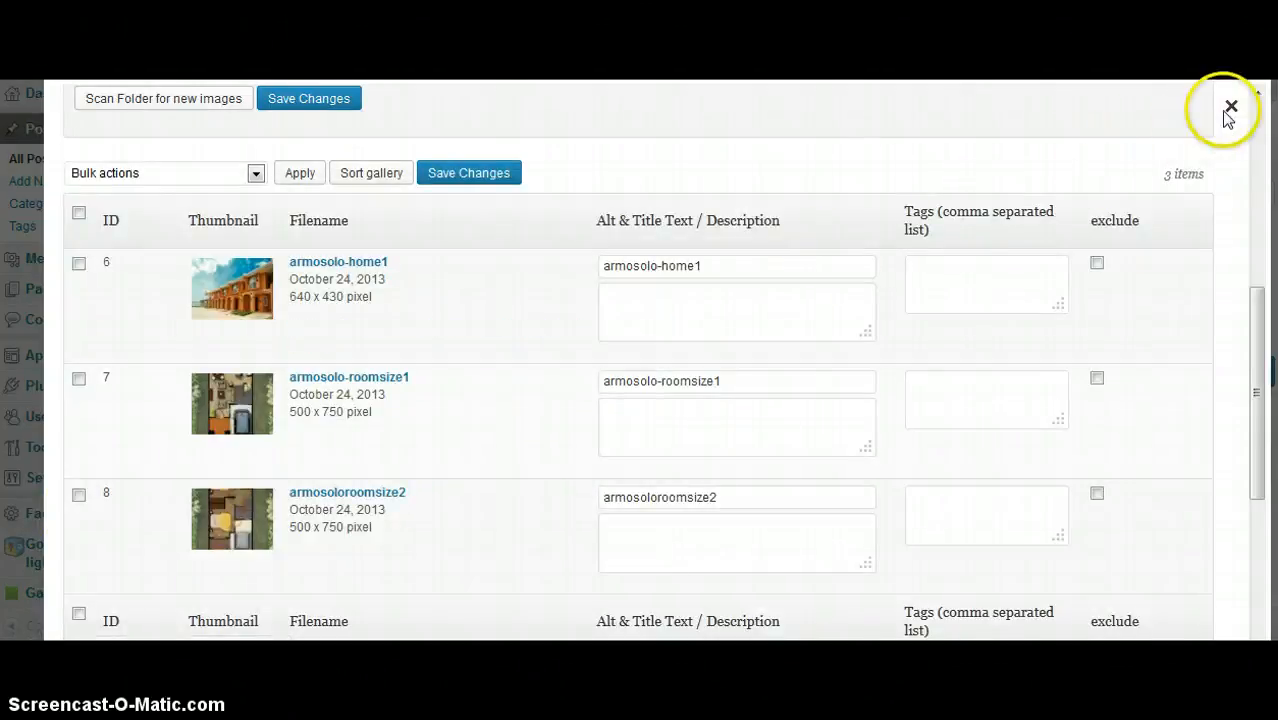
pyautogui.click(1231, 107)
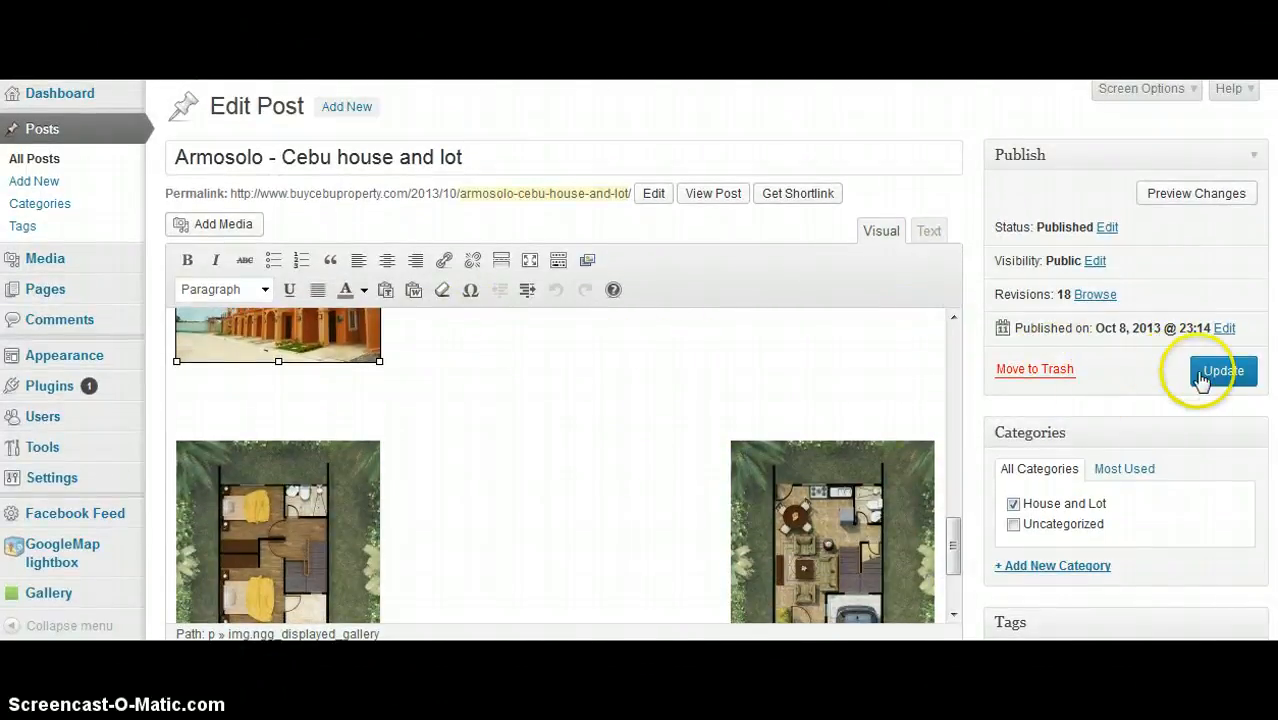
pyautogui.click(1223, 370)
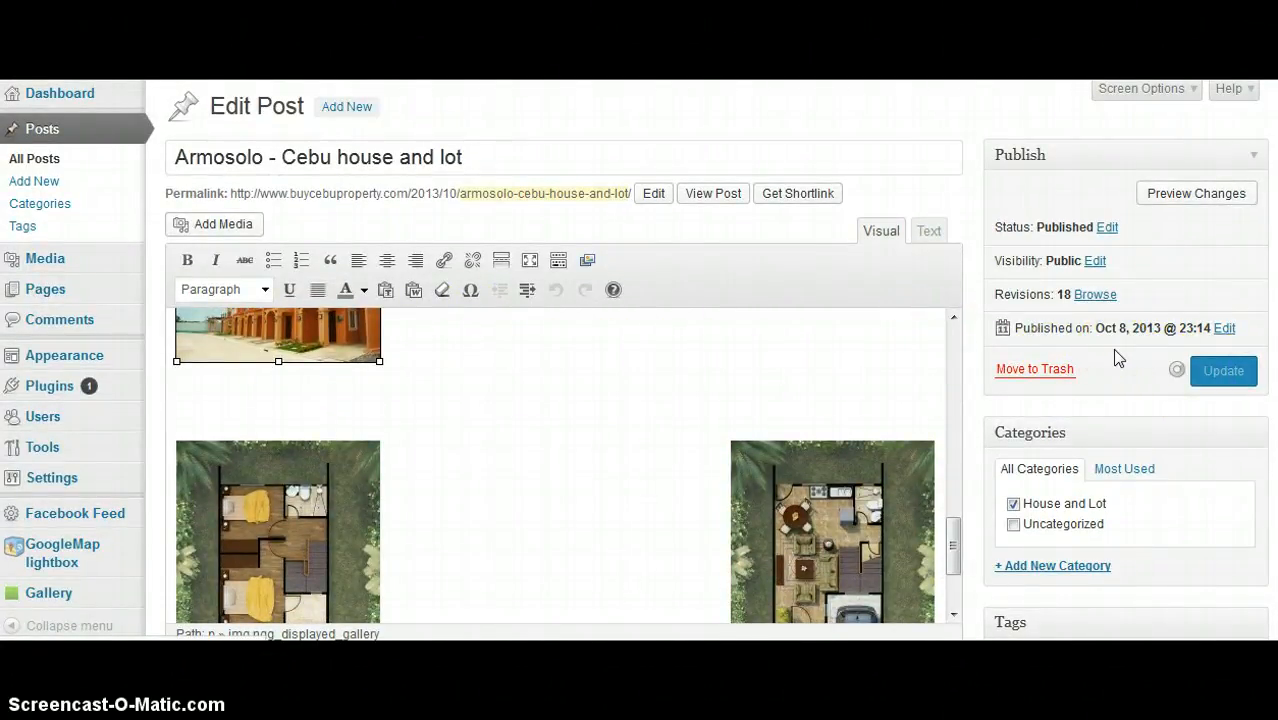
pyautogui.click(1223, 371)
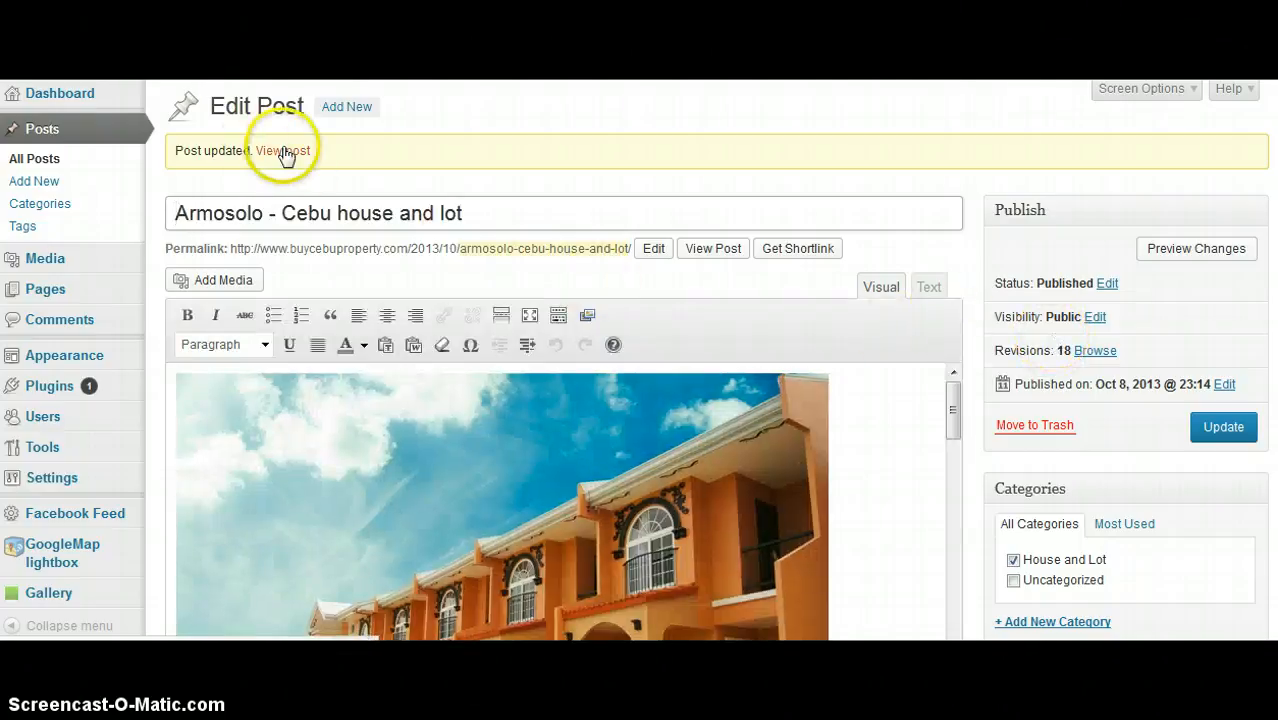
# Open the house photo thumbnail in the lightbox, close it, and browse the three-image gallery
pyautogui.scroll(-3)
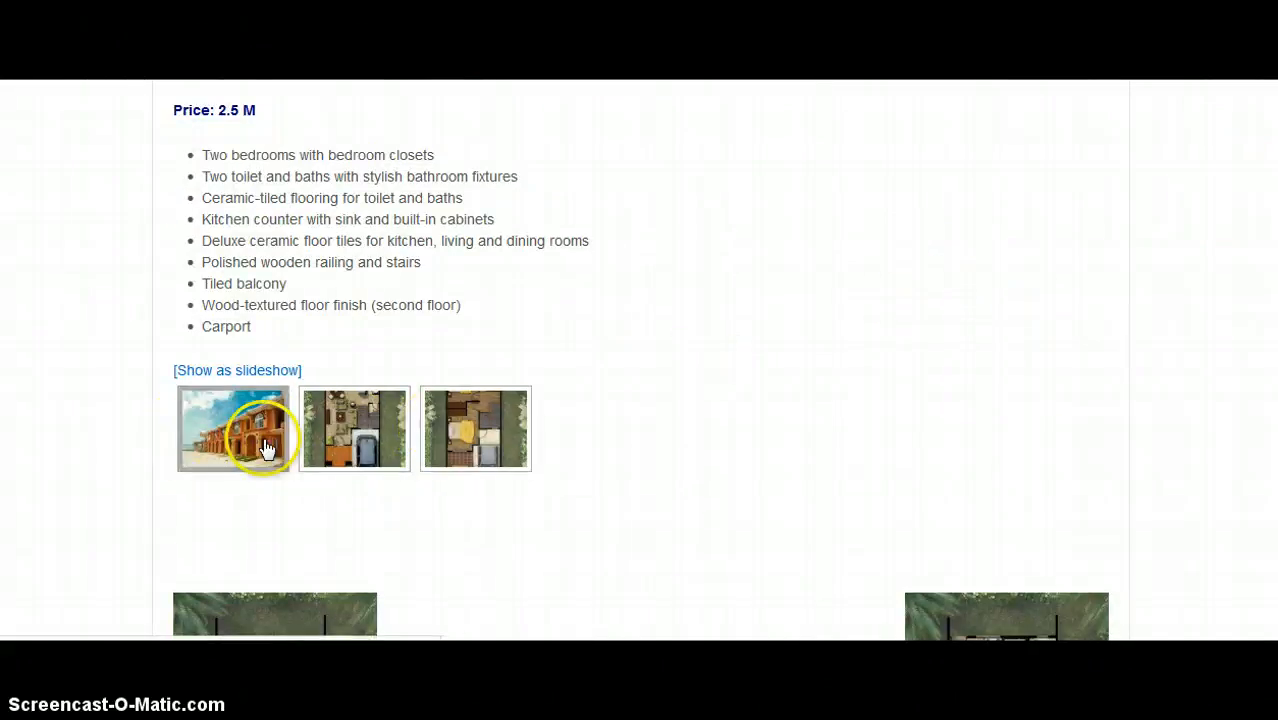
pyautogui.click(232, 428)
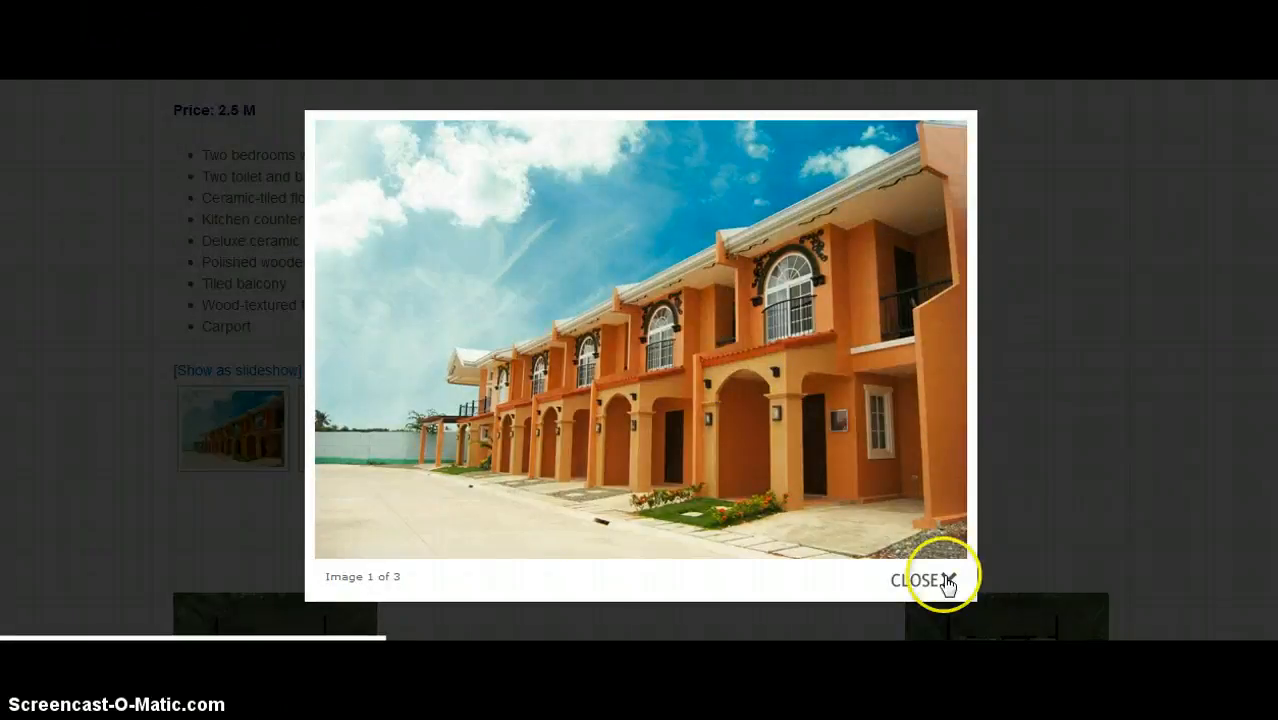
pyautogui.click(945, 580)
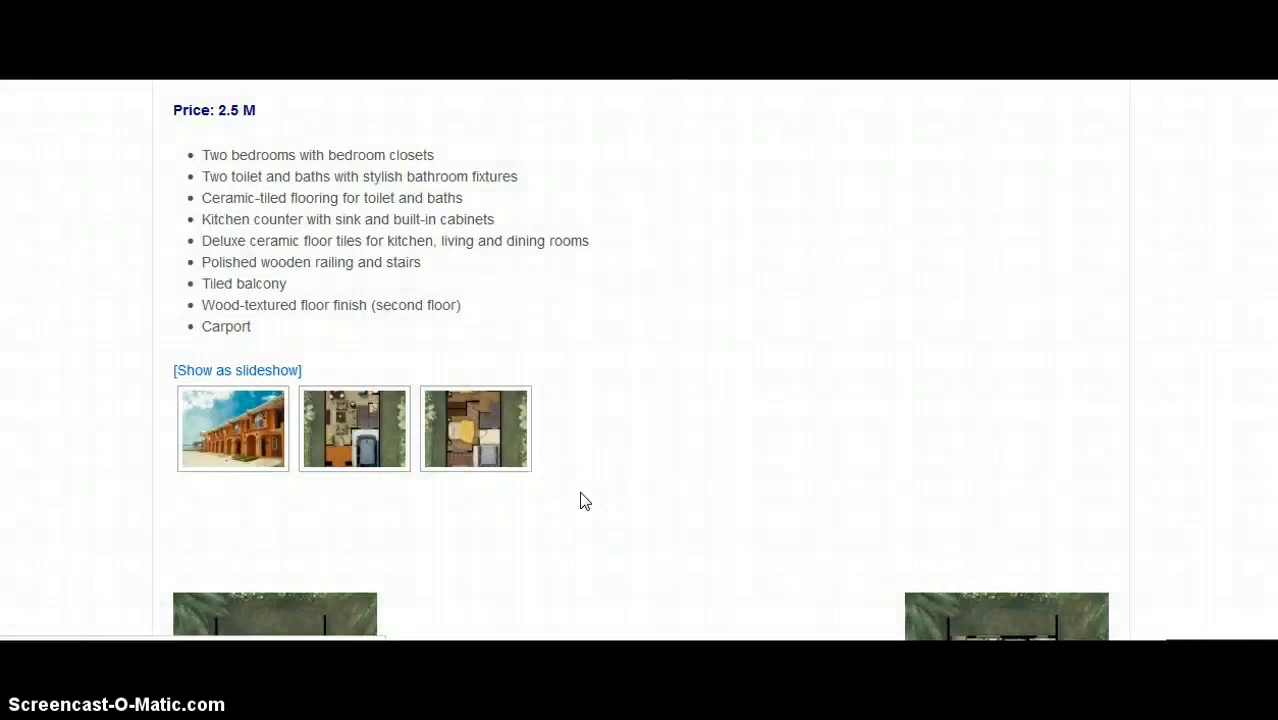
pyautogui.click(354, 428)
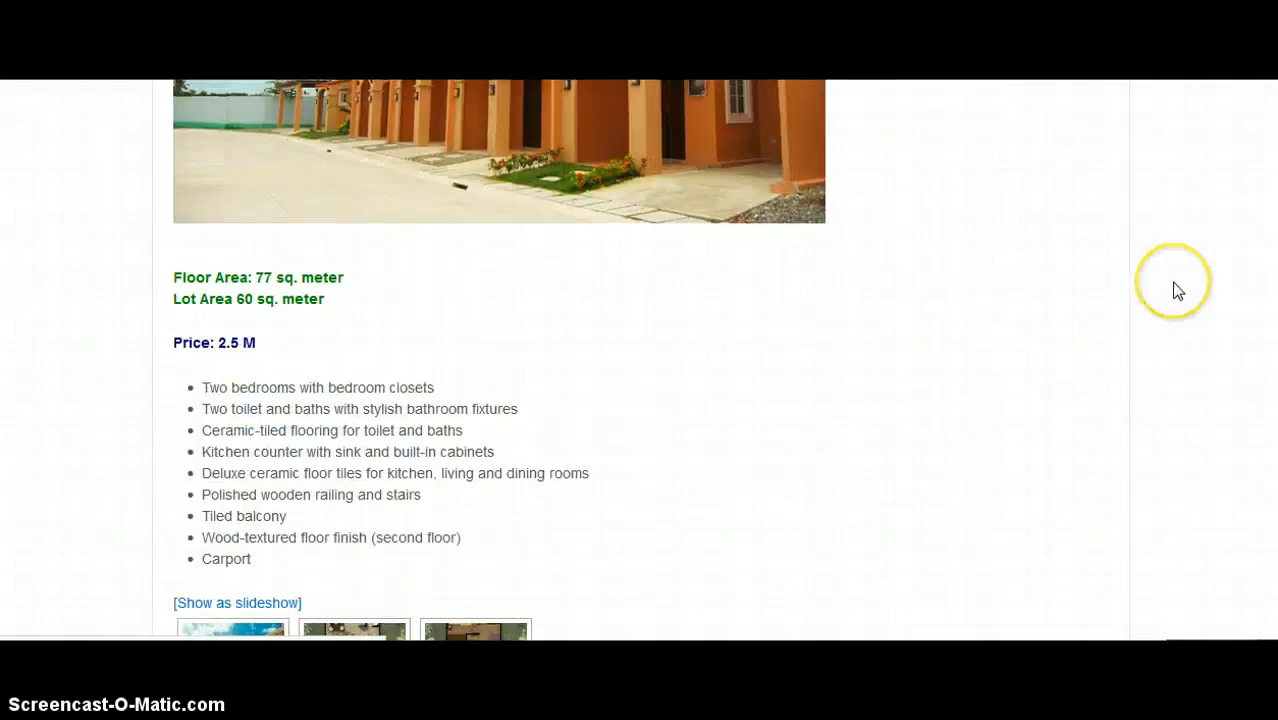
pyautogui.scroll(3)
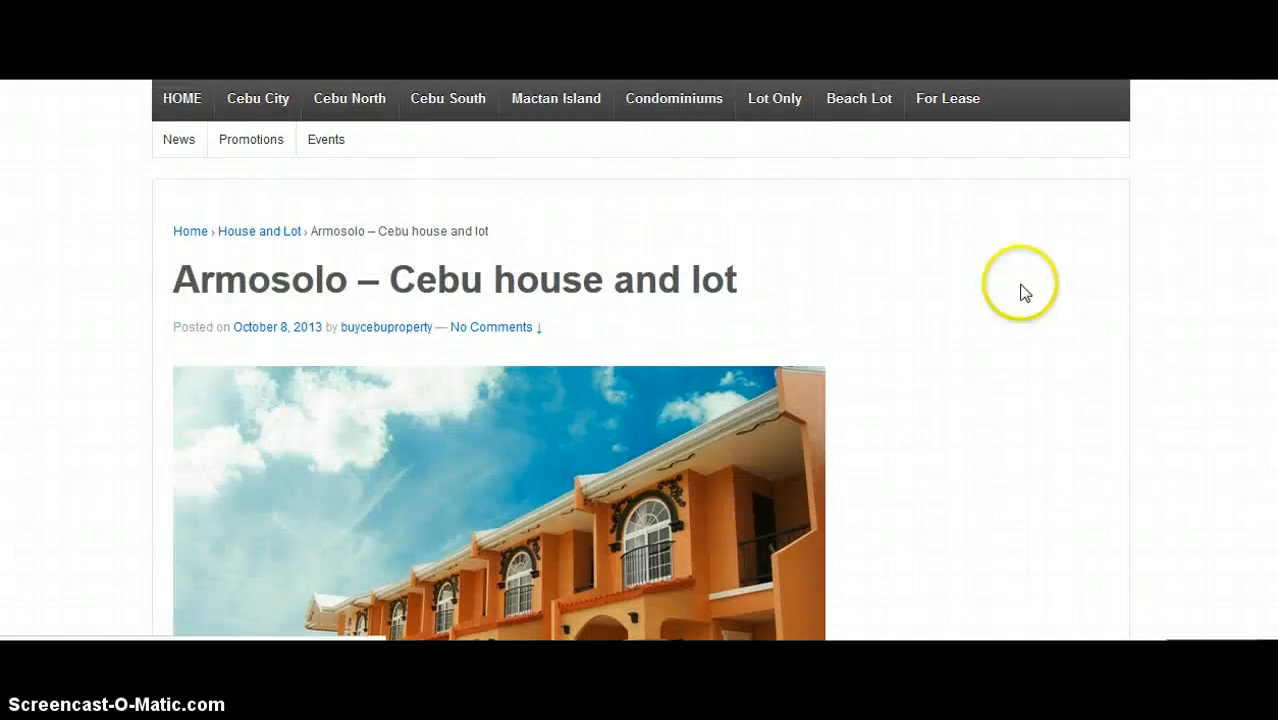
pyautogui.scroll(-3)
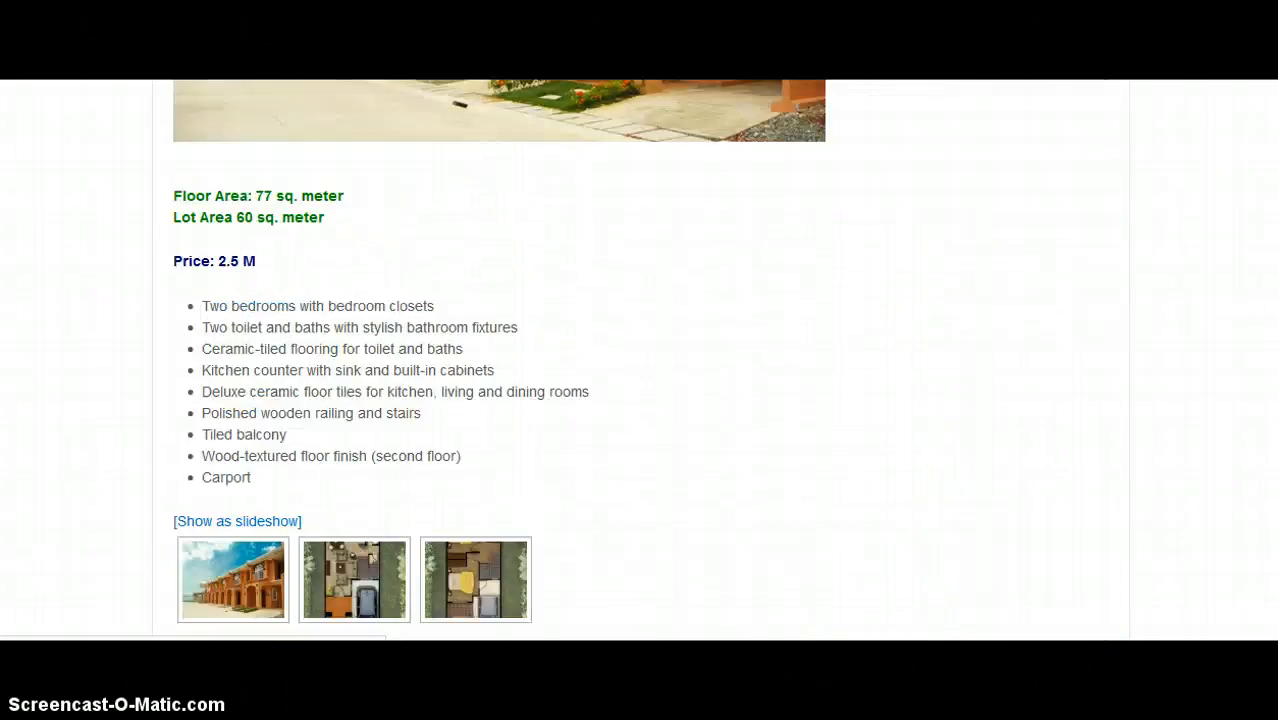
pyautogui.scroll(3)
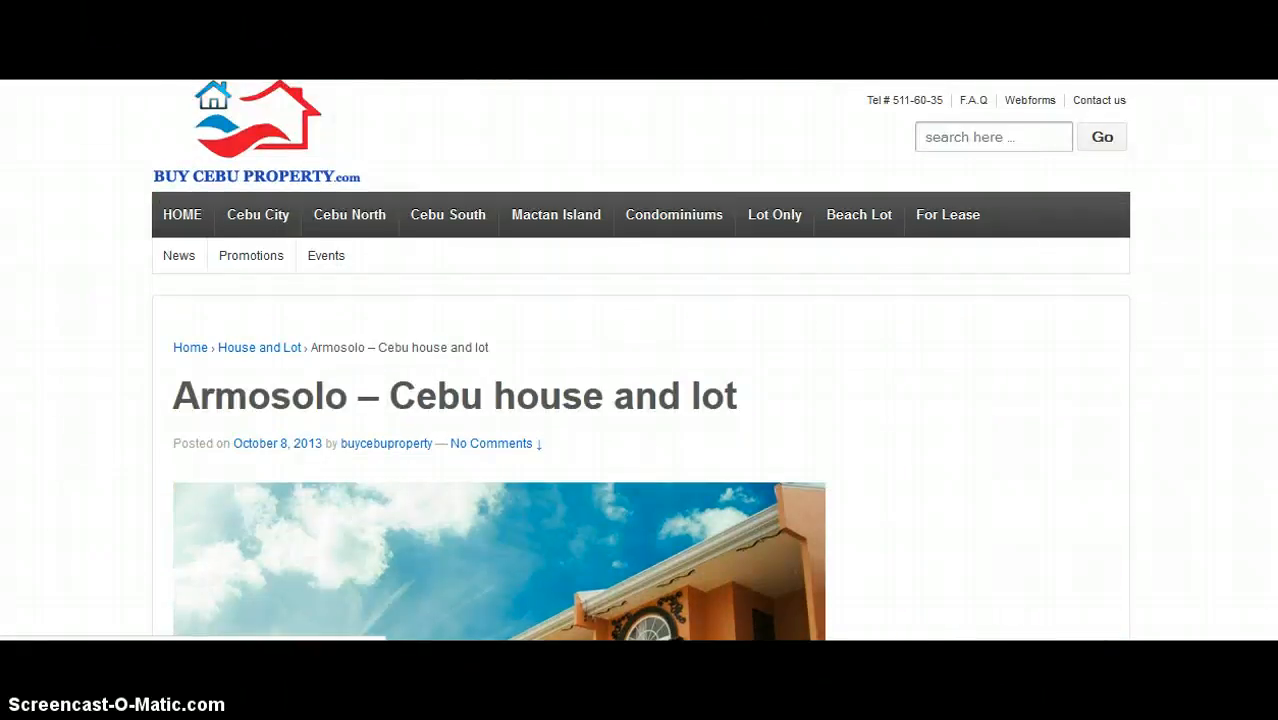
pyautogui.scroll(-3)
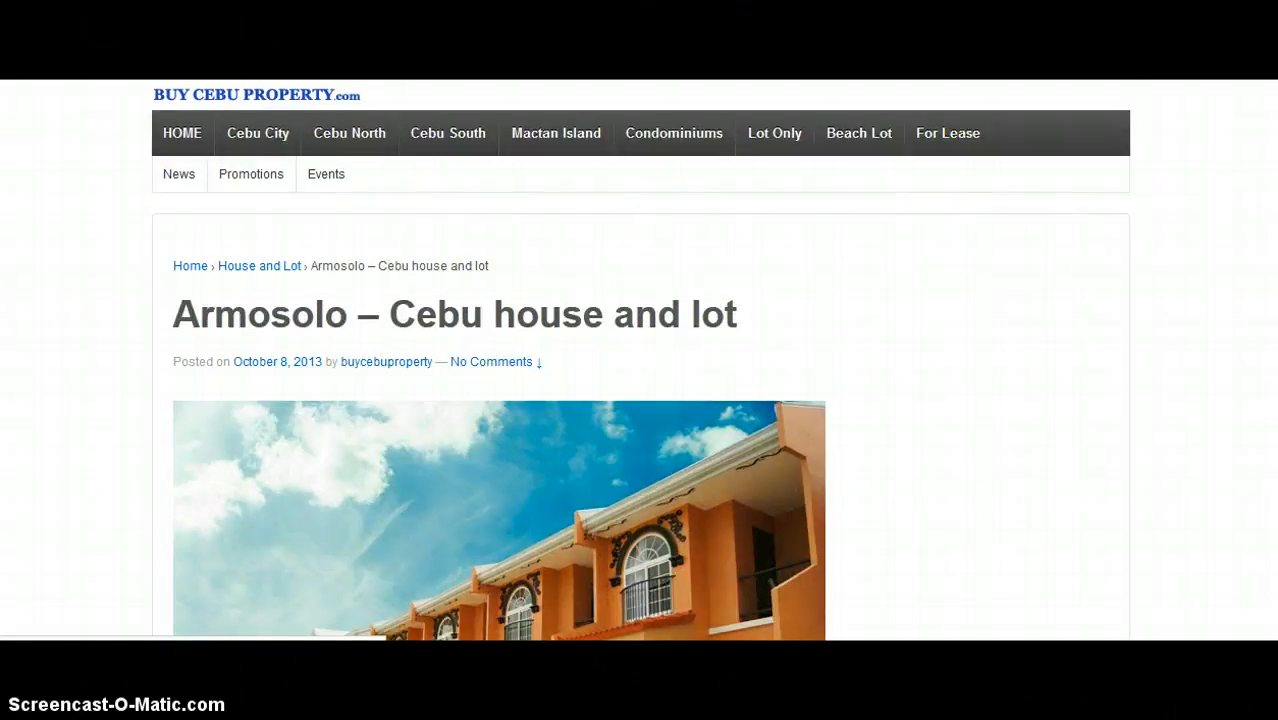
pyautogui.scroll(-3)
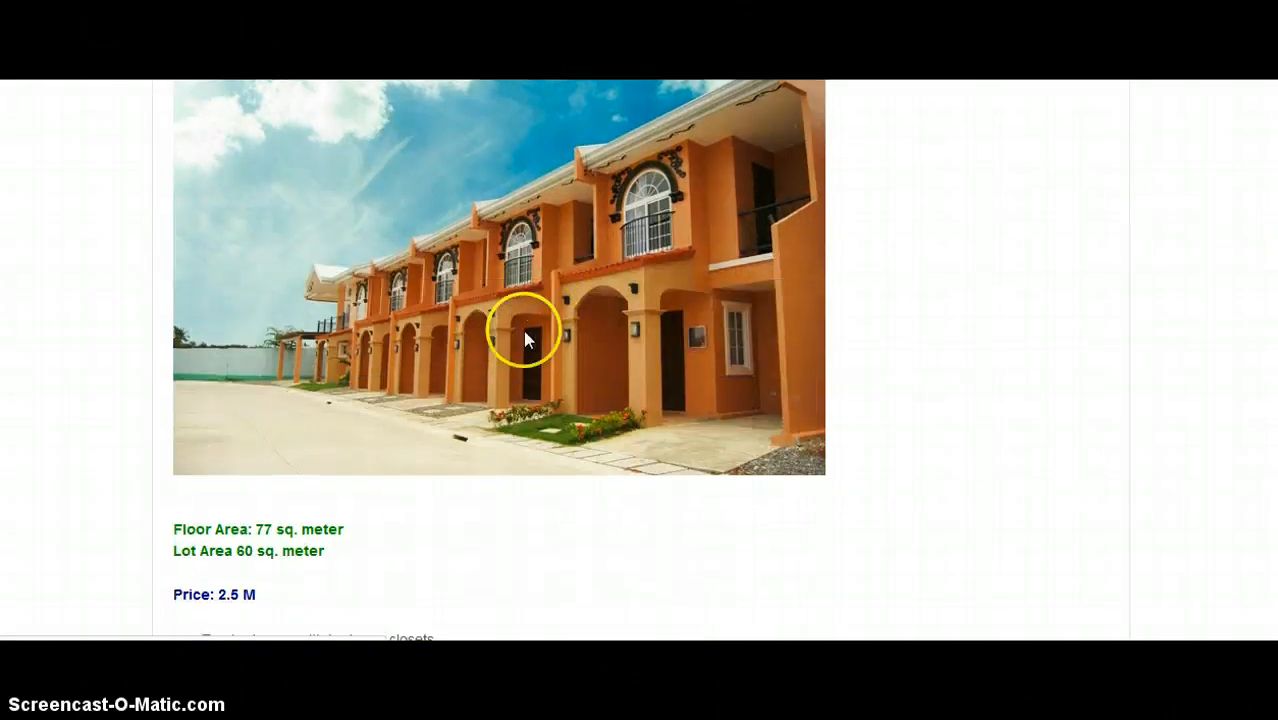